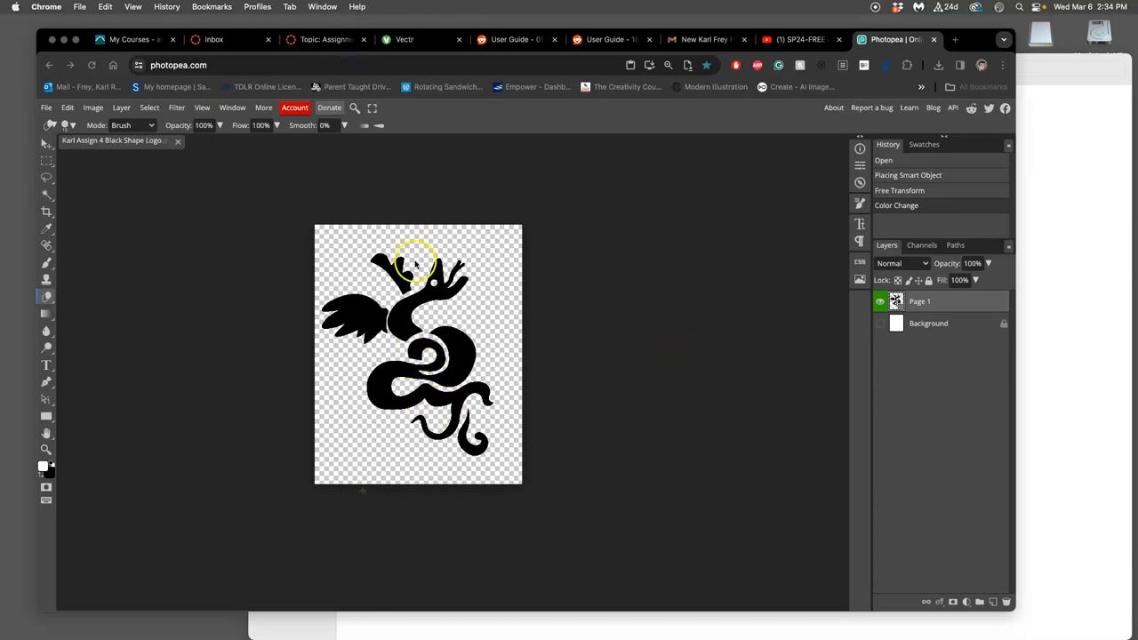
Glance over the course discussion post, then return to the Photopea tab.
click(326, 40)
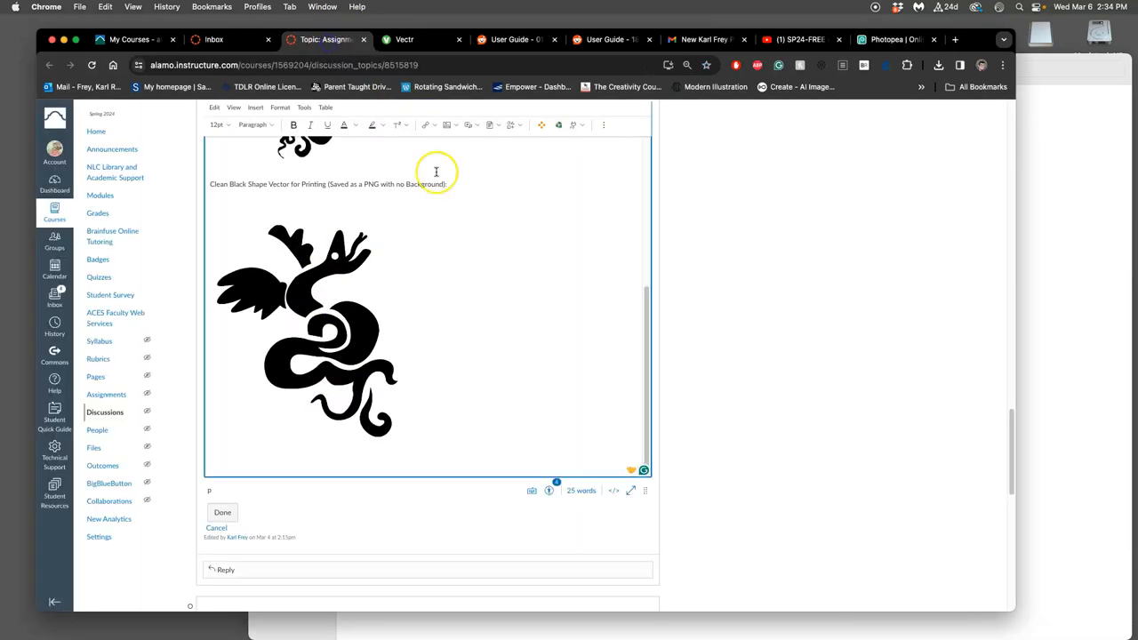
scroll(up, 3)
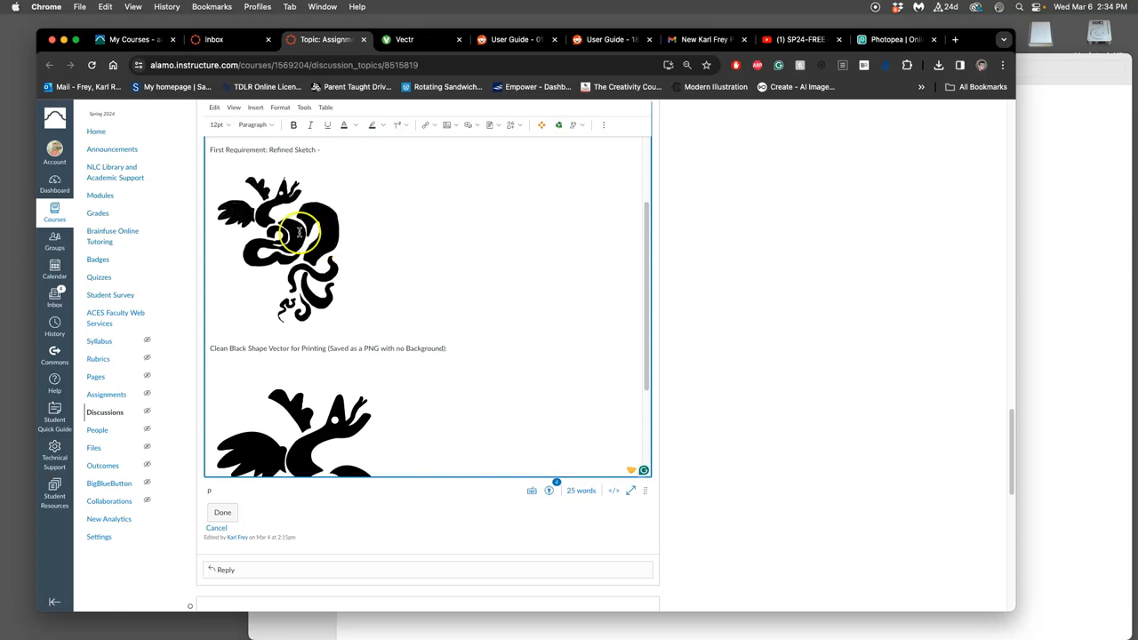
scroll(down, 3)
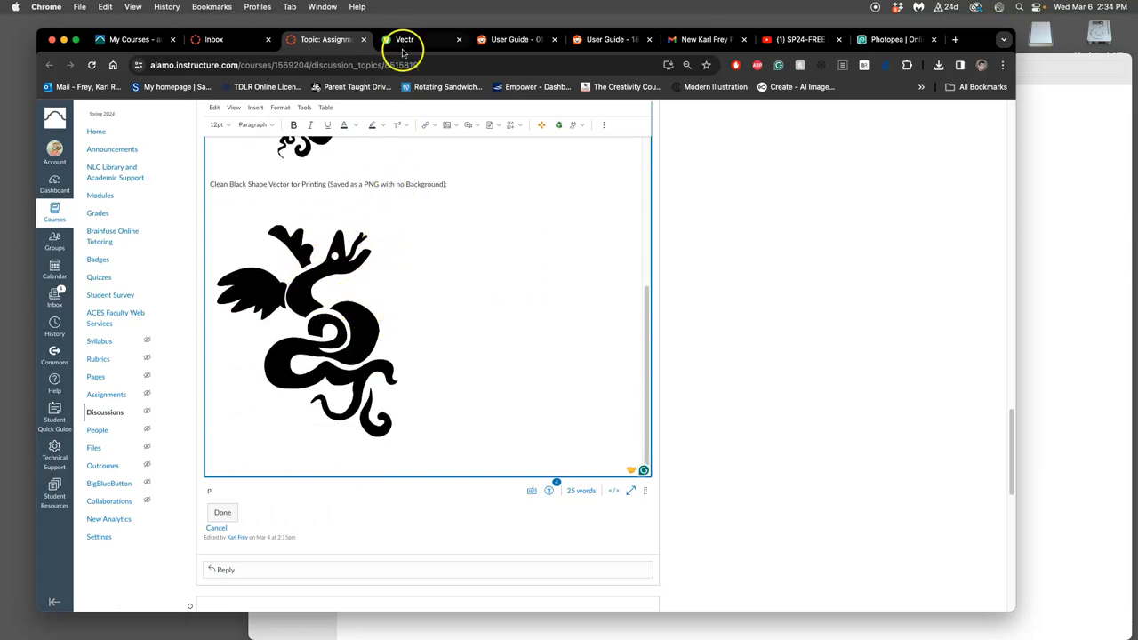
click(898, 39)
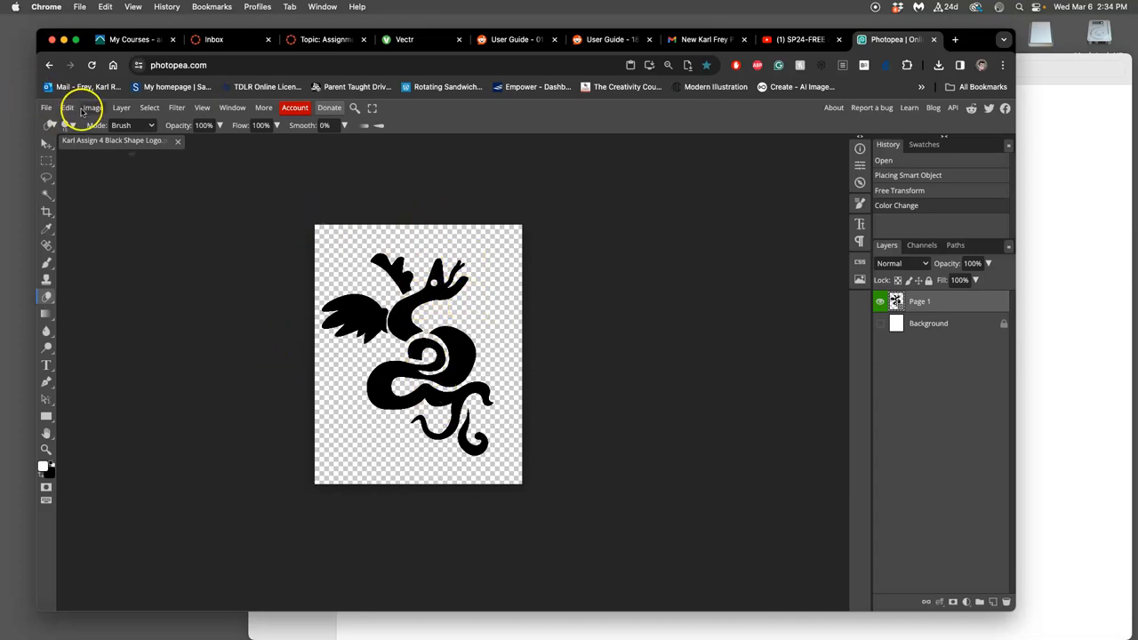
Set Image Size to 8 x 10 inches at 350 DPI, rasterizing the smart object.
click(93, 108)
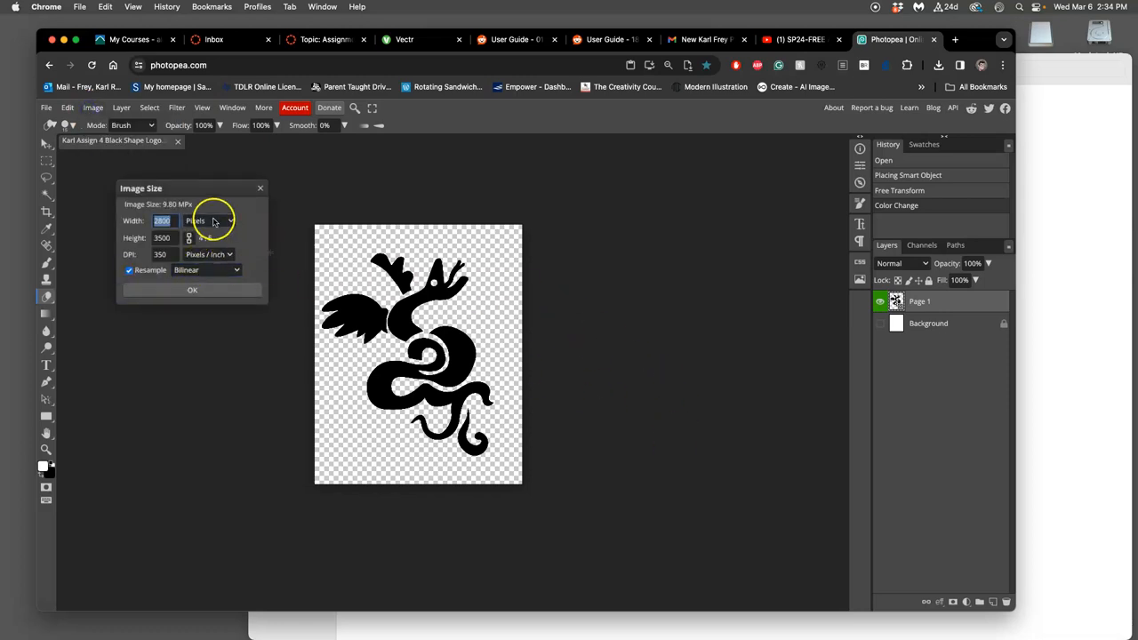
click(208, 221)
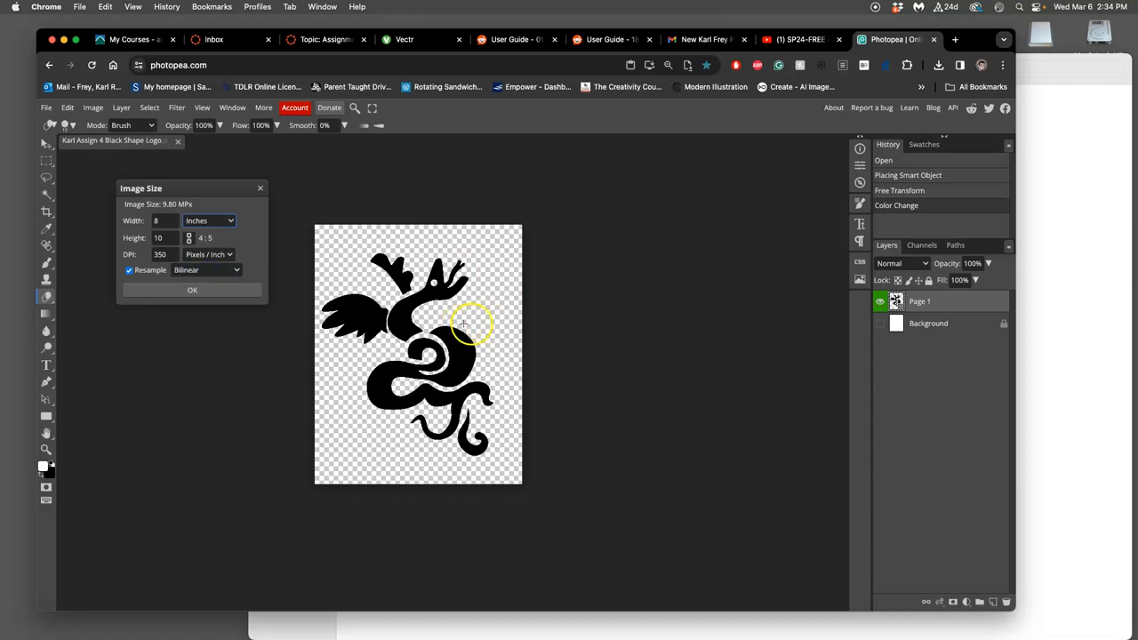
mouse_move(803, 341)
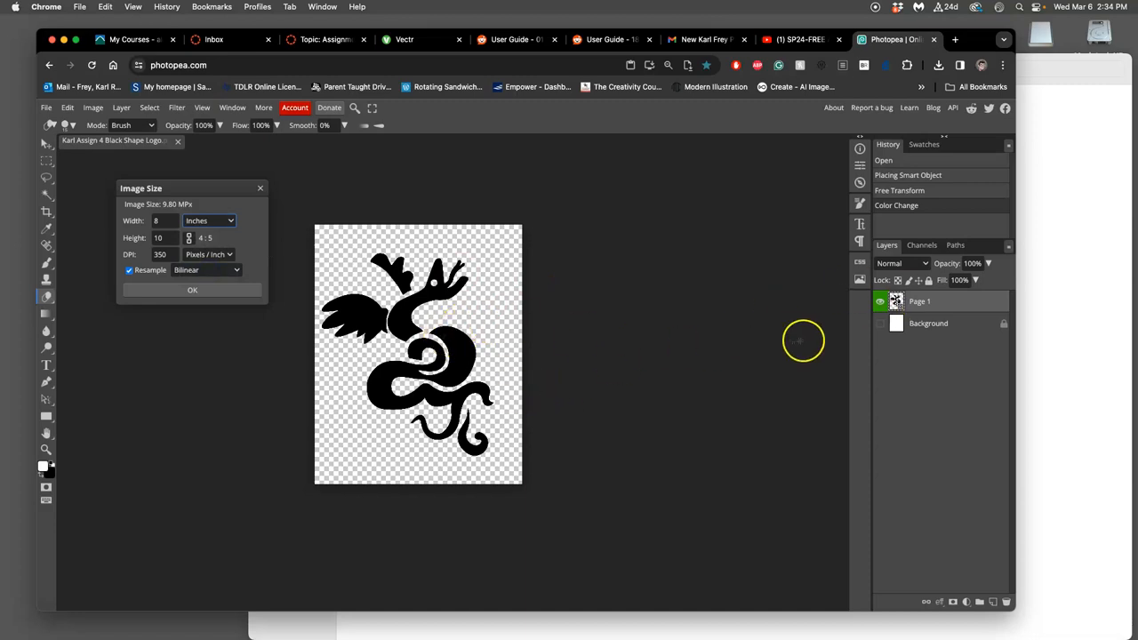
mouse_move(537, 326)
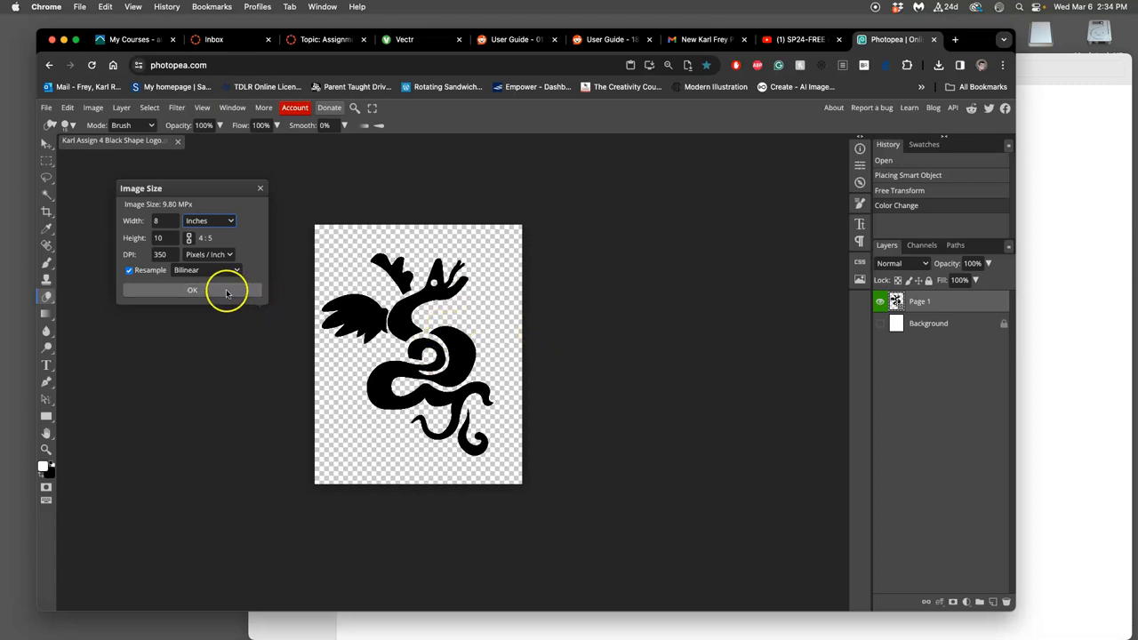
mouse_move(192, 307)
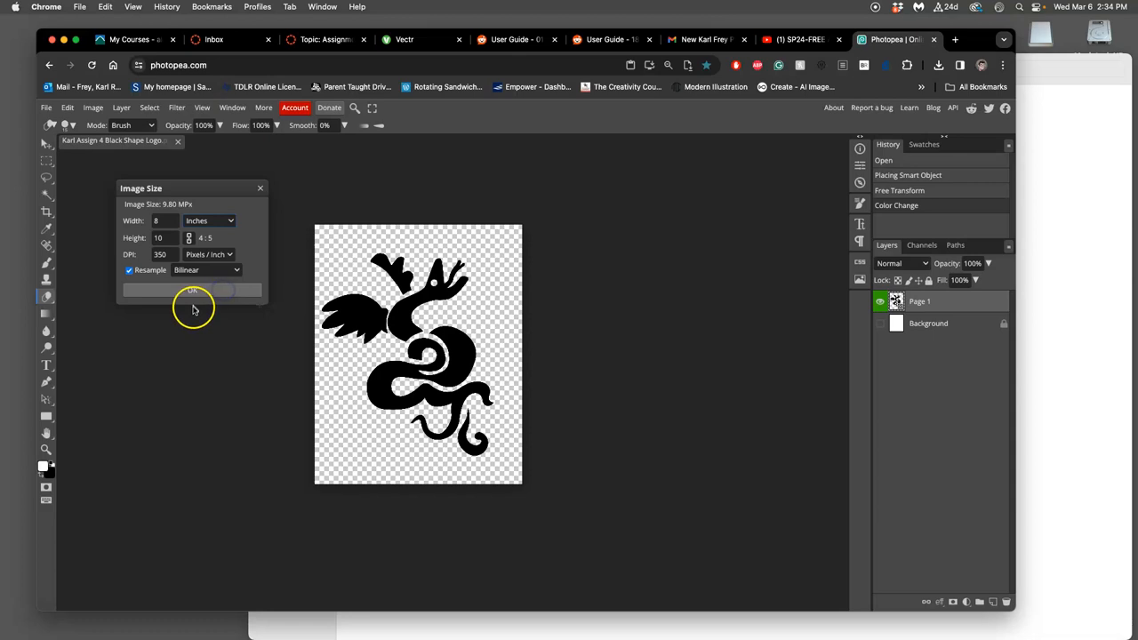
click(192, 291)
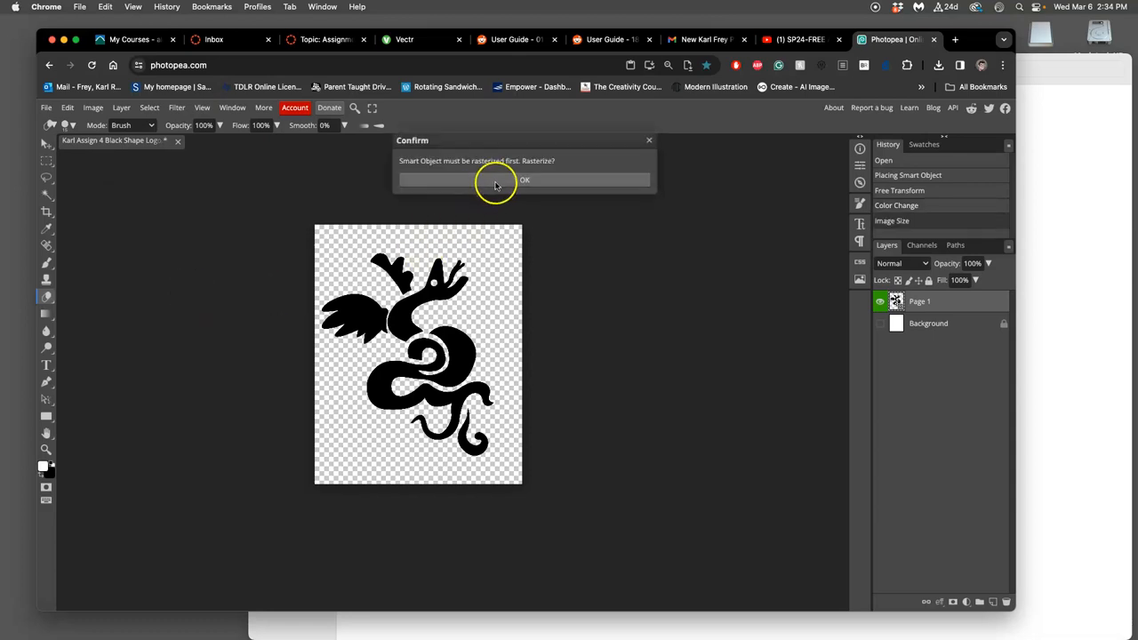
click(524, 179)
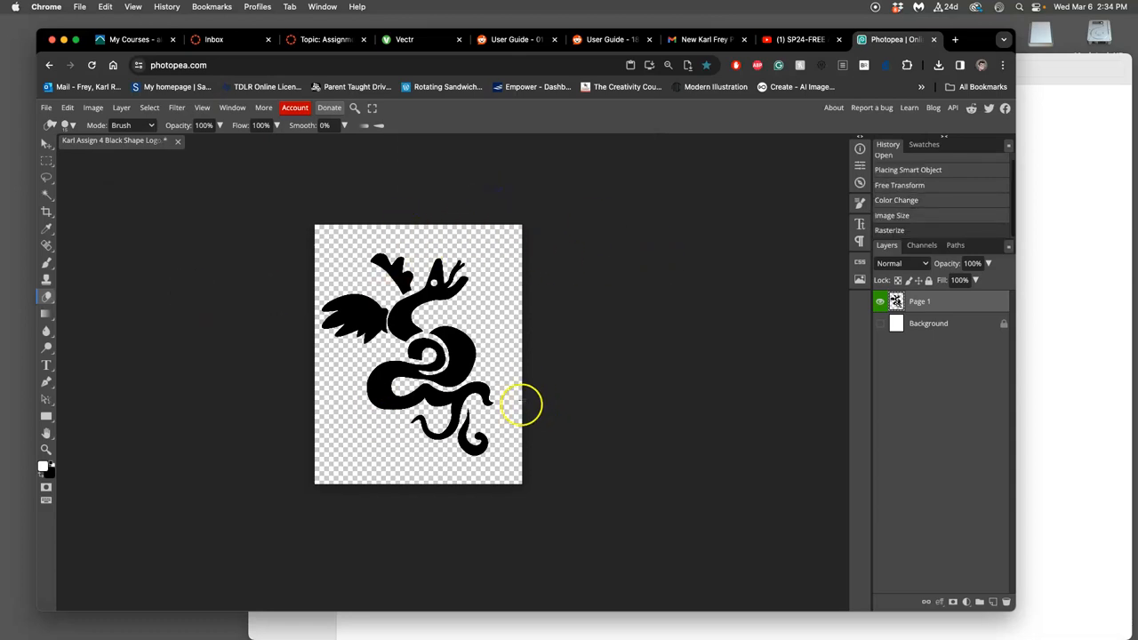
mouse_move(559, 420)
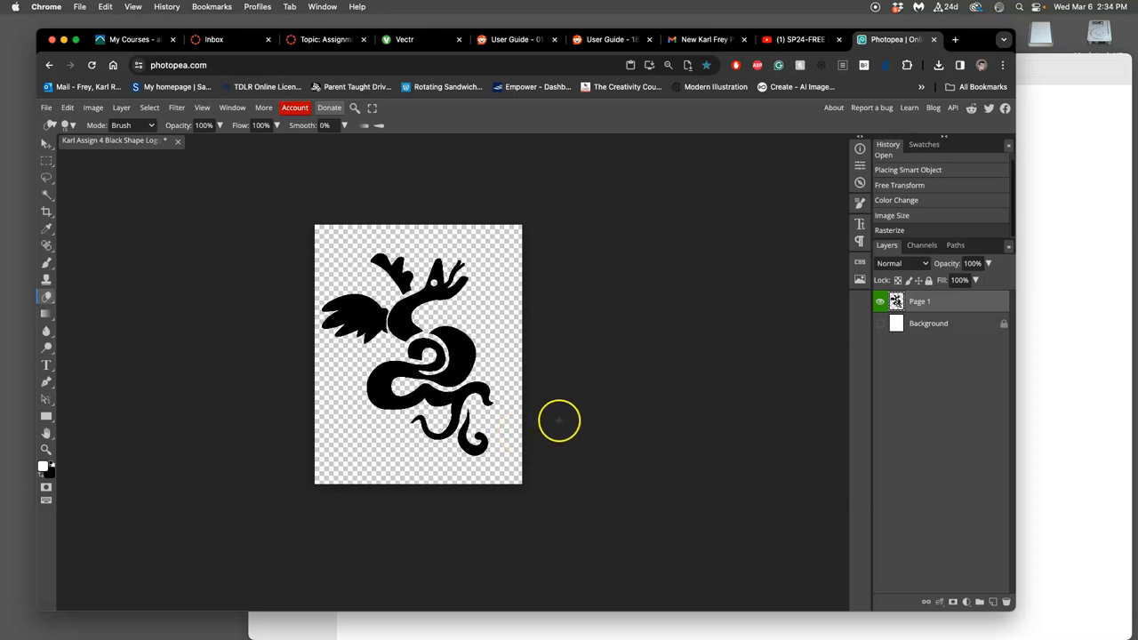
mouse_move(544, 411)
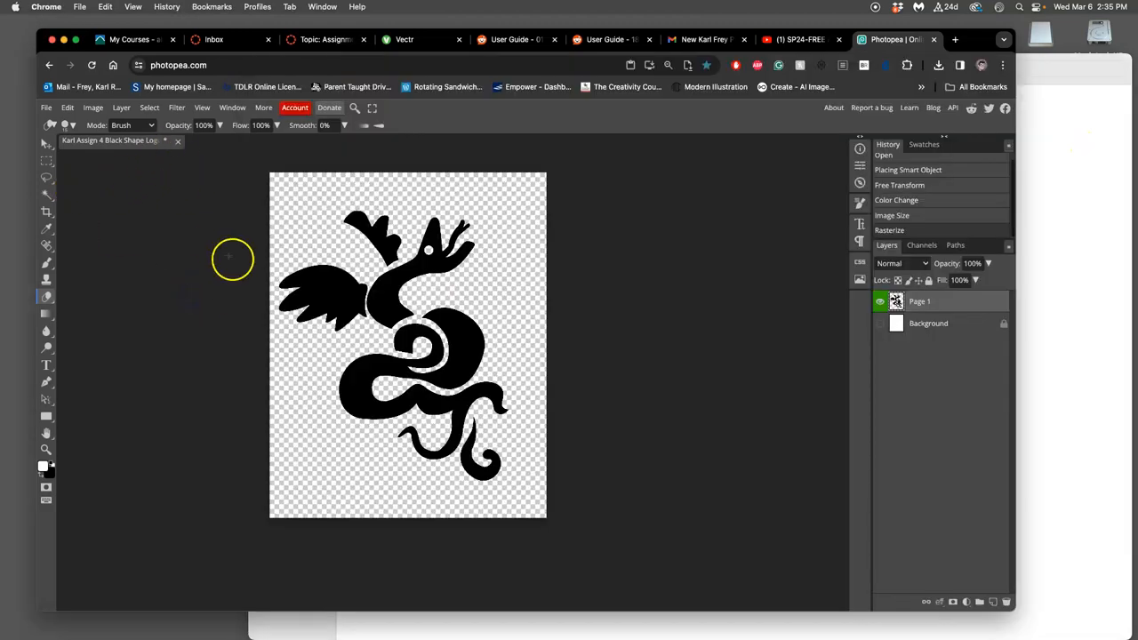
mouse_move(135, 175)
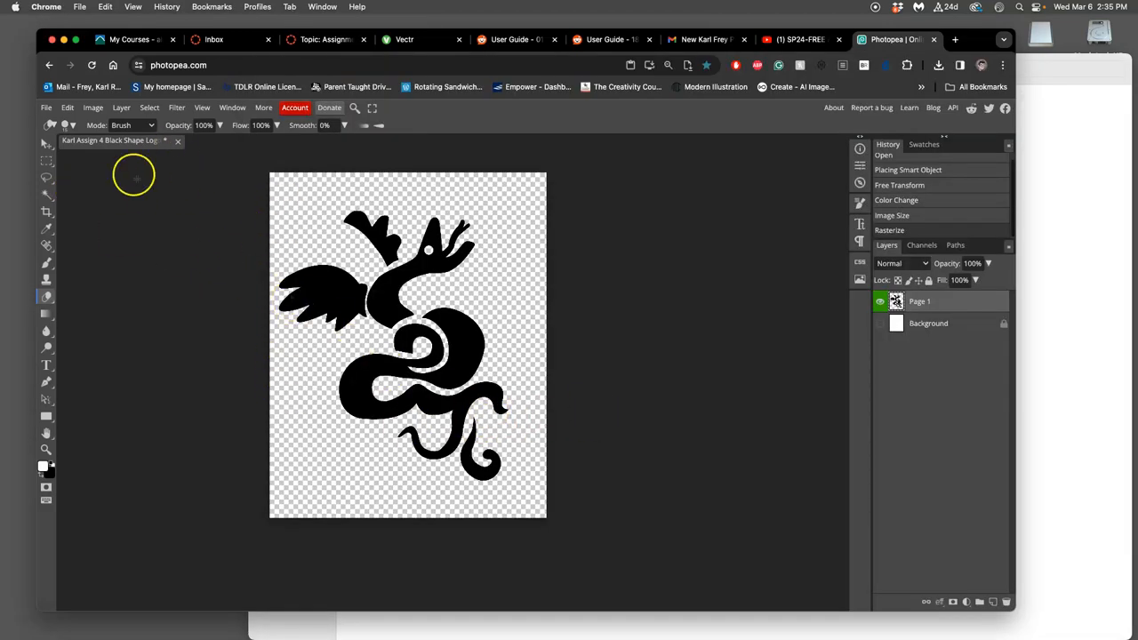
mouse_move(121, 107)
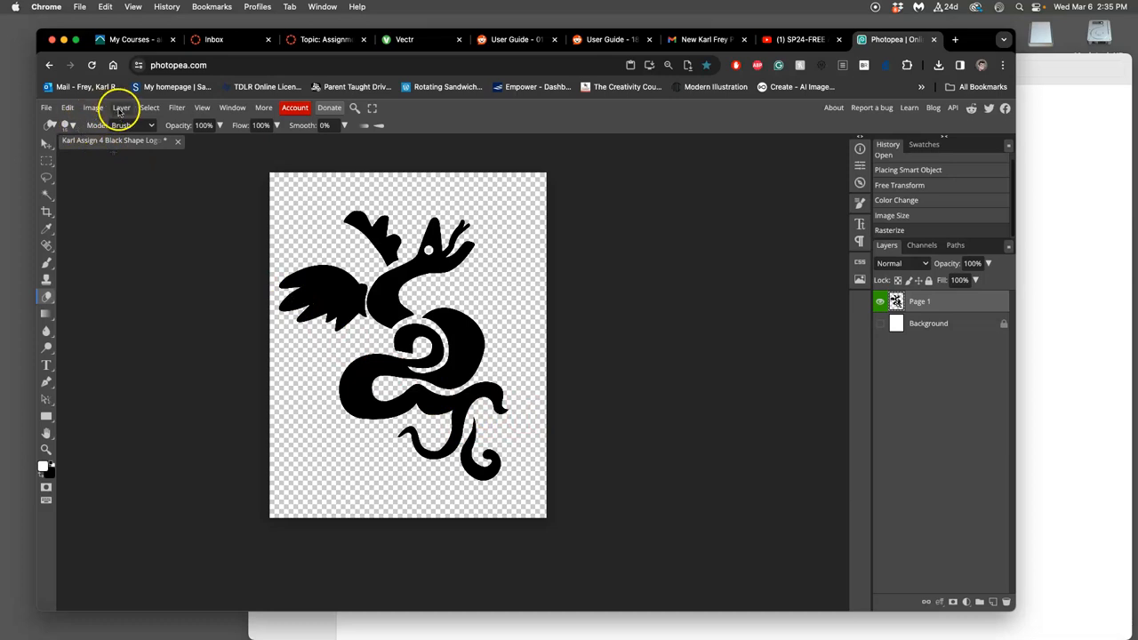
Flatten all layers onto the white background and save a TIFF export via Save for web.
click(121, 107)
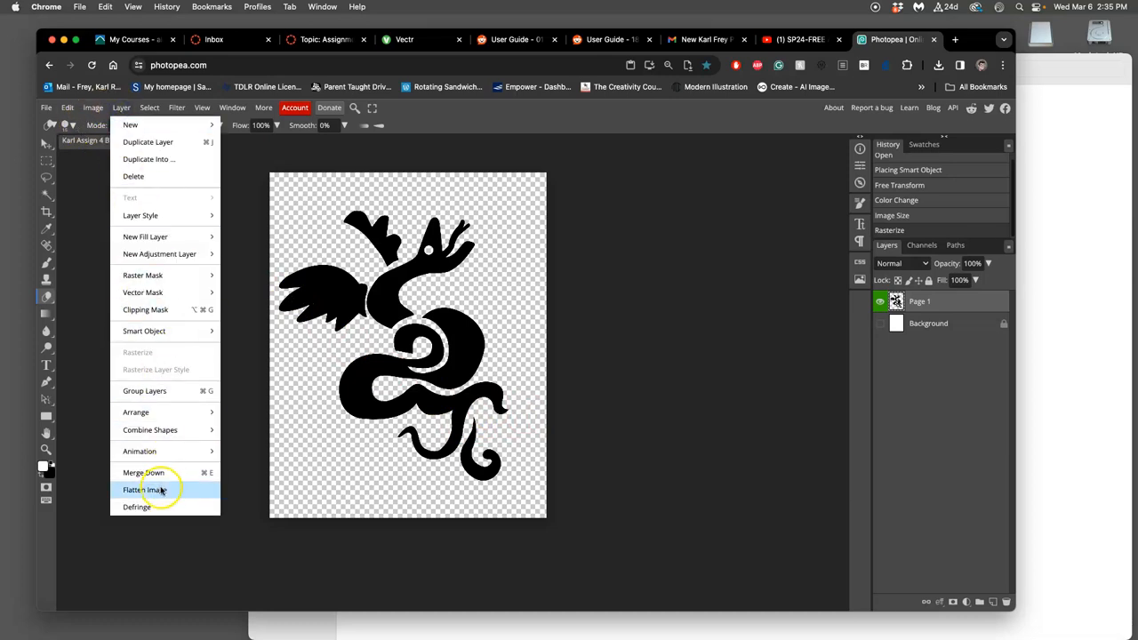
click(144, 489)
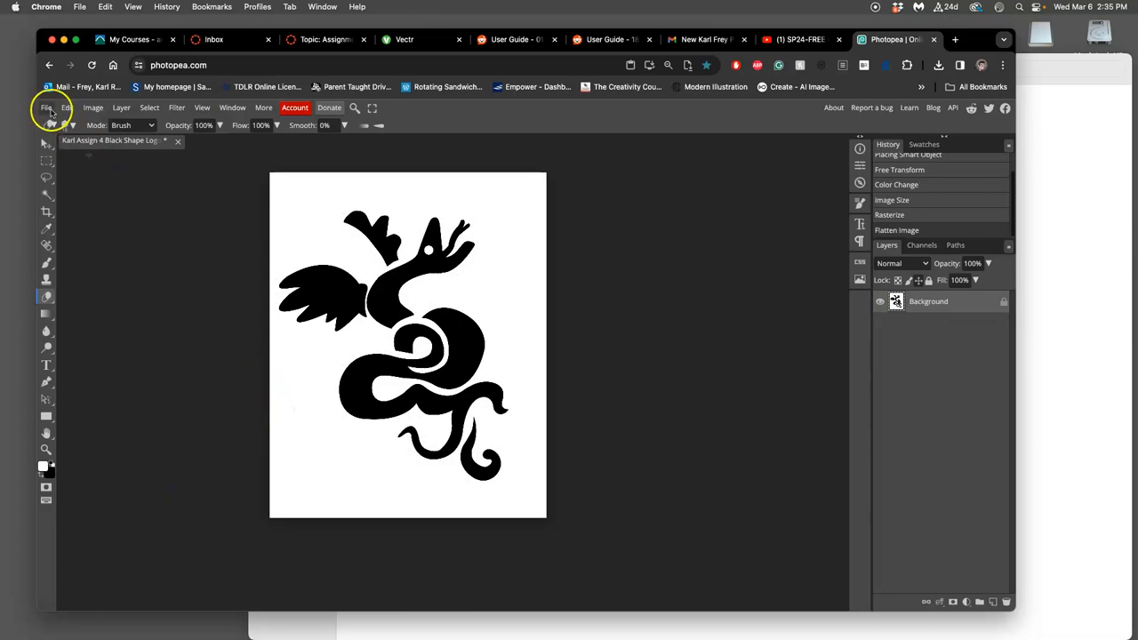
click(45, 108)
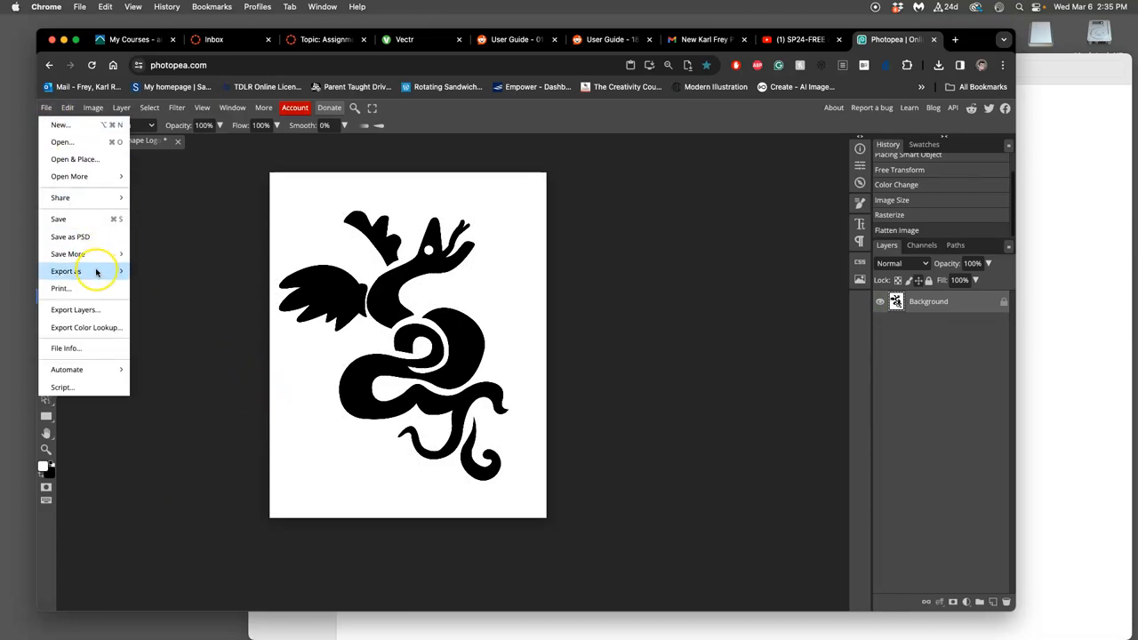
click(66, 271)
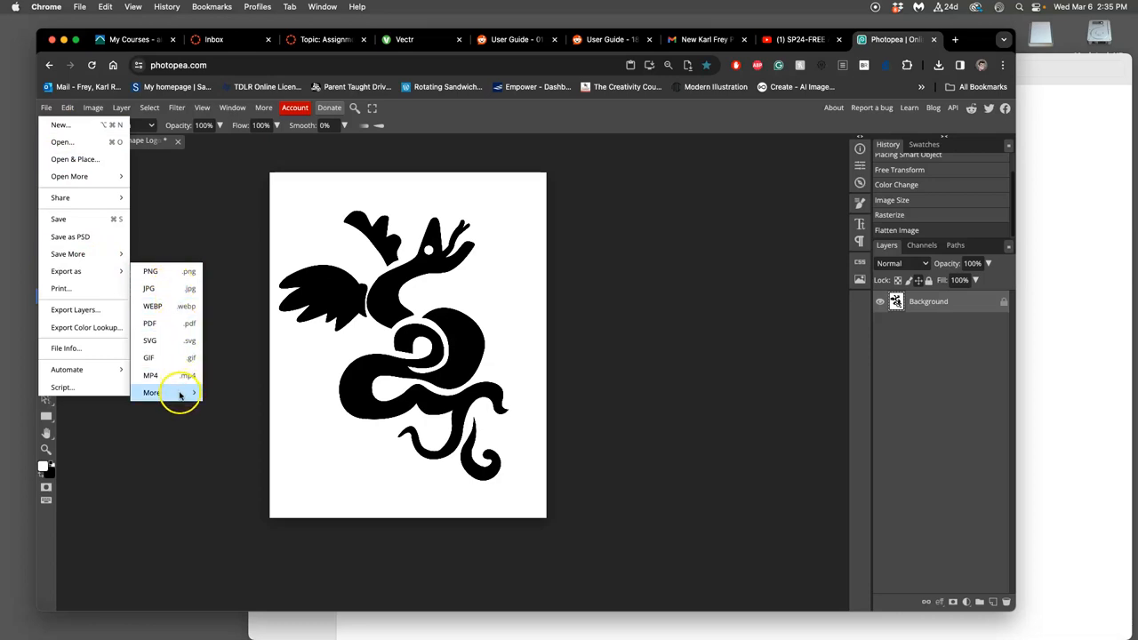
click(151, 392)
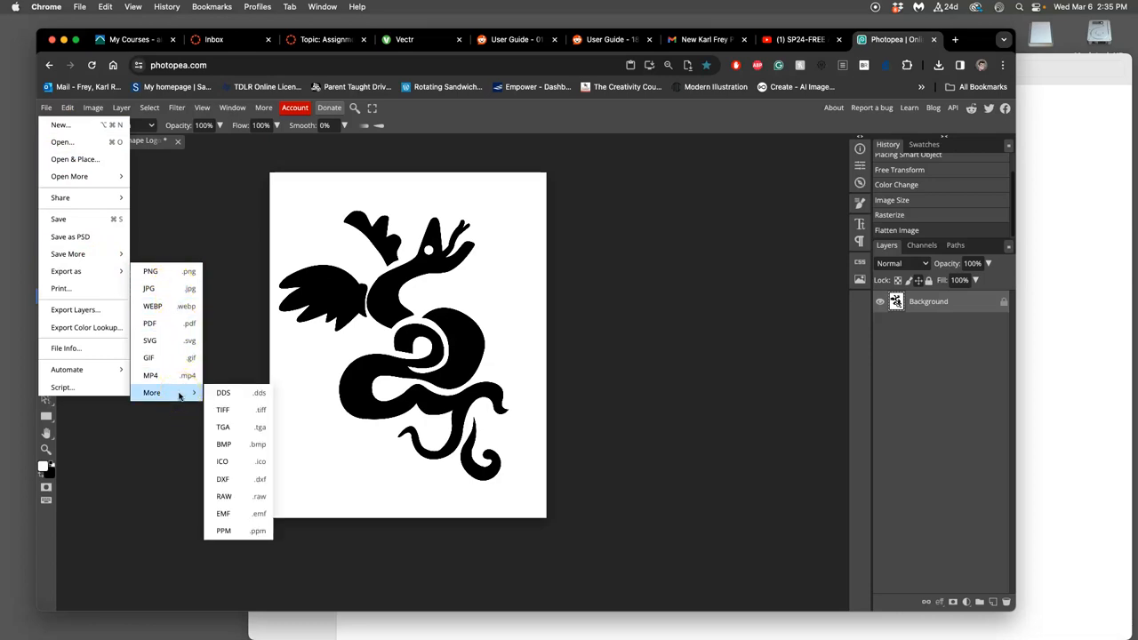
mouse_move(223, 409)
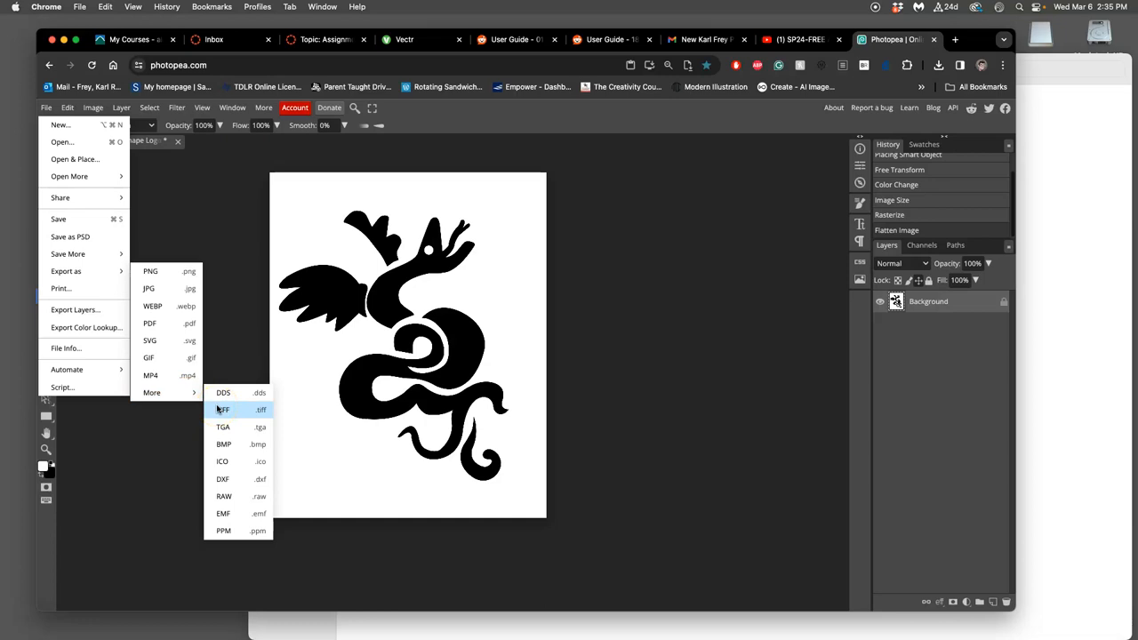
click(223, 410)
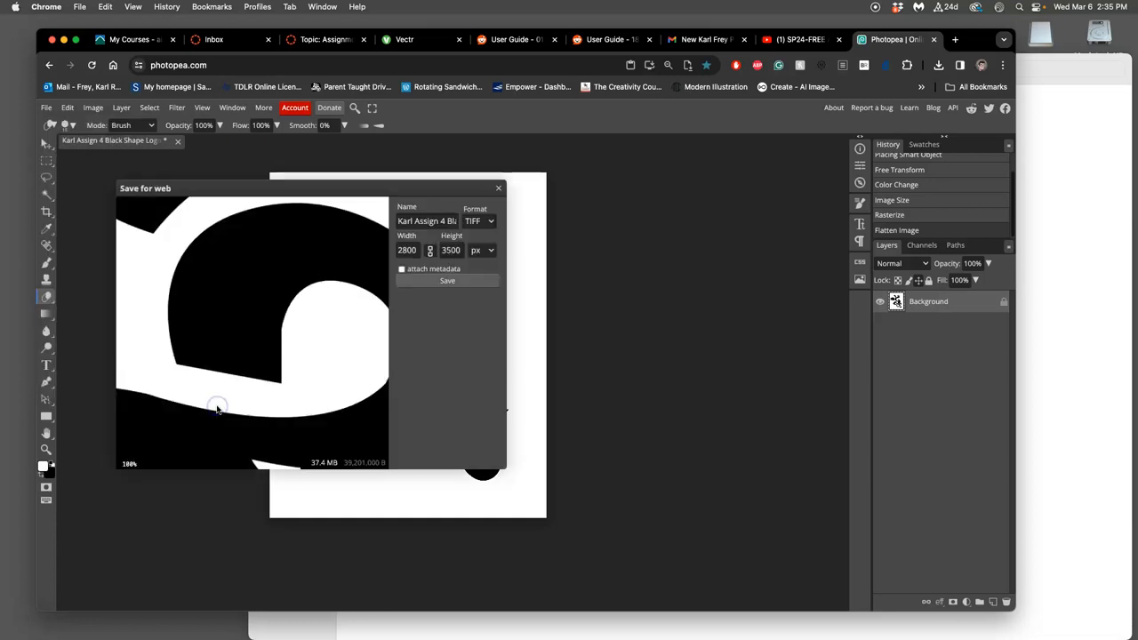
mouse_move(504, 466)
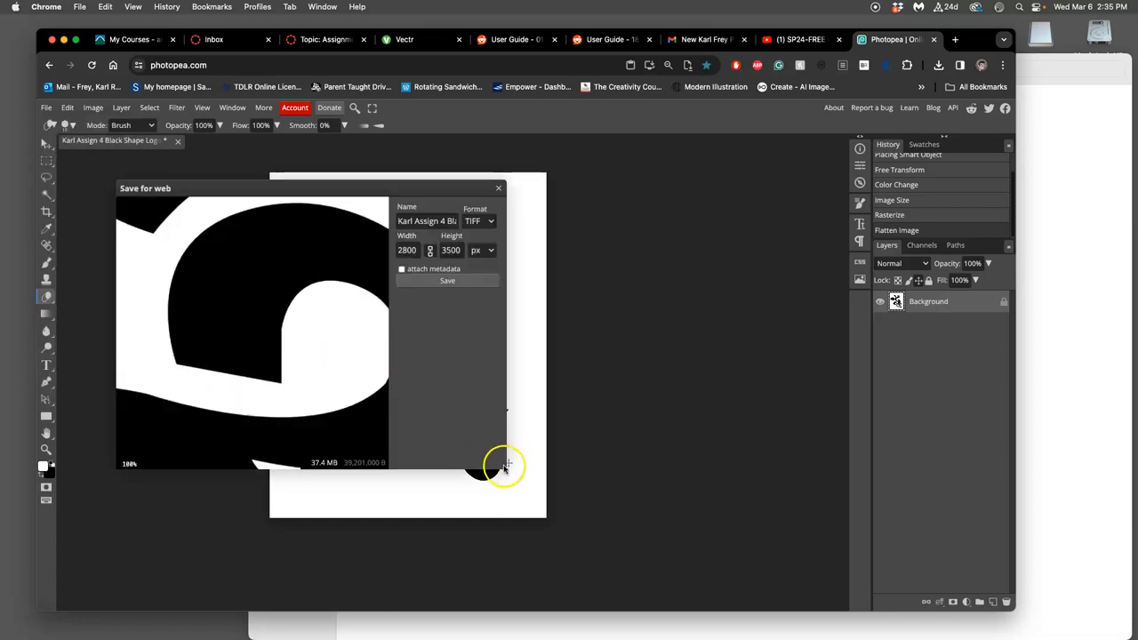
click(447, 280)
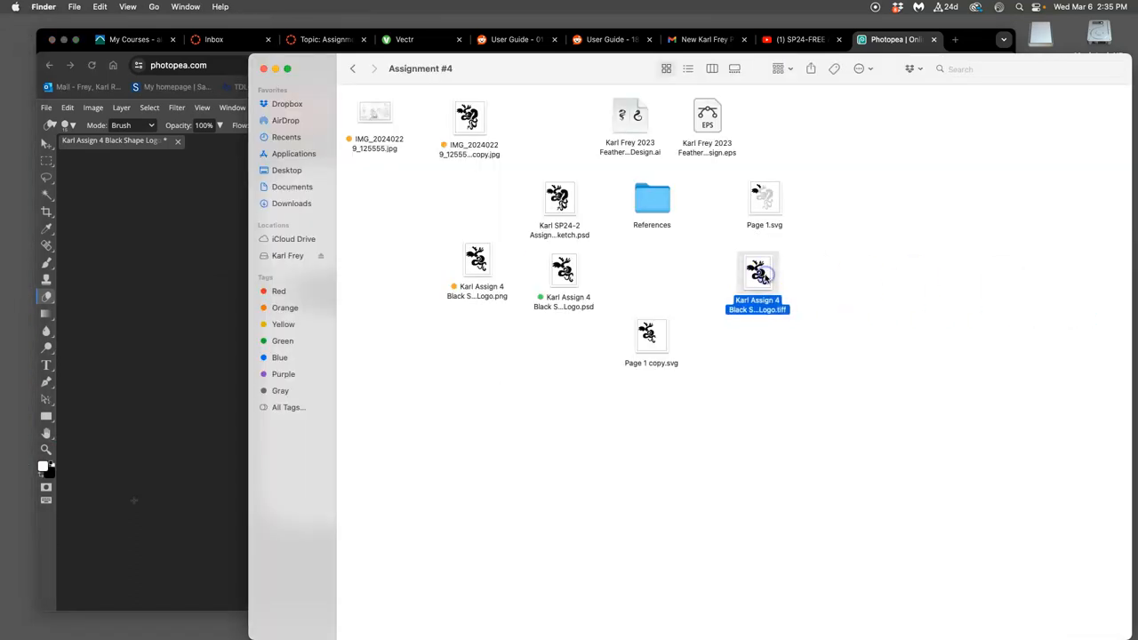
Begin renaming the exported TIFF in Assignment #4 to start with 'PR -'.
double_click(757, 274)
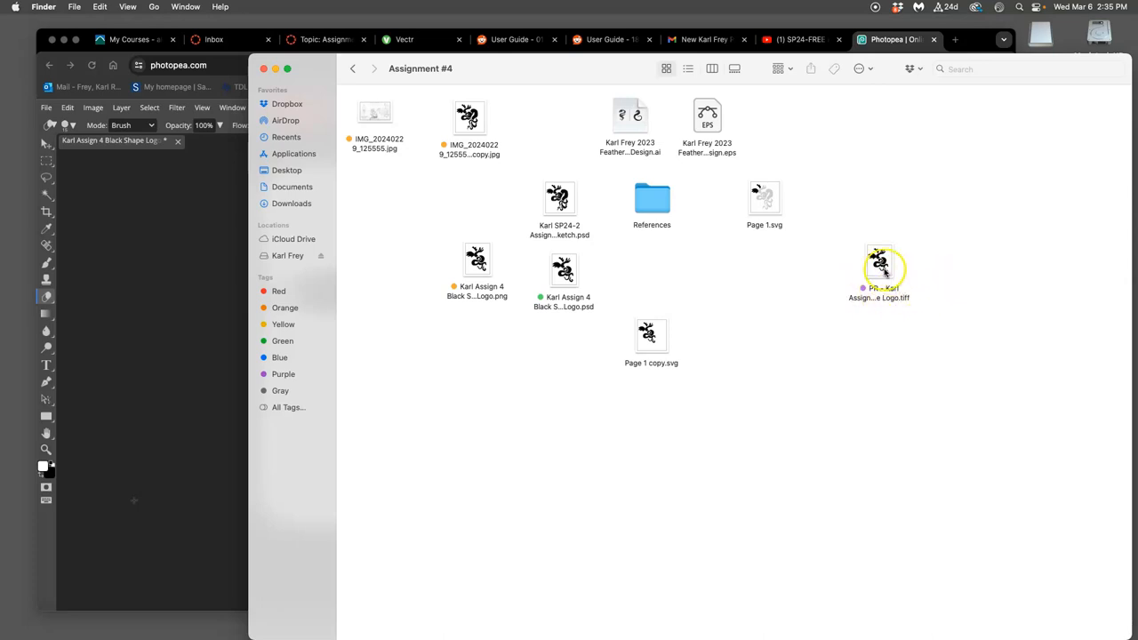
Open the renamed PR TIFF in Preview to inspect the black logo on white.
double_click(878, 262)
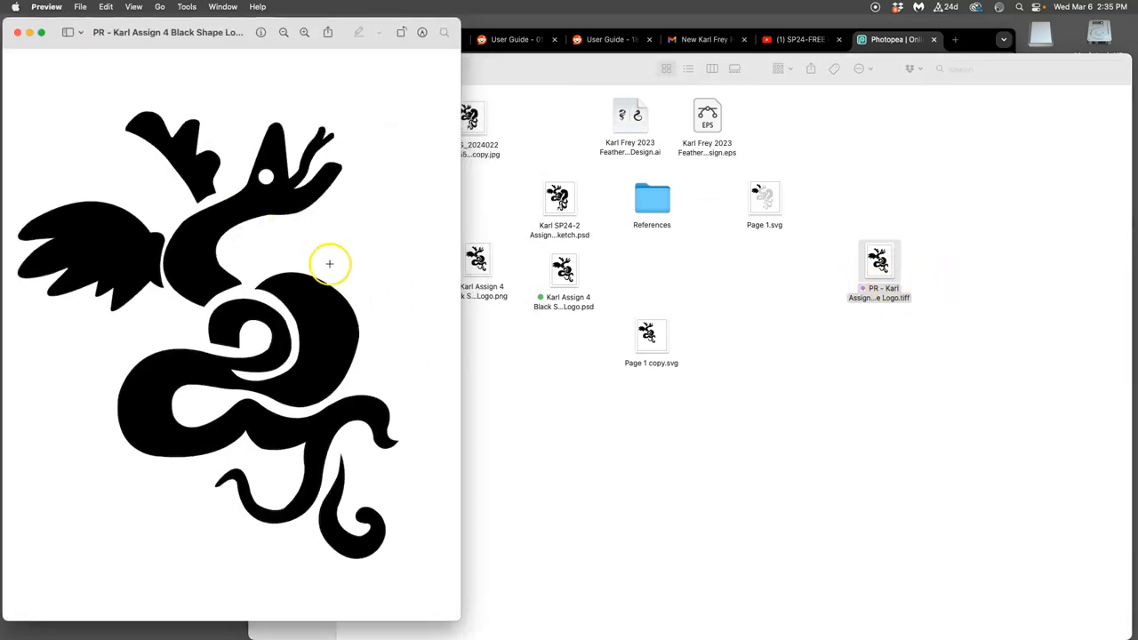
mouse_move(237, 44)
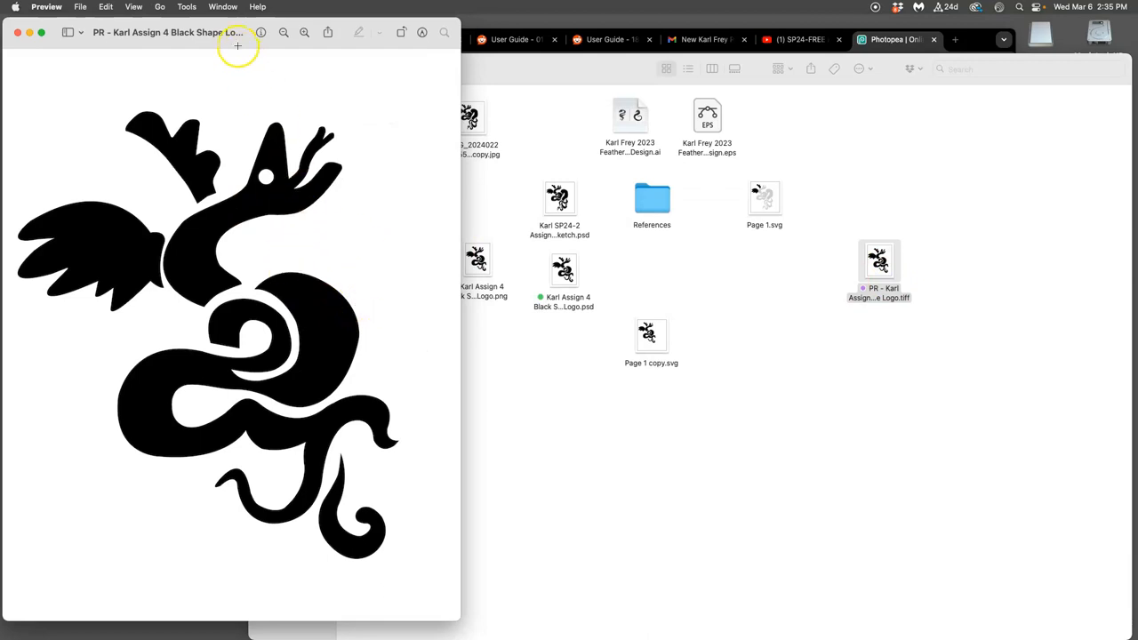
click(133, 6)
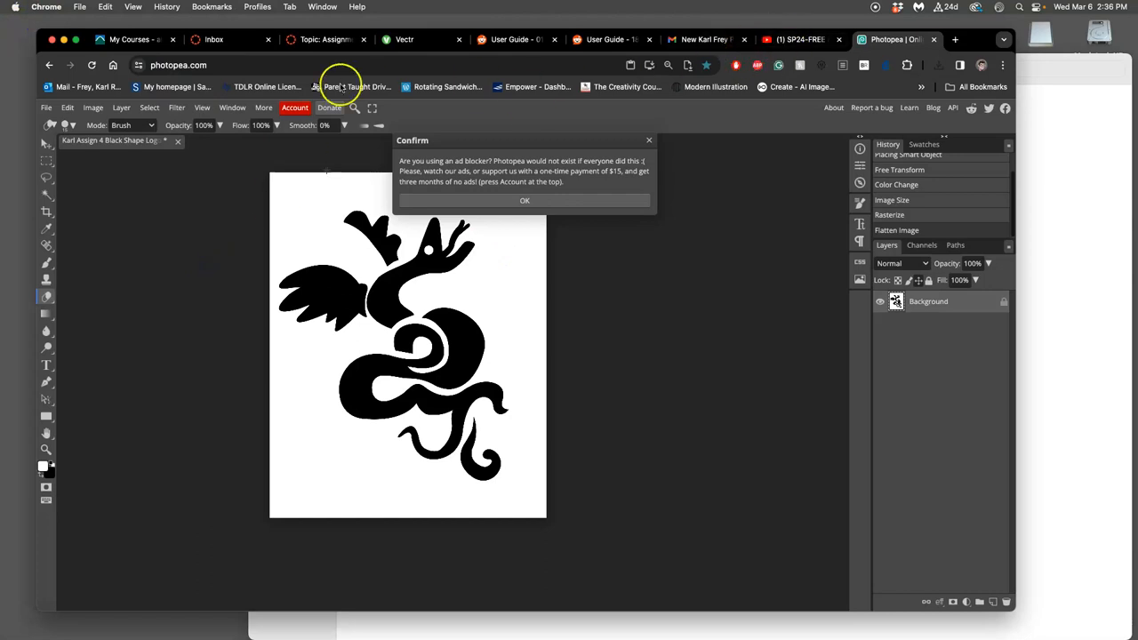
Check the Canvas discussion reply, then go back to the course Home page.
click(325, 39)
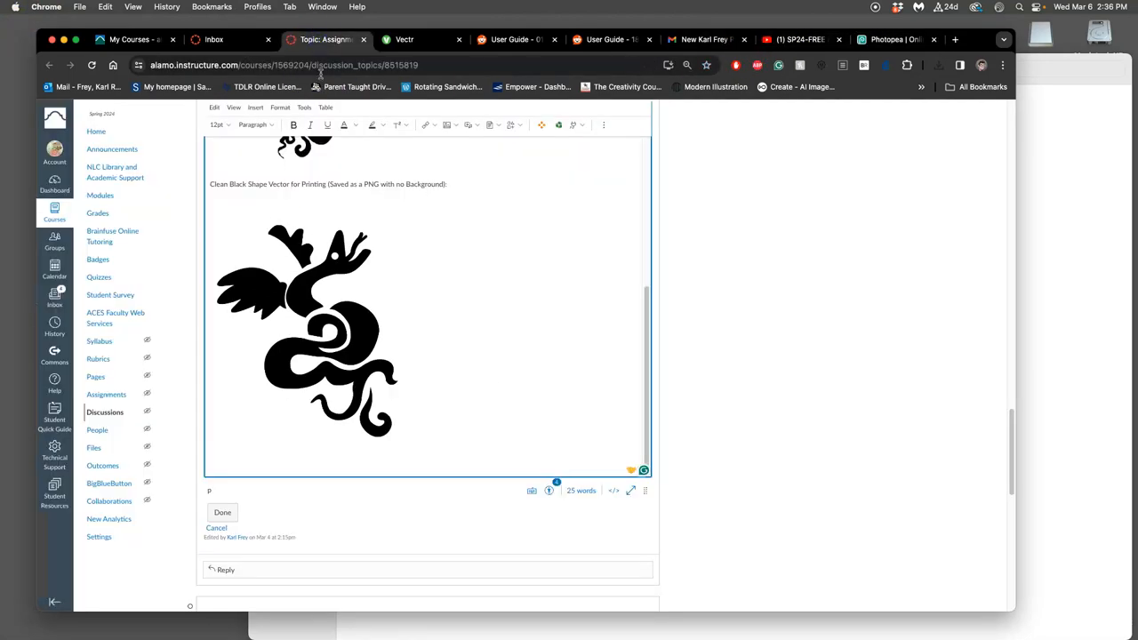
click(222, 512)
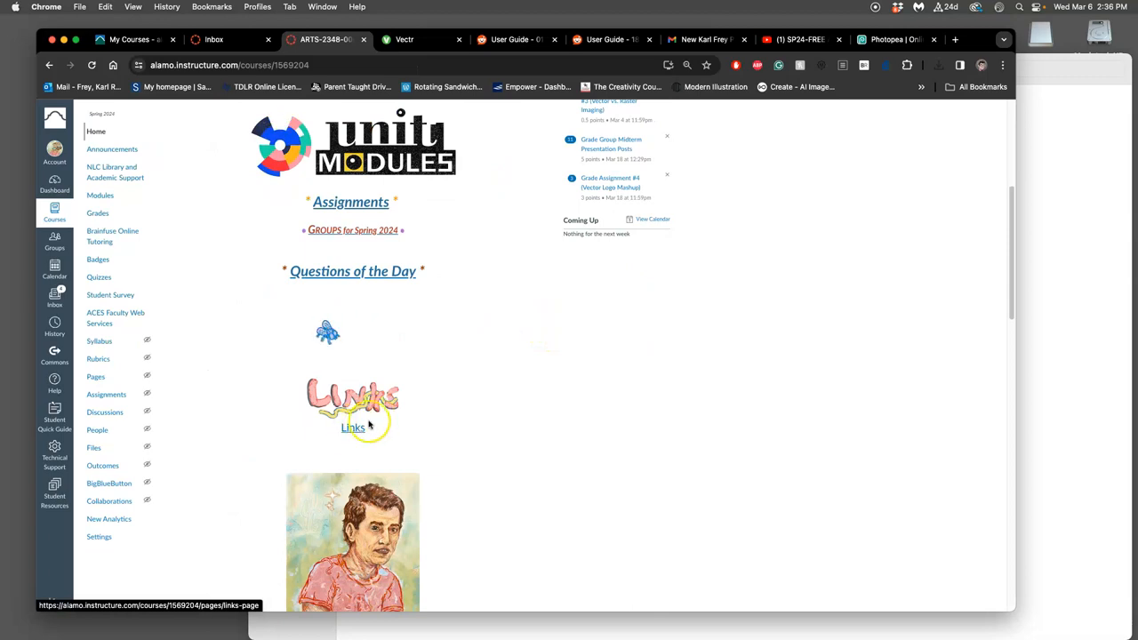
mouse_move(353, 428)
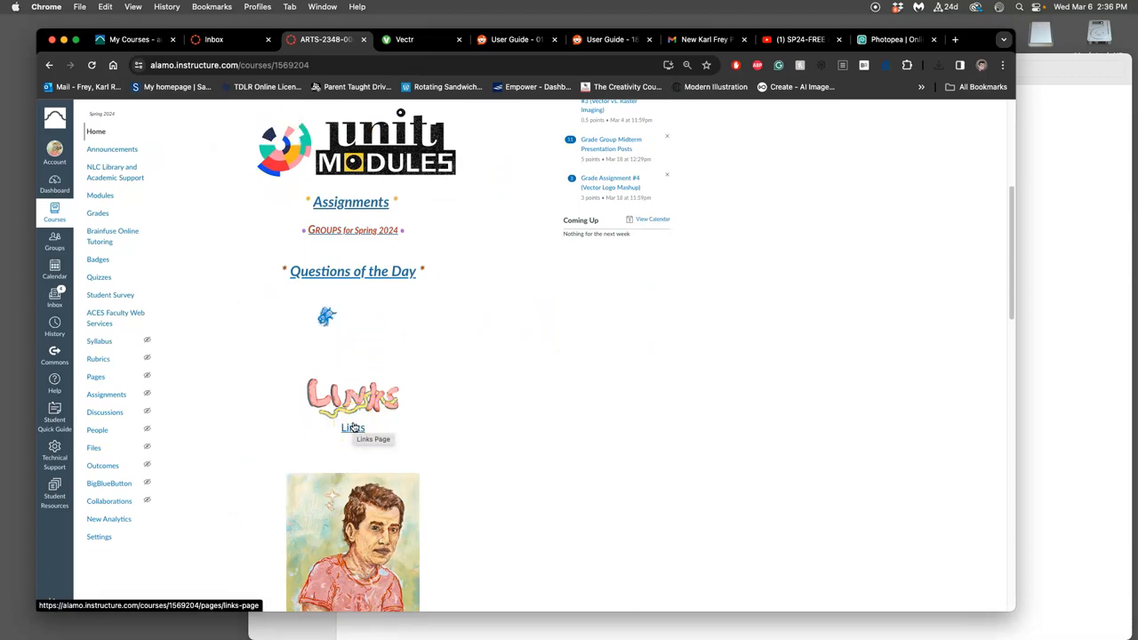
mouse_move(243, 507)
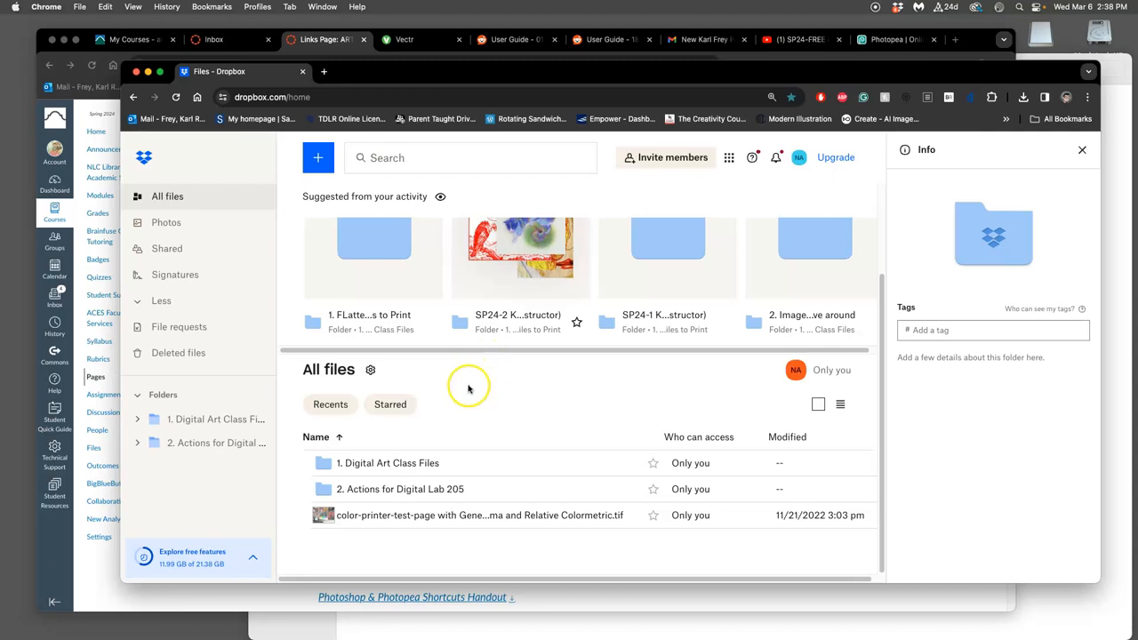
mouse_move(397, 462)
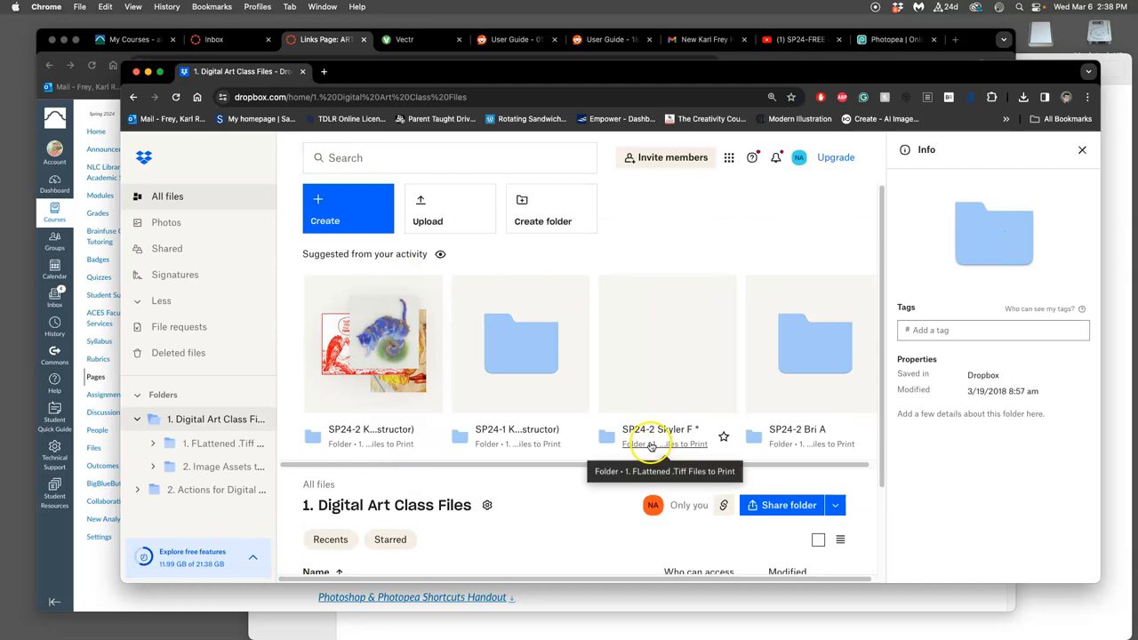
Scroll the student folder list, look inside the SP24-2 instructor folder, and go back.
scroll(down, 3)
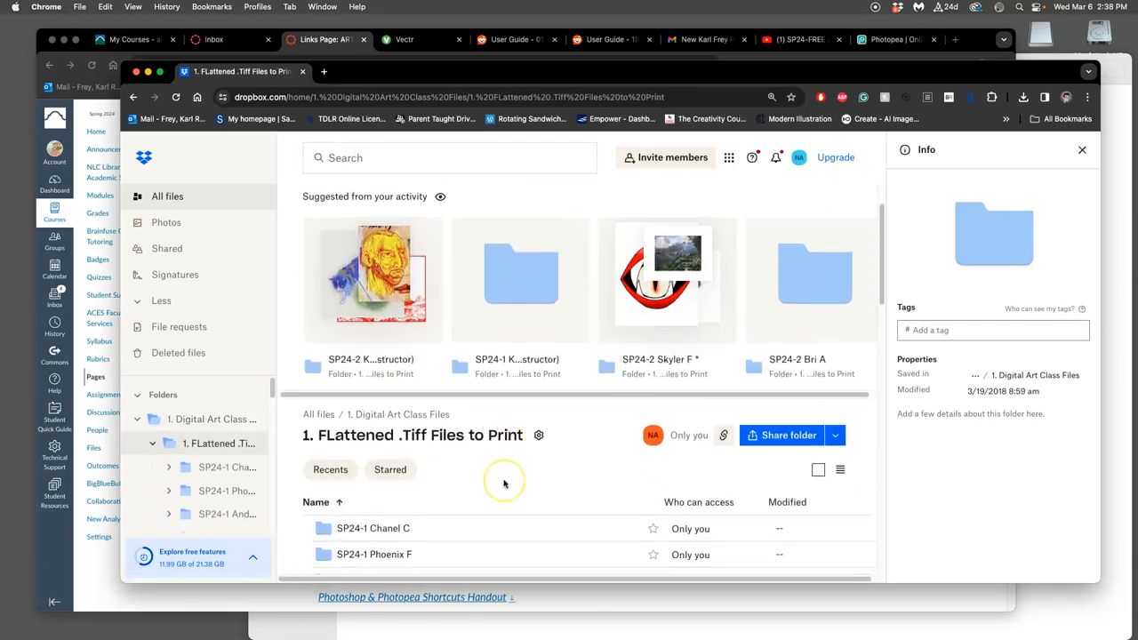
scroll(down, 3)
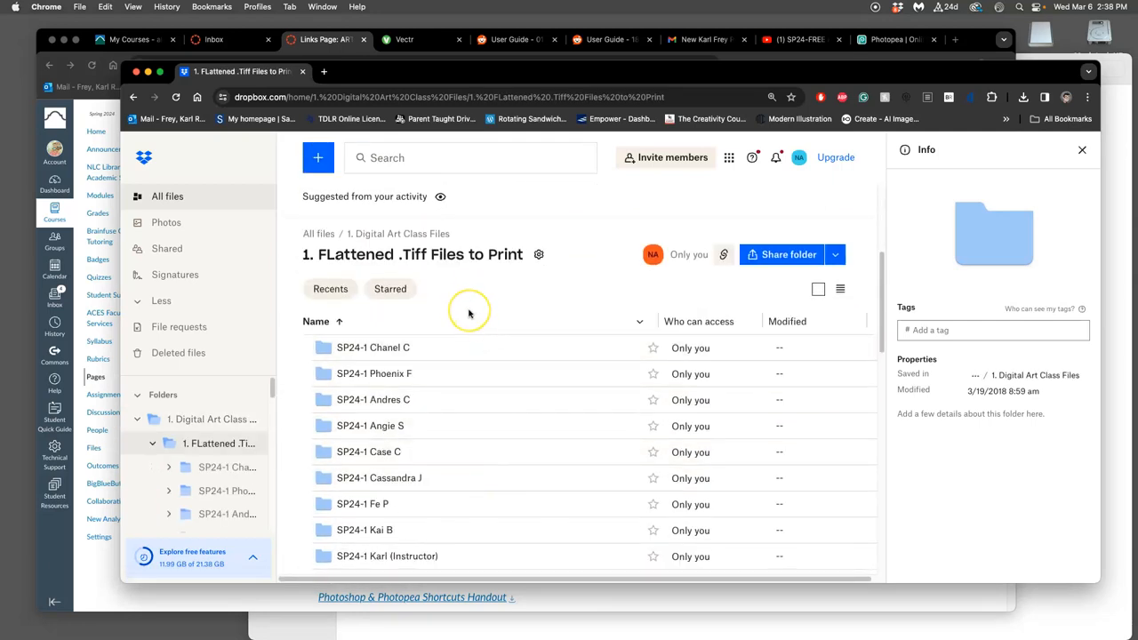
scroll(down, 3)
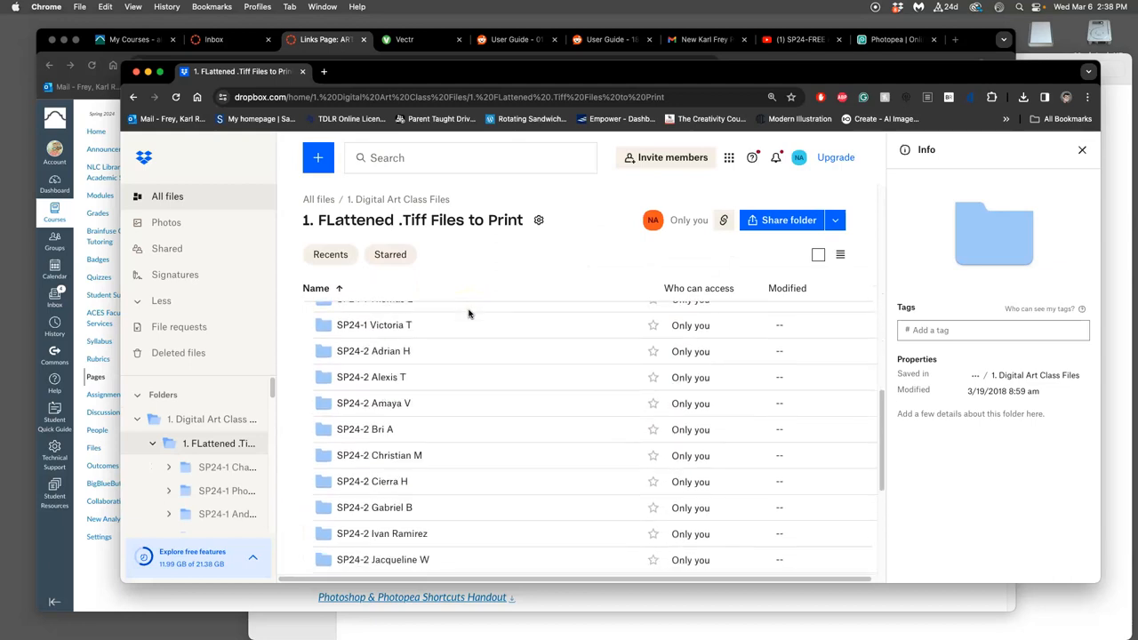
scroll(down, 3)
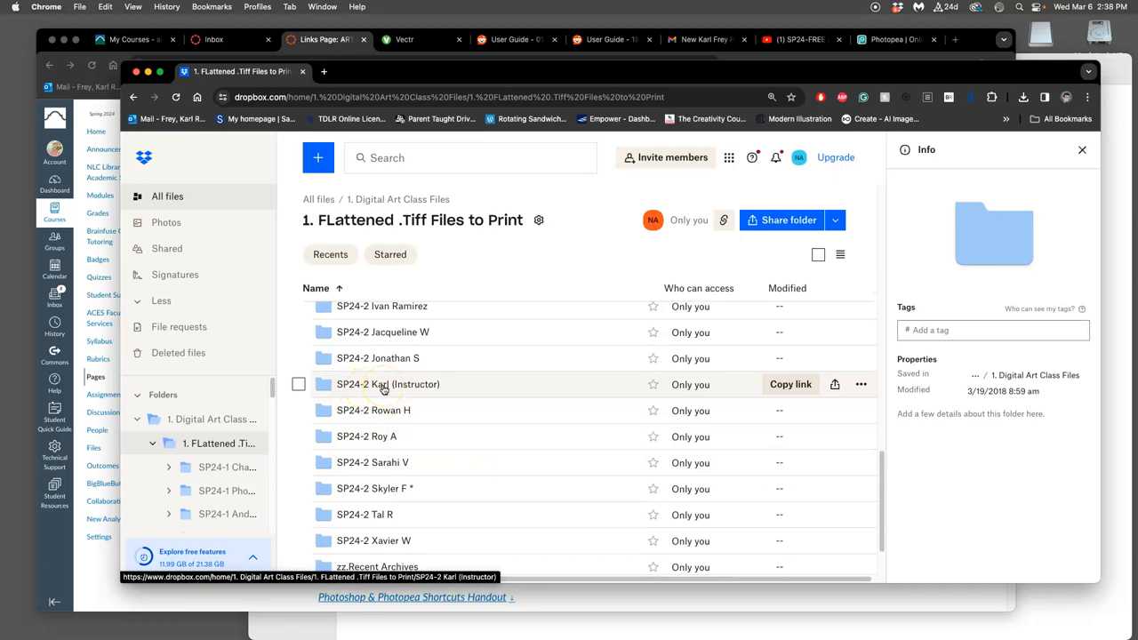
click(387, 384)
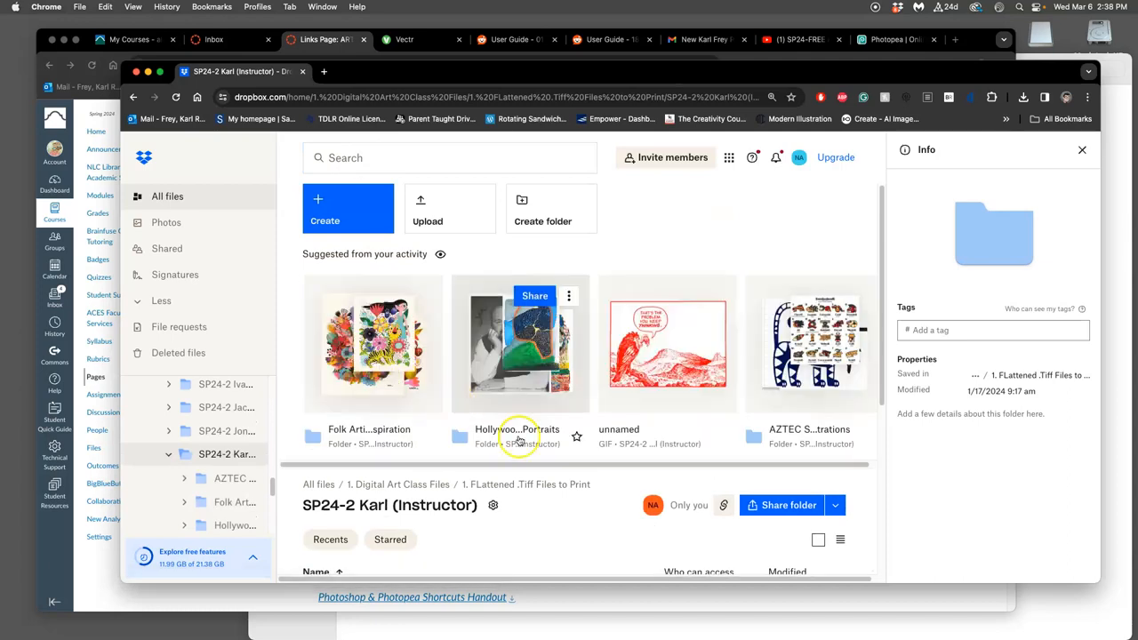
scroll(down, 3)
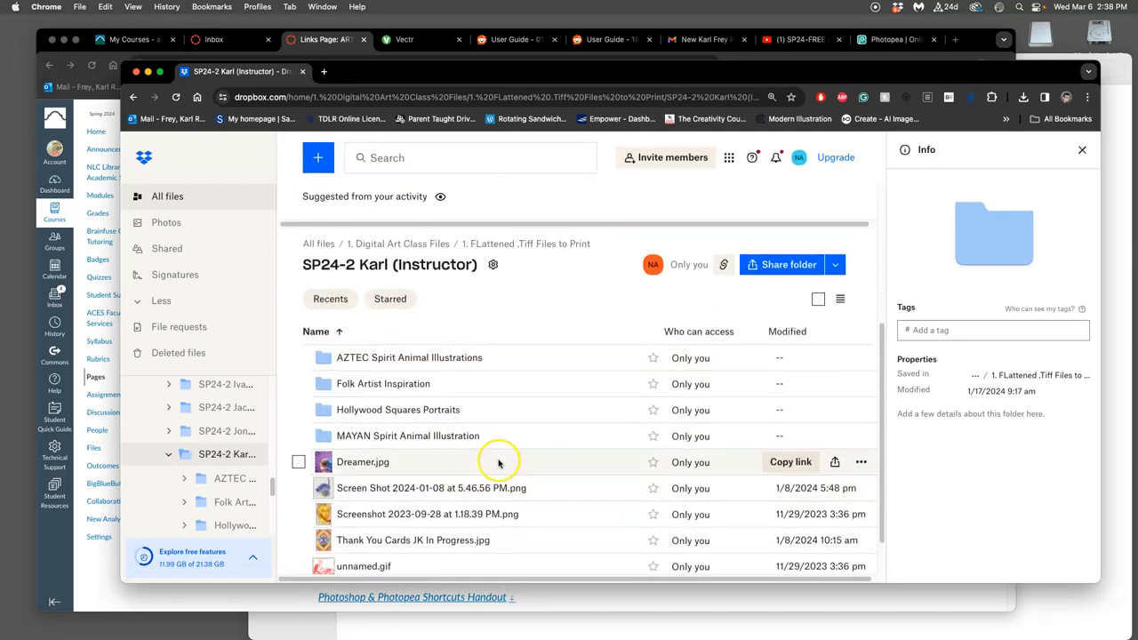
click(134, 97)
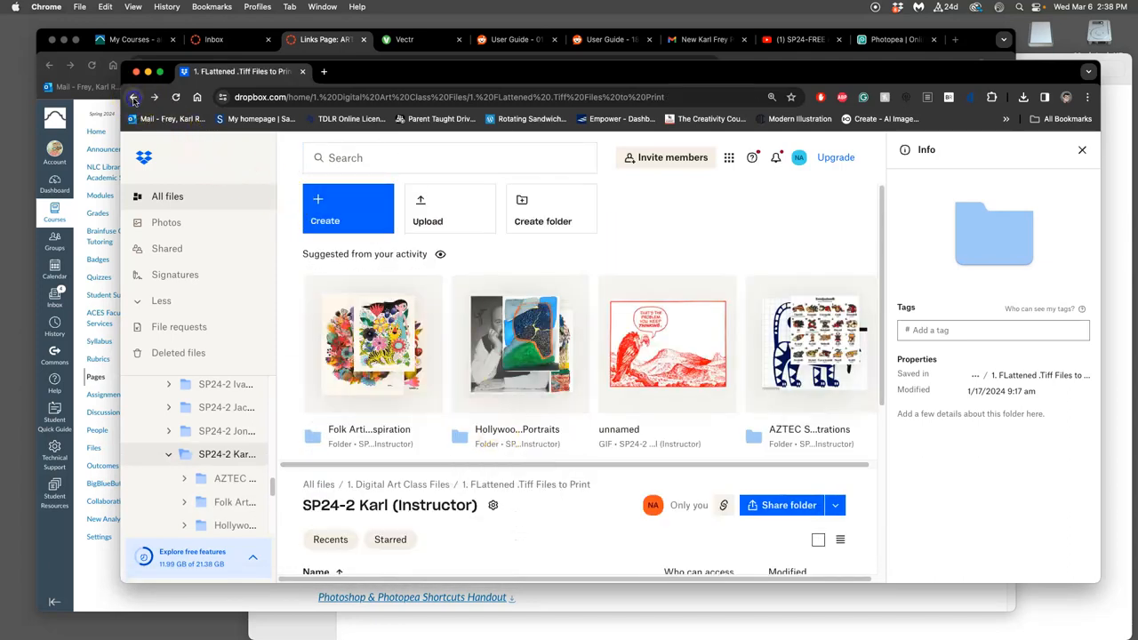
click(134, 97)
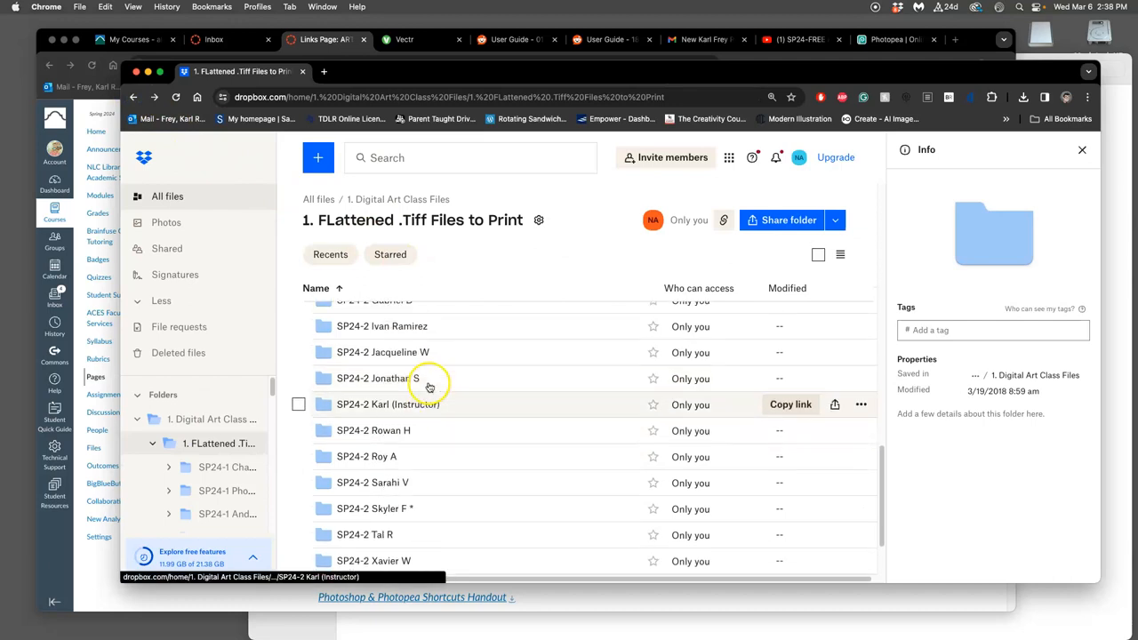
scroll(up, 3)
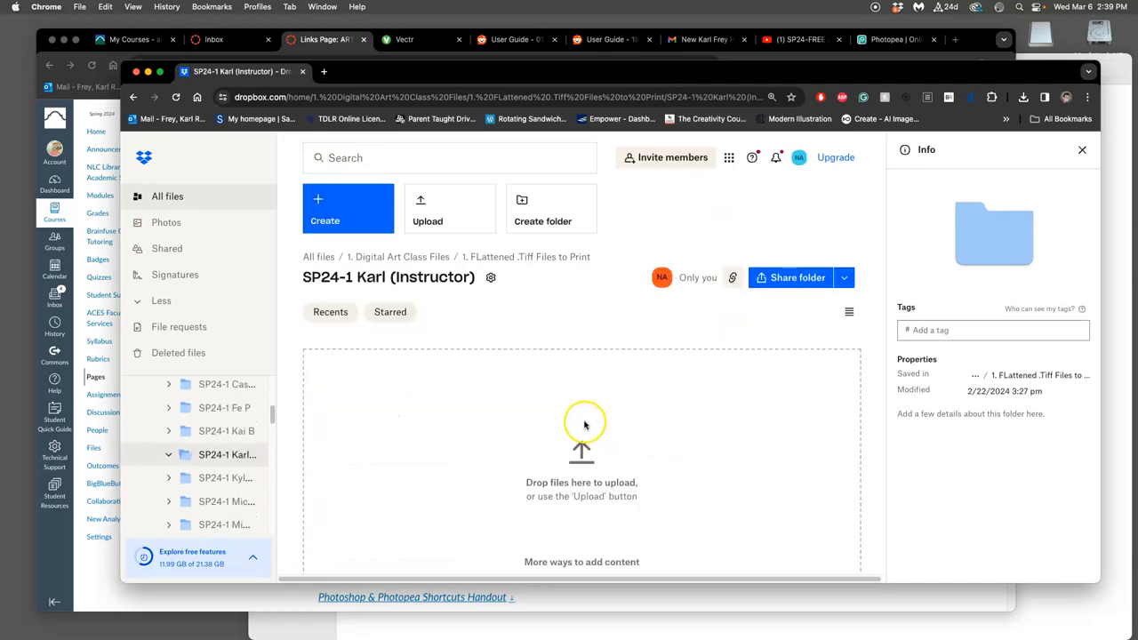
mouse_move(550, 396)
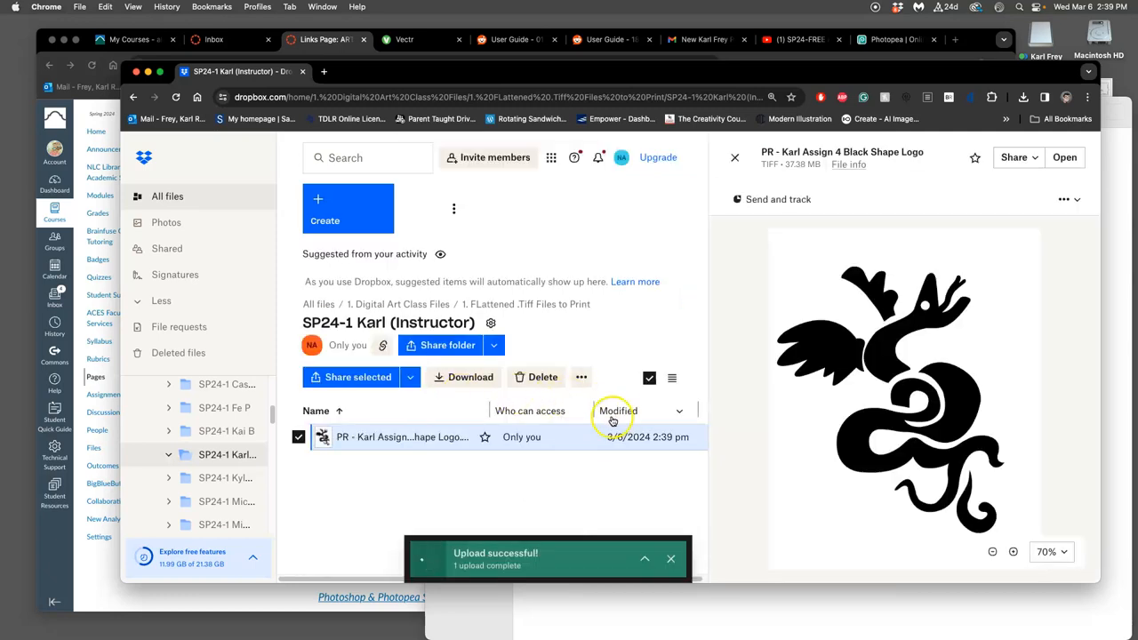
Dismiss Photopea's ad-blocker notice and close Black Shape Logo without saving.
click(993, 551)
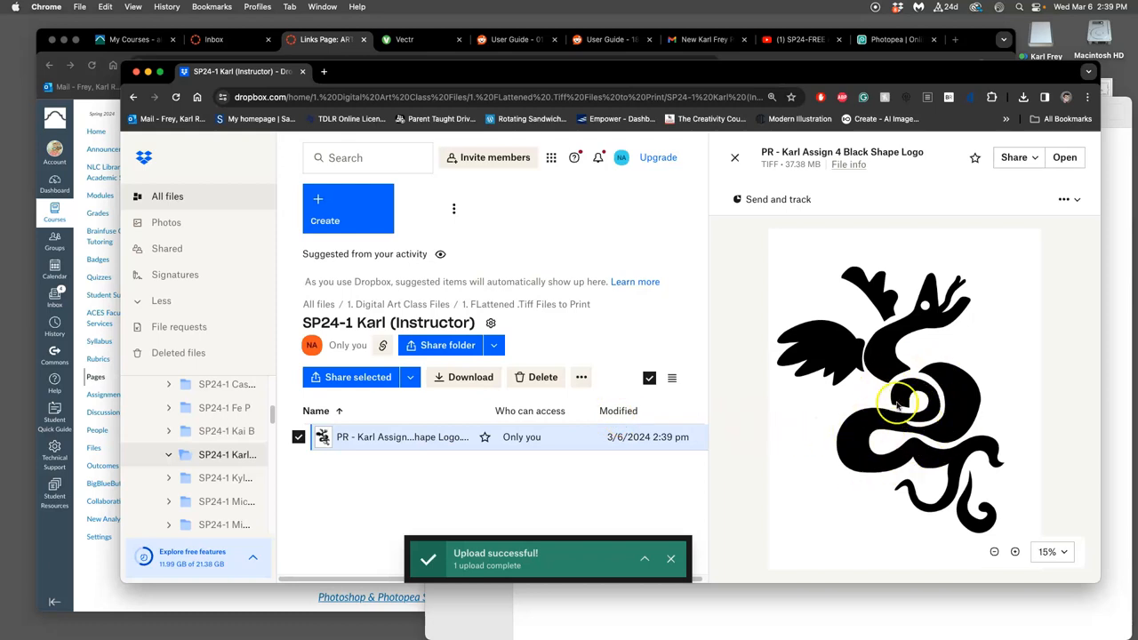
mouse_move(534, 460)
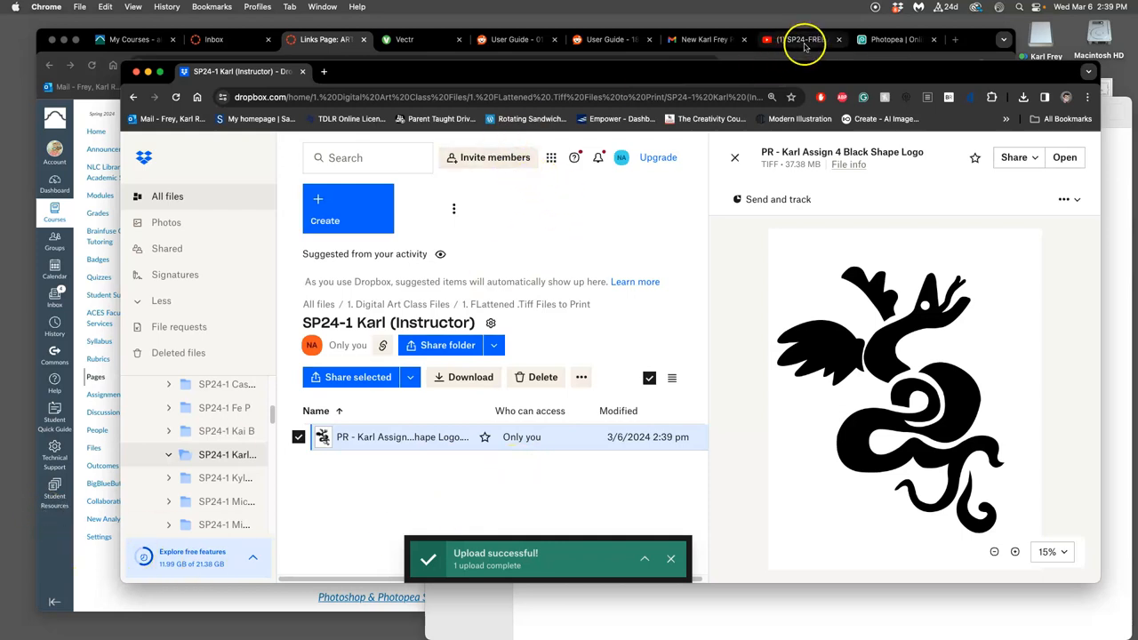
click(889, 39)
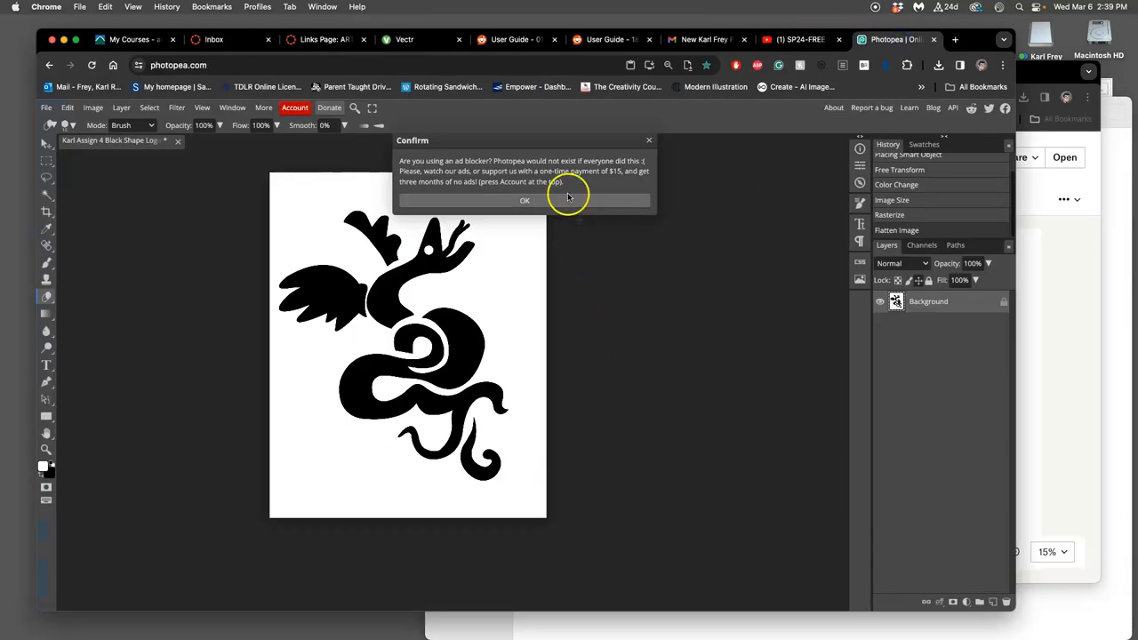
click(524, 200)
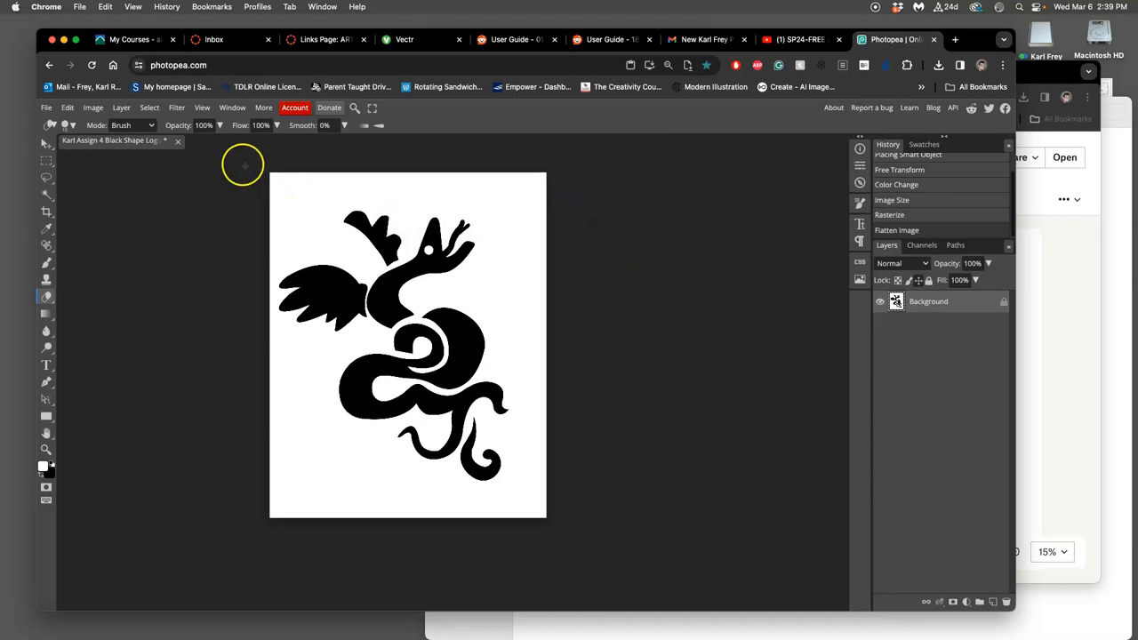
click(177, 141)
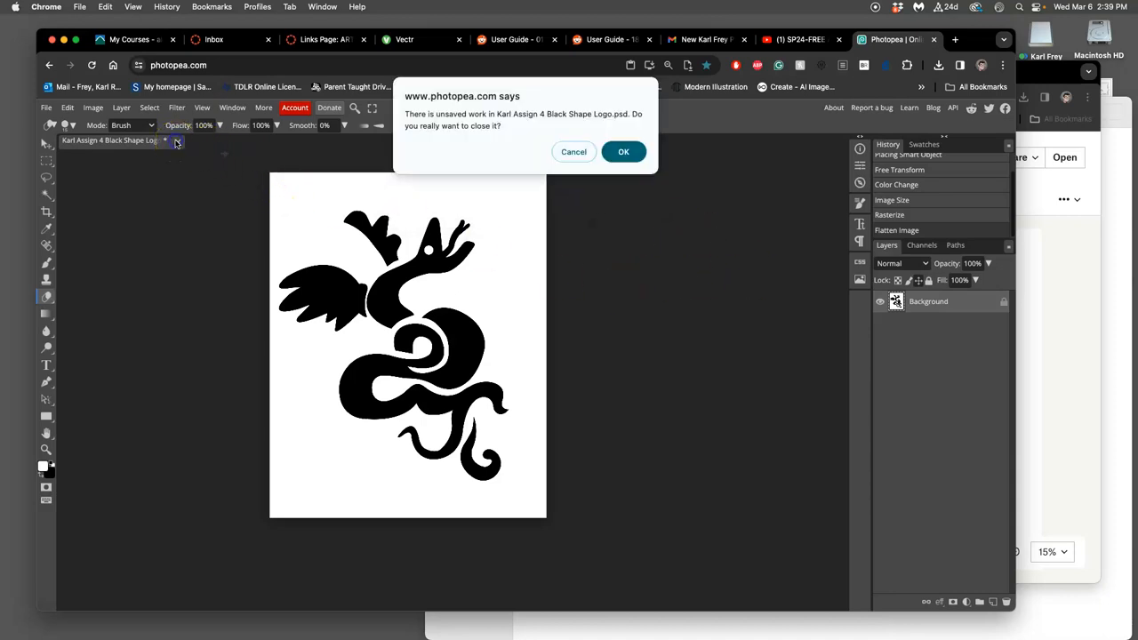
click(623, 151)
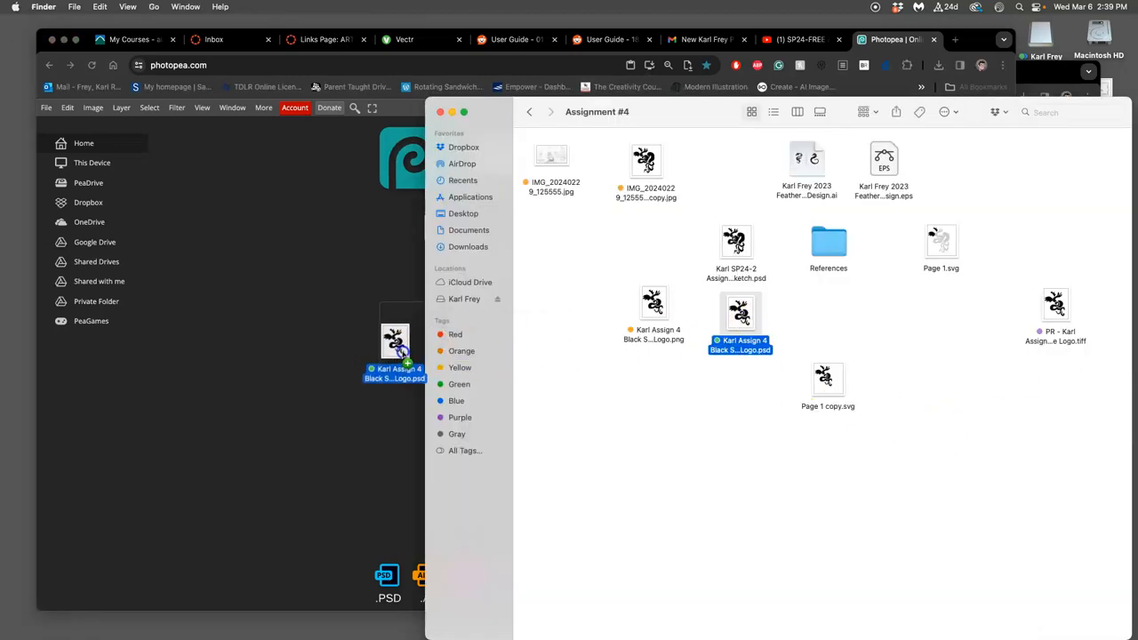
Open the Black Shape Logo PSD, show Background, and rename layers Black Logo and Color Logo.
double_click(739, 318)
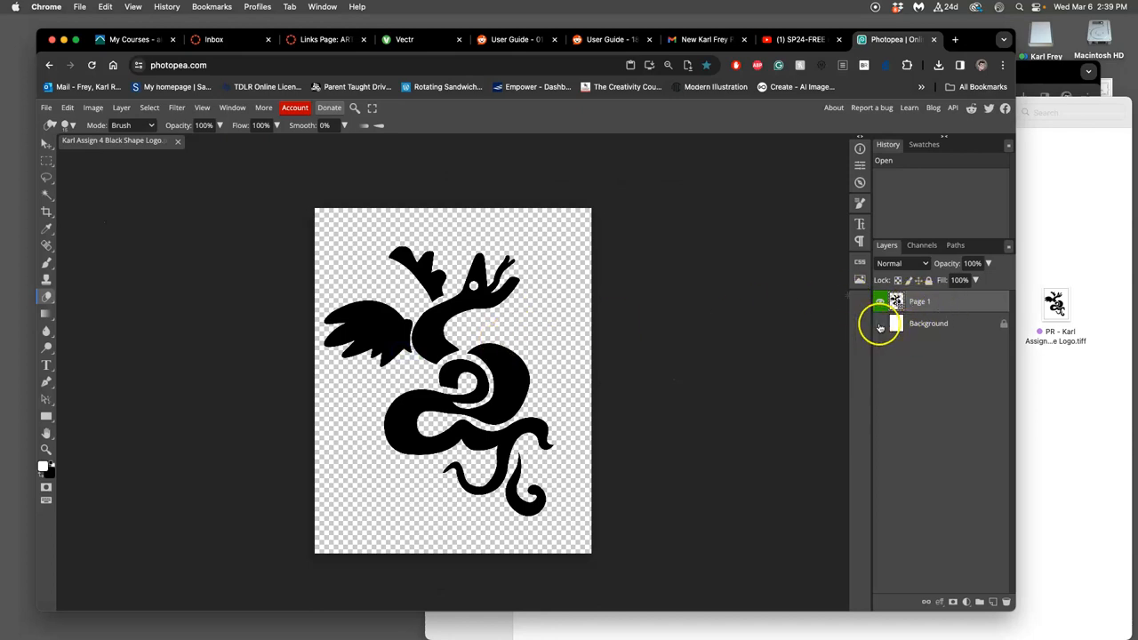
click(879, 322)
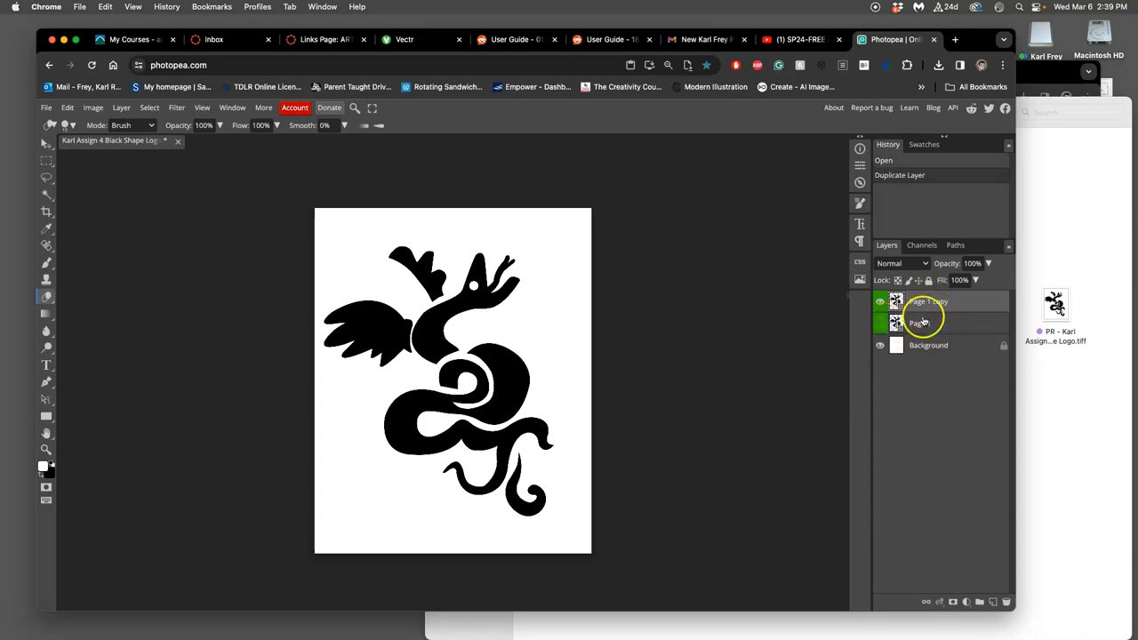
double_click(916, 322)
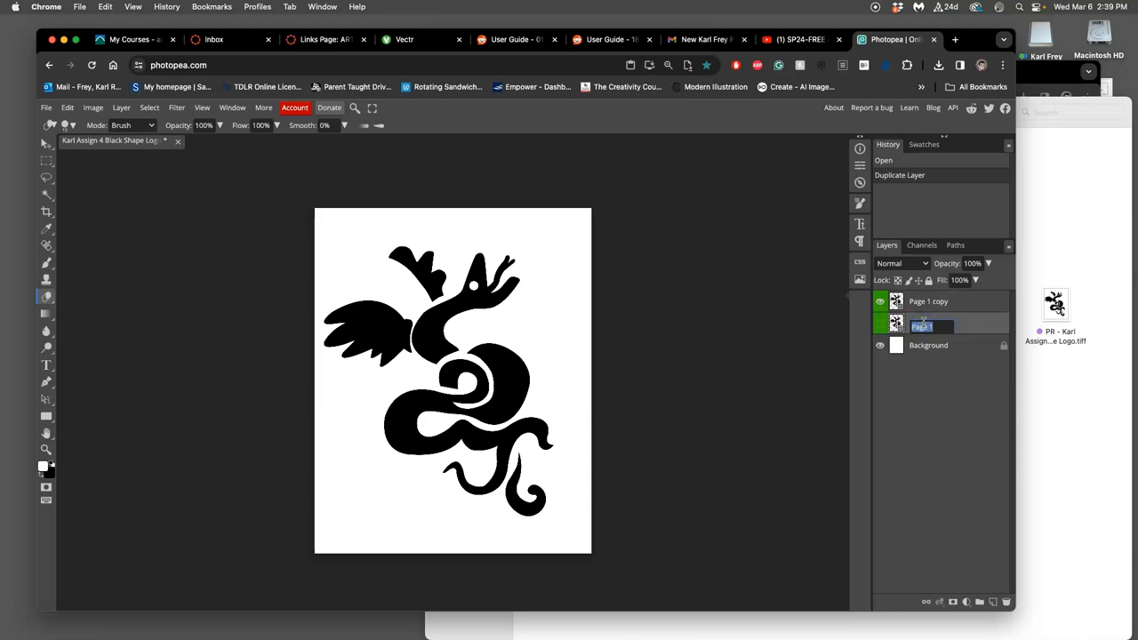
text(Black Logo)
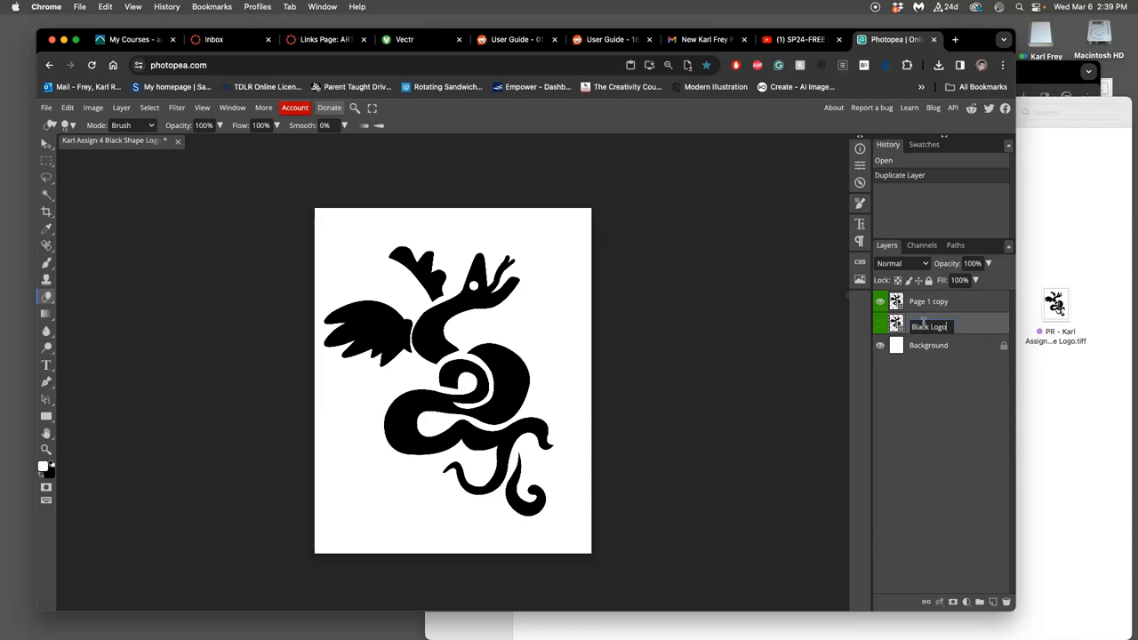
double_click(929, 304)
text(Color Logo)
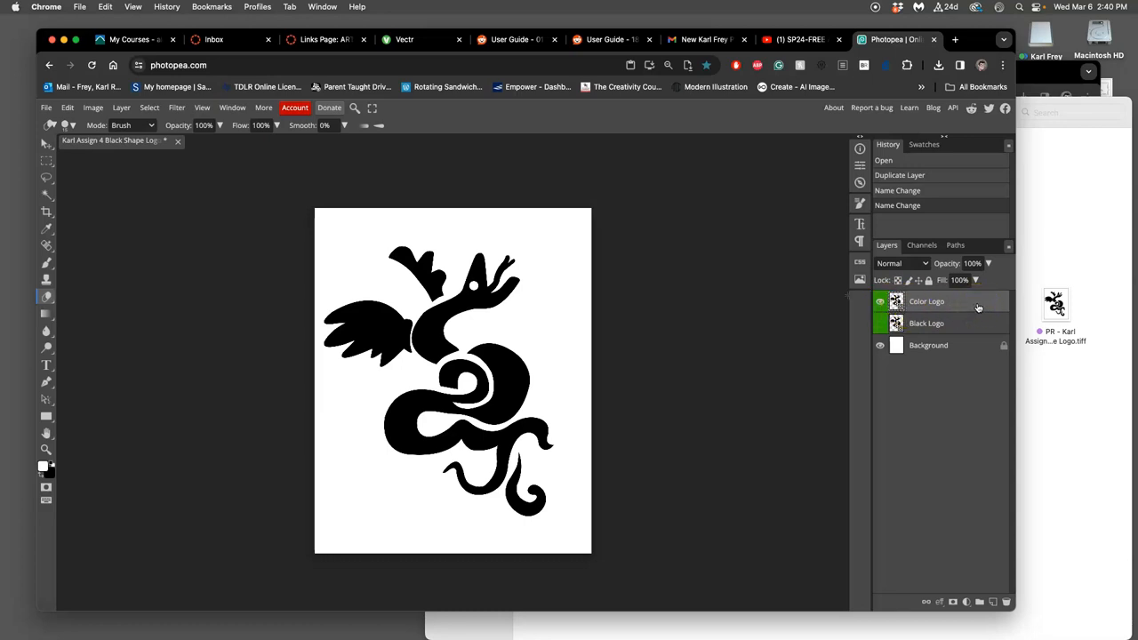
Add a pale yellow Color Overlay at 50% opacity to the Color Logo layer.
double_click(926, 300)
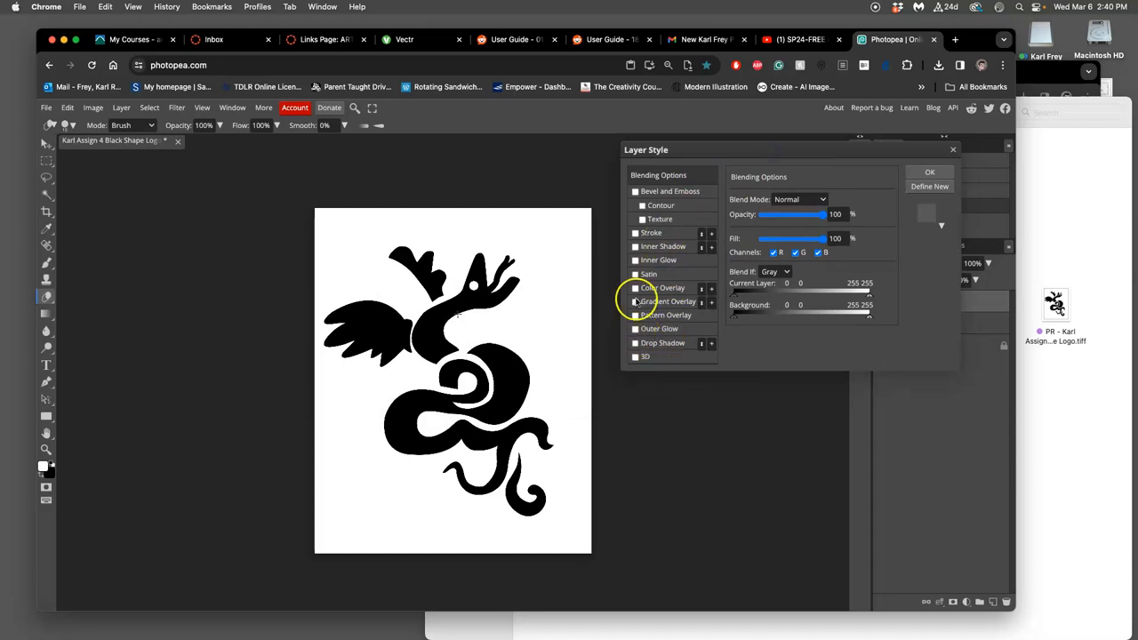
click(634, 287)
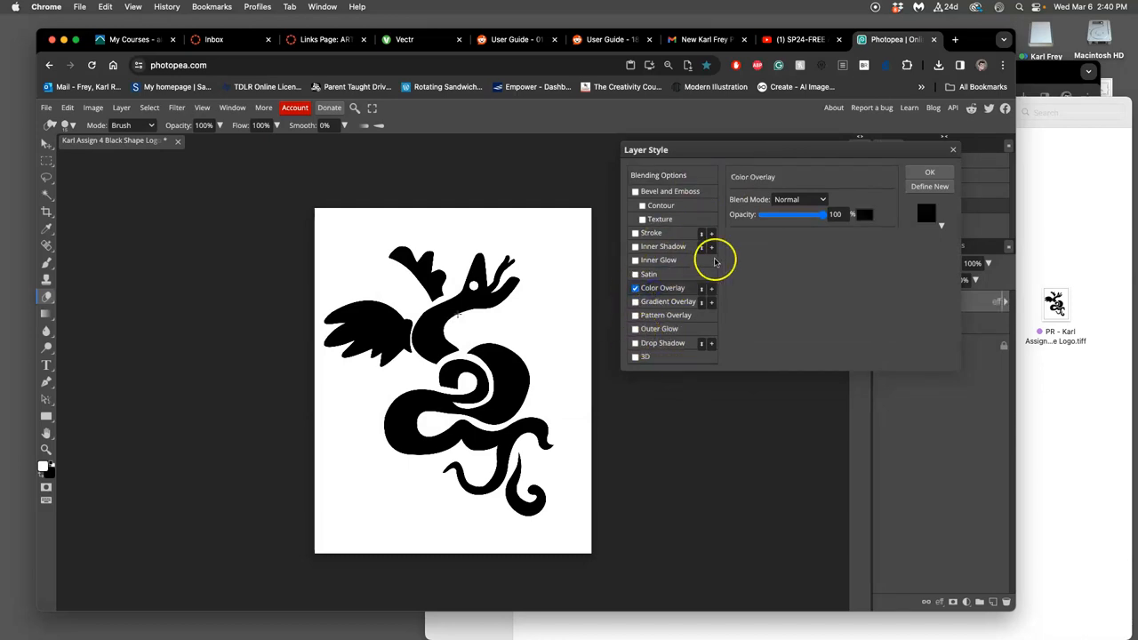
mouse_move(833, 219)
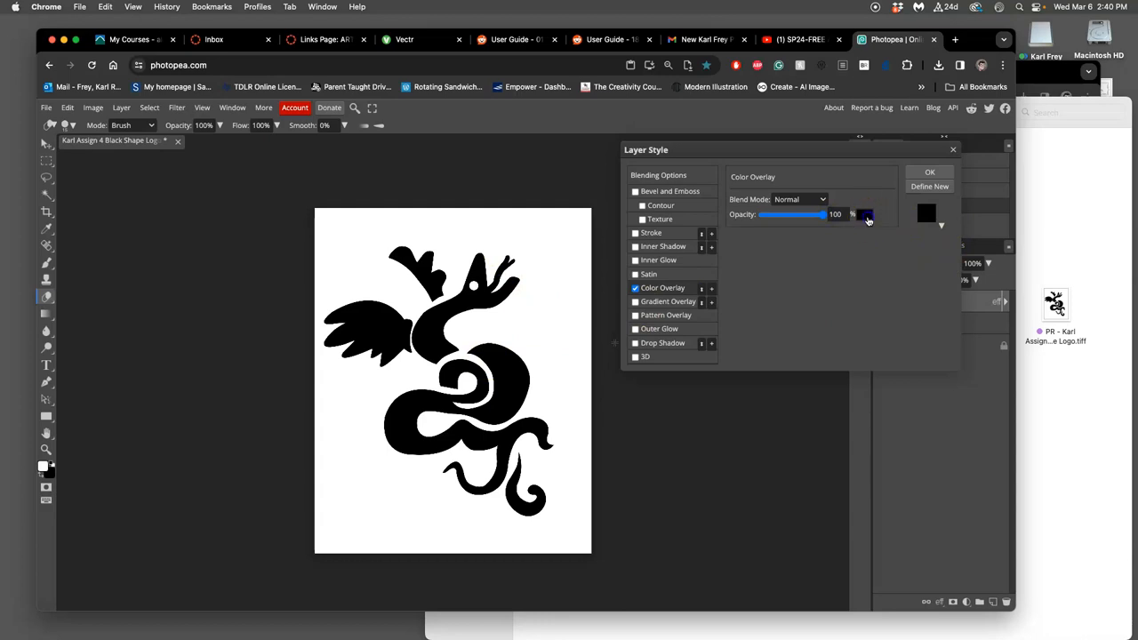
click(926, 213)
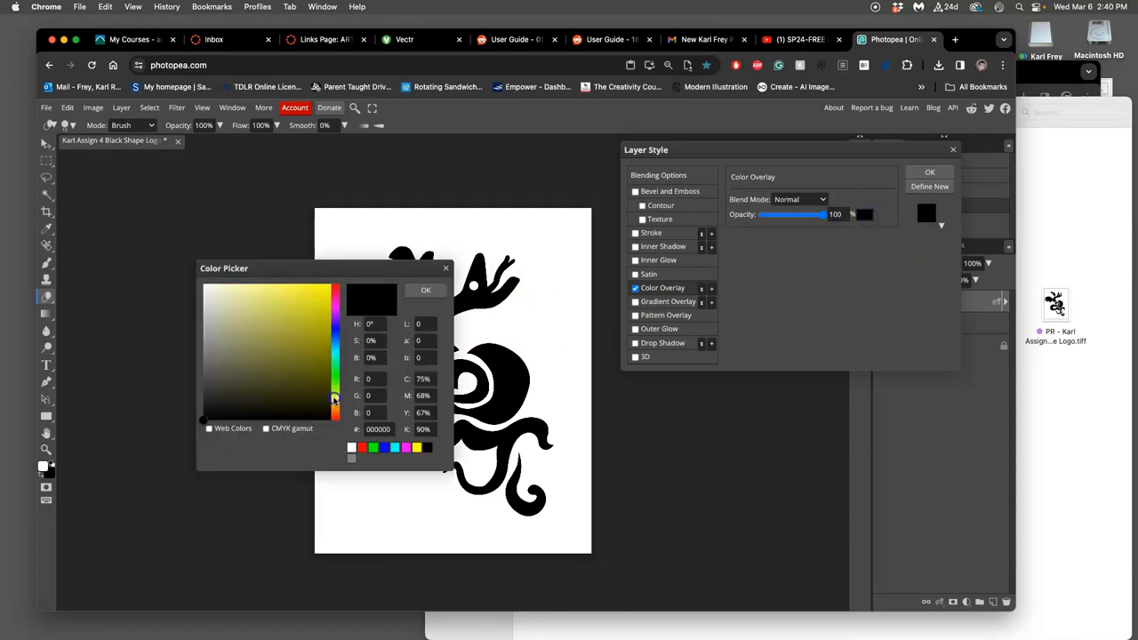
click(261, 301)
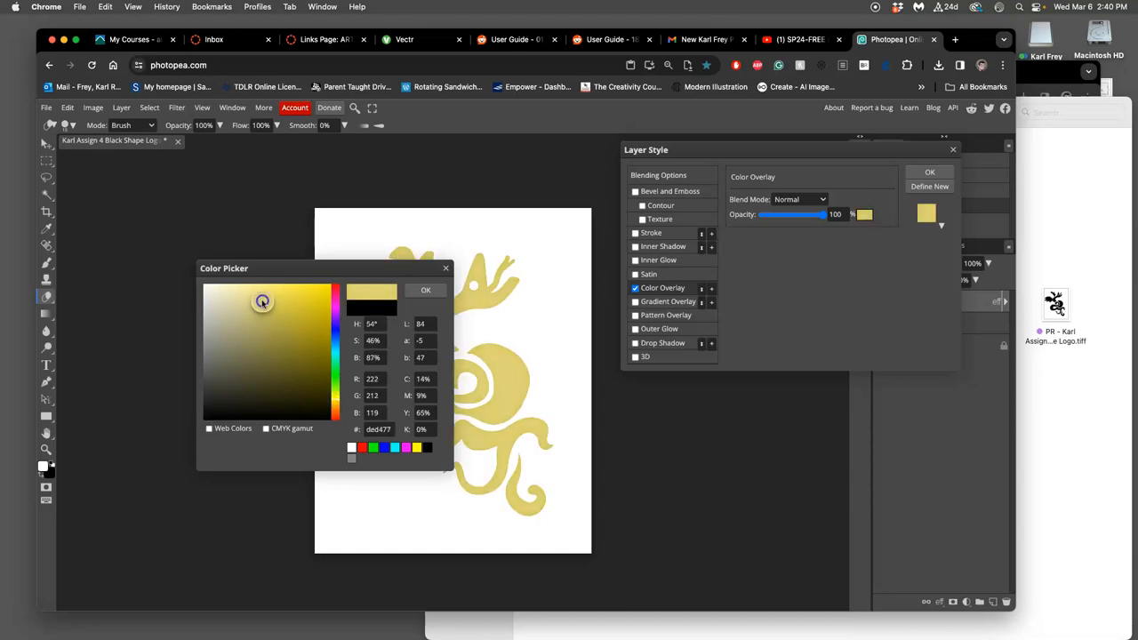
click(263, 304)
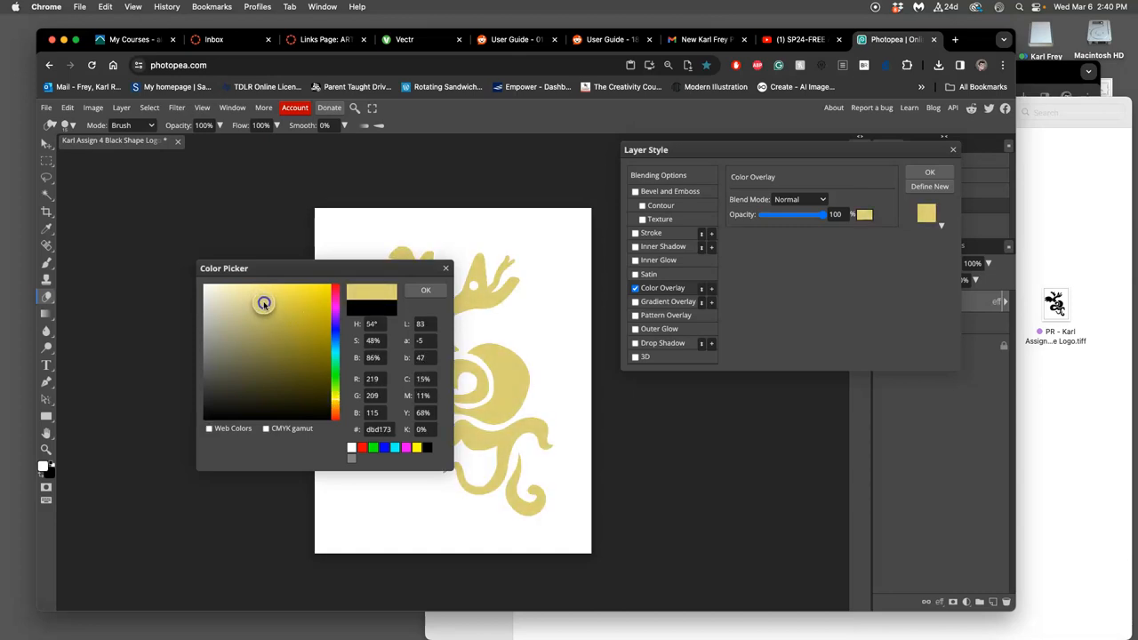
click(425, 289)
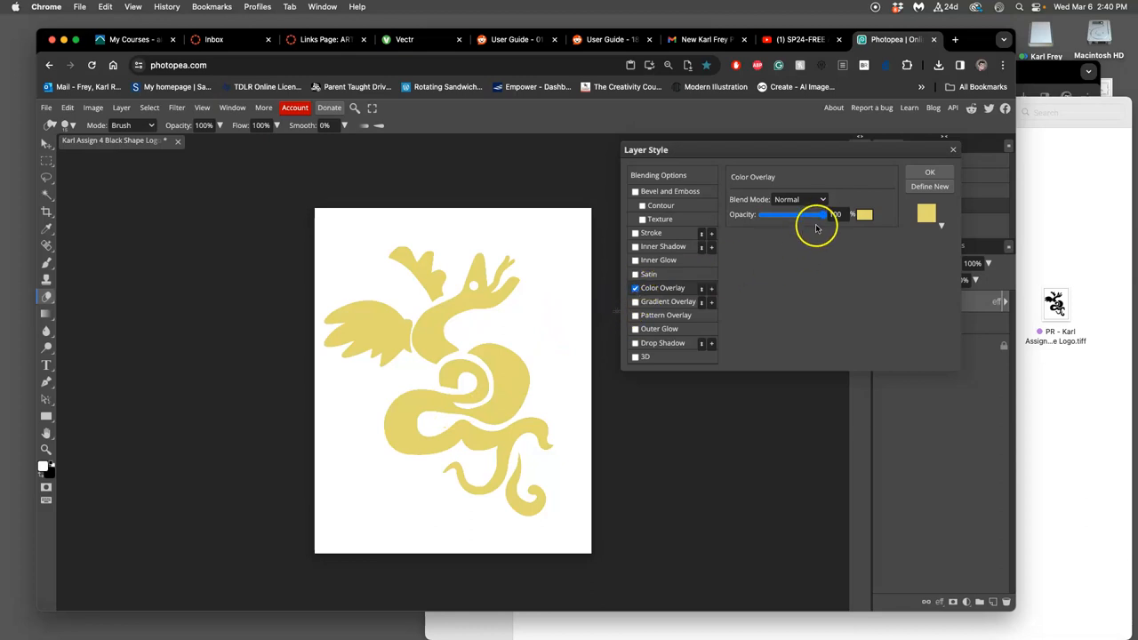
drag(818, 214, 800, 214)
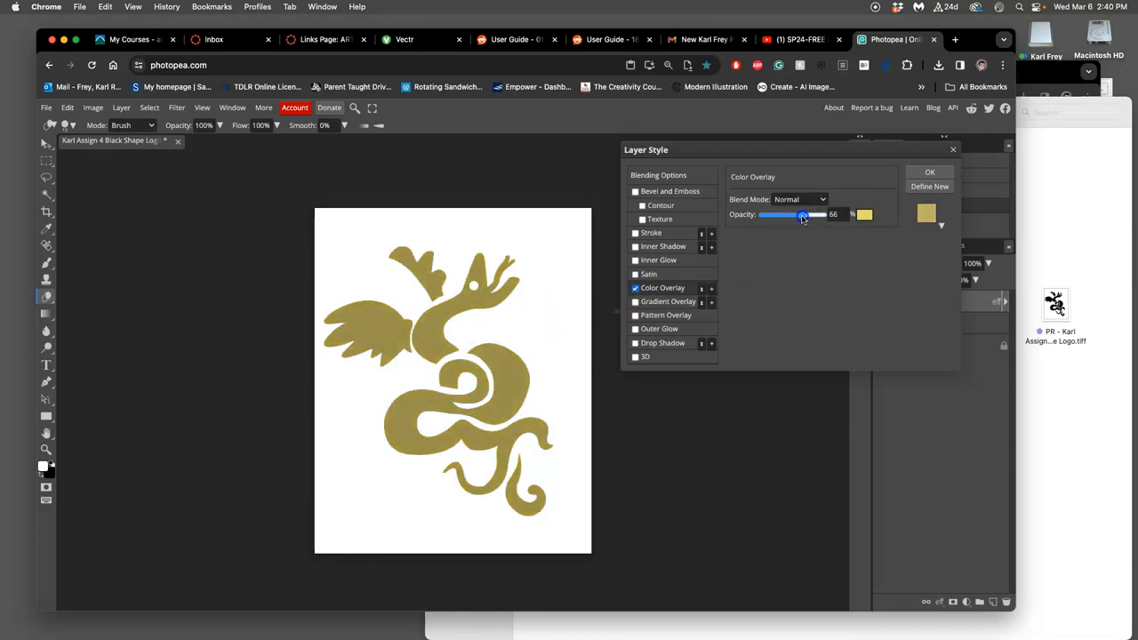
drag(802, 215, 791, 215)
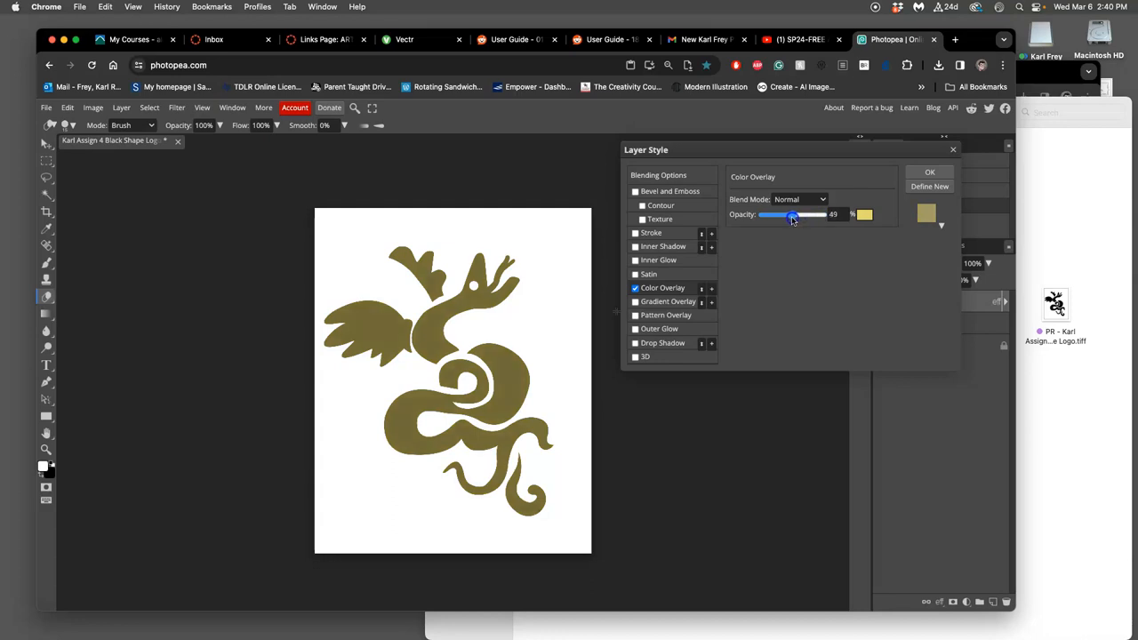
drag(789, 214, 795, 214)
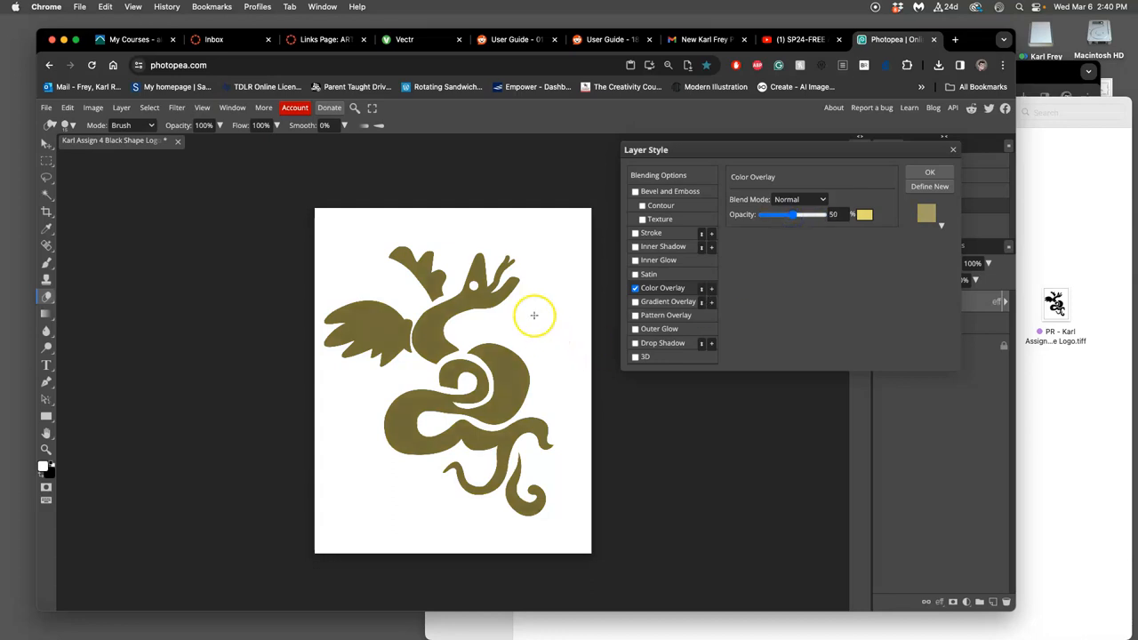
mouse_move(412, 311)
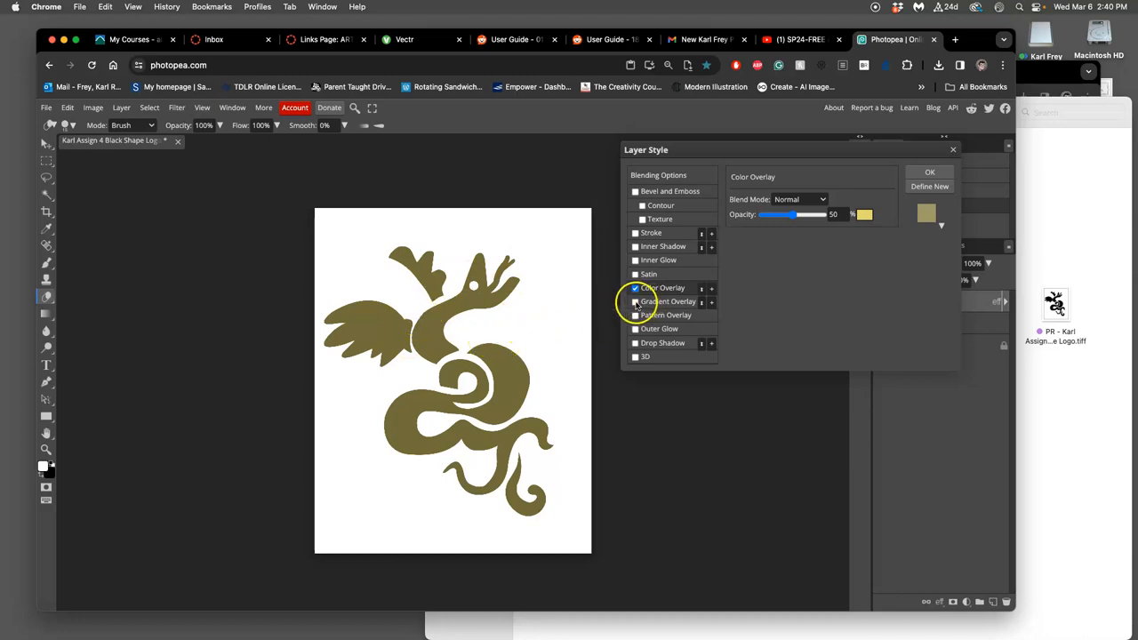
Enable a pale gold-to-olive Gradient Overlay with angle 99° and scale 123%.
click(668, 301)
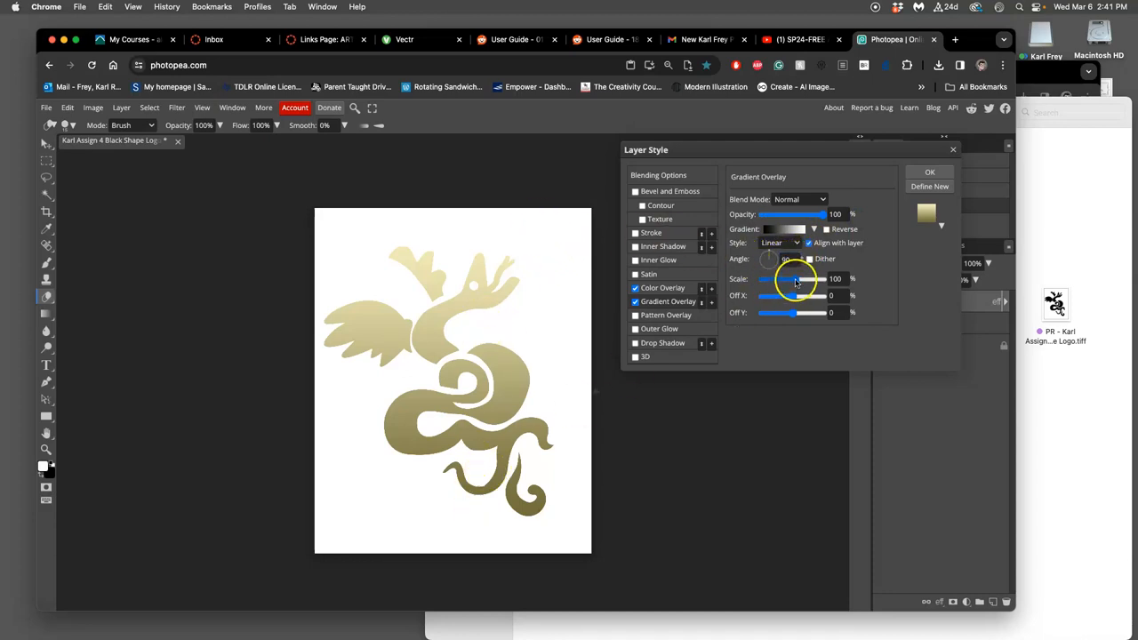
drag(819, 279, 790, 278)
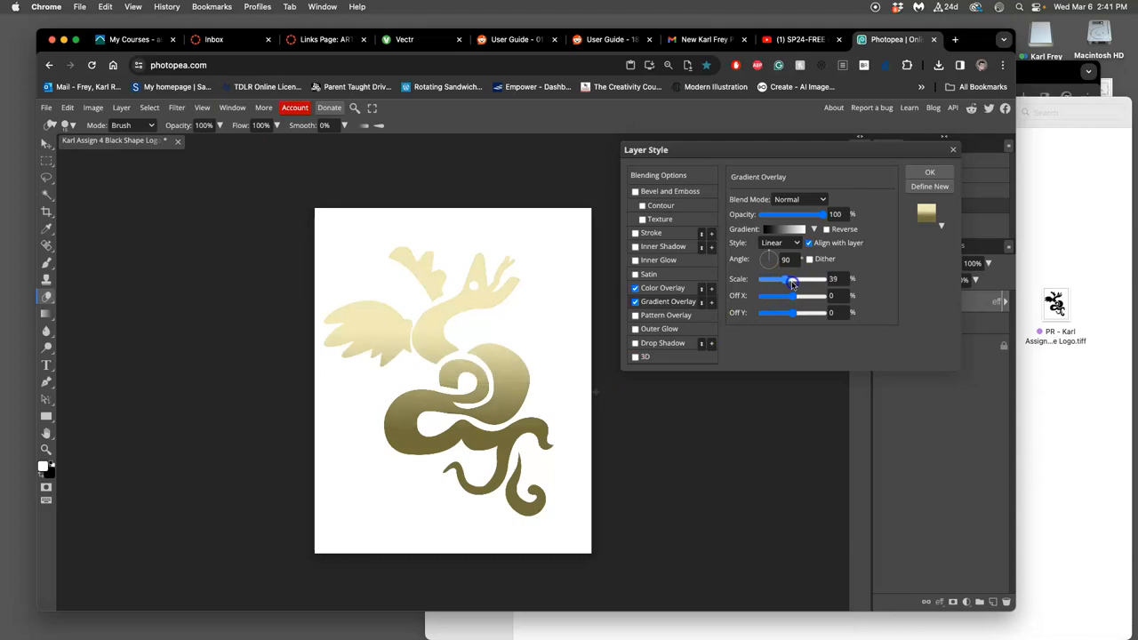
drag(791, 278, 811, 278)
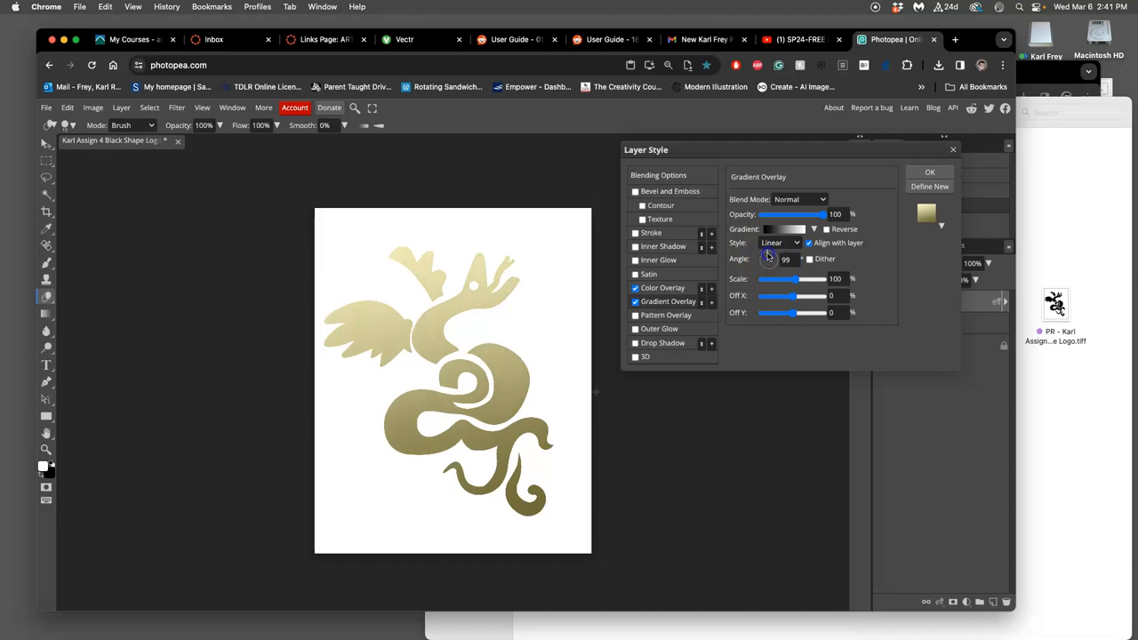
mouse_move(767, 255)
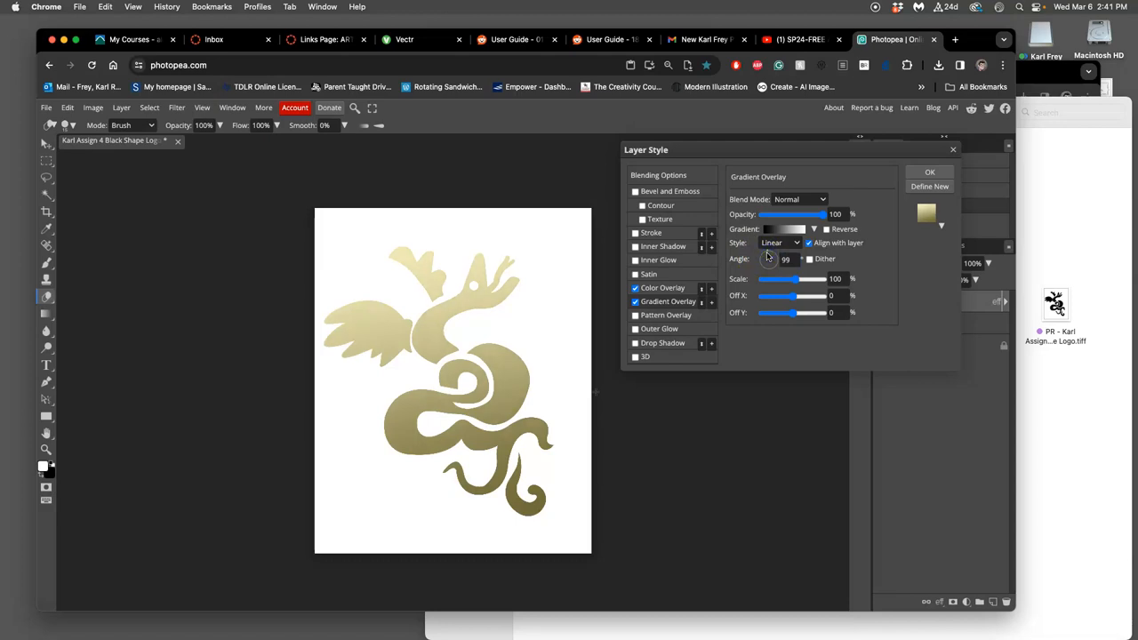
click(782, 258)
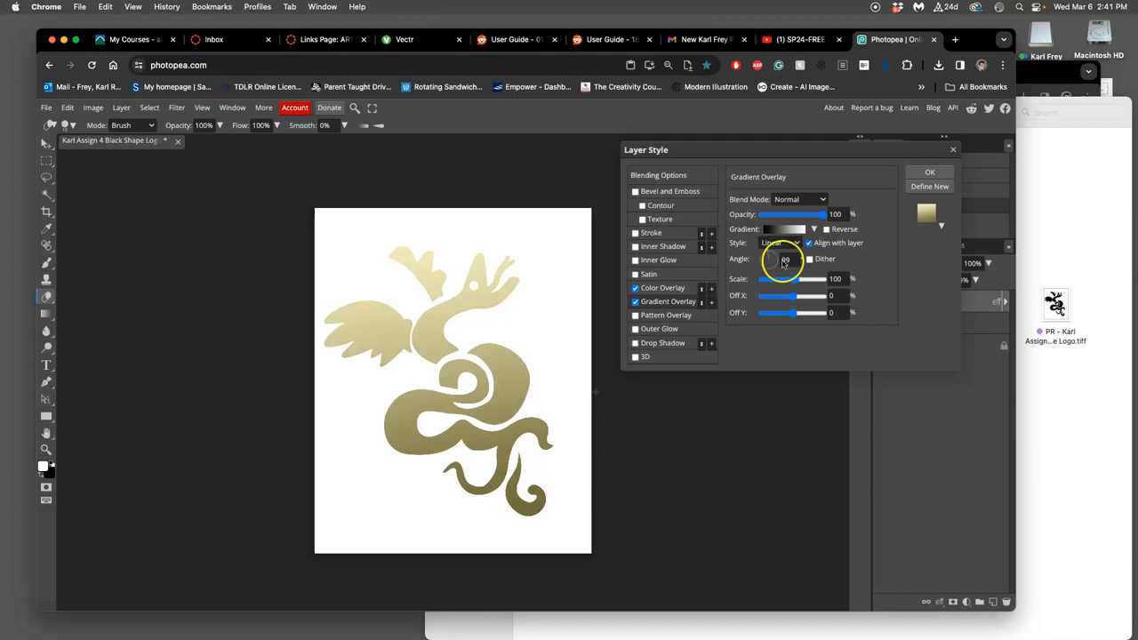
drag(818, 278, 785, 278)
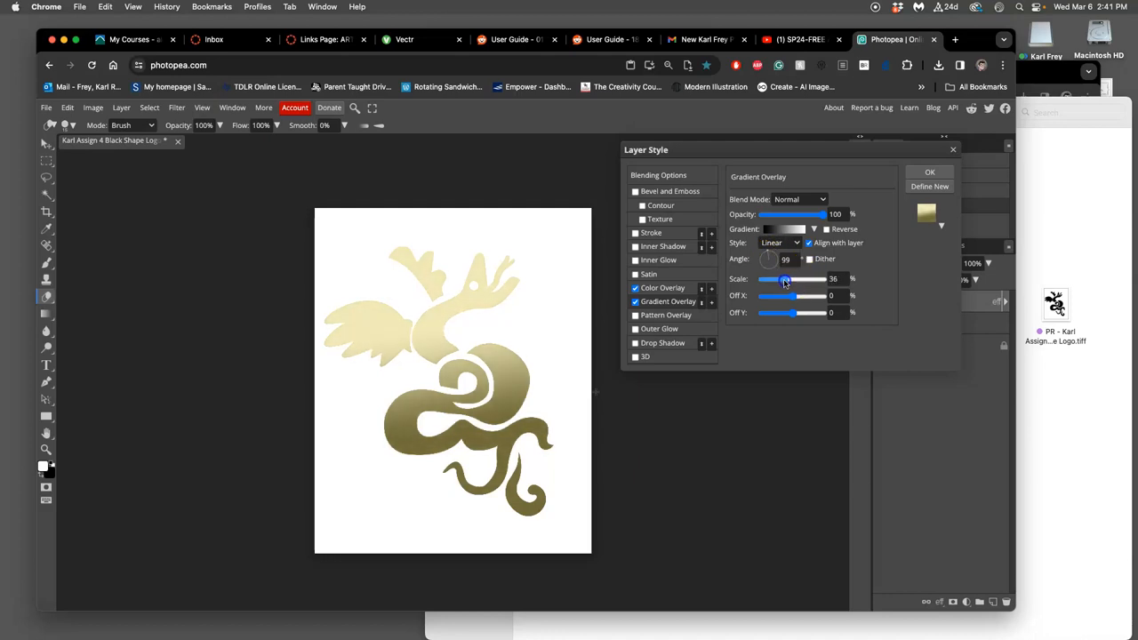
drag(784, 278, 798, 278)
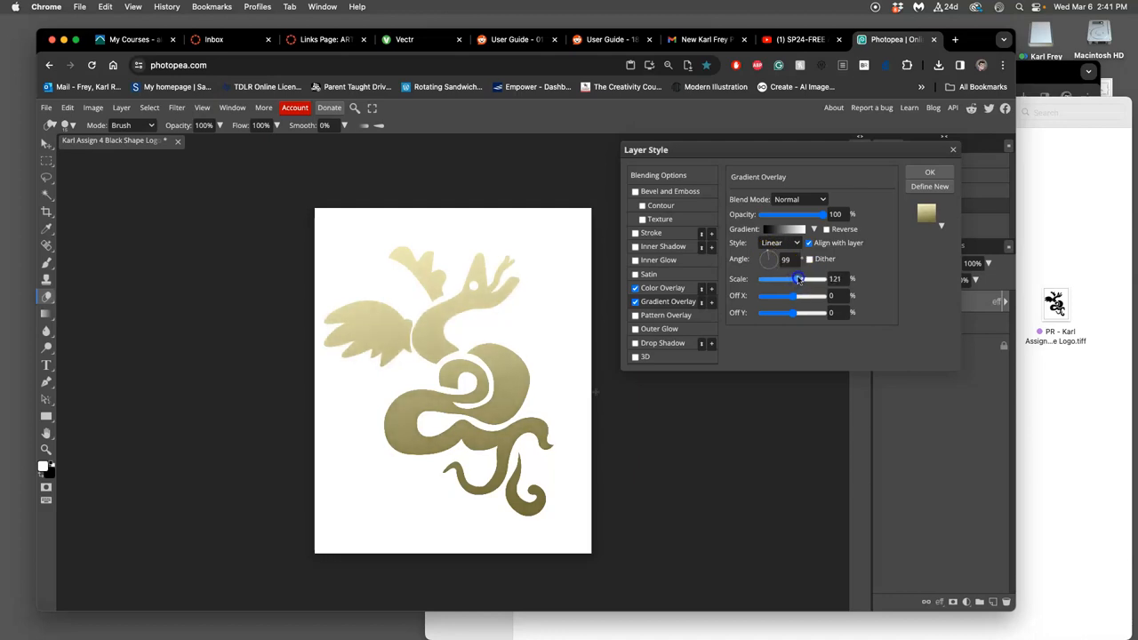
drag(796, 278, 800, 278)
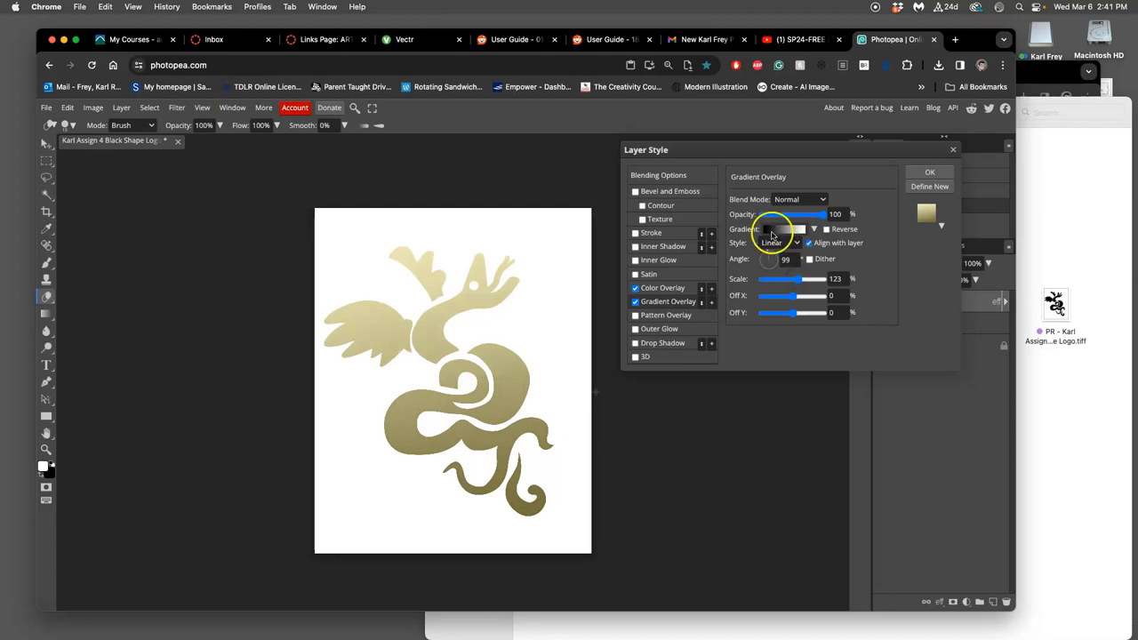
In the Gradient Editor, keep the normal type and recolour stops to gold and dark brown.
click(782, 228)
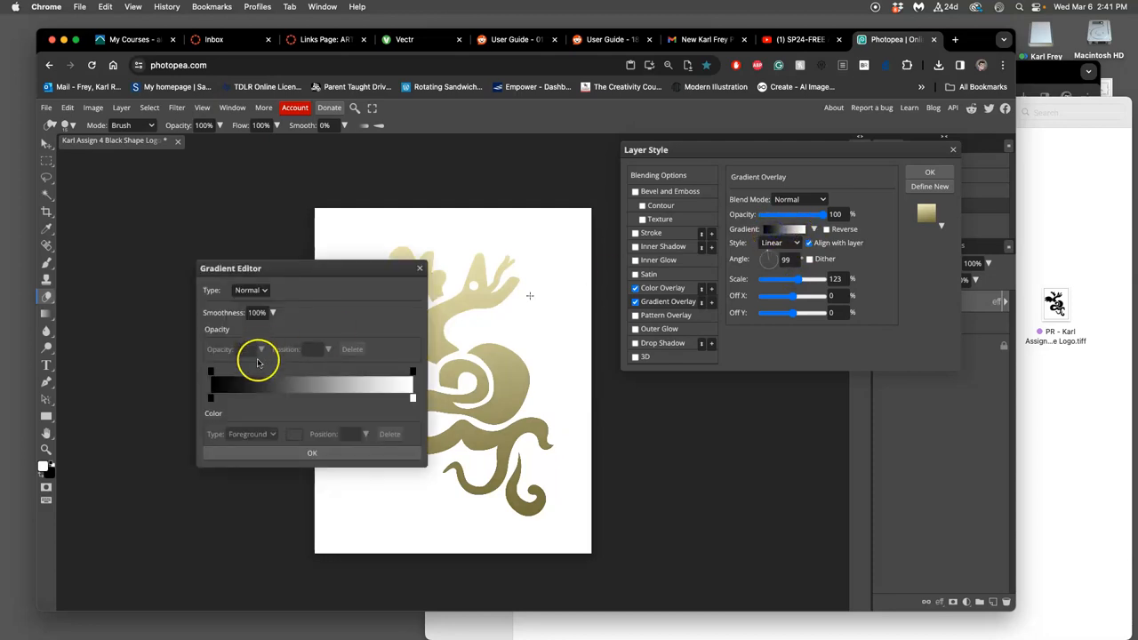
click(251, 290)
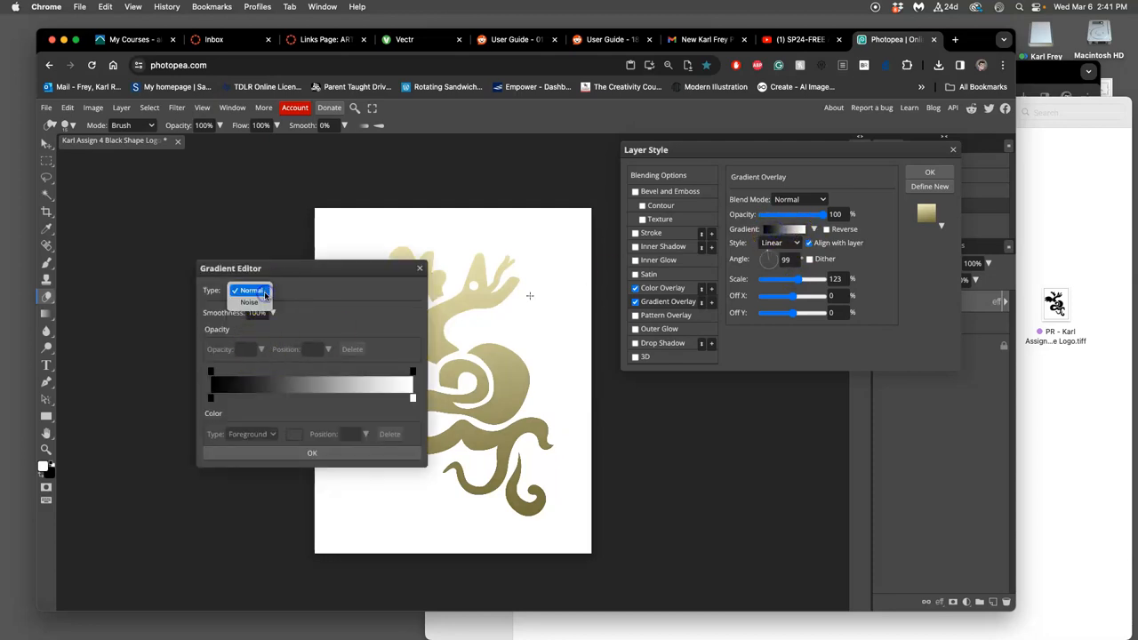
click(251, 290)
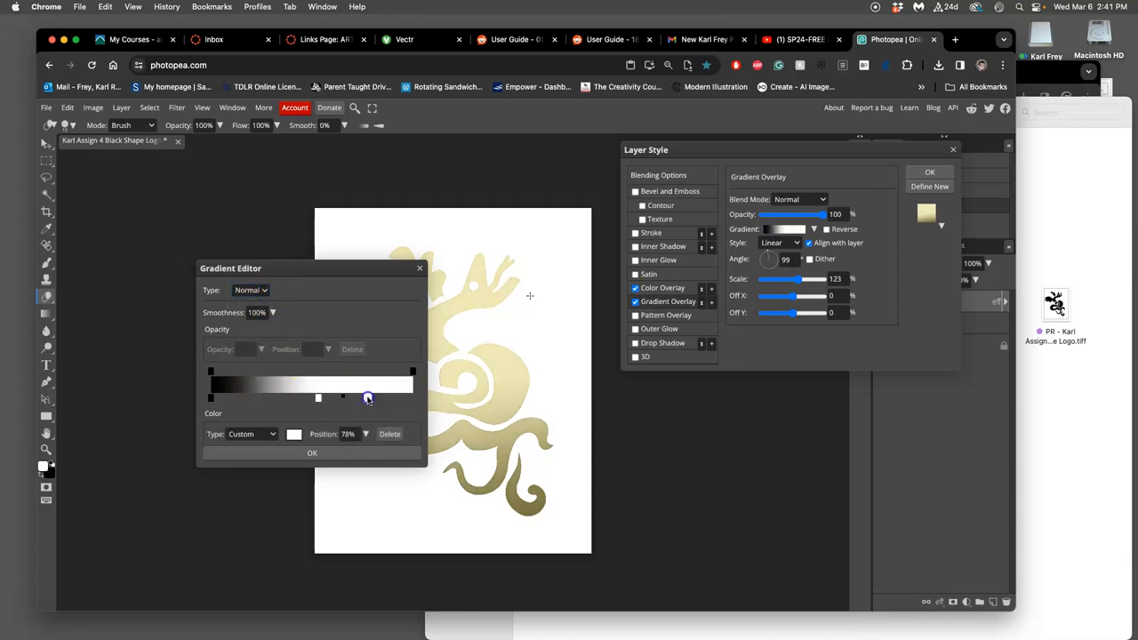
click(295, 434)
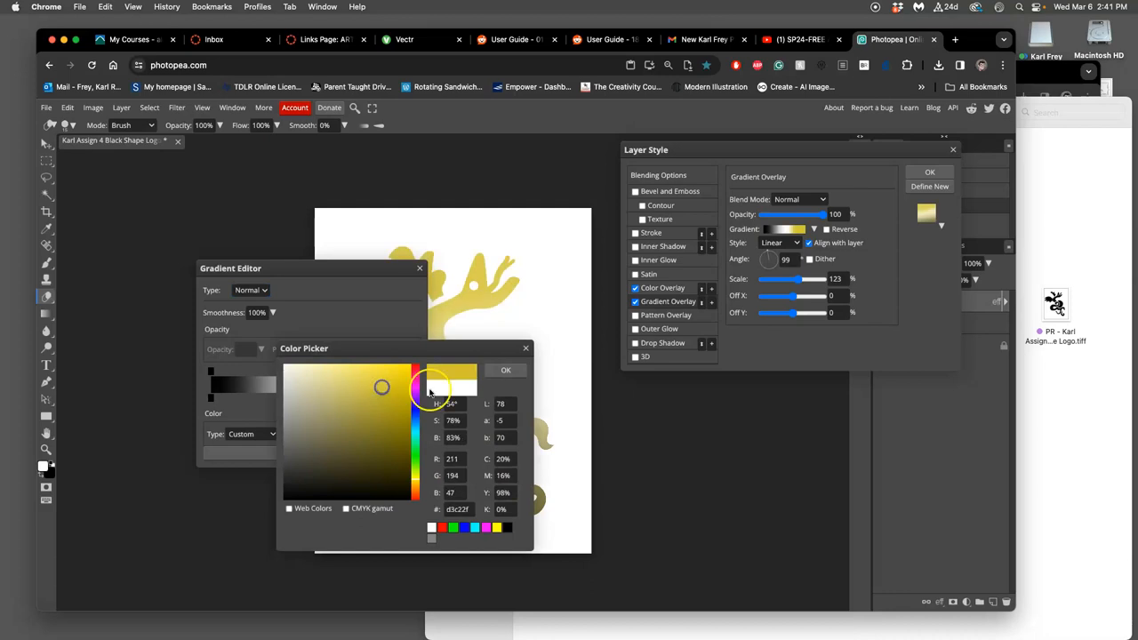
click(505, 370)
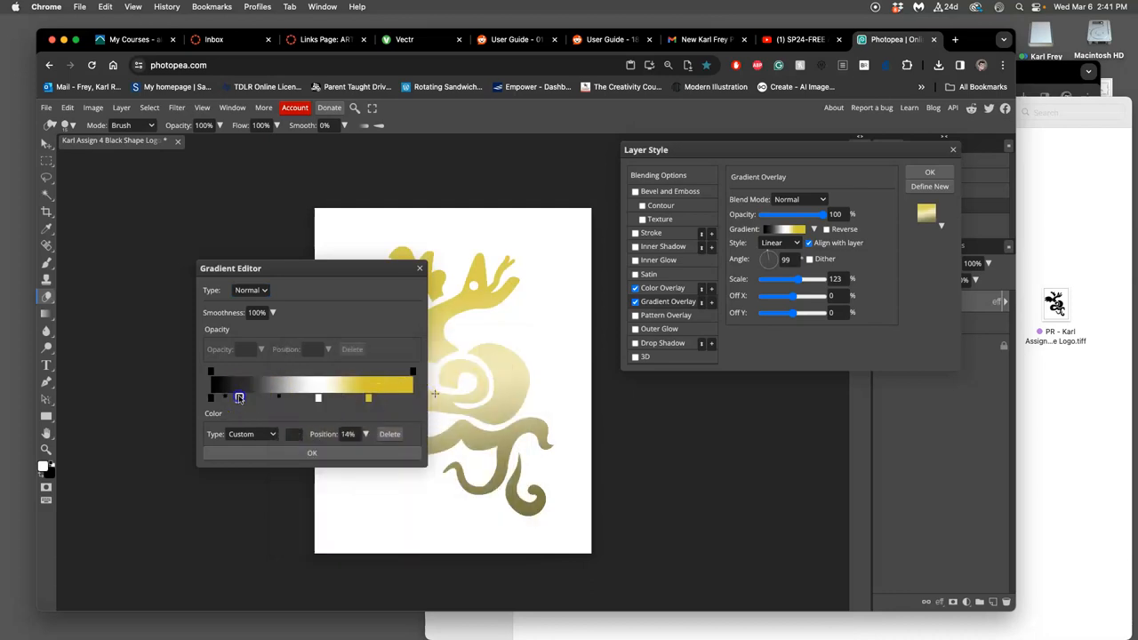
click(239, 397)
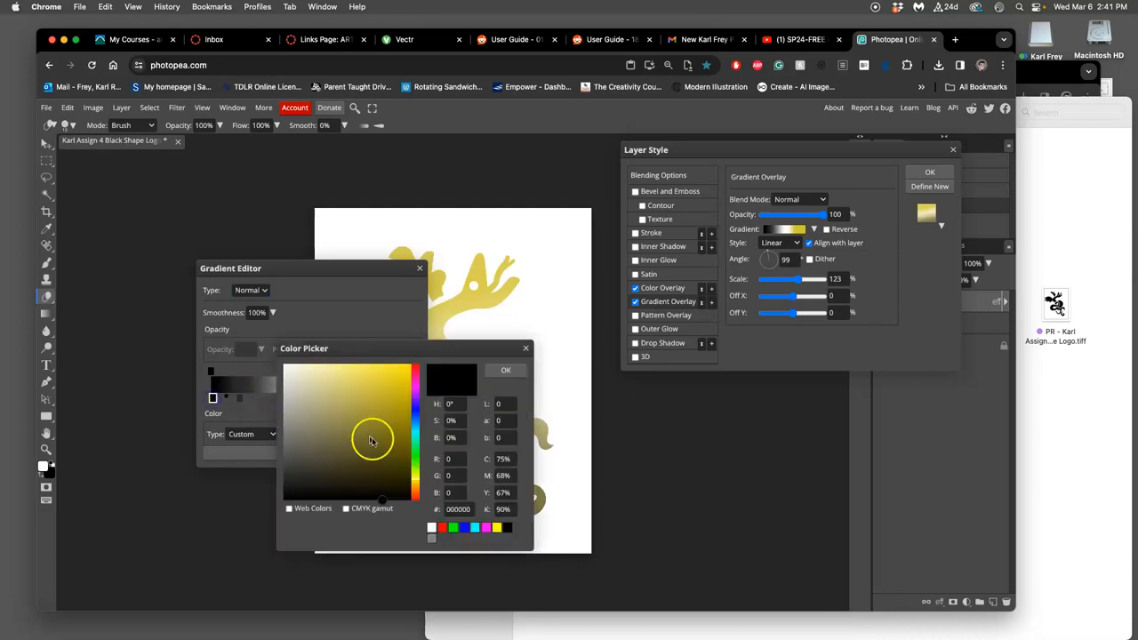
click(416, 496)
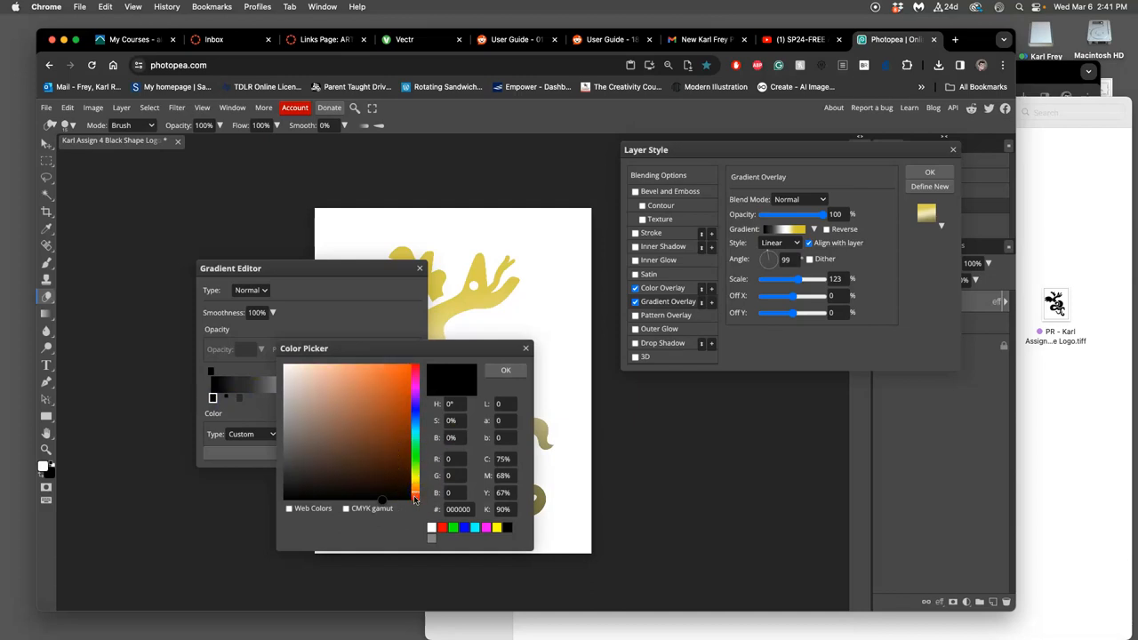
click(337, 464)
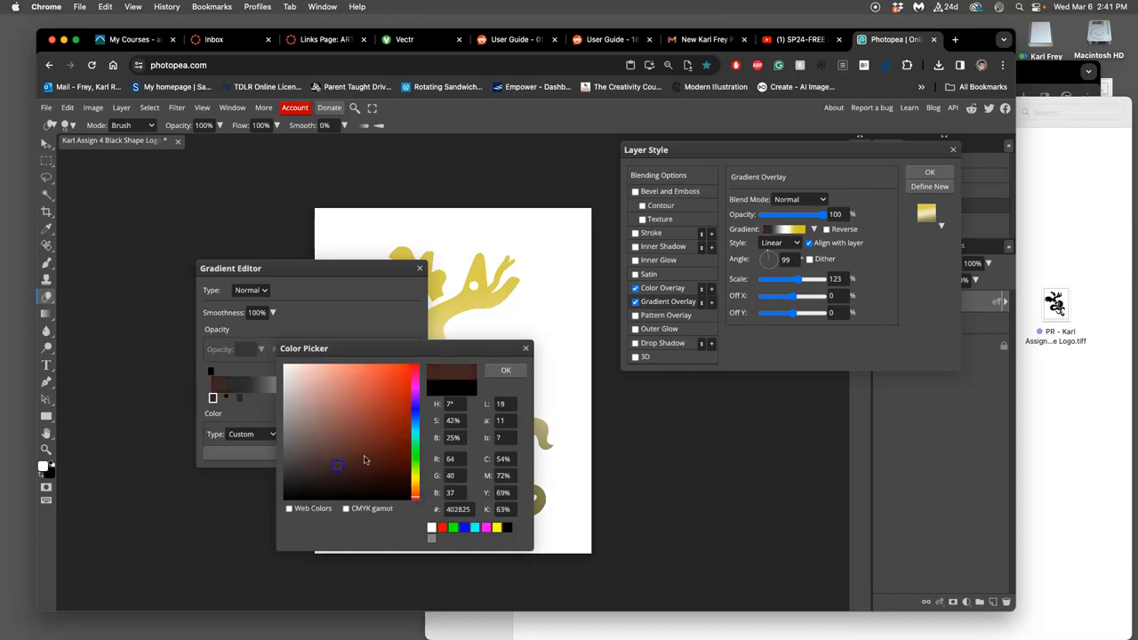
click(505, 370)
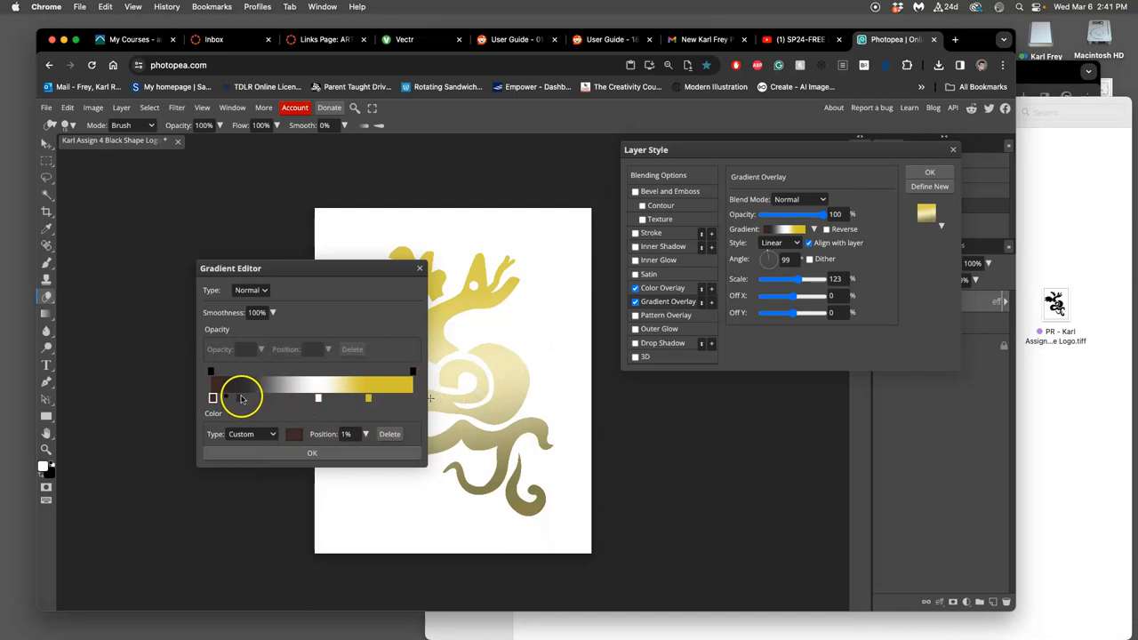
Reposition the gradient stops, brighten the gold stop to yellow, and apply the gradient.
drag(225, 399, 317, 398)
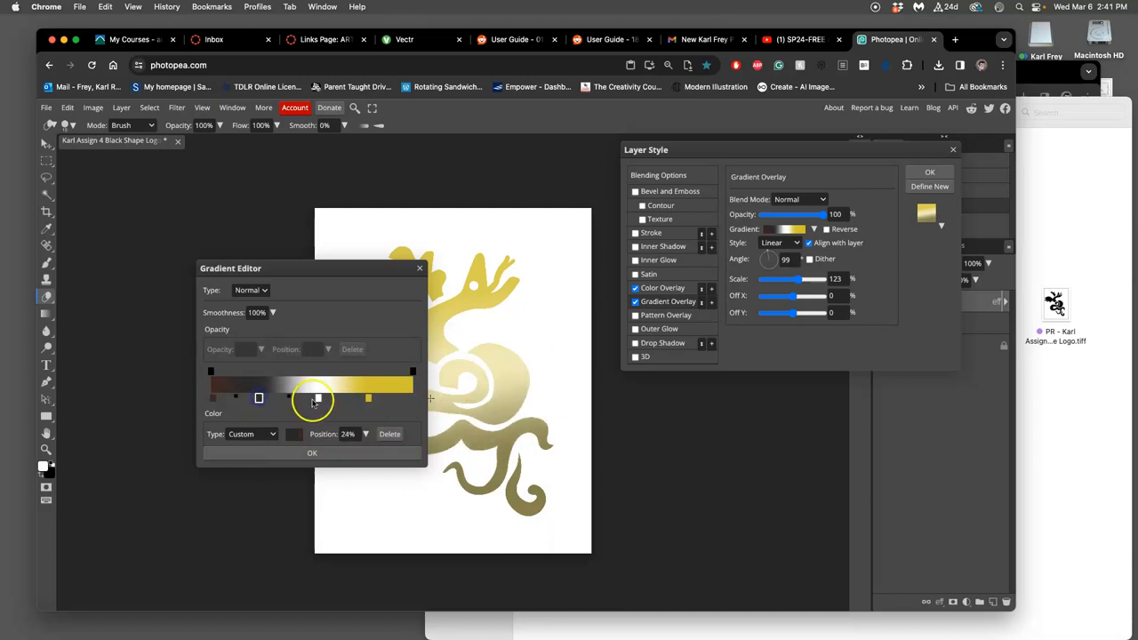
drag(317, 398, 369, 397)
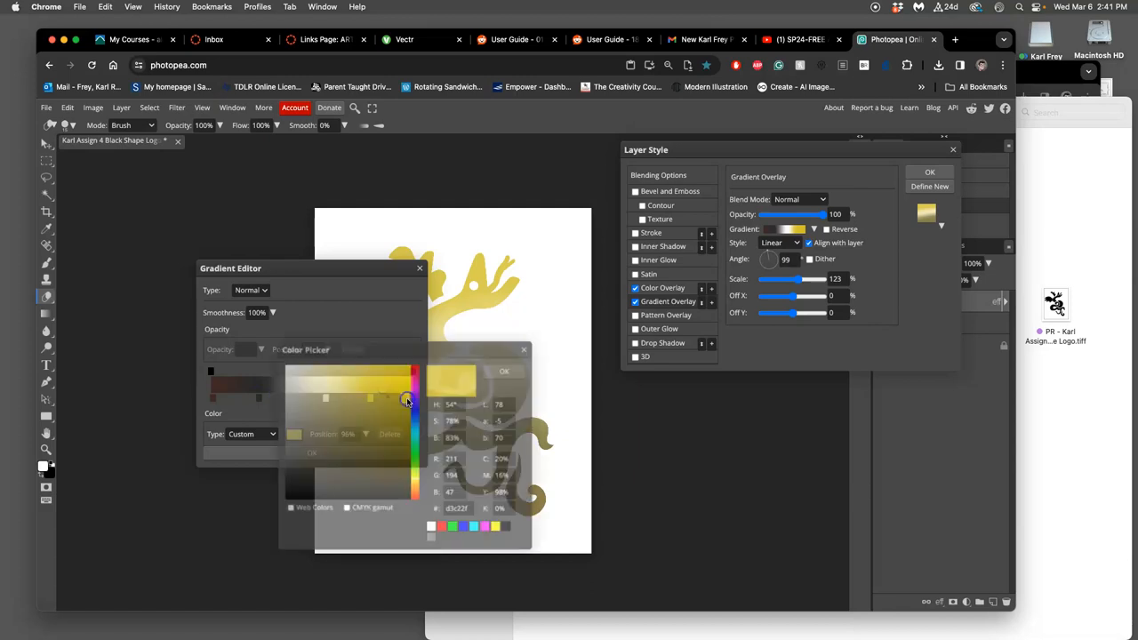
drag(407, 400, 402, 376)
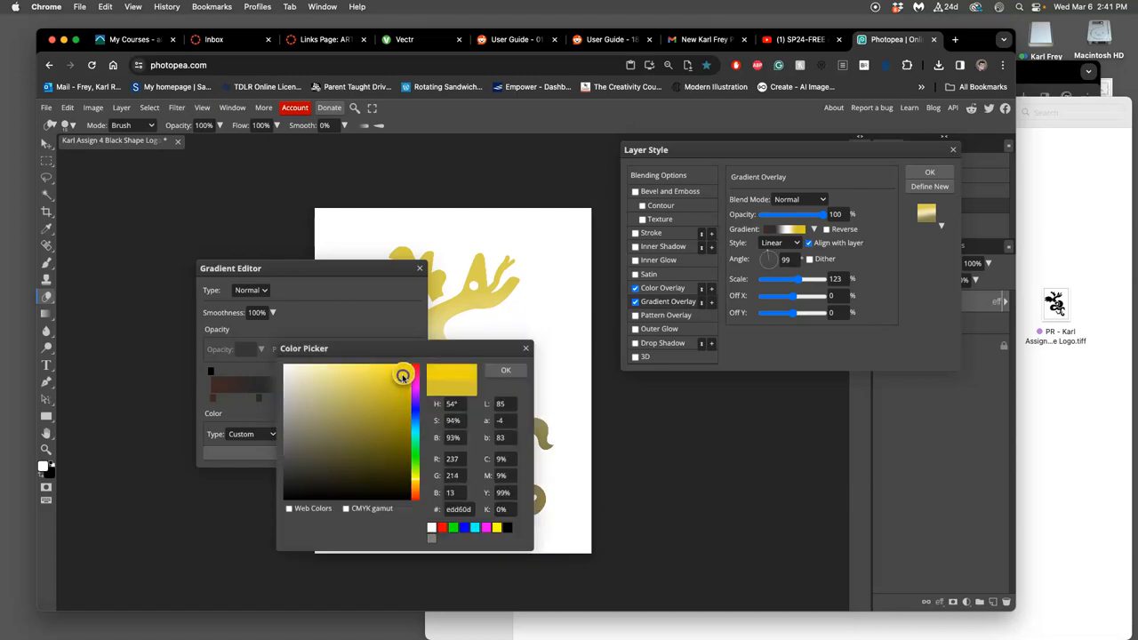
drag(403, 374, 403, 405)
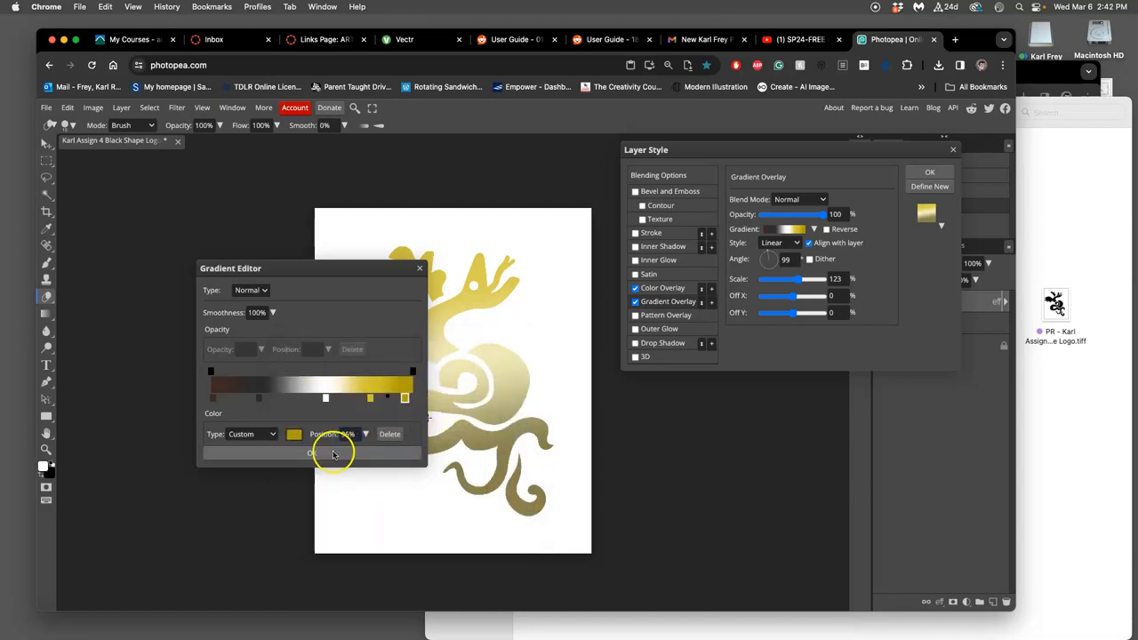
click(311, 453)
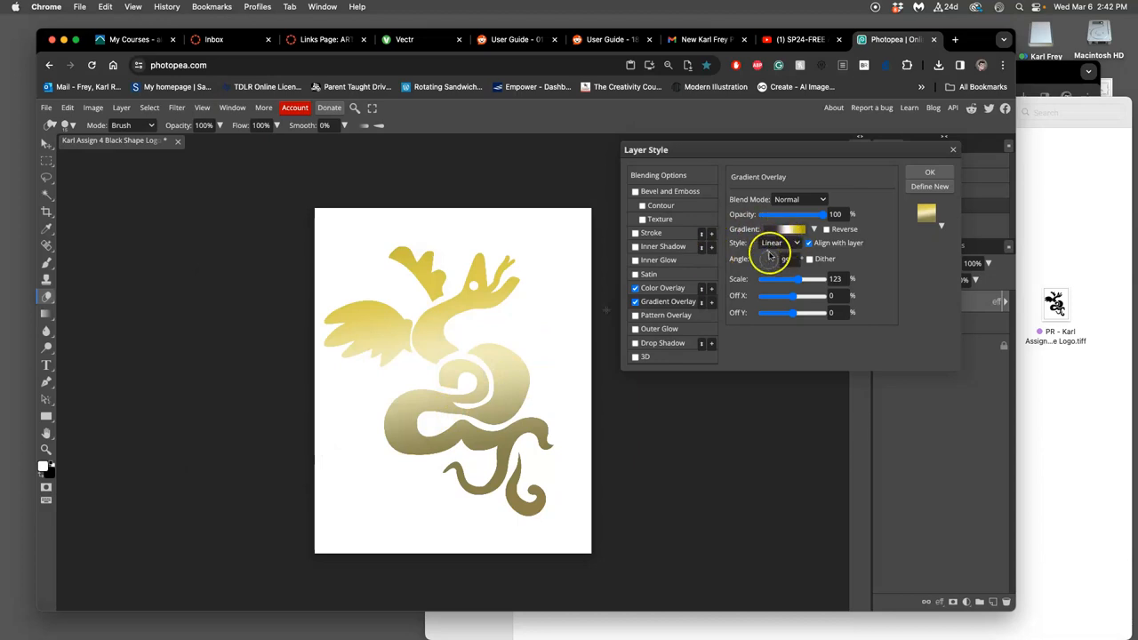
Set the gradient angle to about 137° and its scale to 94%.
drag(782, 253, 769, 258)
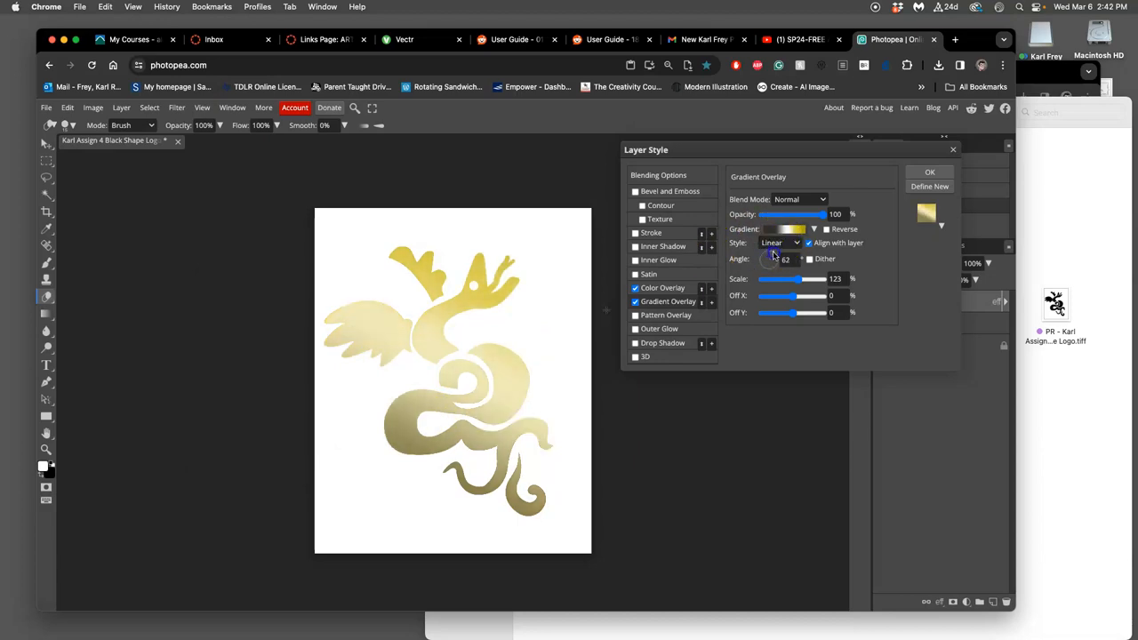
drag(776, 258, 771, 261)
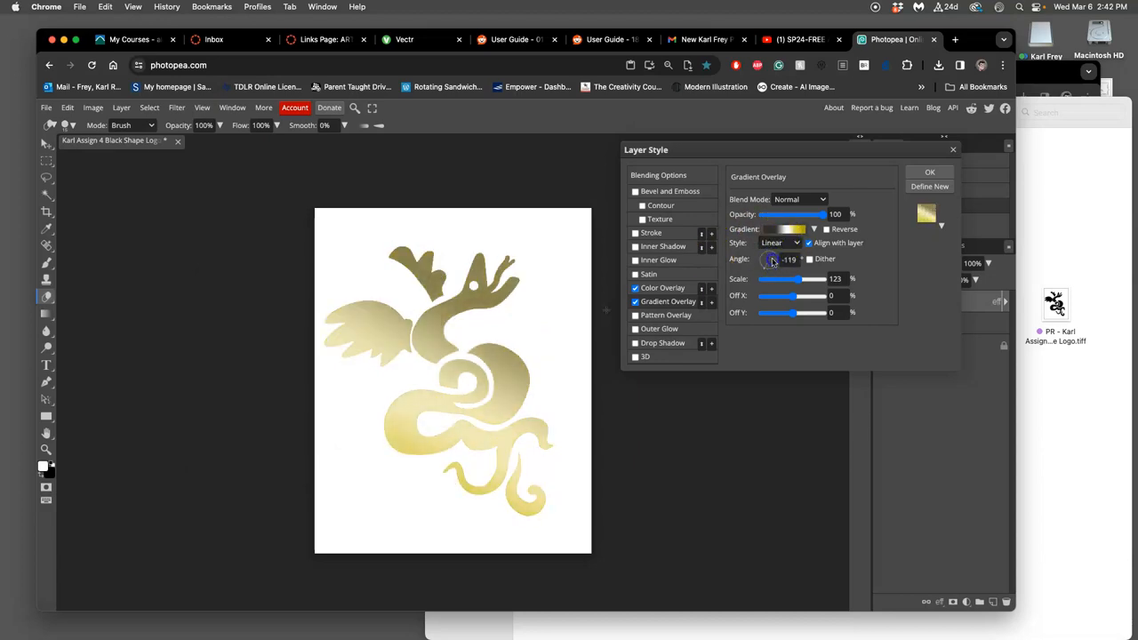
drag(771, 258, 776, 274)
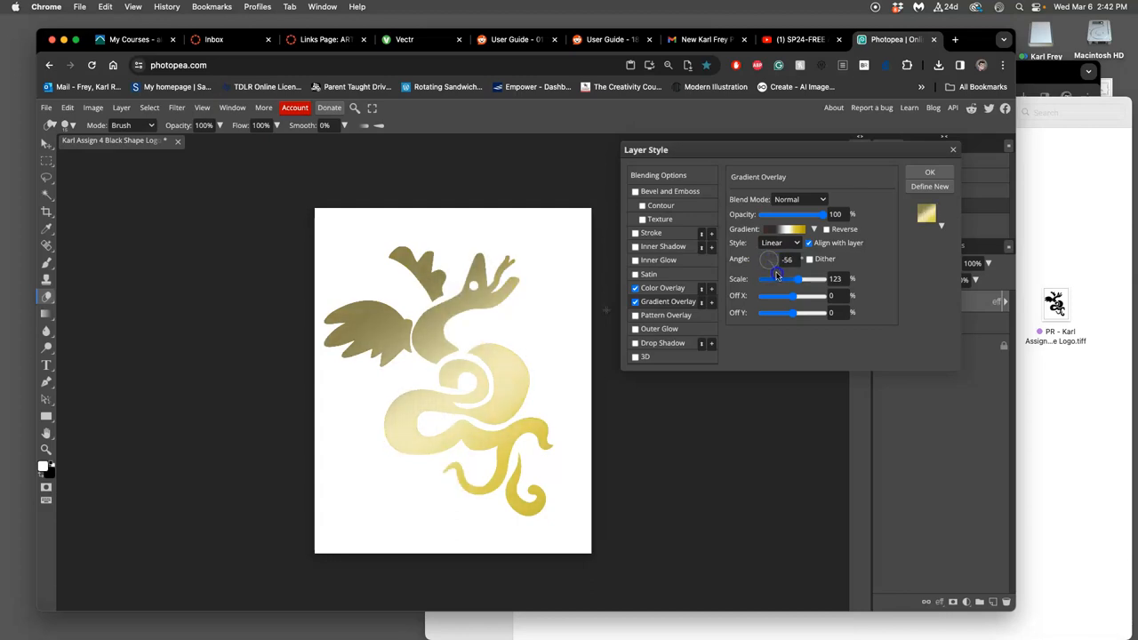
drag(775, 272, 767, 267)
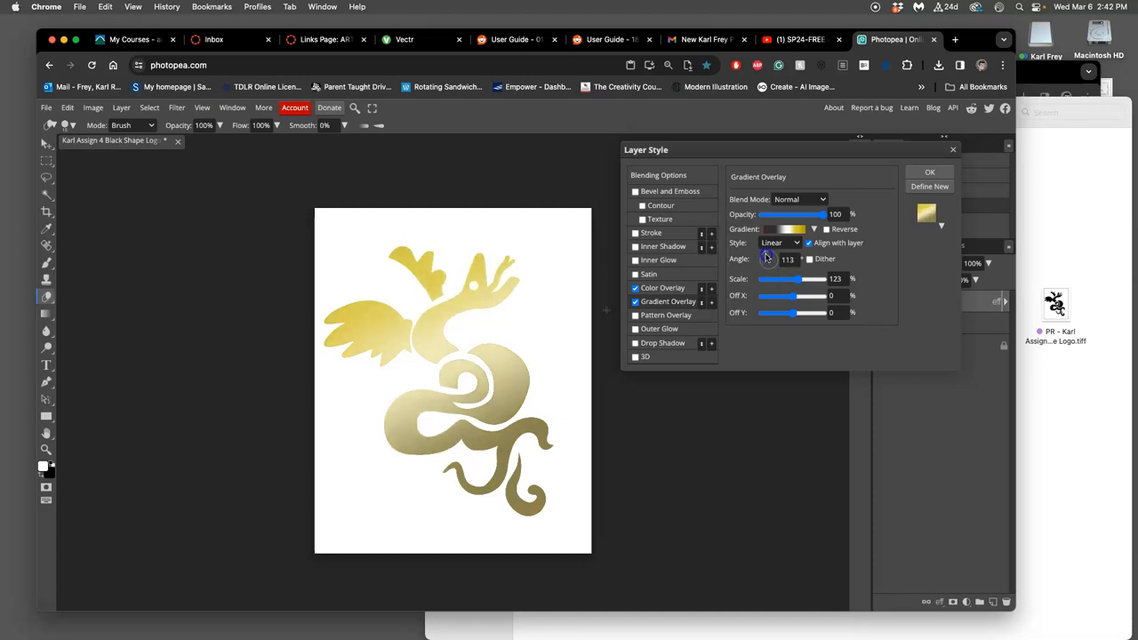
drag(766, 258, 796, 278)
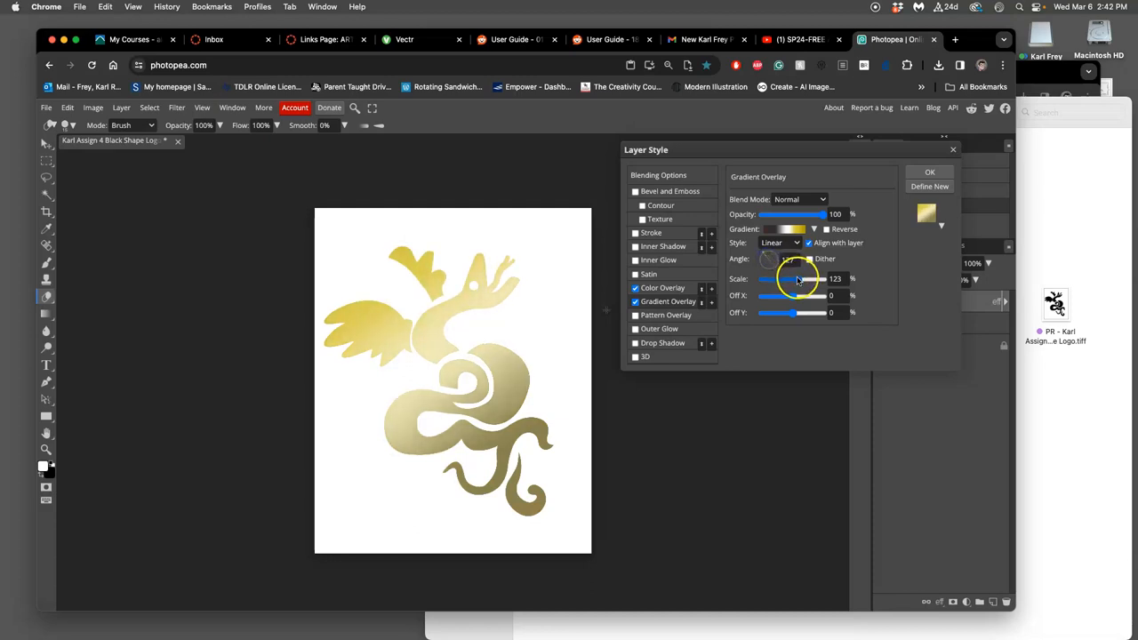
drag(787, 278, 811, 278)
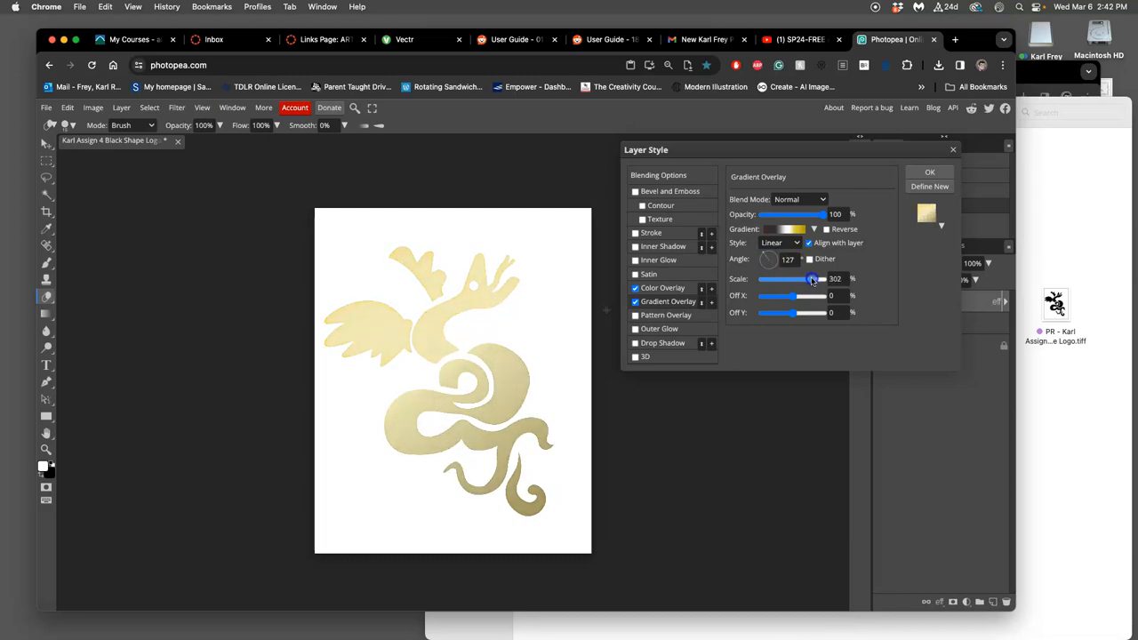
drag(810, 279, 794, 278)
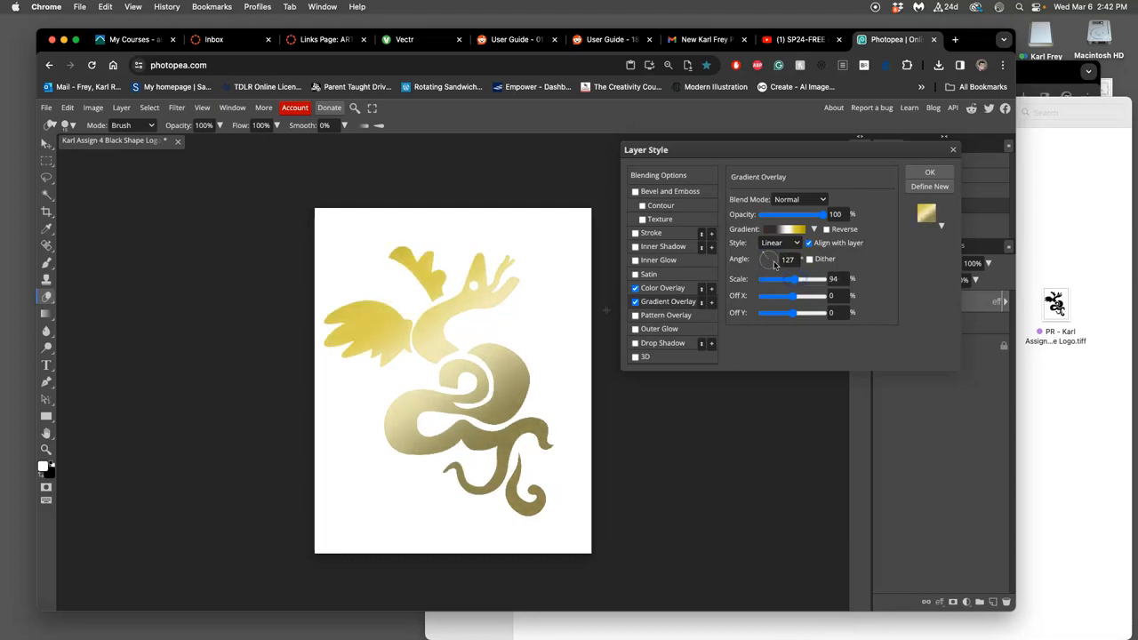
drag(769, 259, 772, 256)
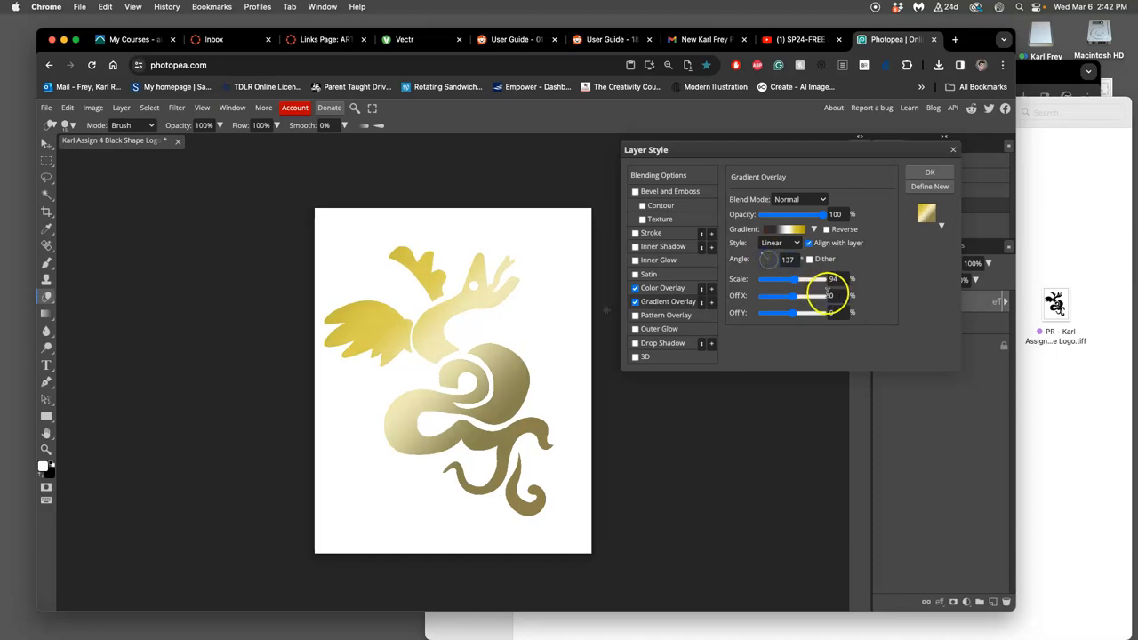
click(663, 287)
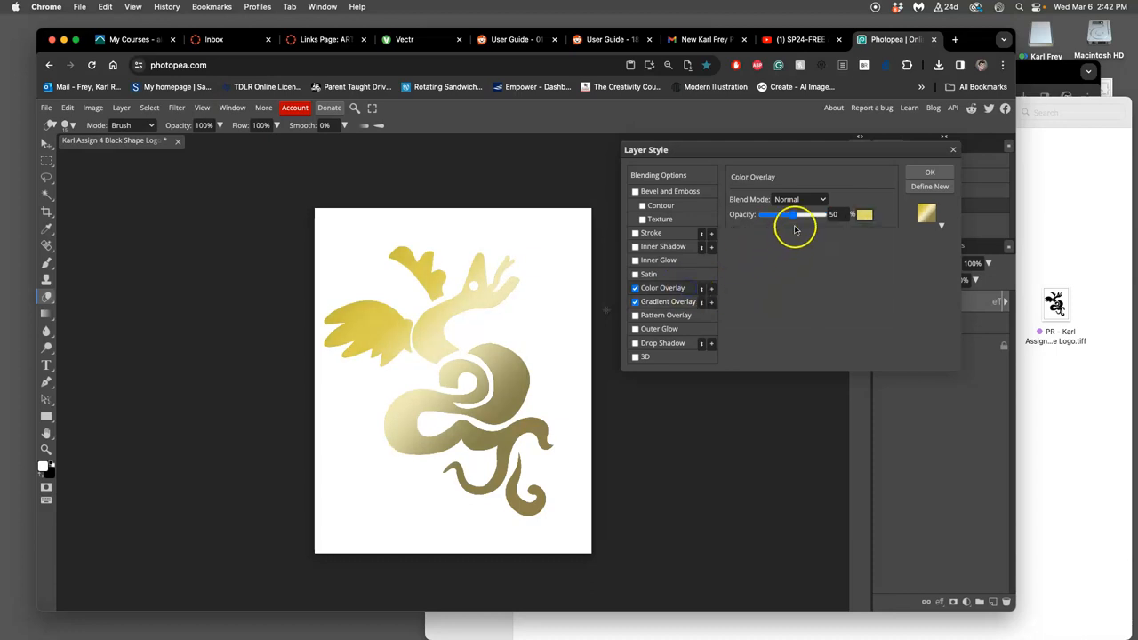
drag(787, 214, 796, 214)
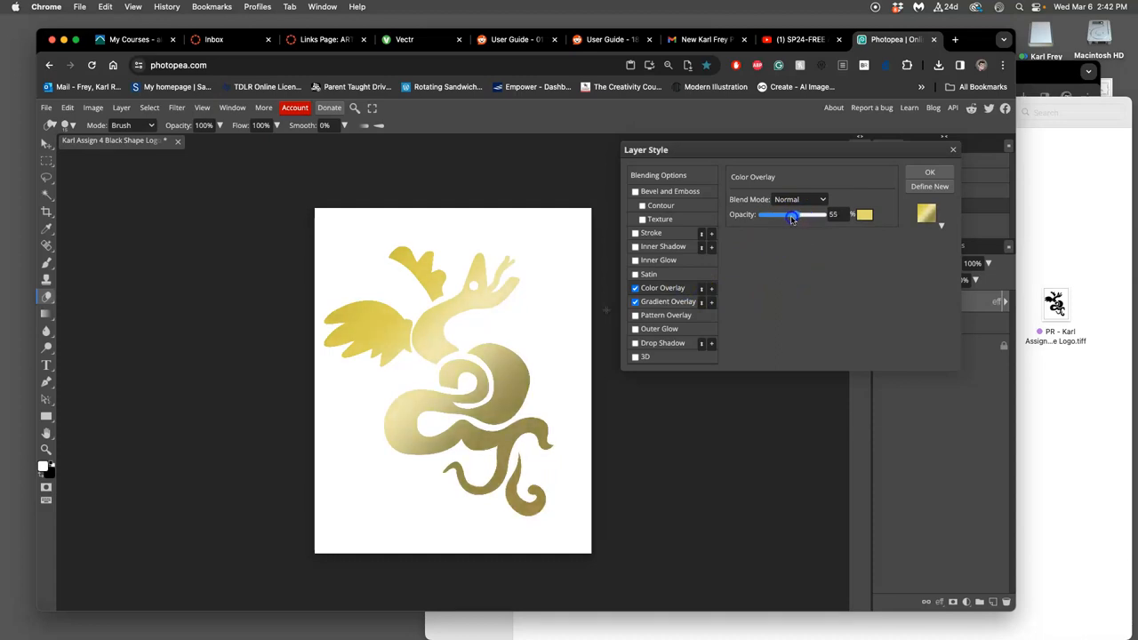
drag(794, 215, 791, 215)
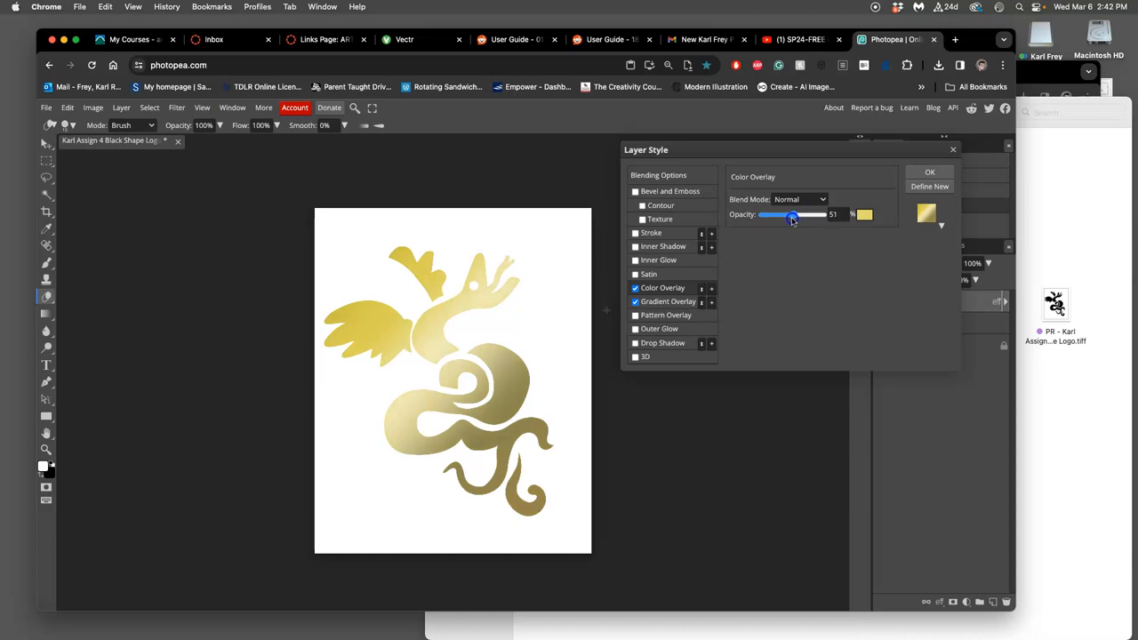
drag(792, 215, 780, 215)
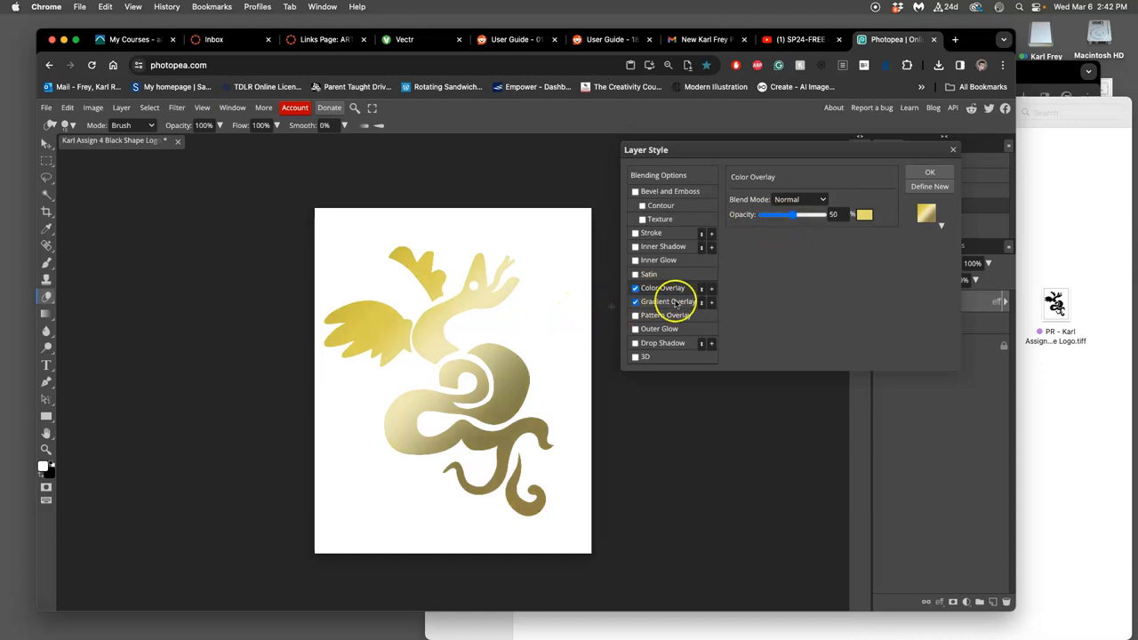
click(798, 198)
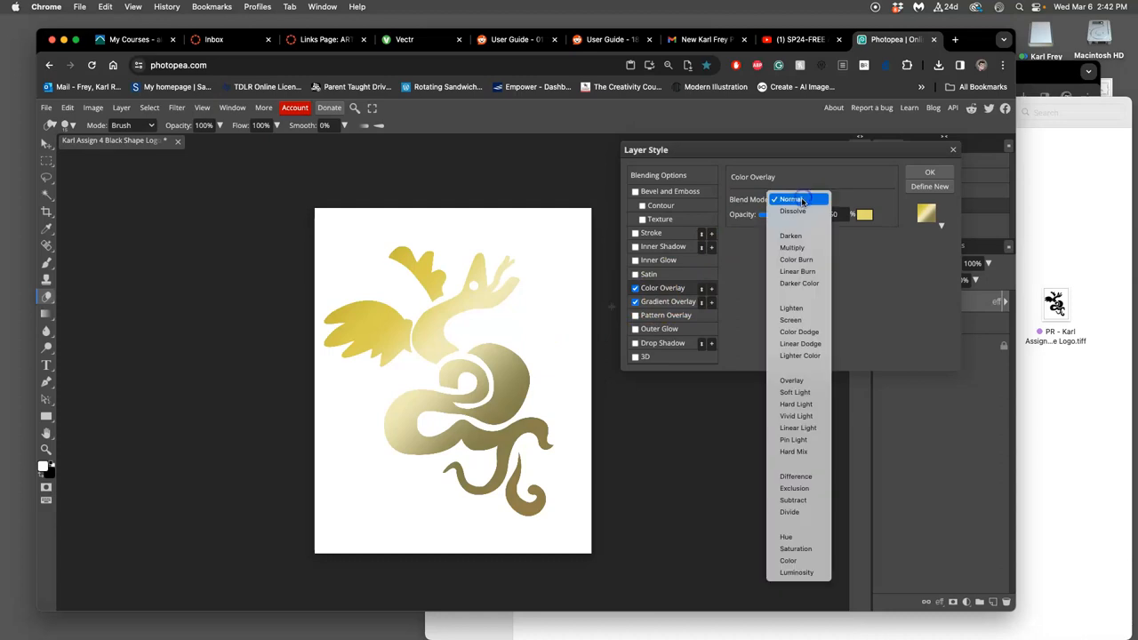
mouse_move(794, 392)
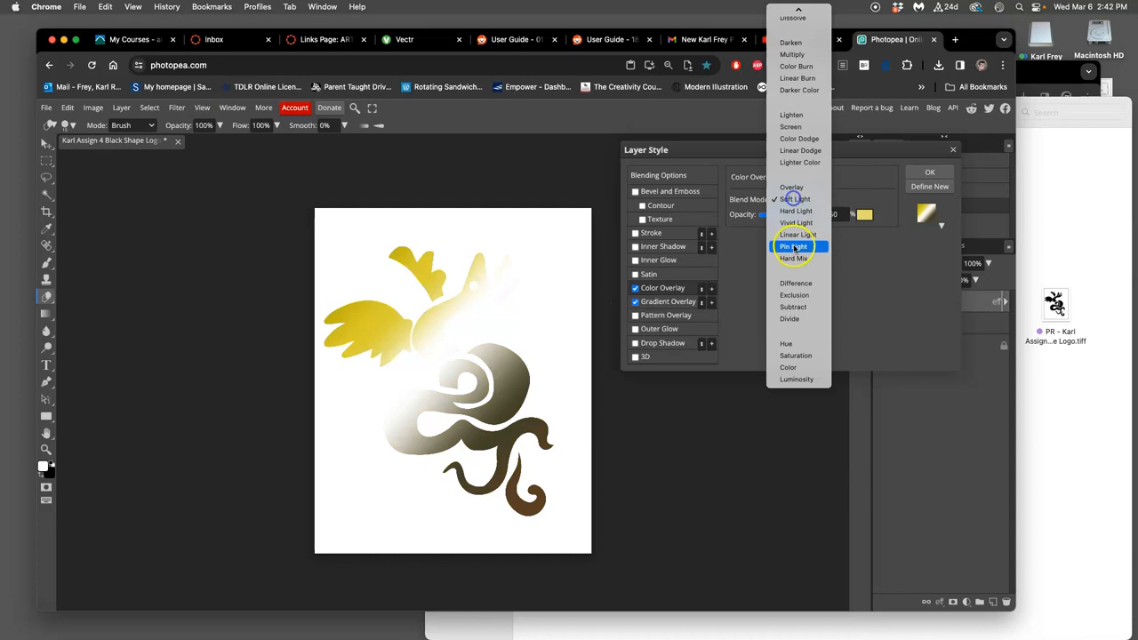
click(794, 295)
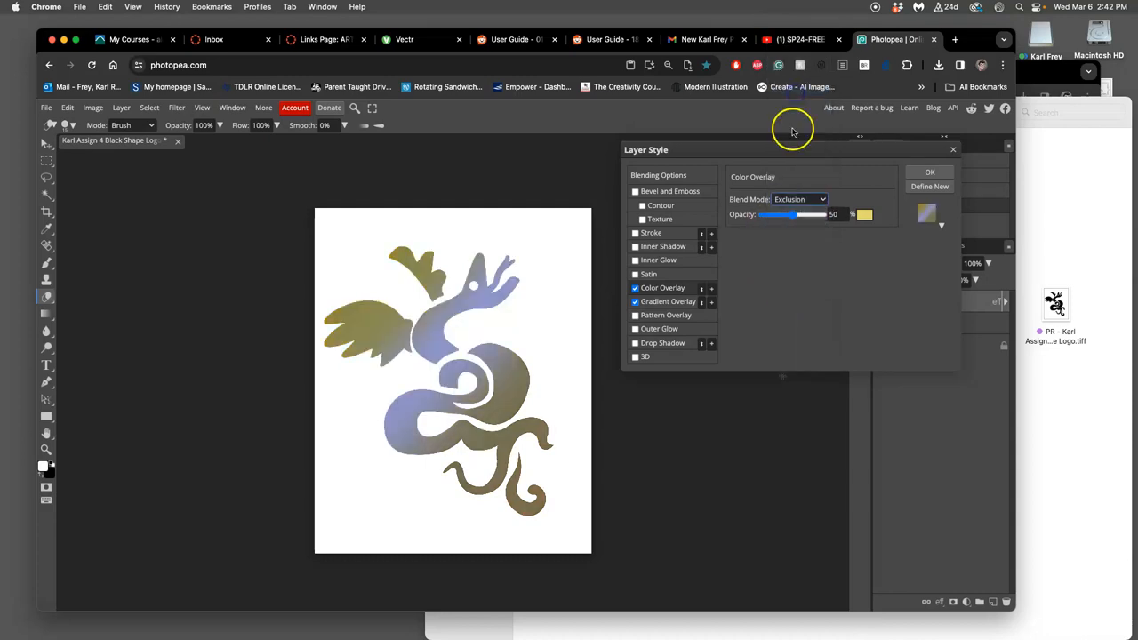
click(798, 198)
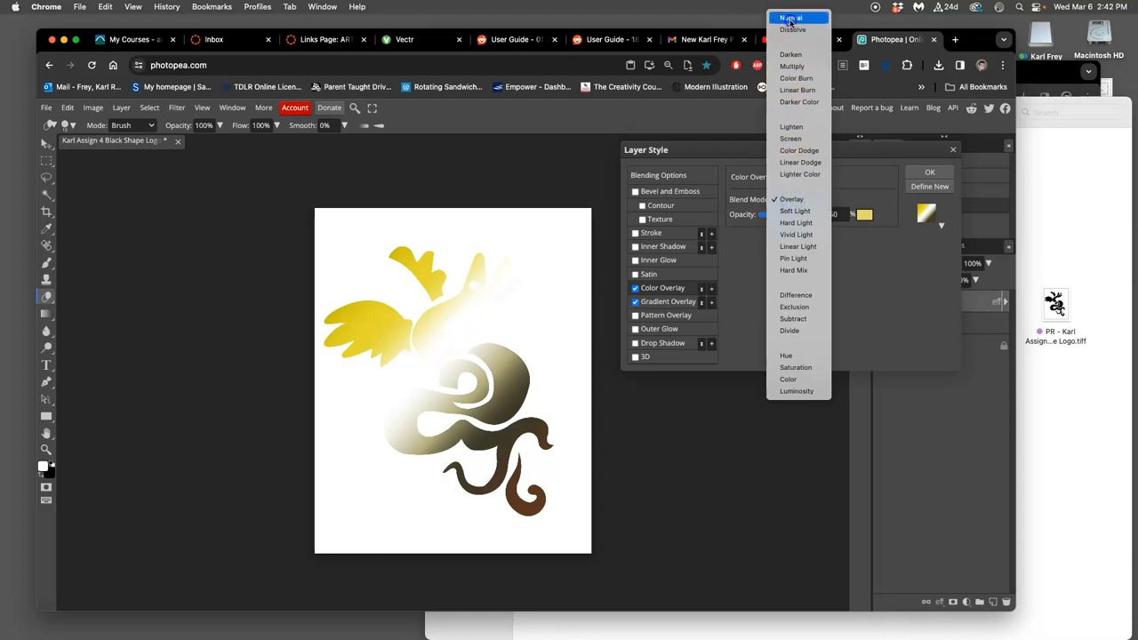
click(790, 17)
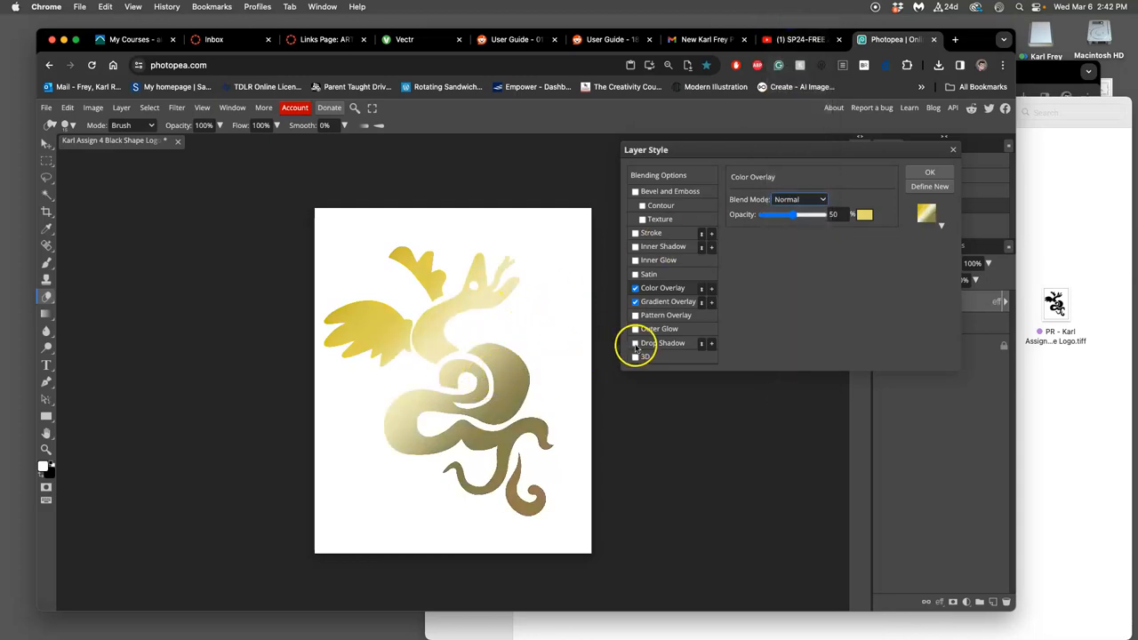
Enable Drop Shadow with 18% opacity and a 68° angle.
click(635, 343)
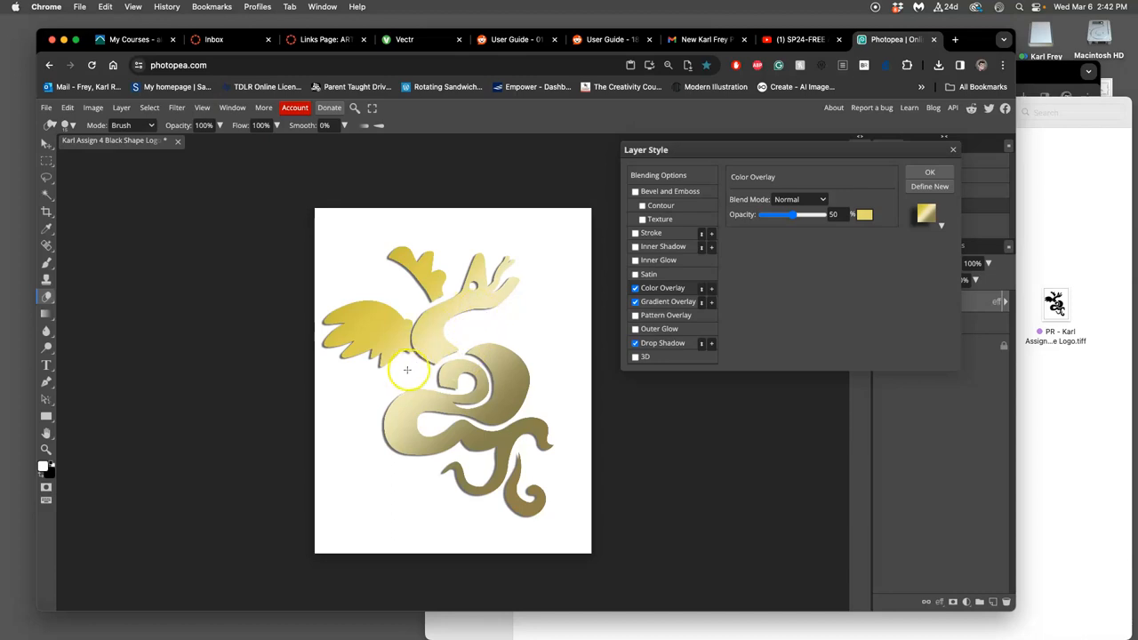
click(663, 343)
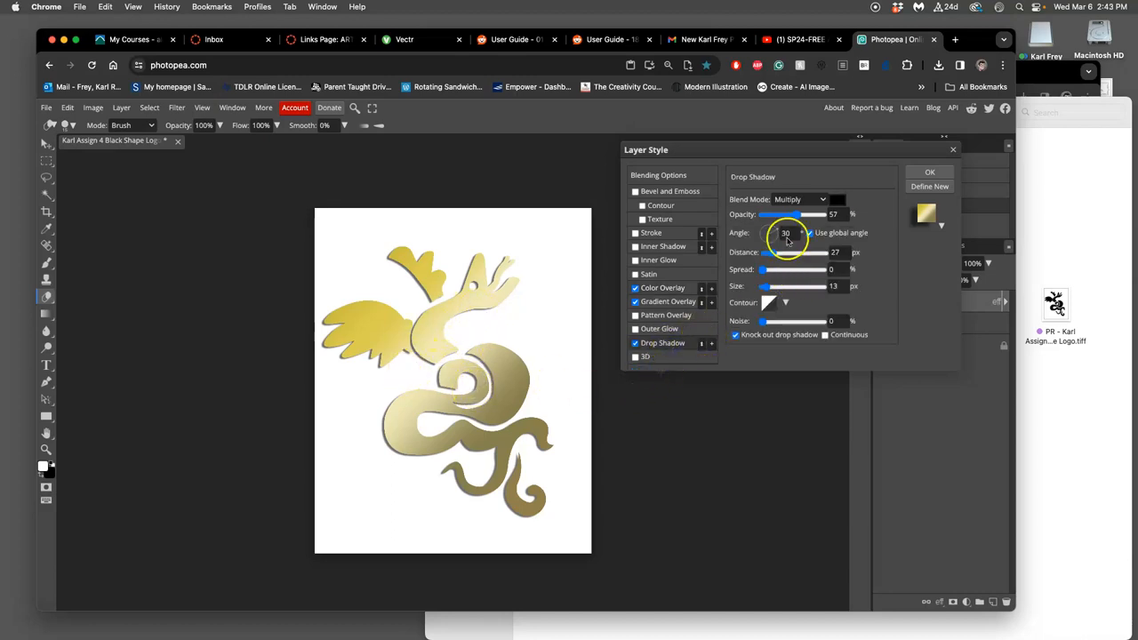
drag(818, 214, 763, 215)
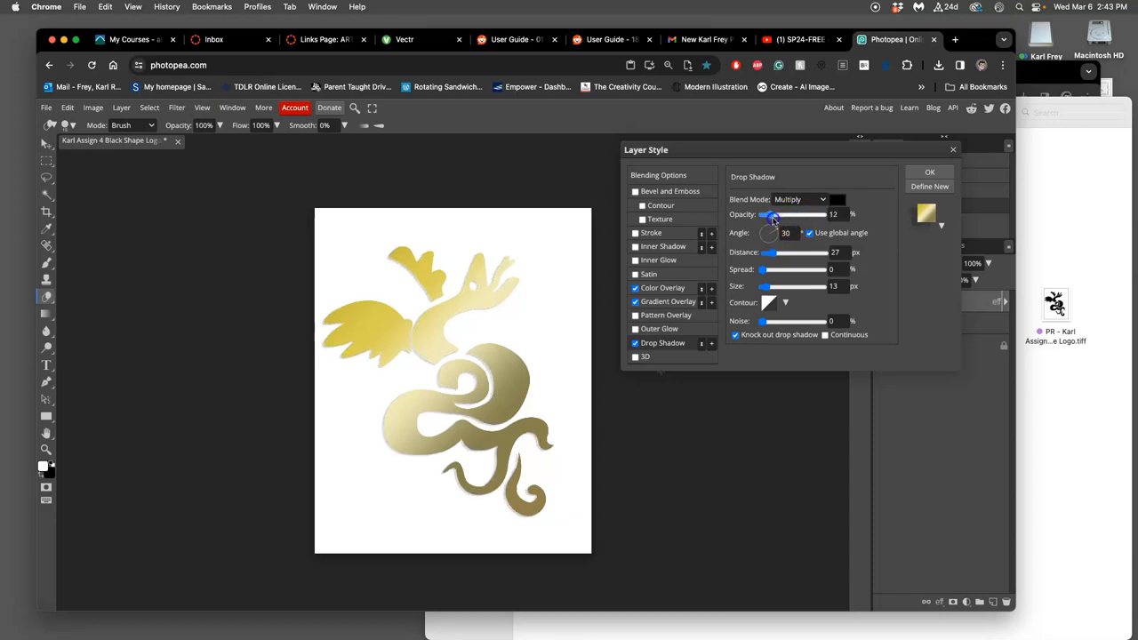
drag(771, 213, 792, 214)
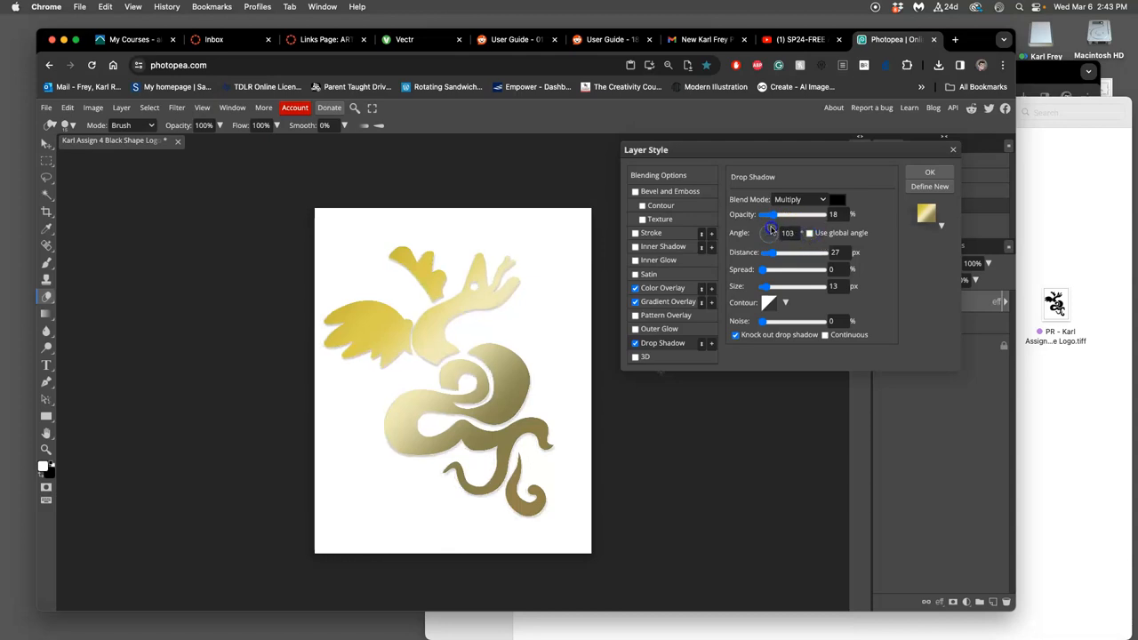
drag(772, 230, 773, 233)
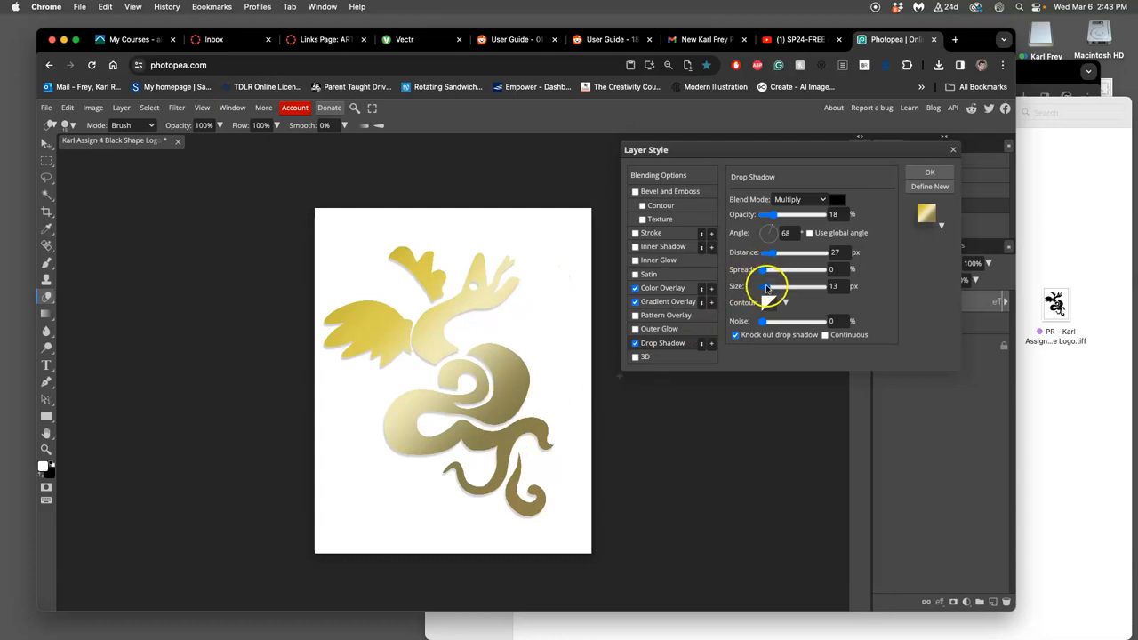
Set the drop shadow distance to 13 px and size to 8 px.
drag(767, 285, 777, 285)
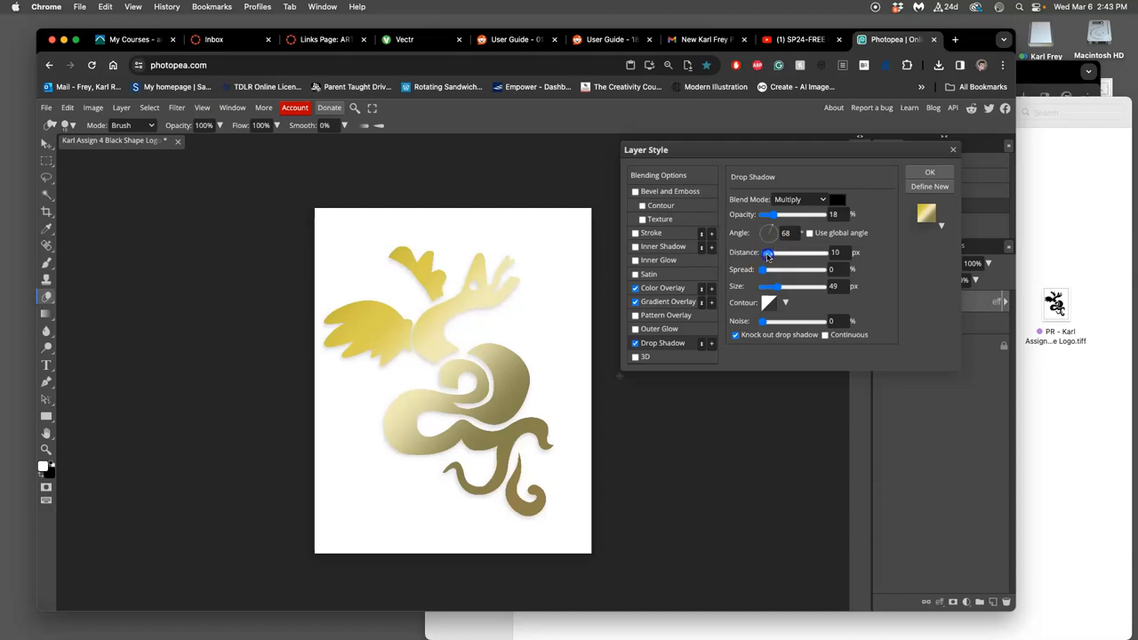
drag(767, 253, 762, 253)
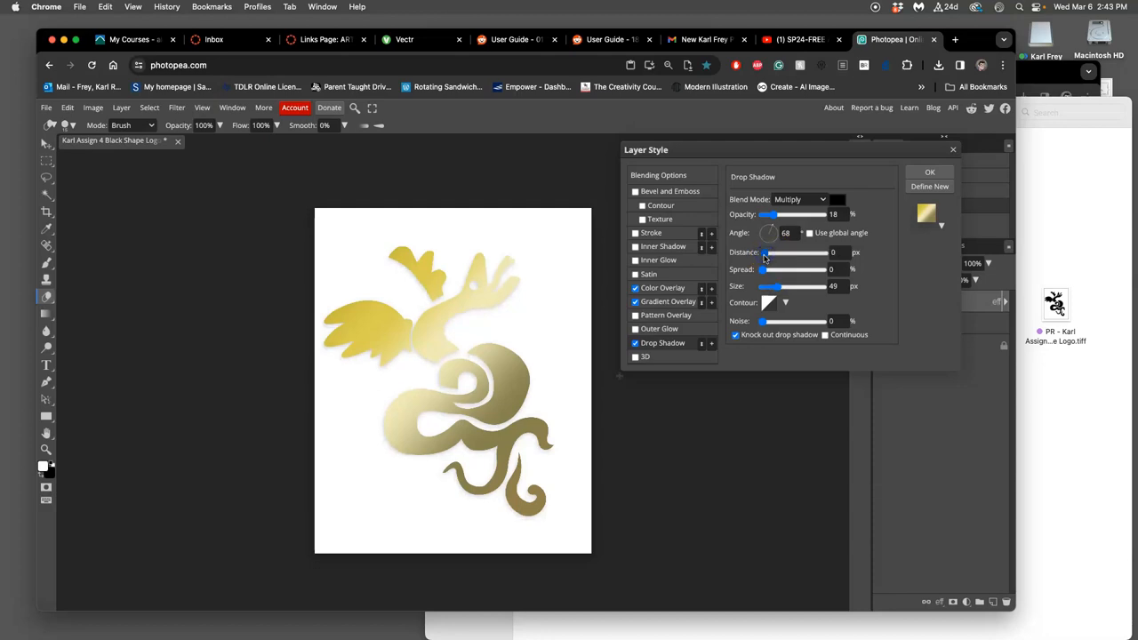
drag(788, 286, 770, 286)
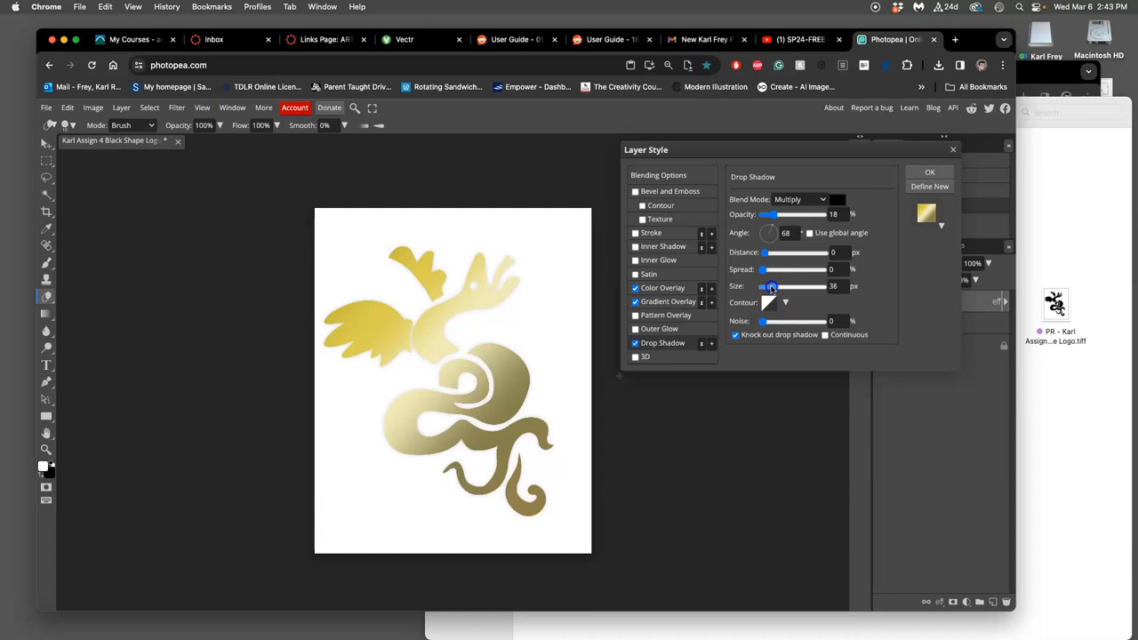
drag(771, 286, 765, 286)
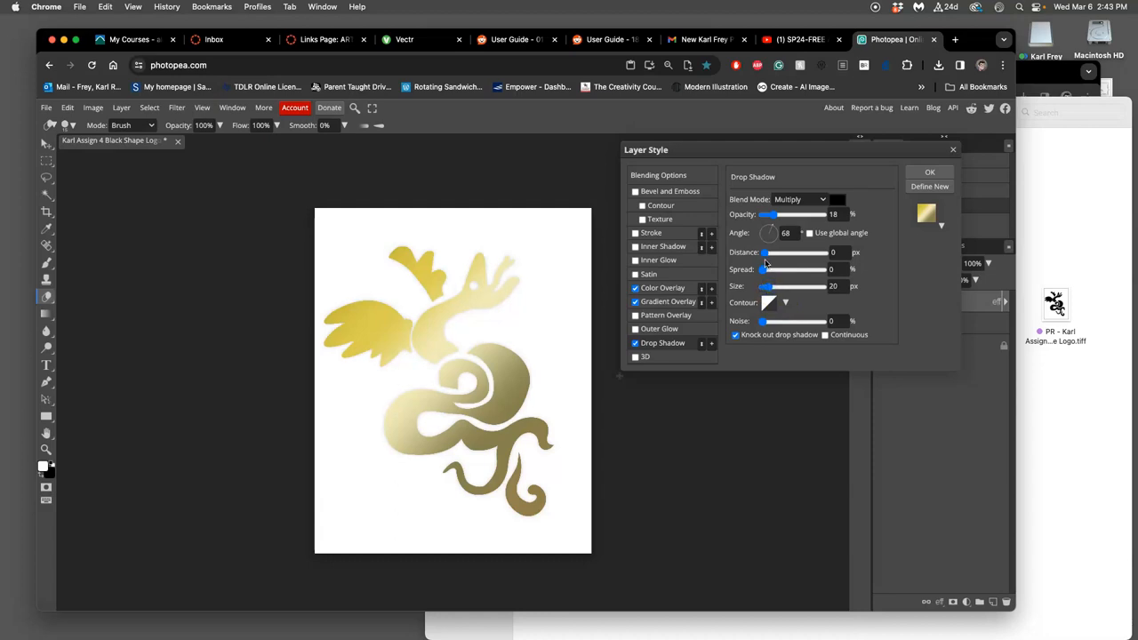
drag(767, 253, 796, 252)
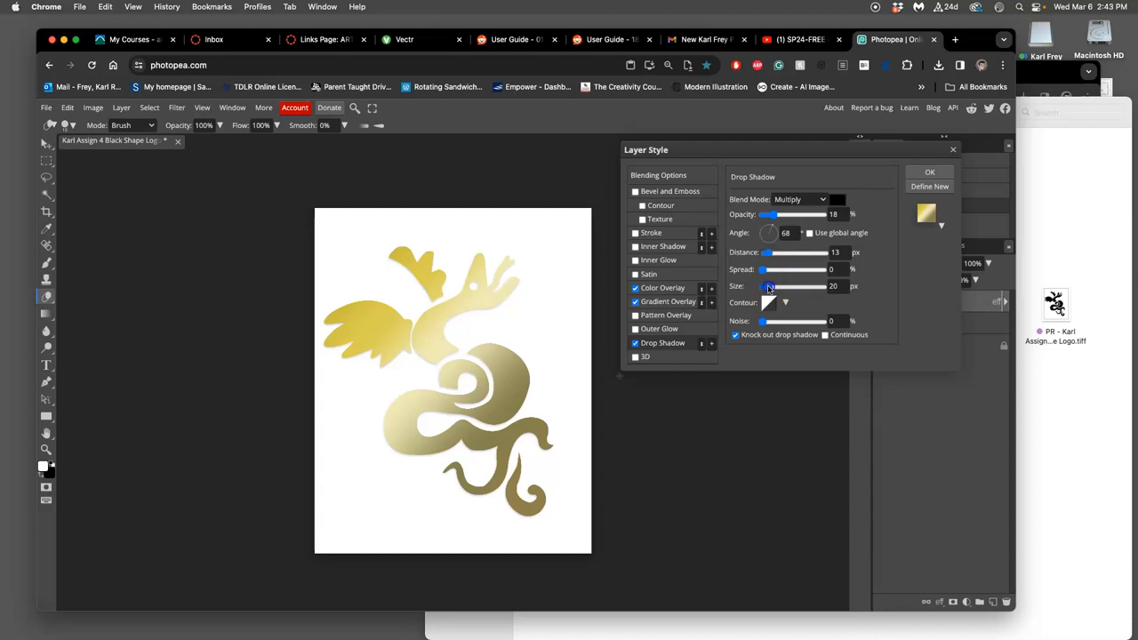
drag(800, 285, 767, 285)
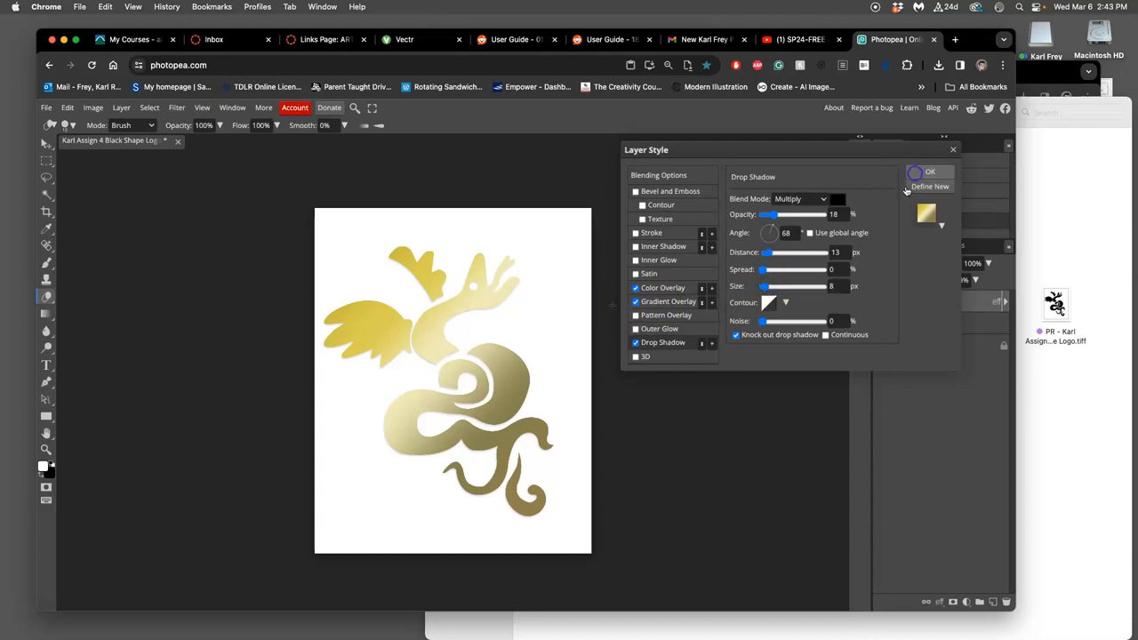
Apply the layer style and make the white Background layer visible again.
click(930, 172)
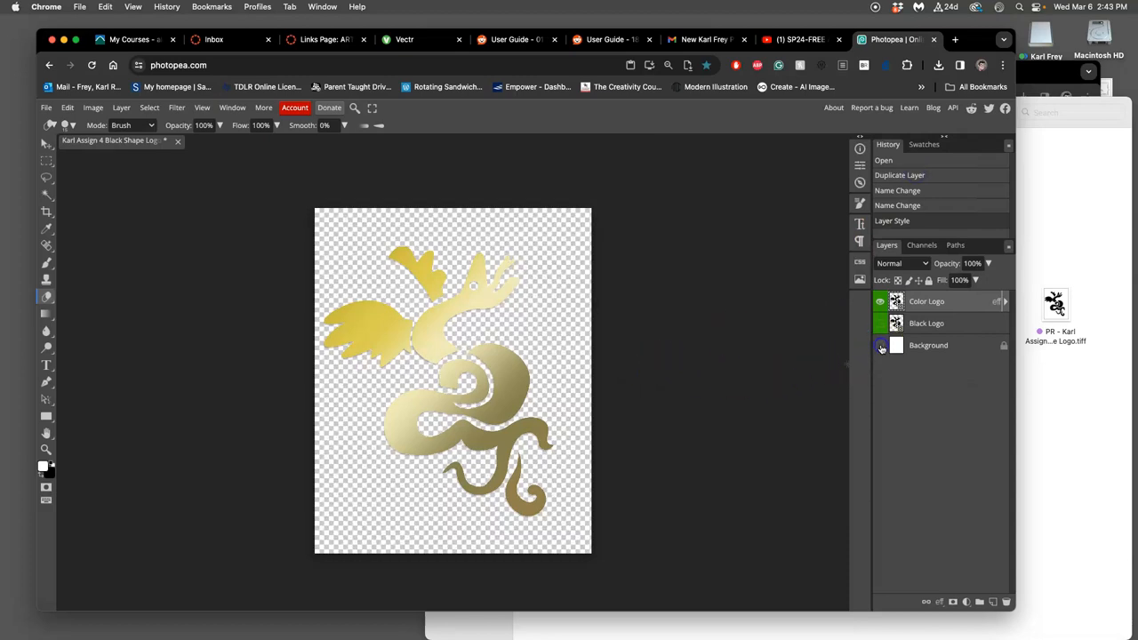
click(880, 344)
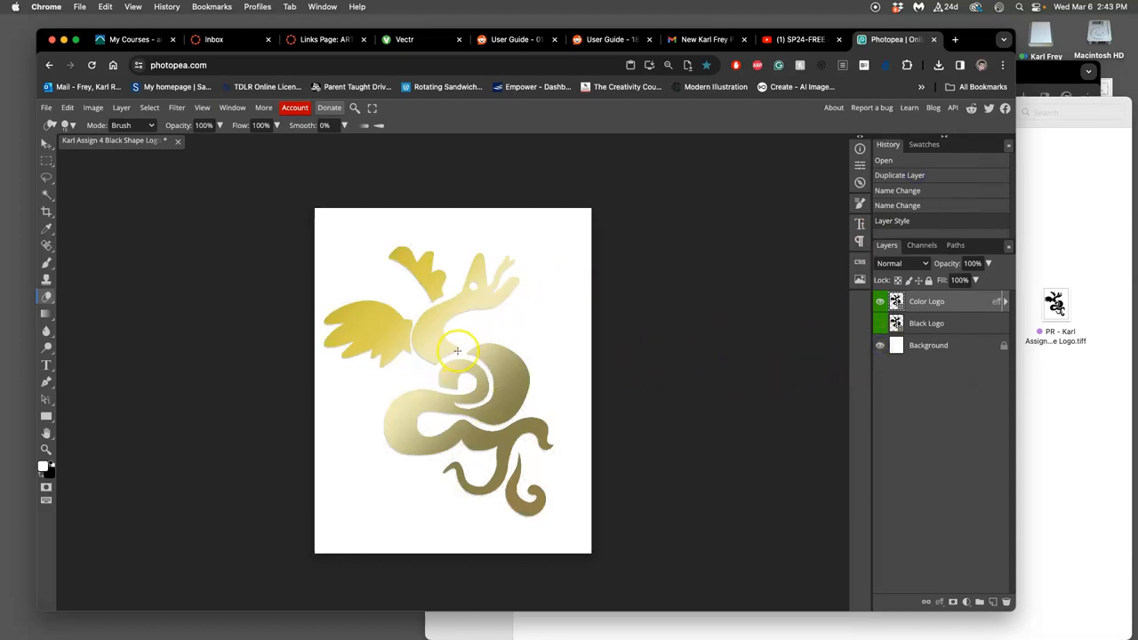
mouse_move(578, 377)
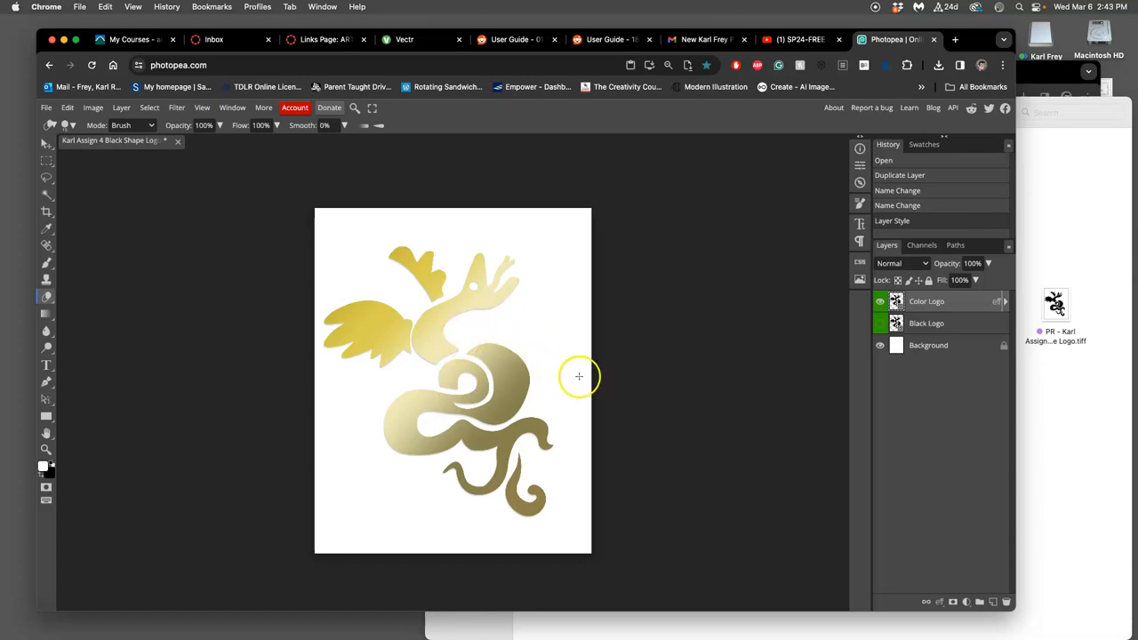
mouse_move(817, 340)
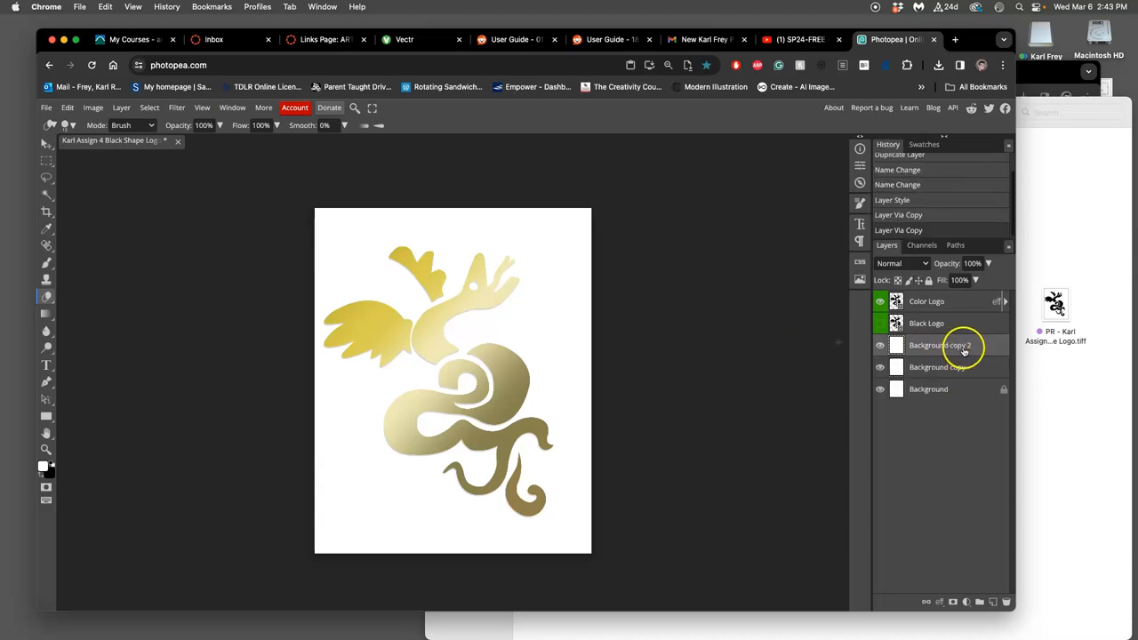
Fill Background copy 2 with black using Edit > Fill, then hide that layer.
click(67, 108)
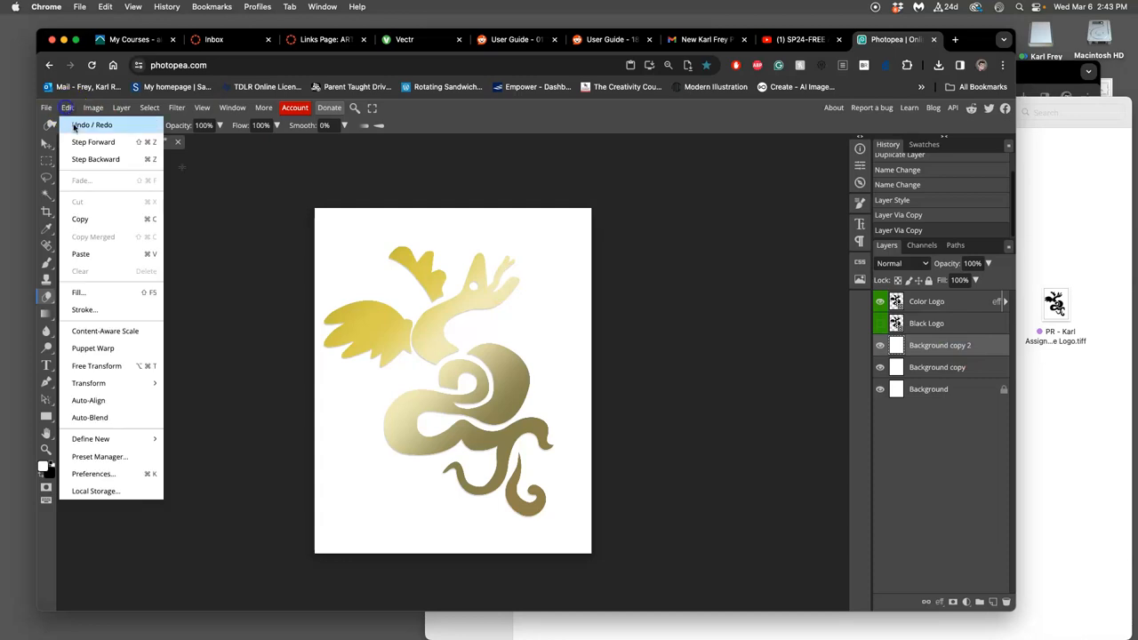
click(79, 291)
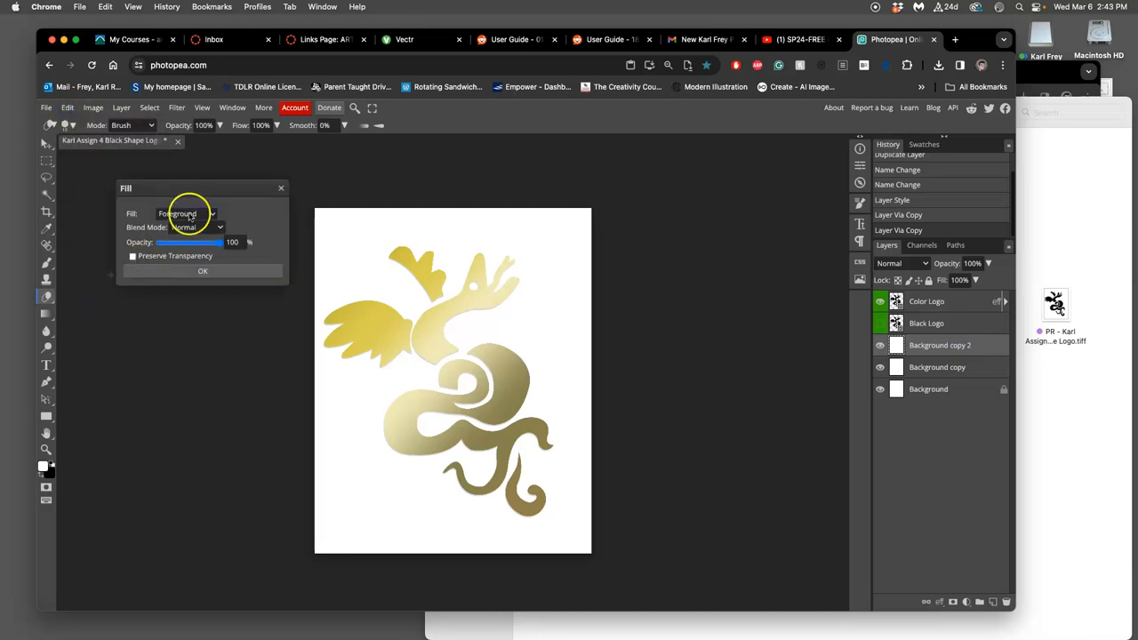
click(185, 213)
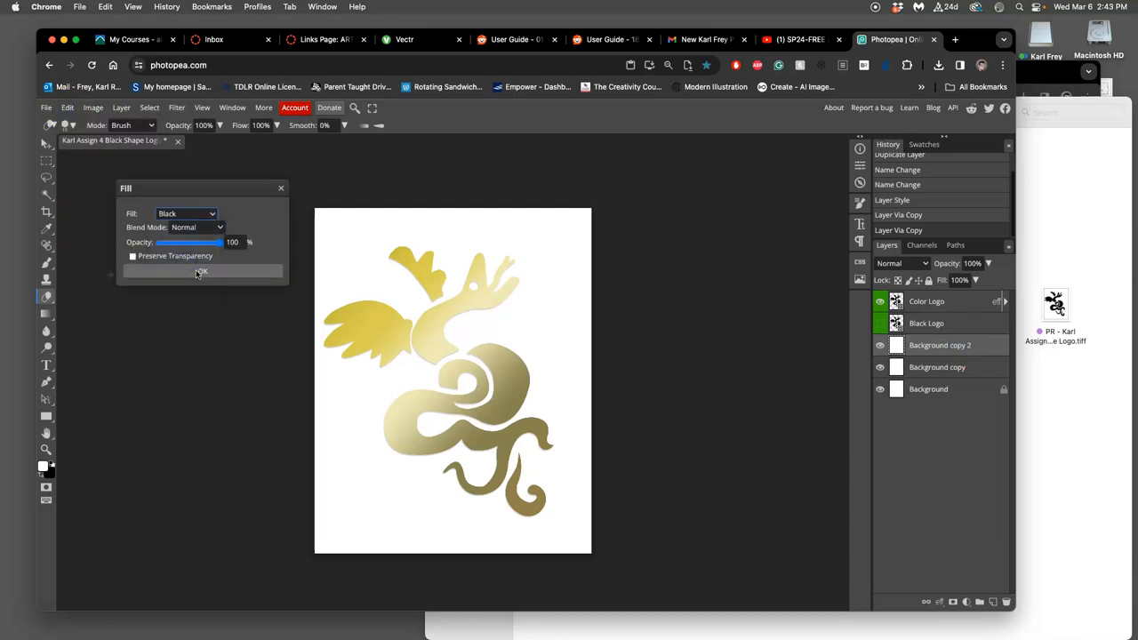
click(202, 271)
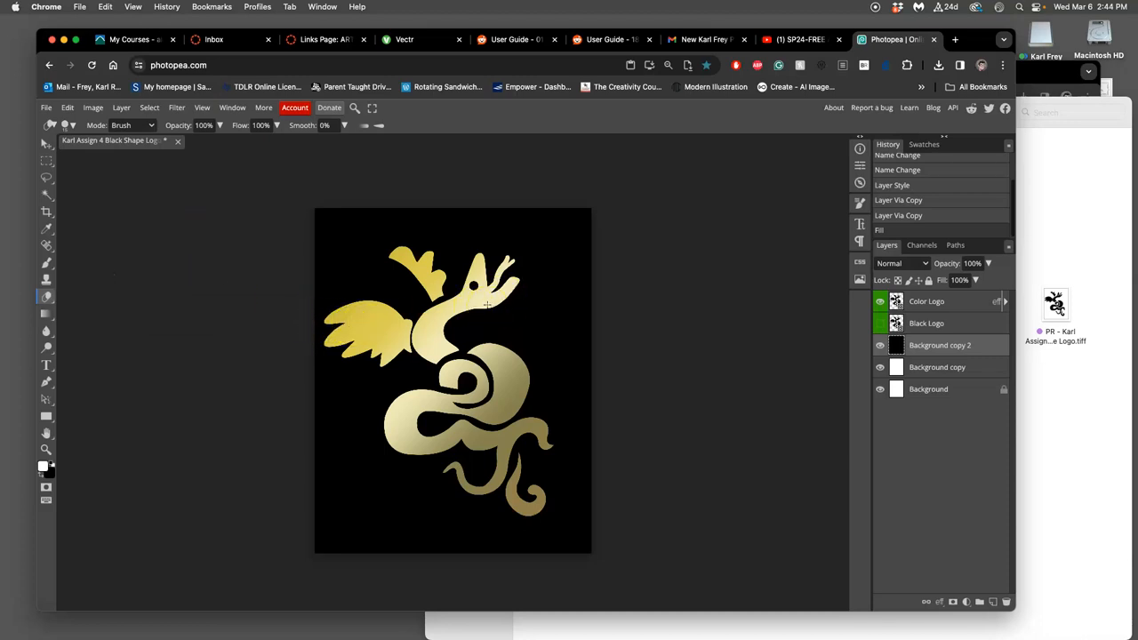
mouse_move(785, 295)
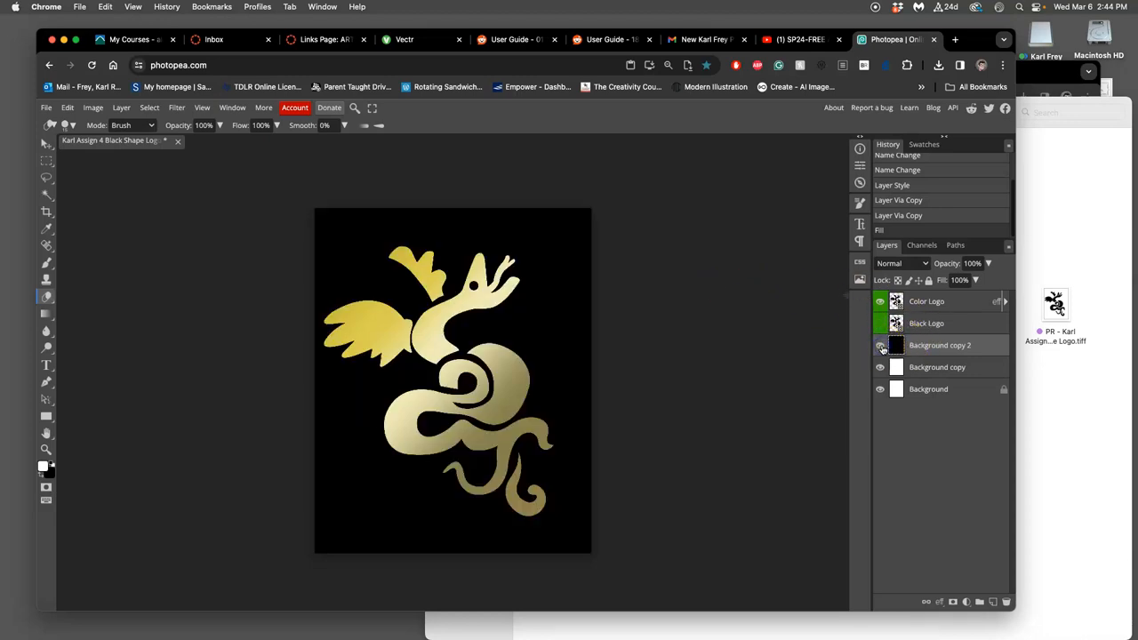
click(880, 345)
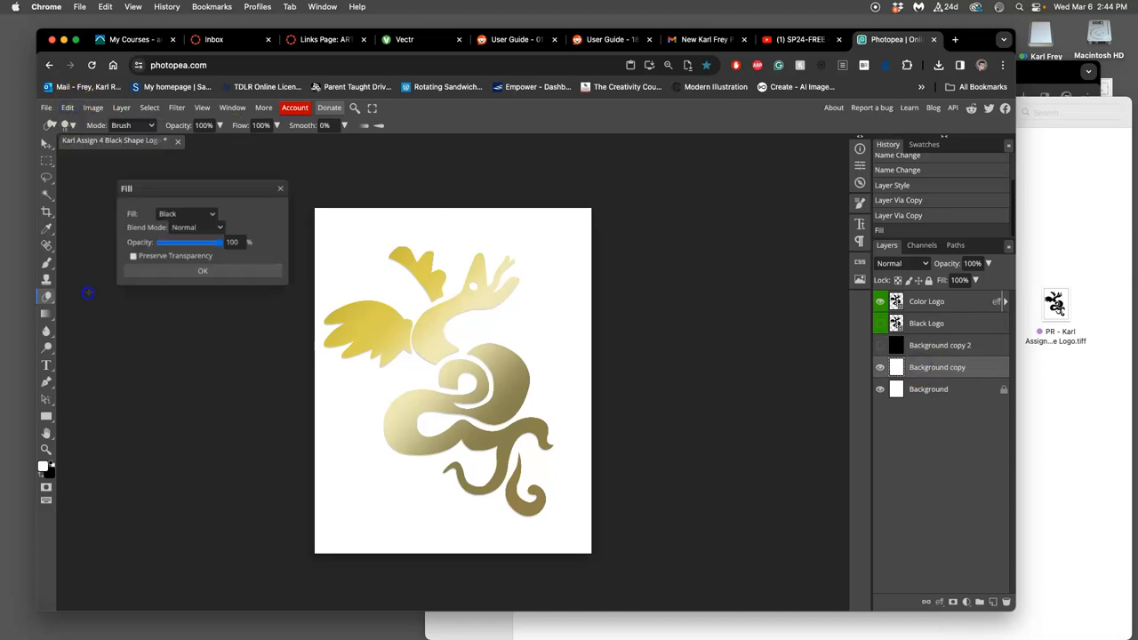
Fill the lower Background copy with gray and show the black background copy again.
click(185, 213)
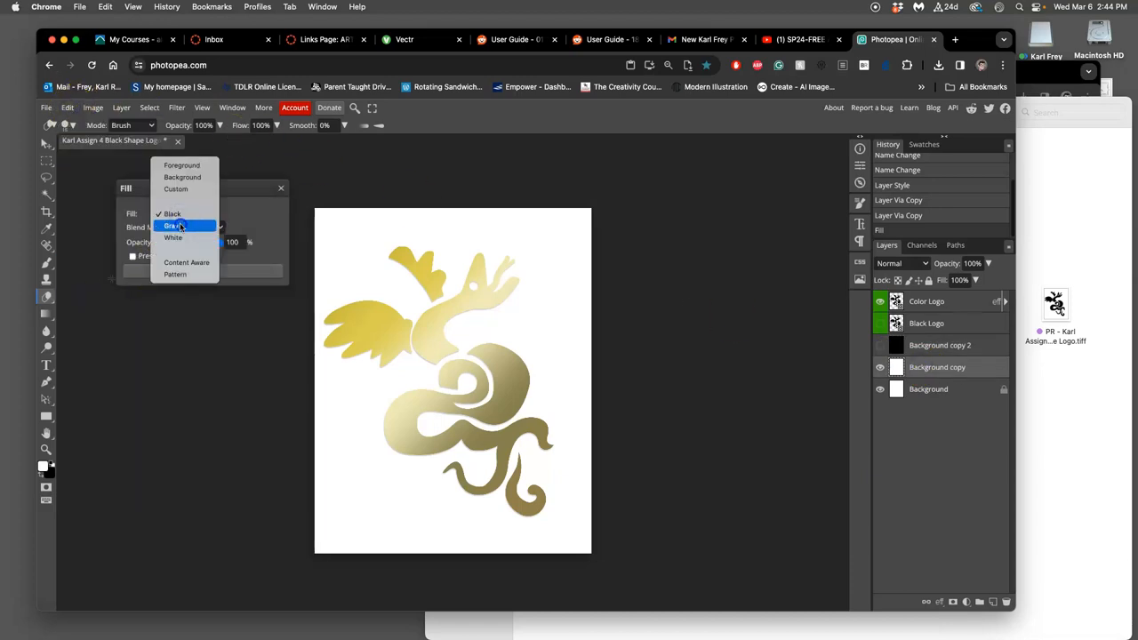
click(170, 225)
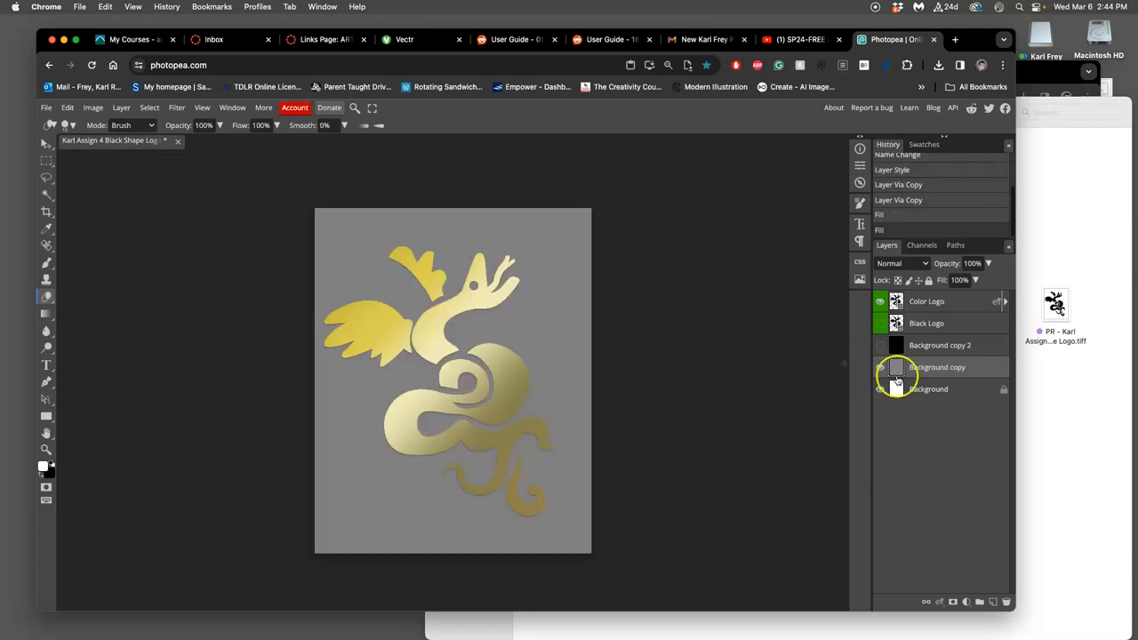
click(880, 345)
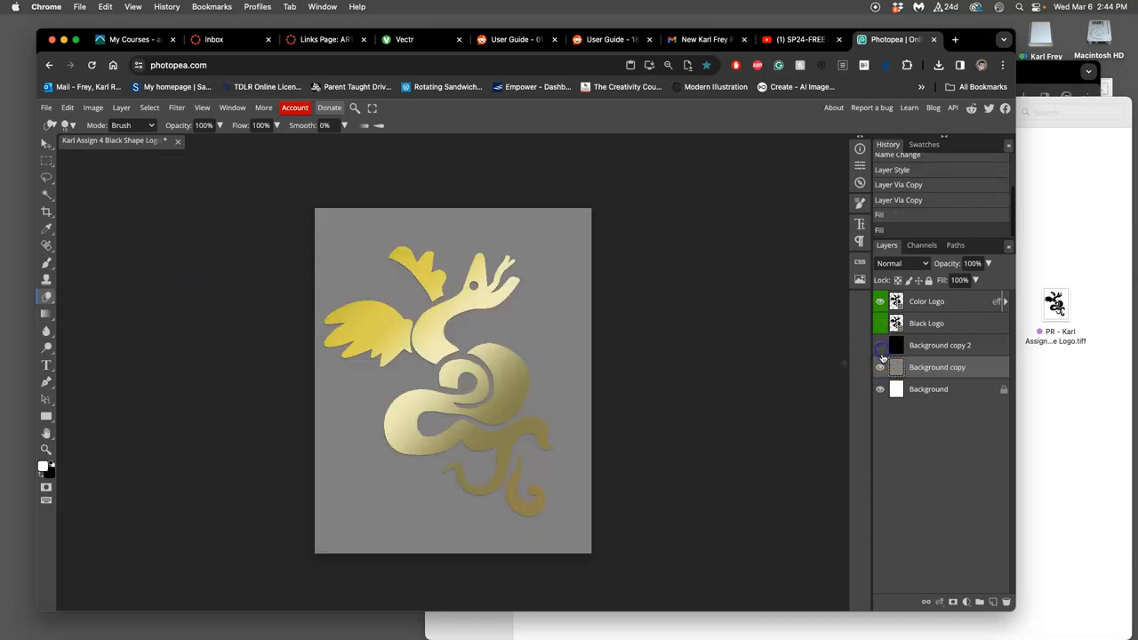
click(880, 355)
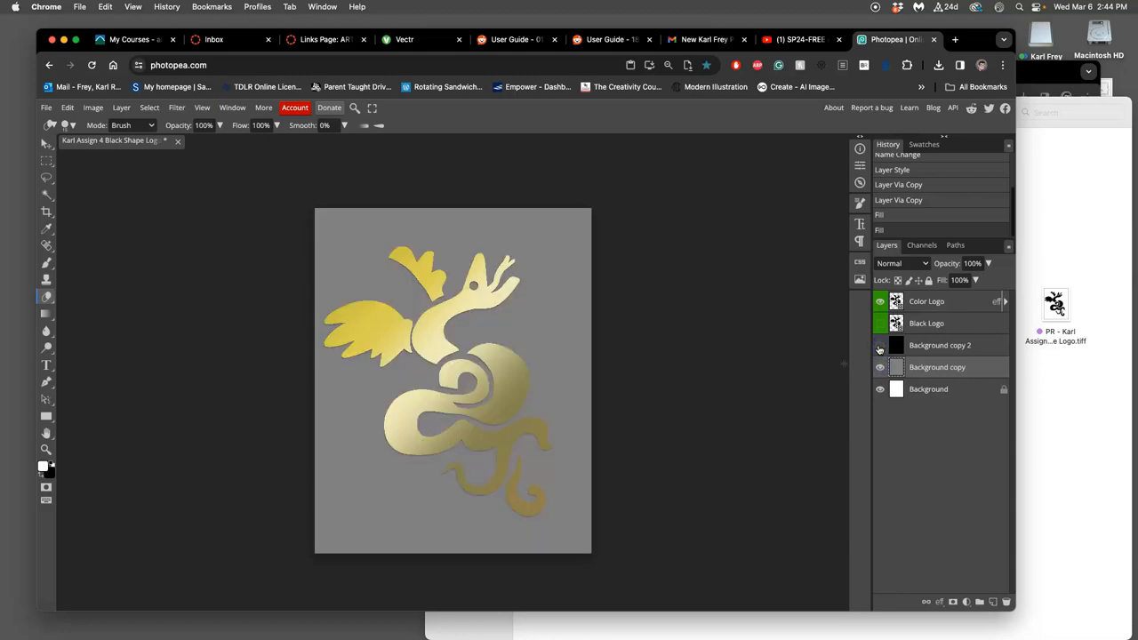
click(880, 345)
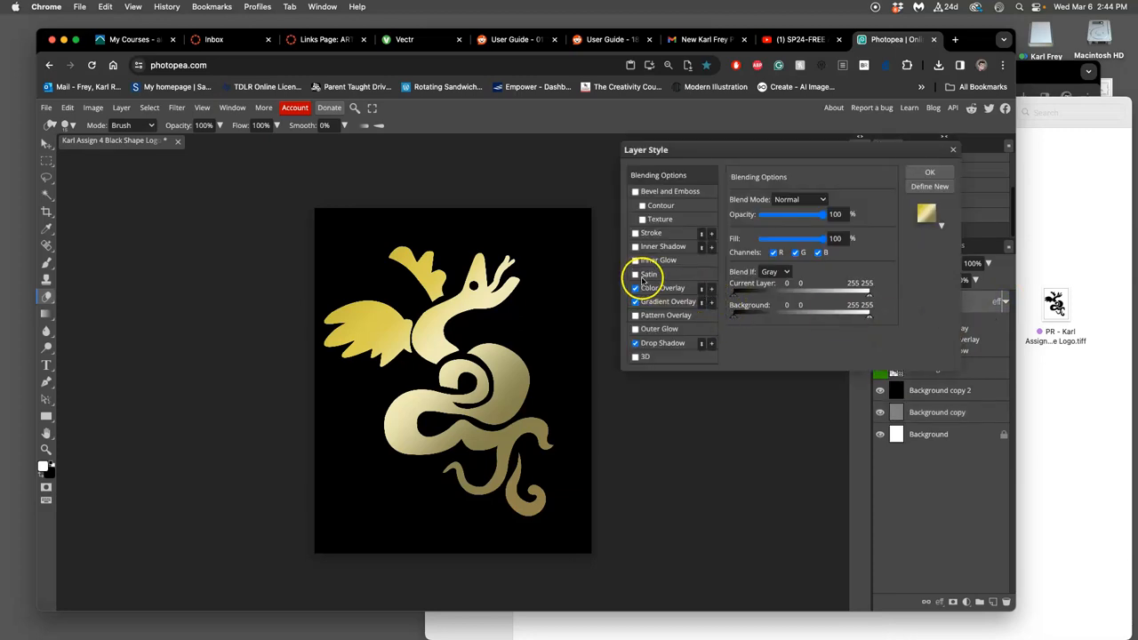
Add a white Stroke positioned Inside, about 31 px wide.
click(635, 232)
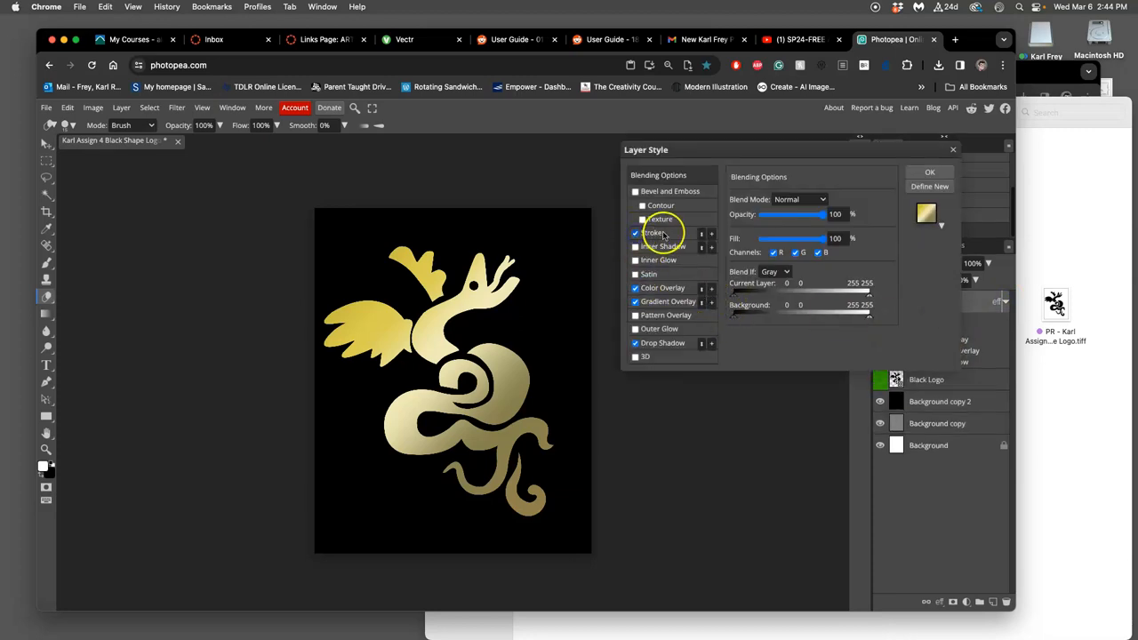
click(653, 232)
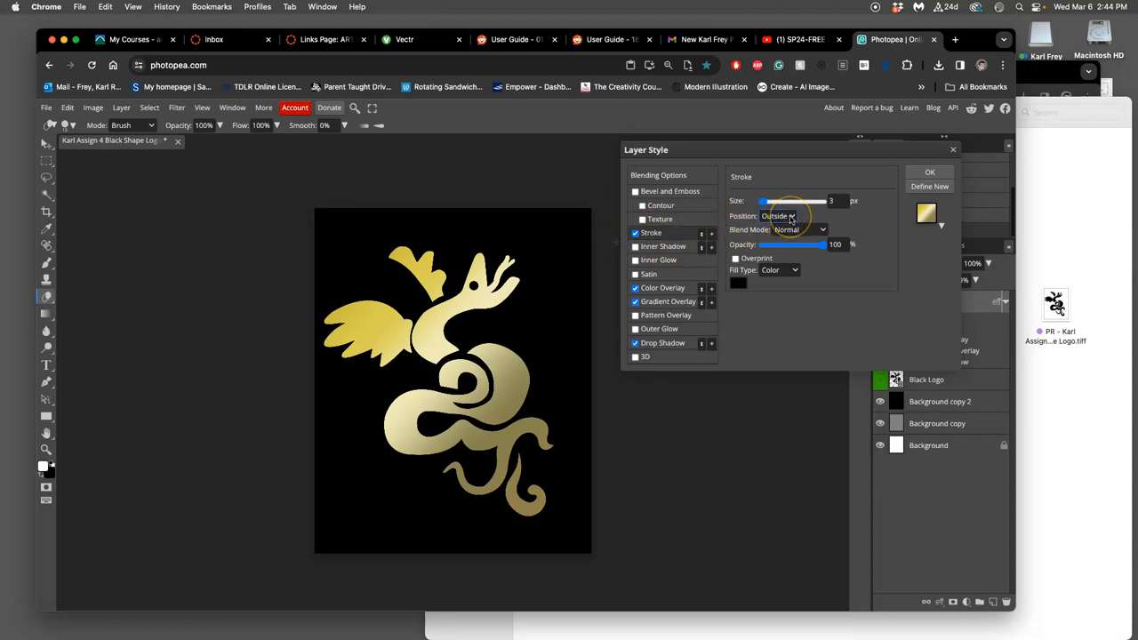
click(778, 216)
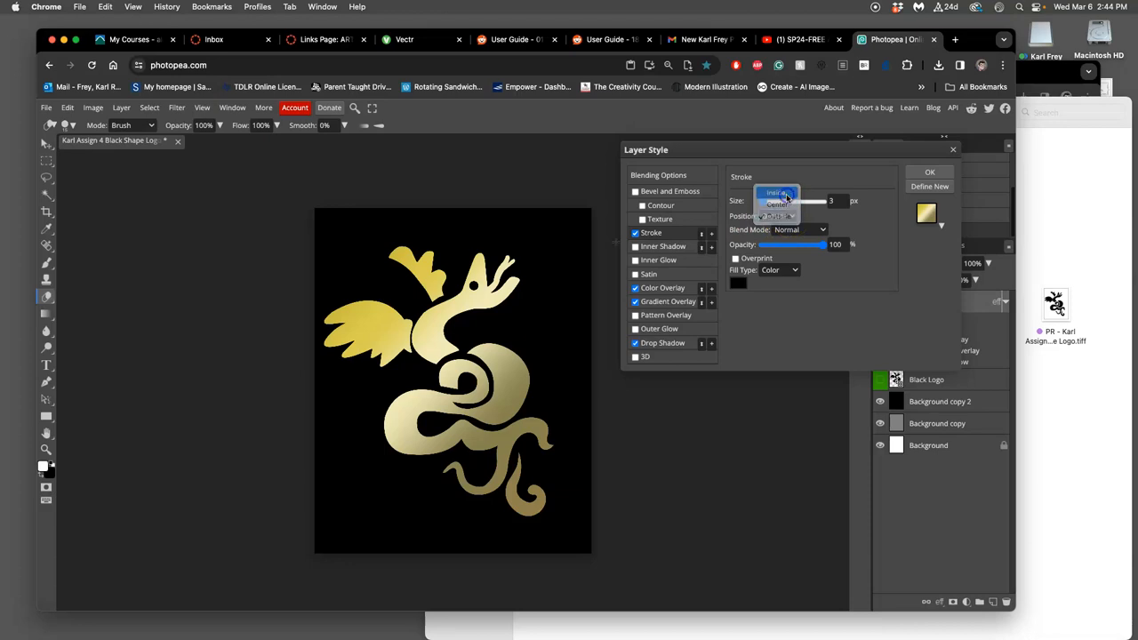
click(777, 193)
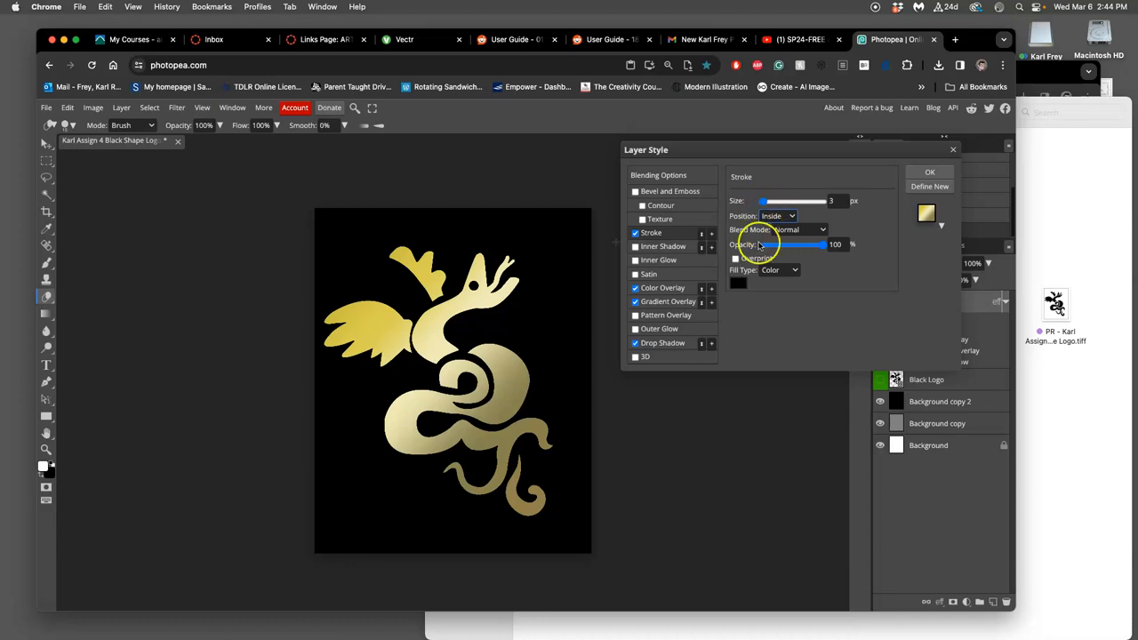
click(739, 282)
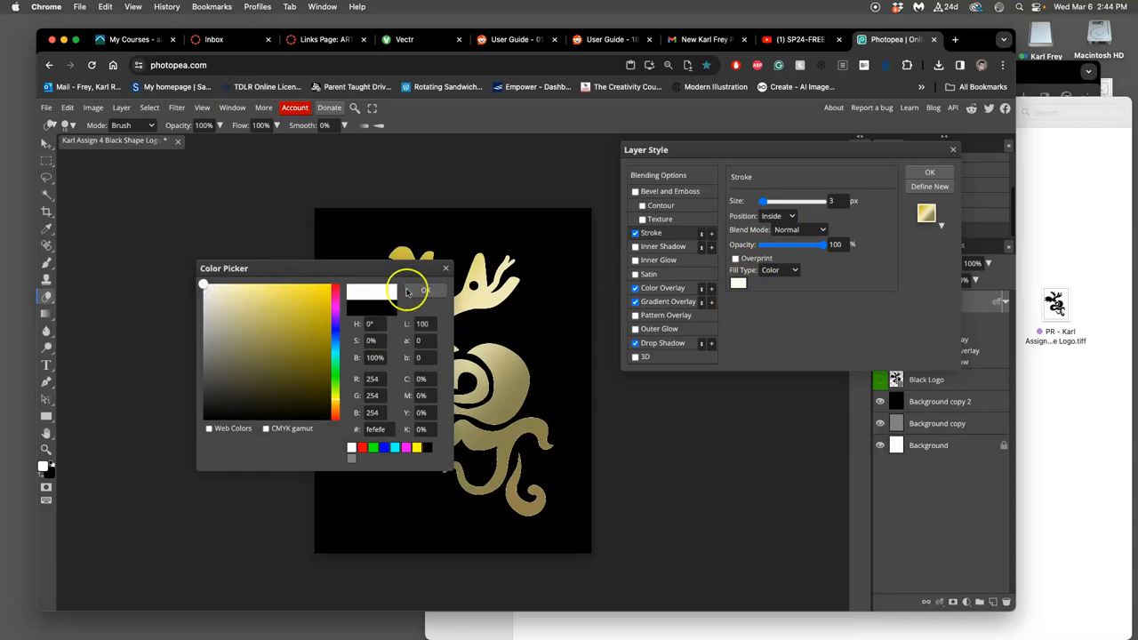
click(423, 290)
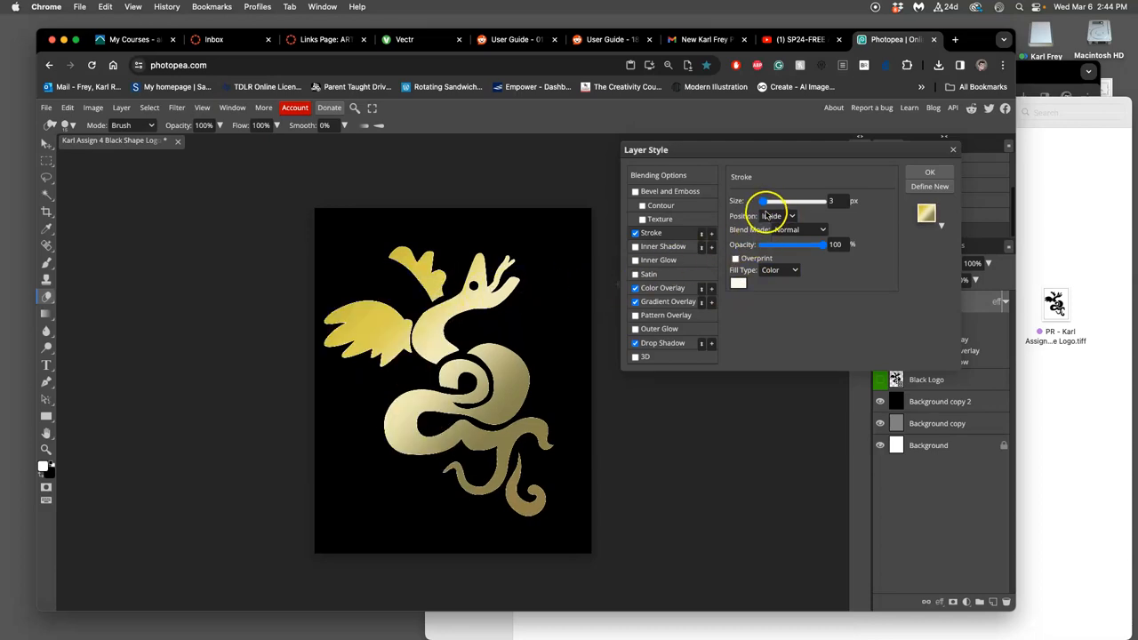
drag(763, 200, 772, 200)
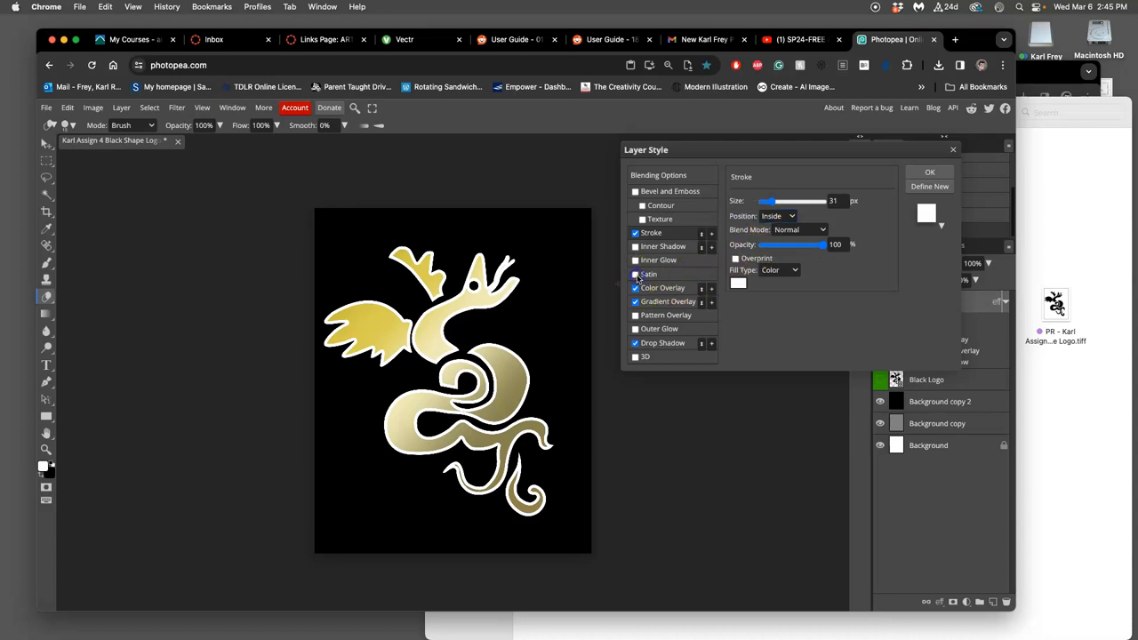
Add a 13% opacity Satin effect, apply it, and hide the gray background layer.
click(635, 274)
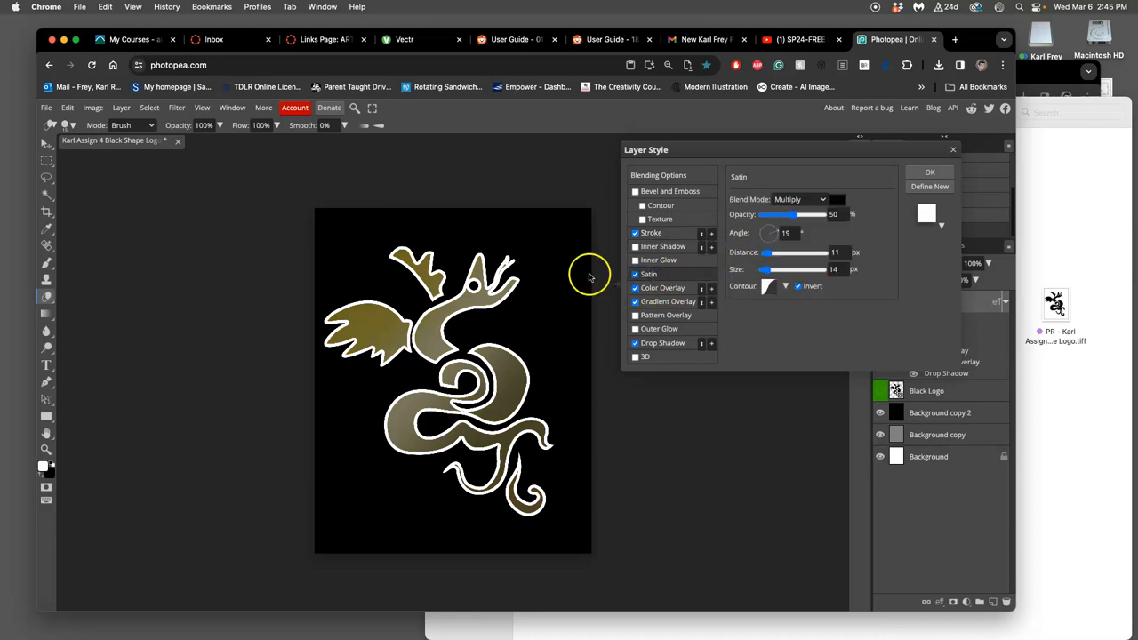
mouse_move(545, 353)
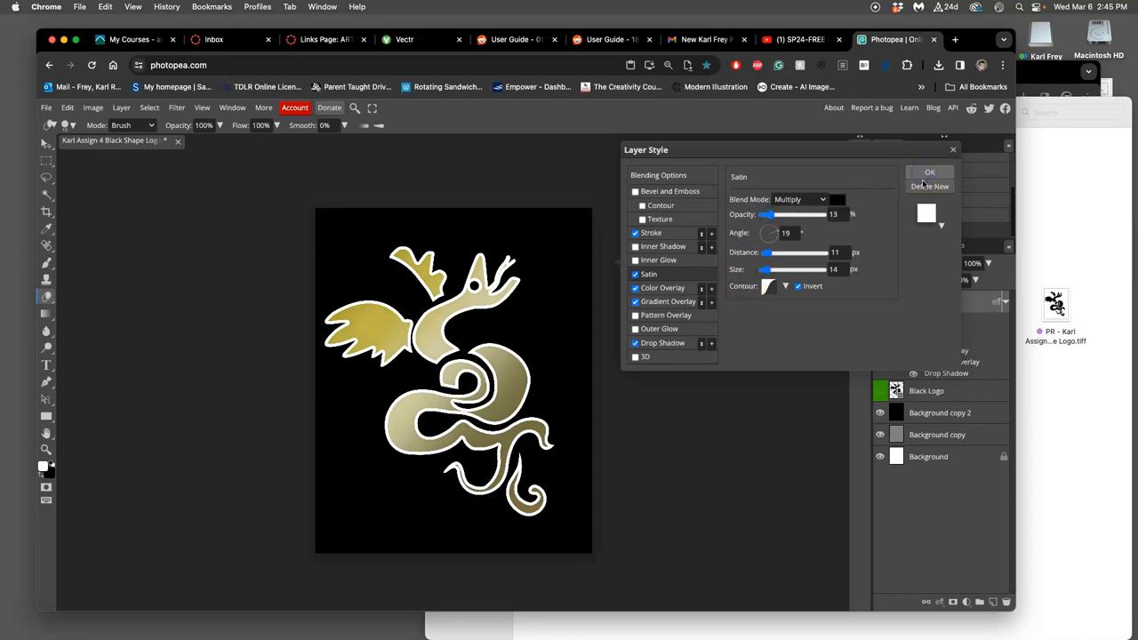
click(929, 171)
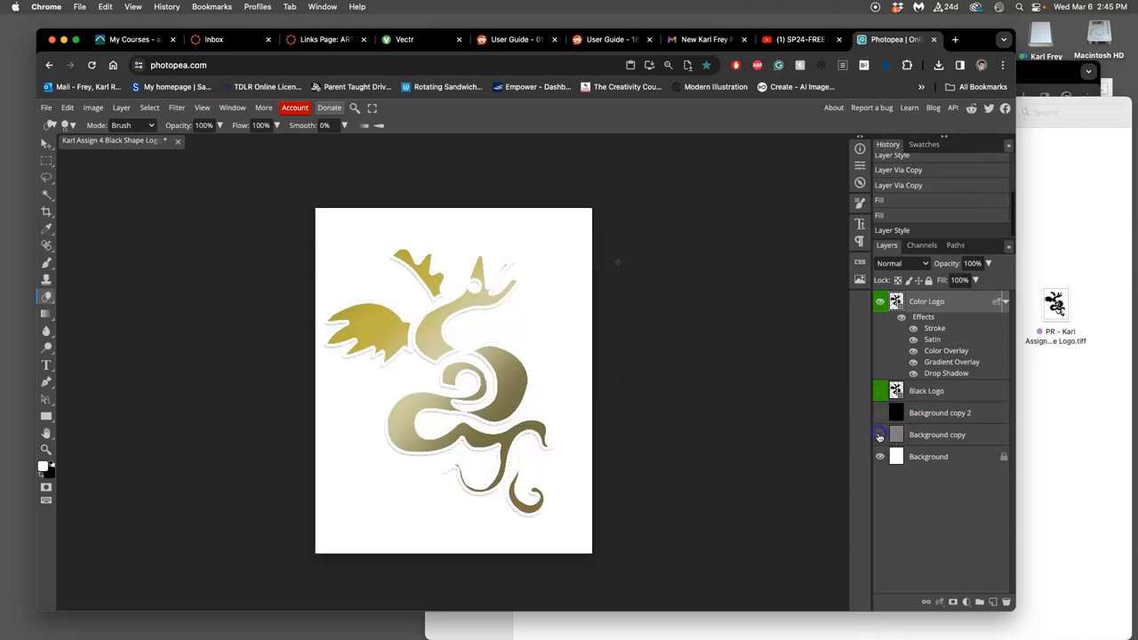
click(879, 435)
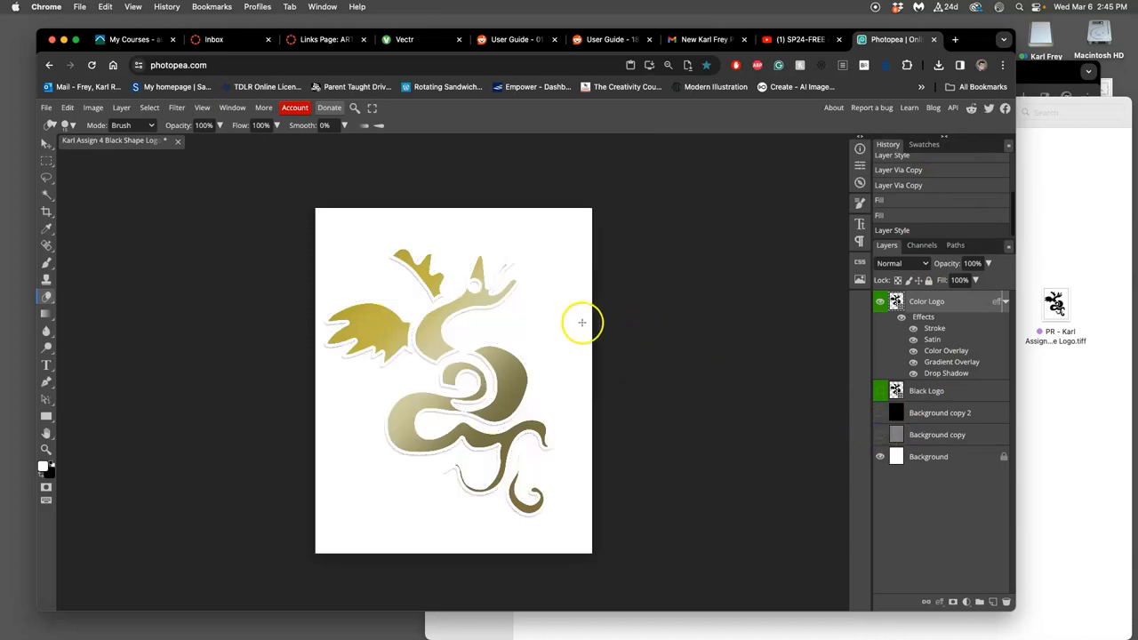
mouse_move(587, 382)
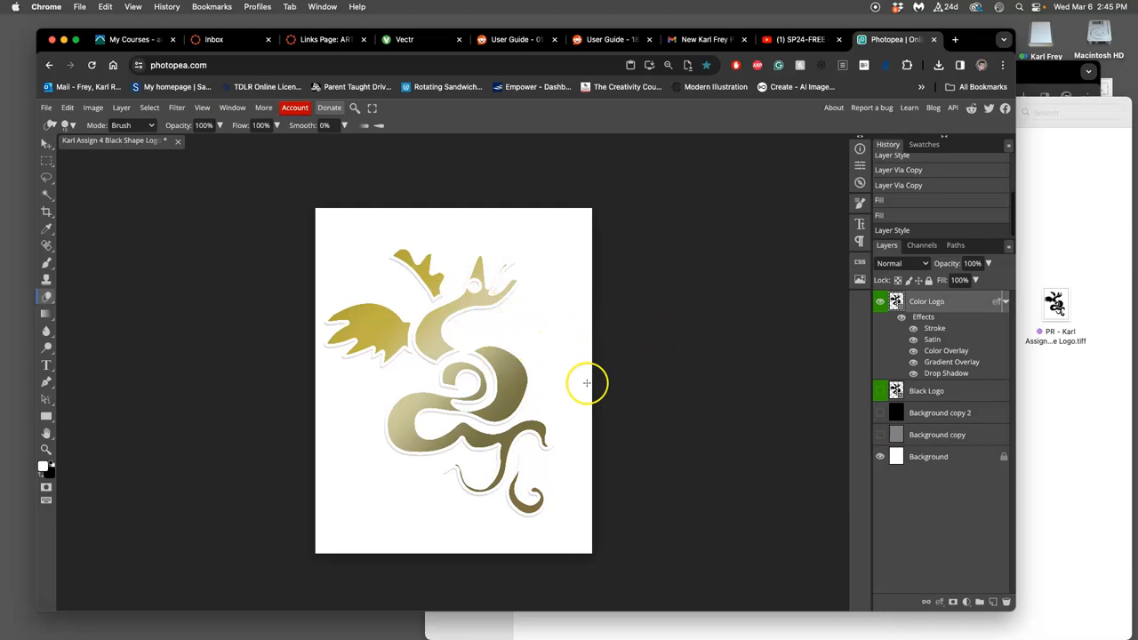
mouse_move(611, 376)
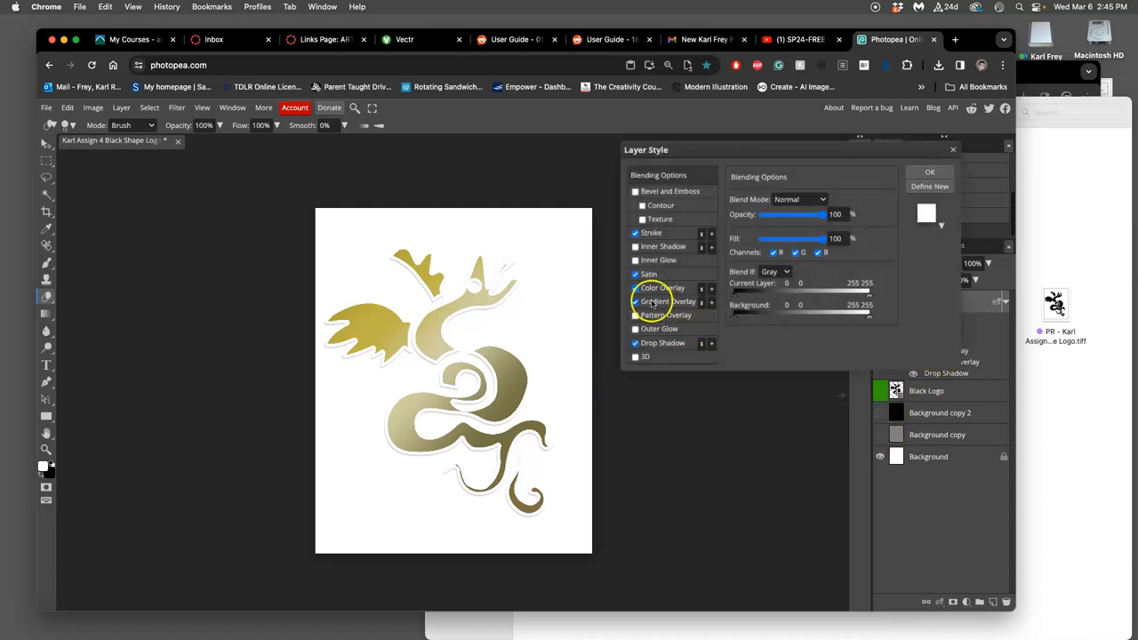
Add an Outer Glow sized 109 px with Normal blend mode.
click(634, 288)
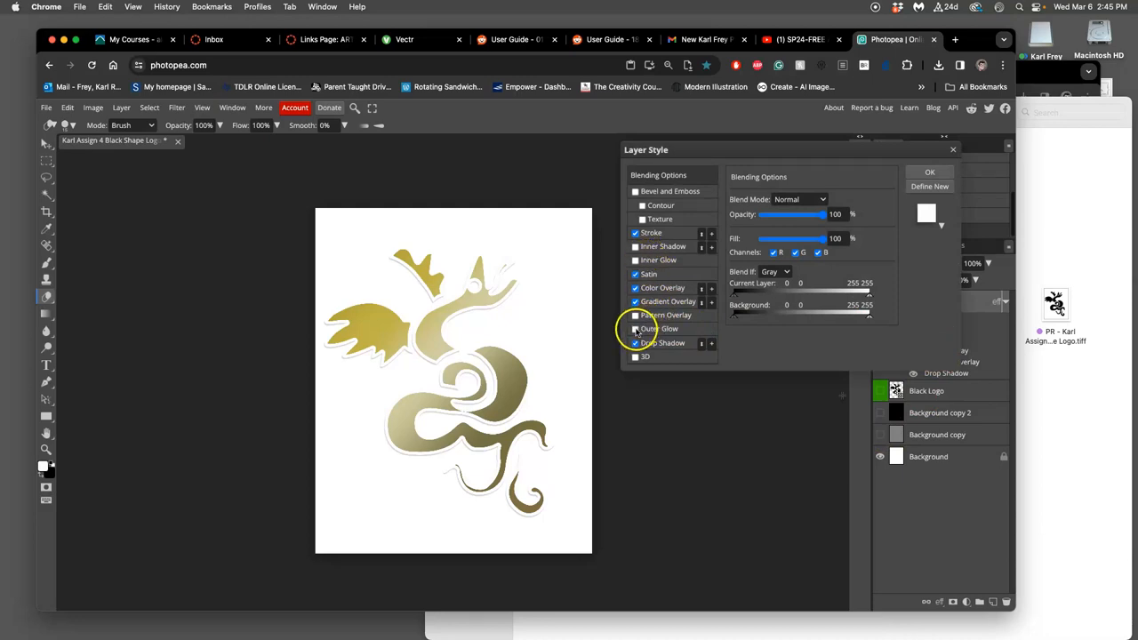
click(660, 328)
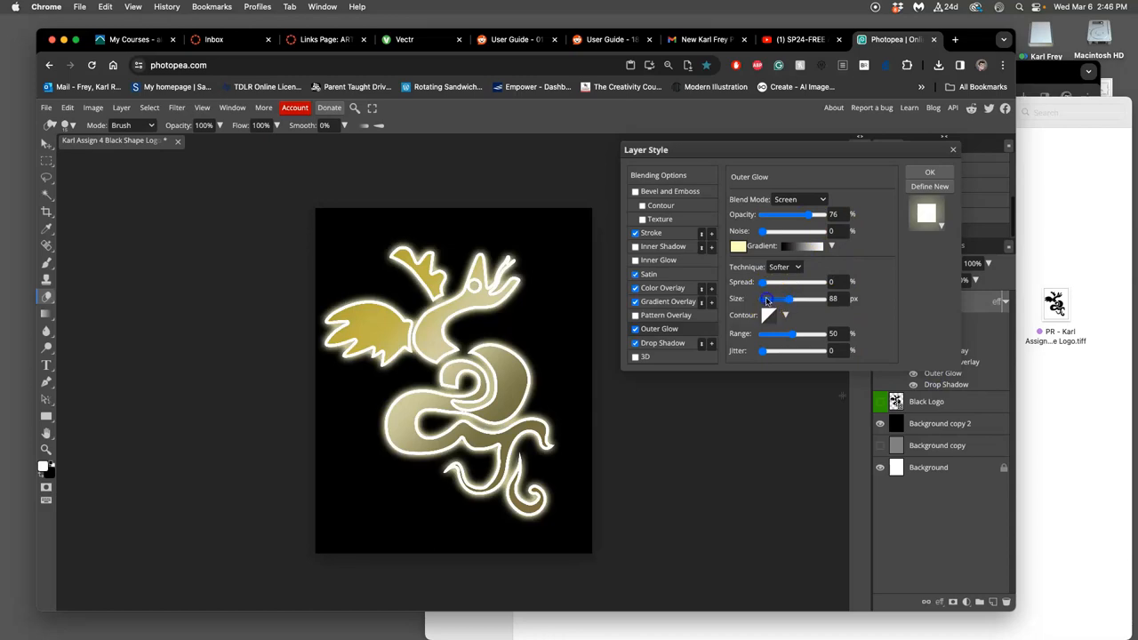
drag(785, 299, 769, 298)
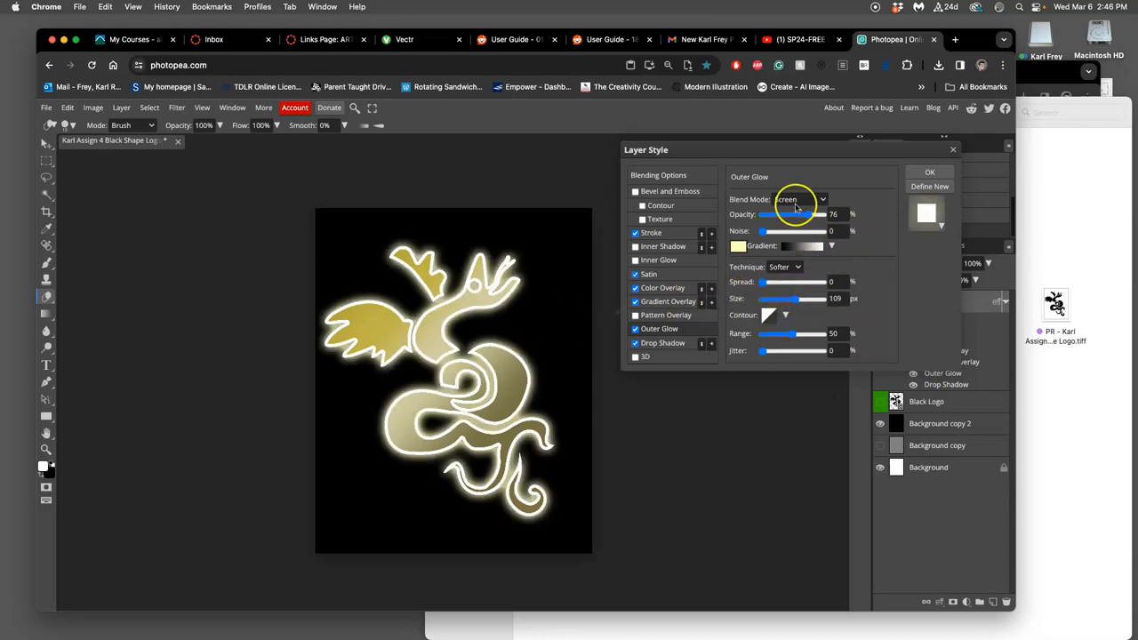
click(795, 199)
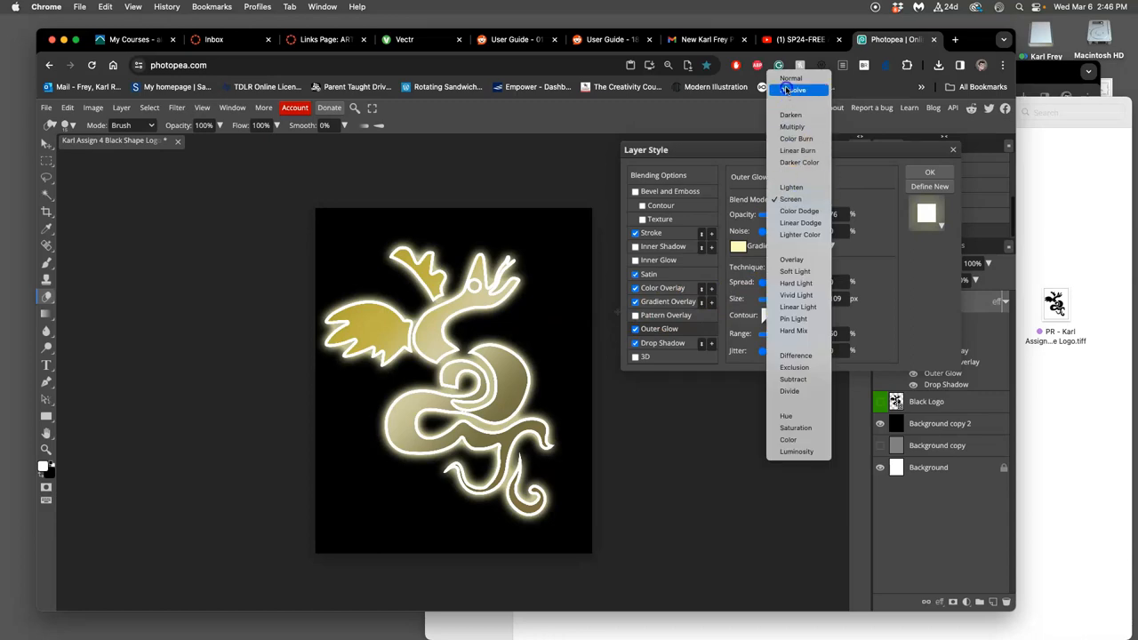
click(790, 79)
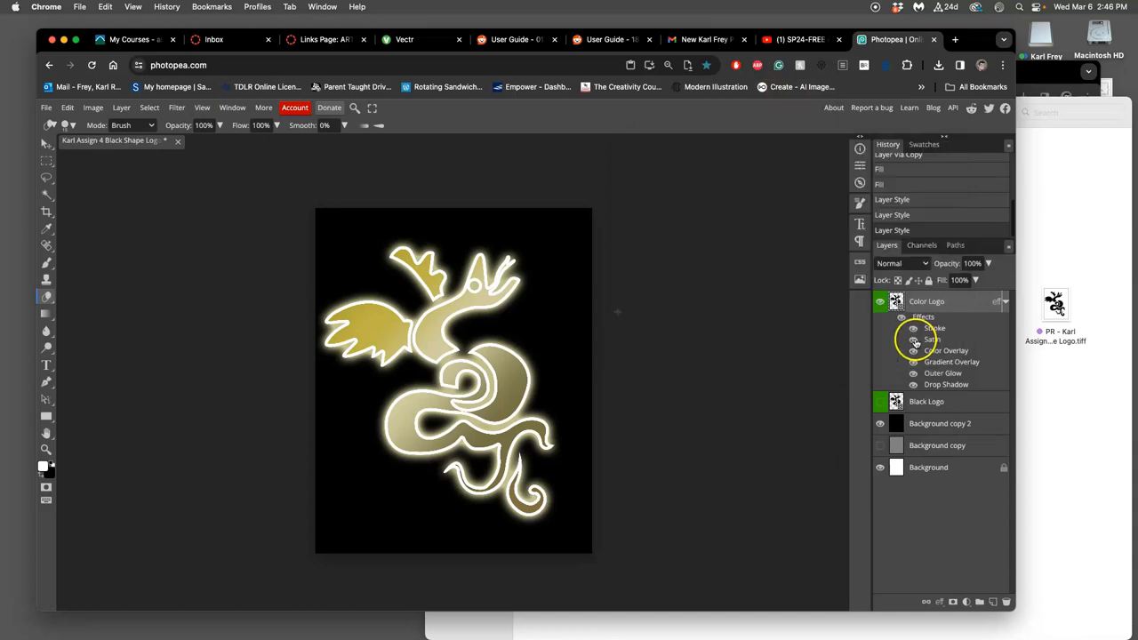
click(880, 423)
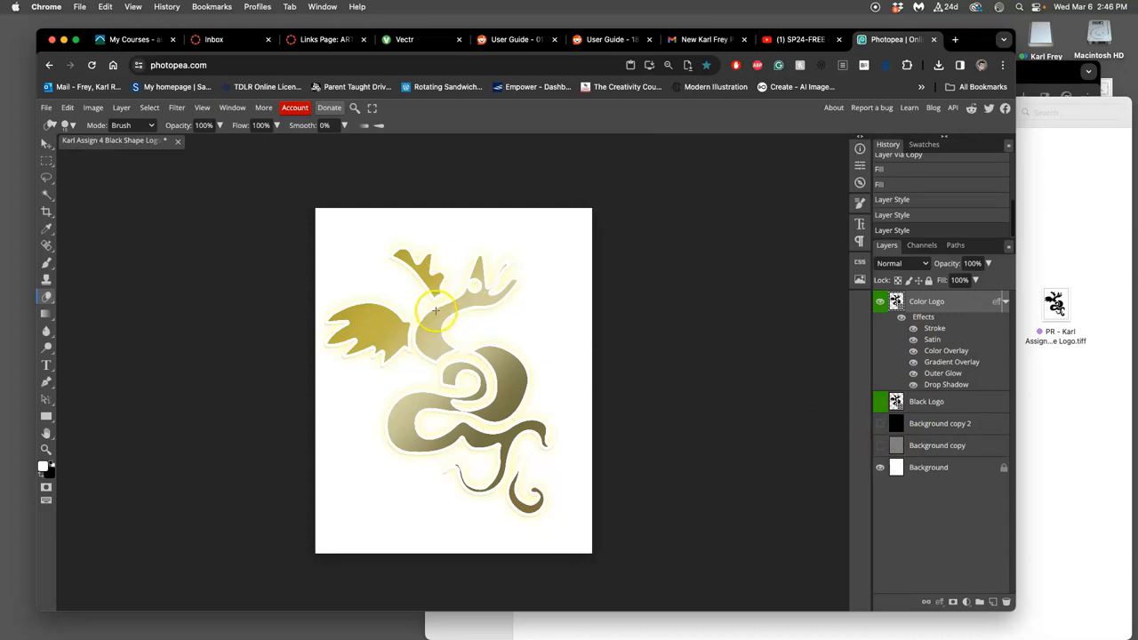
mouse_move(489, 408)
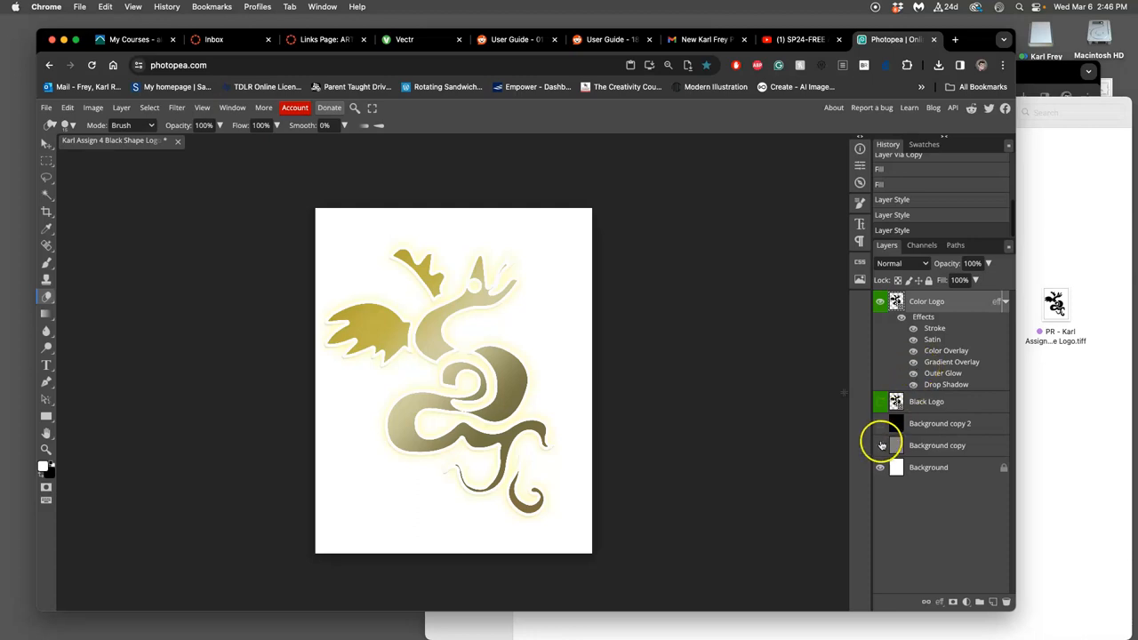
Show the gray background and change the outer glow colour to a dark olive.
click(880, 444)
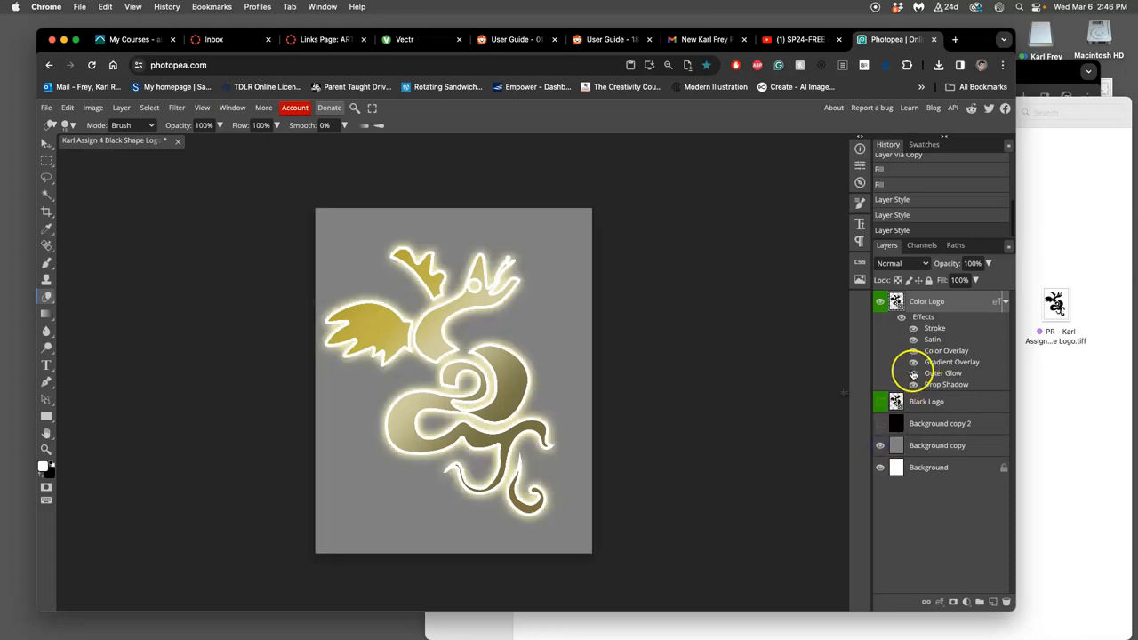
double_click(943, 373)
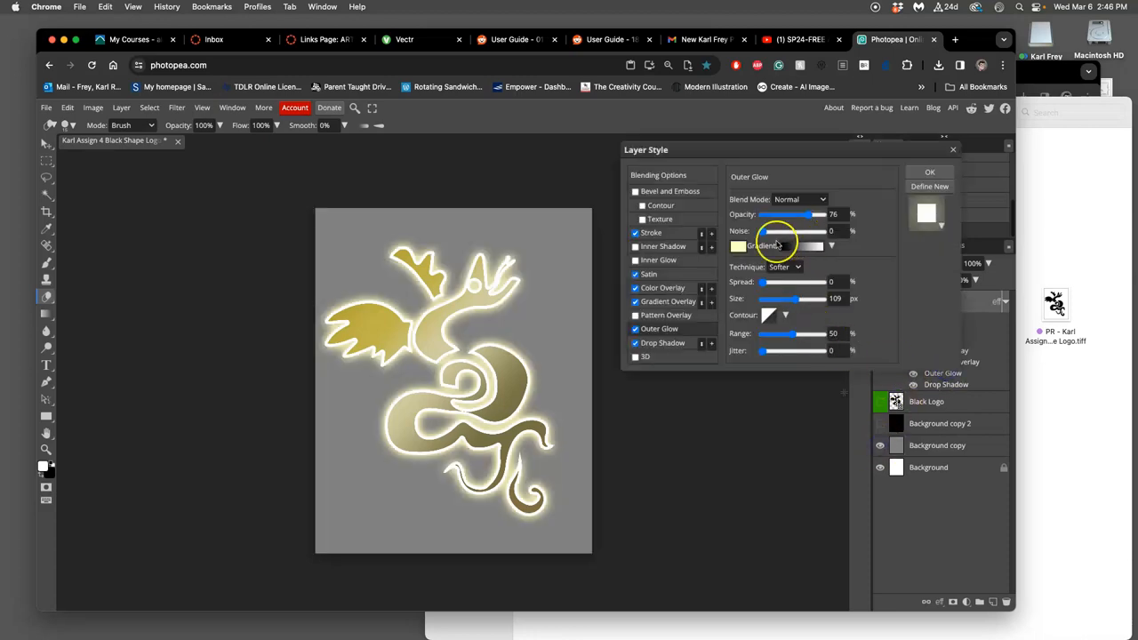
click(738, 246)
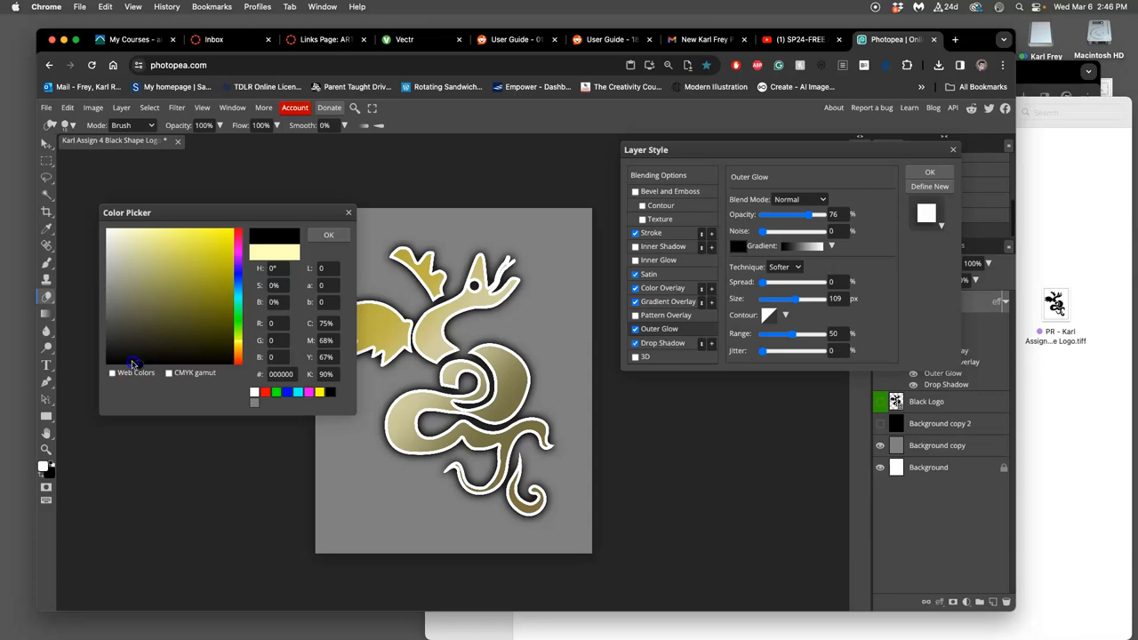
click(141, 344)
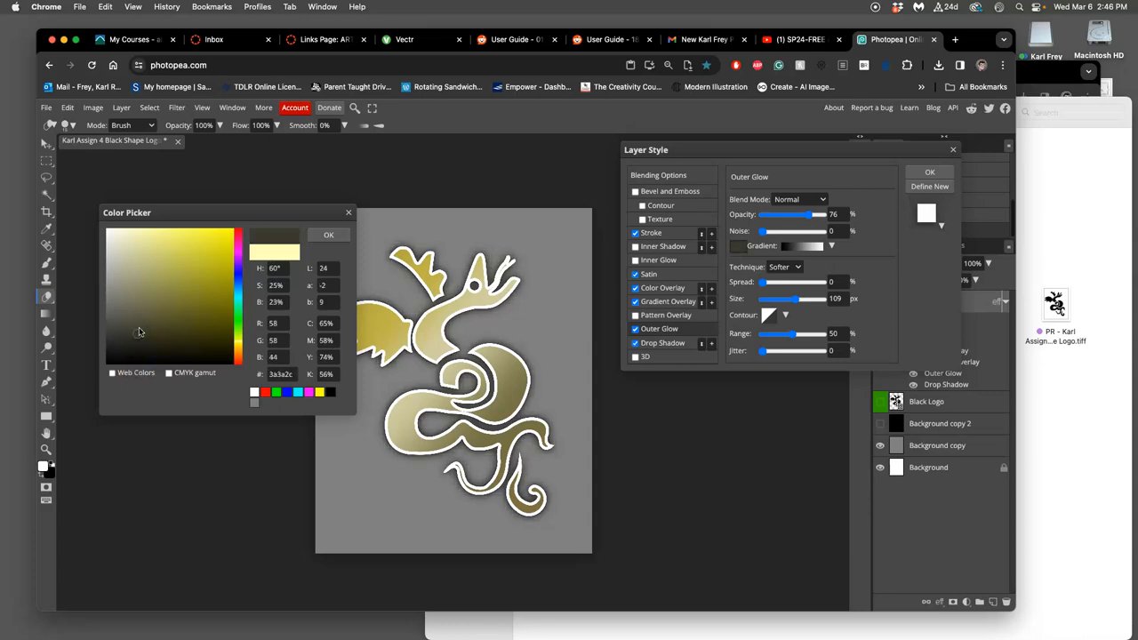
click(121, 310)
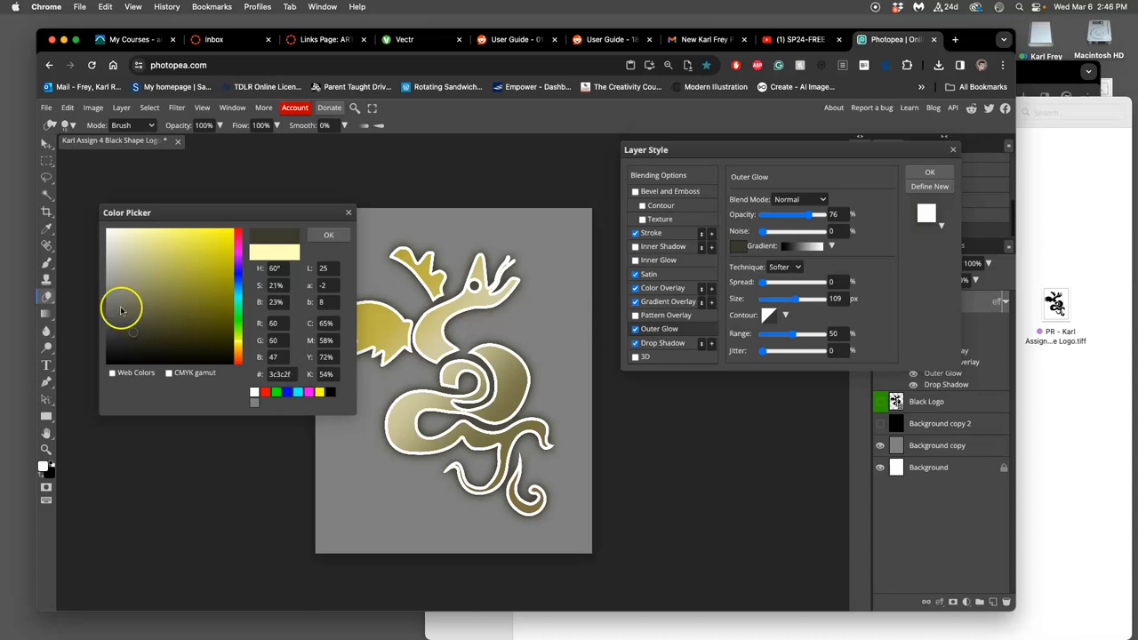
click(122, 316)
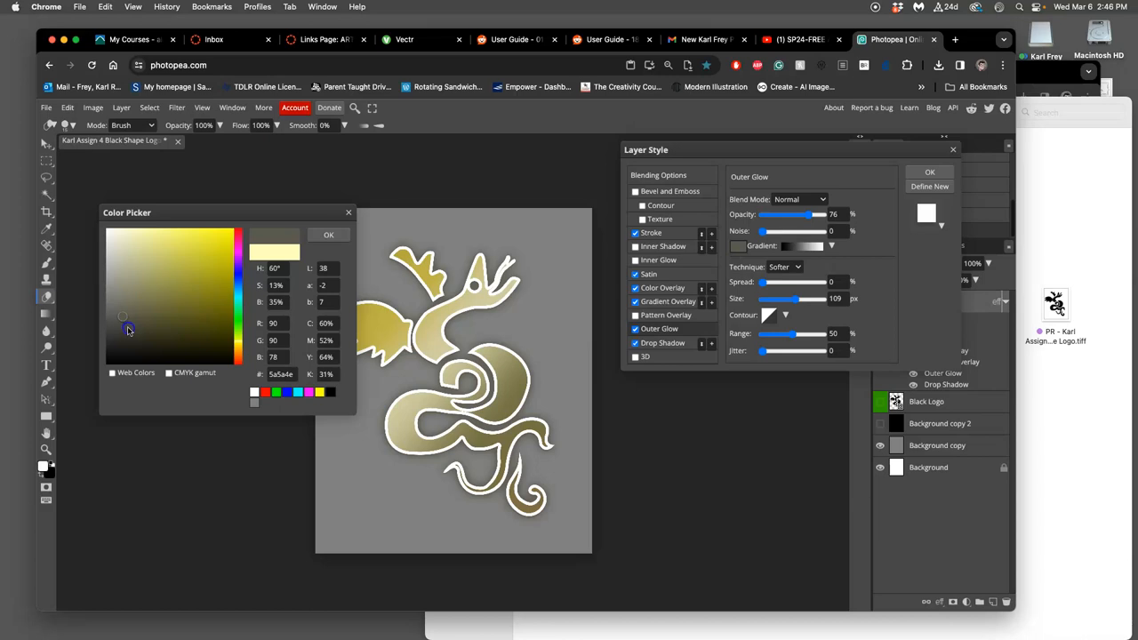
click(132, 330)
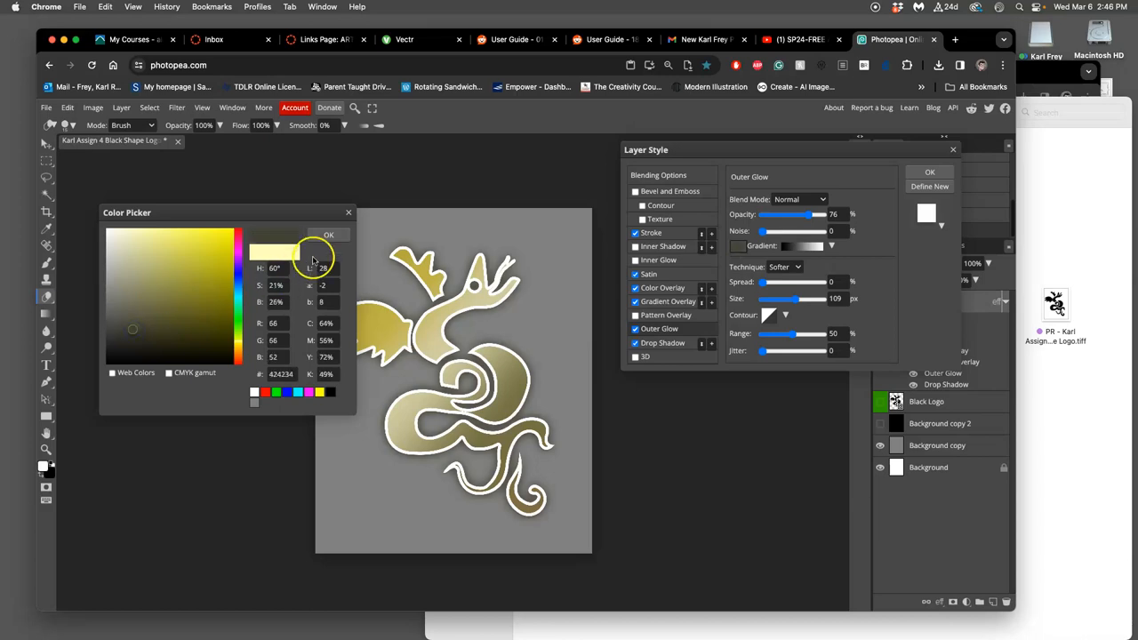
click(328, 235)
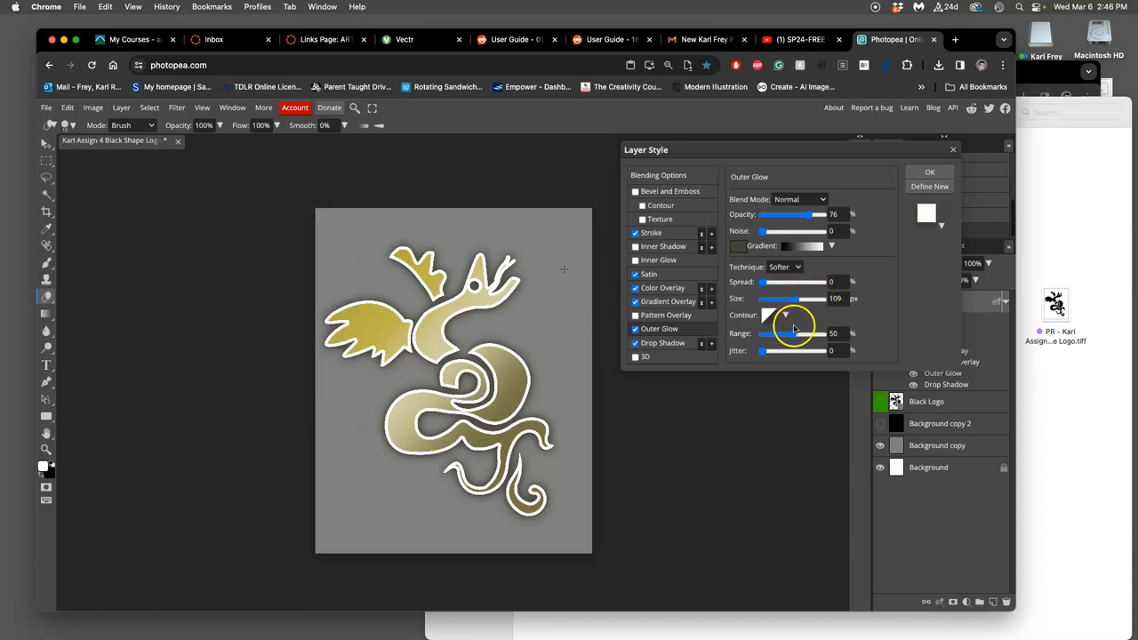
Narrow the outer glow, hide the gray background, and lower glow opacity to about 72%.
drag(796, 299, 786, 298)
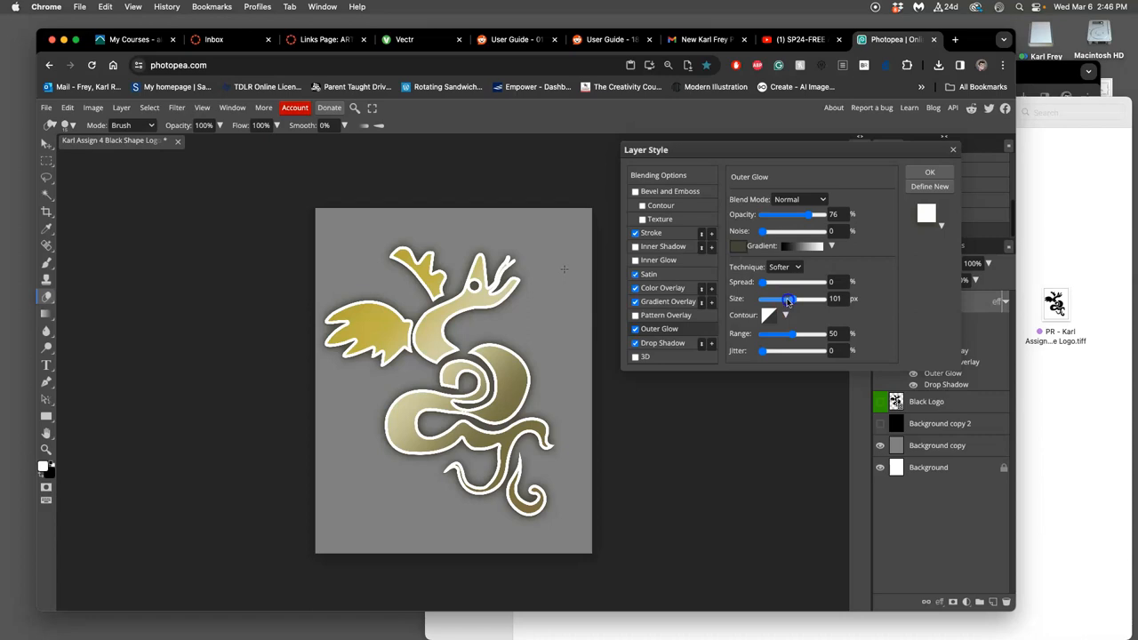
drag(786, 298, 782, 298)
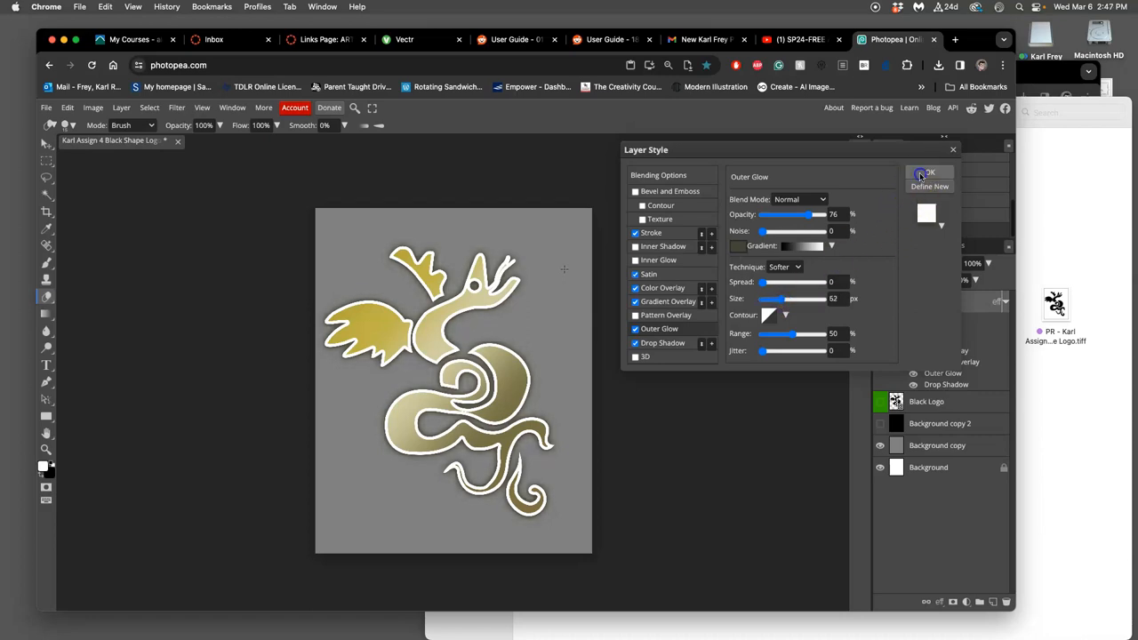
click(928, 172)
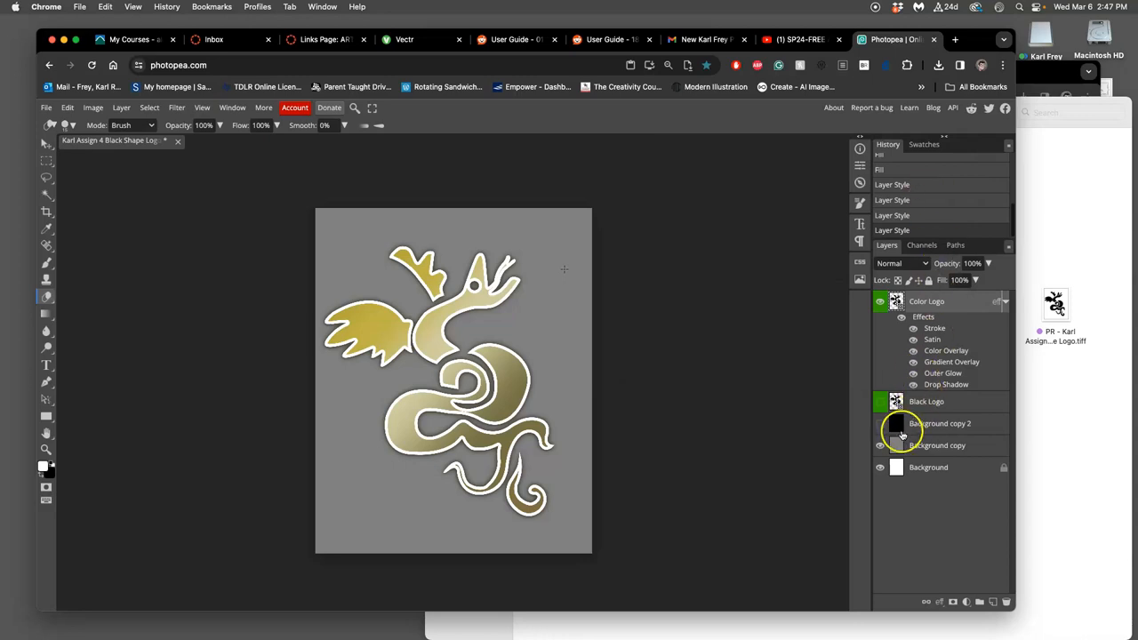
click(880, 423)
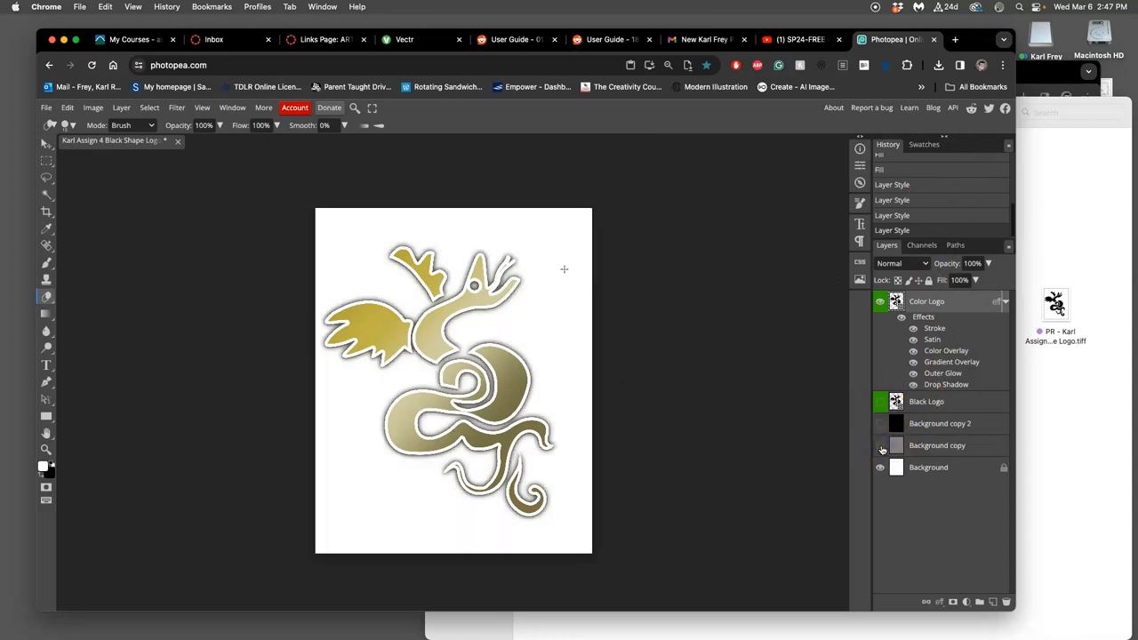
double_click(943, 373)
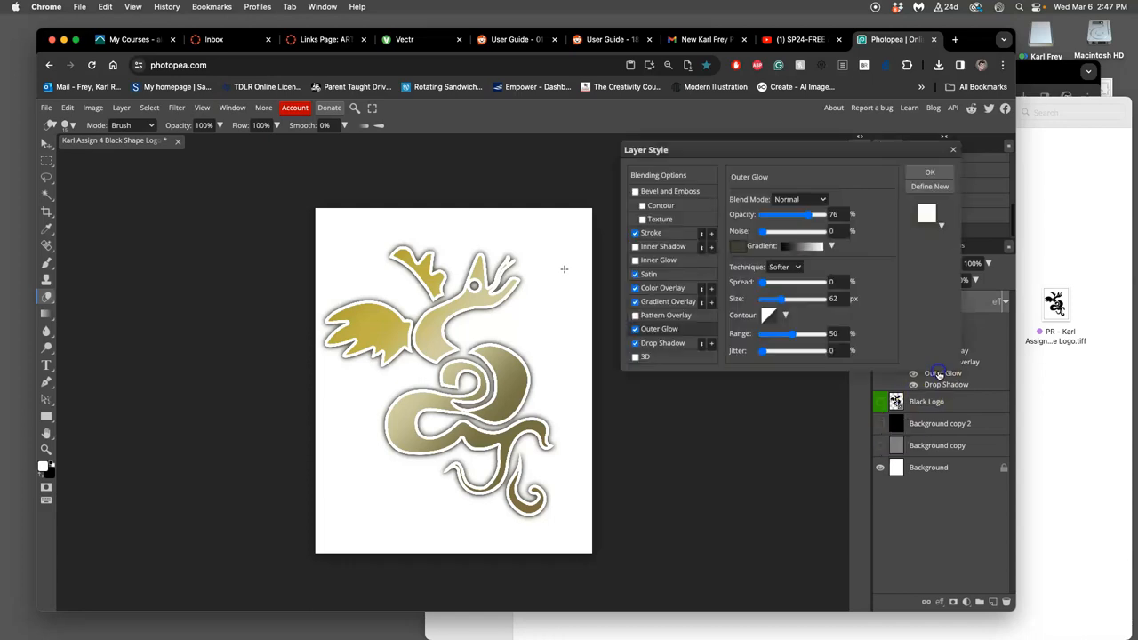
drag(809, 214, 783, 214)
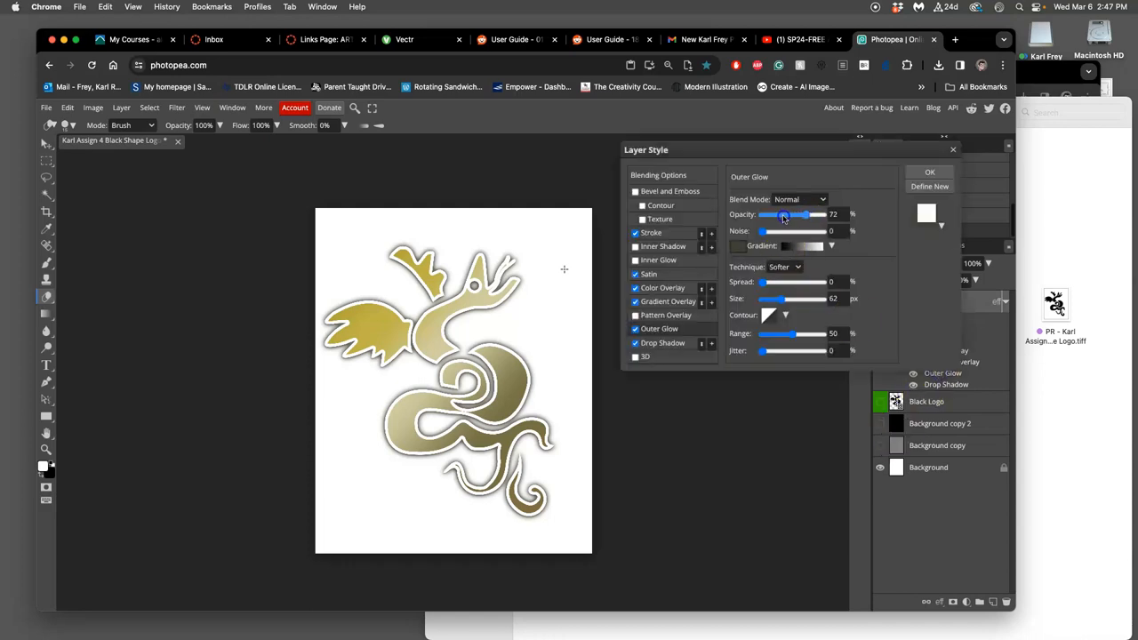
drag(802, 214, 768, 214)
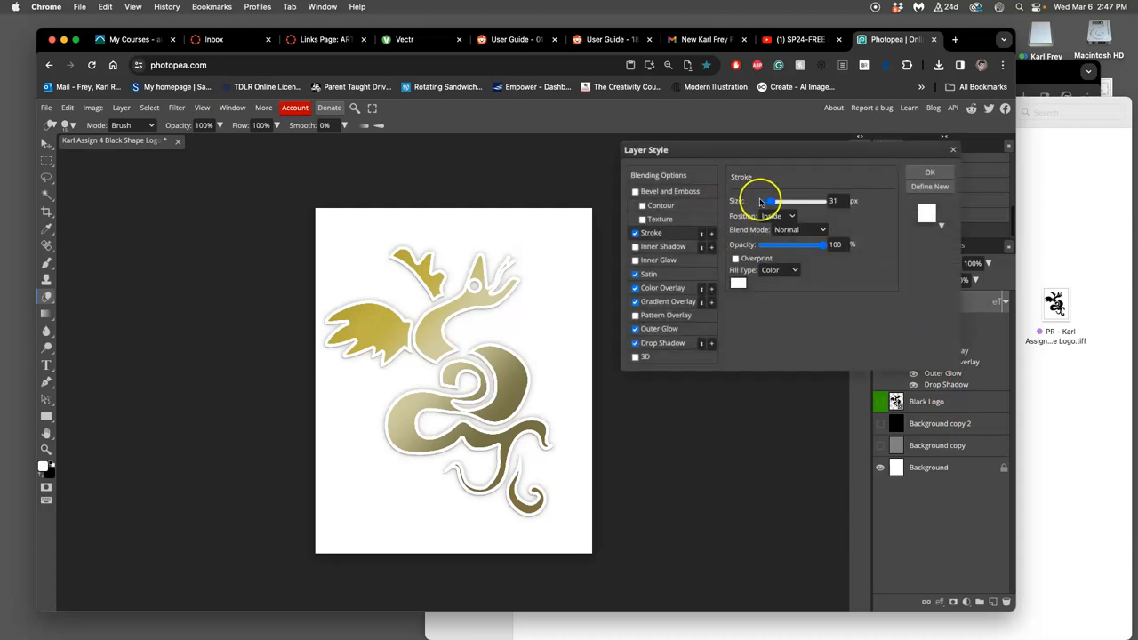
Reduce the white stroke to 15 px, apply it, and collapse then re-expand the effects list.
drag(791, 200, 766, 200)
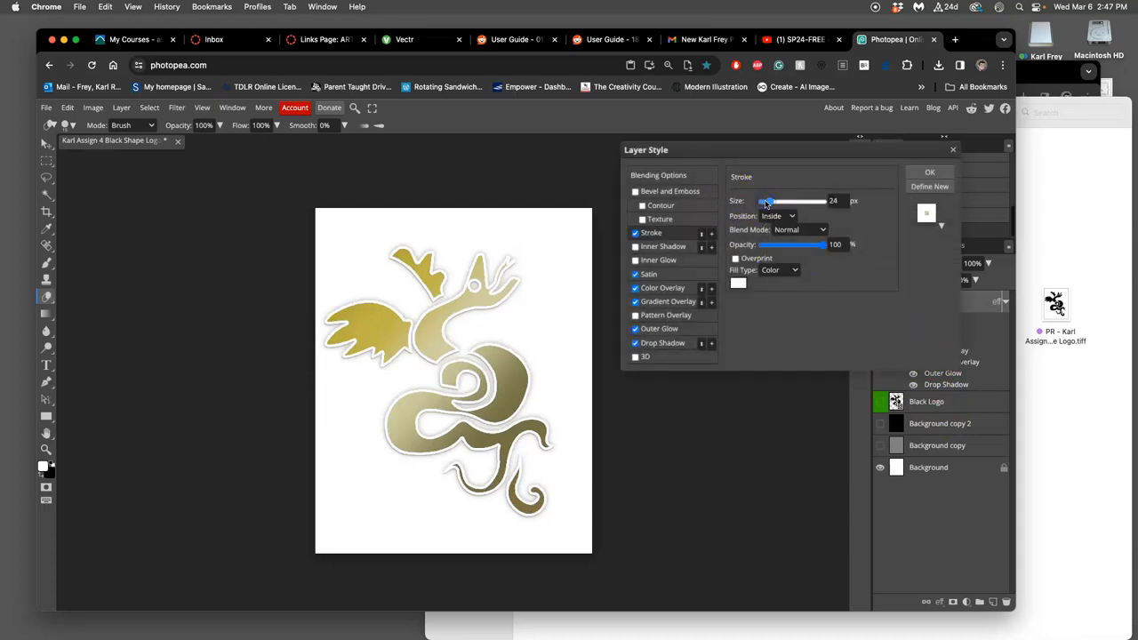
drag(767, 201, 763, 201)
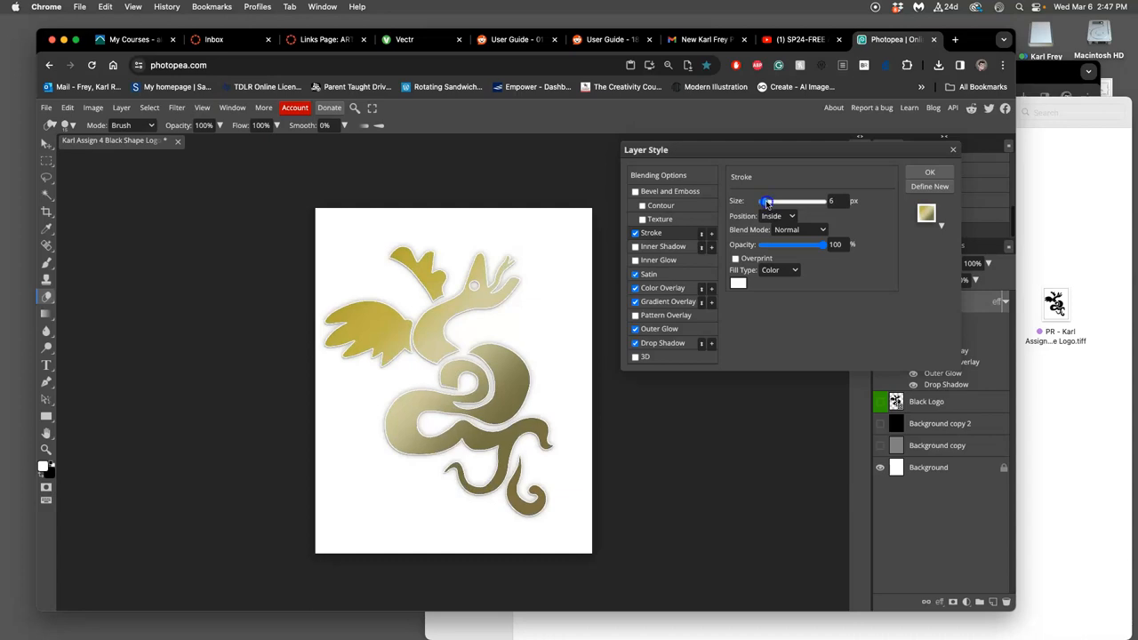
drag(766, 201, 791, 200)
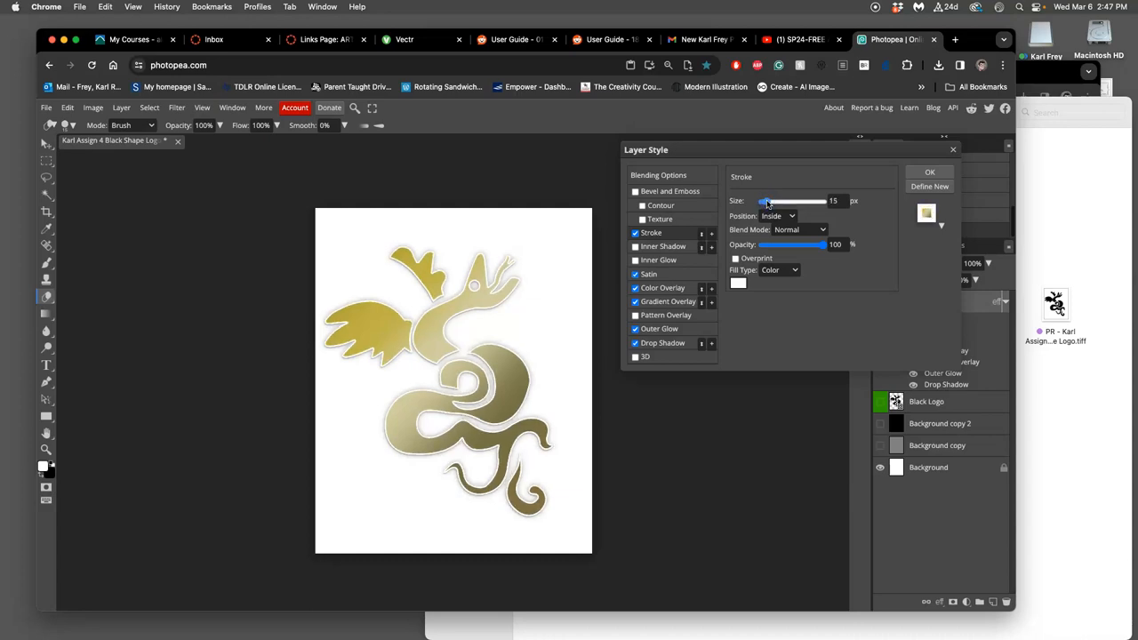
click(928, 172)
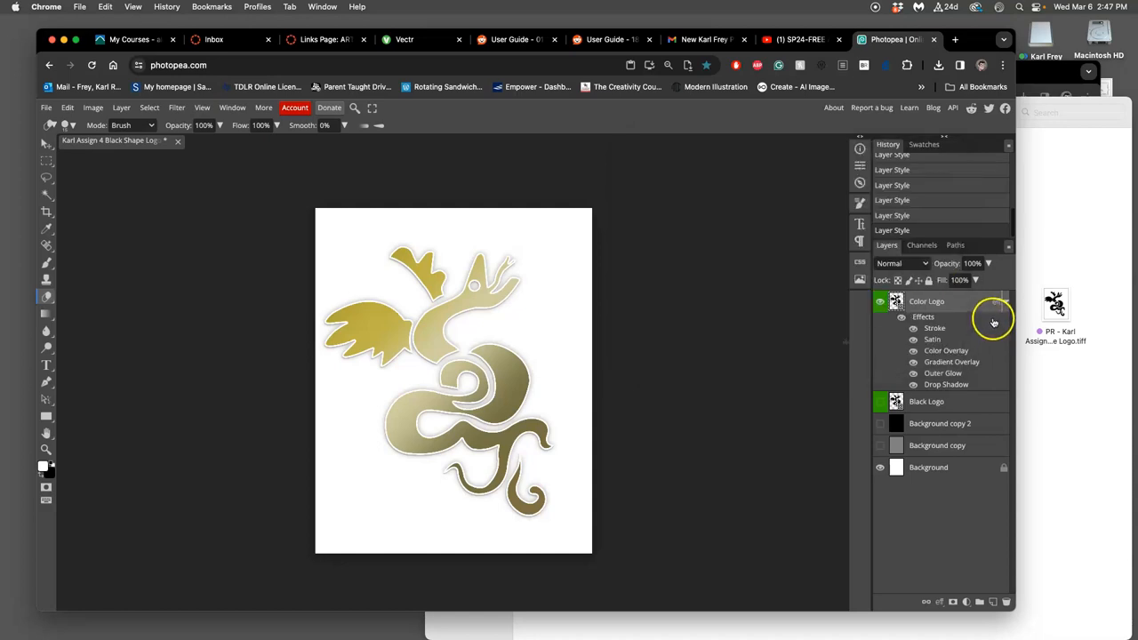
click(1004, 301)
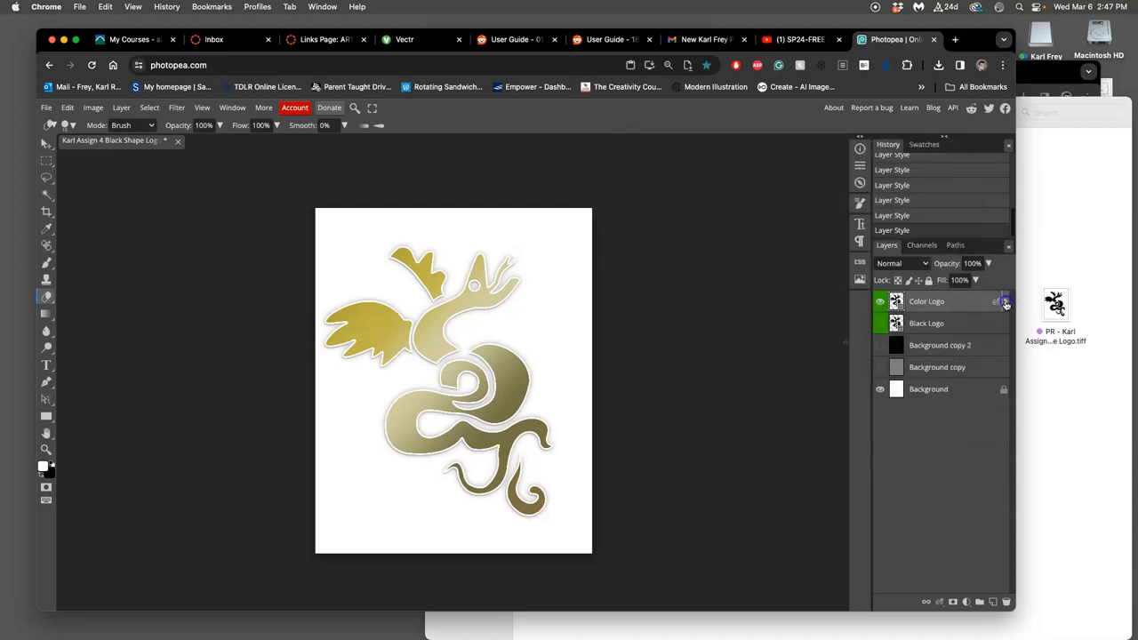
click(1003, 301)
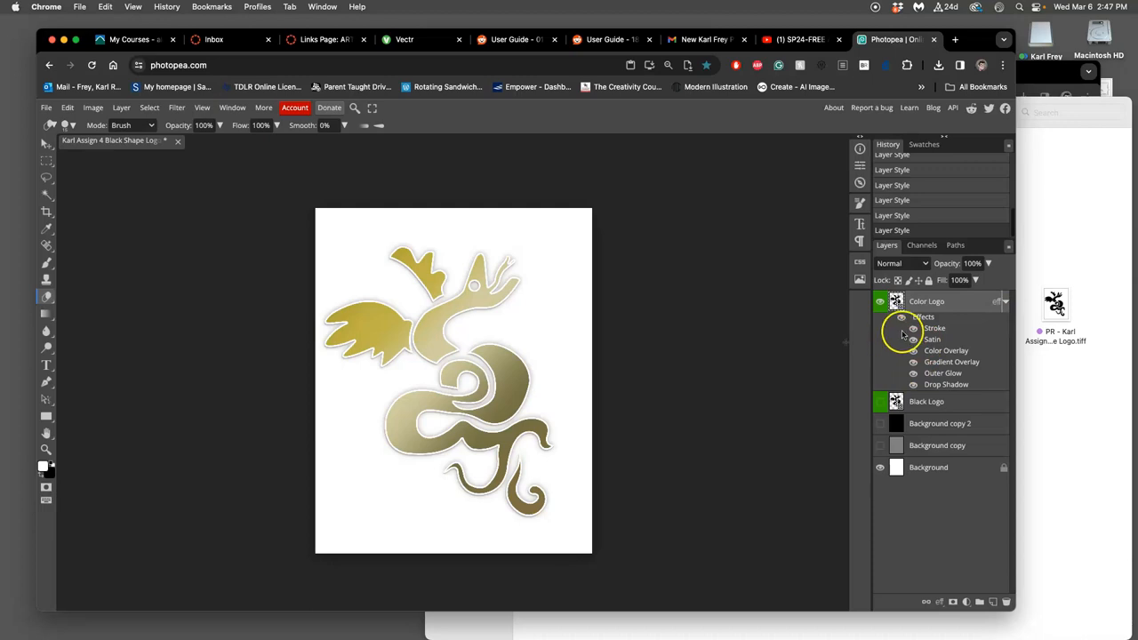
mouse_move(674, 354)
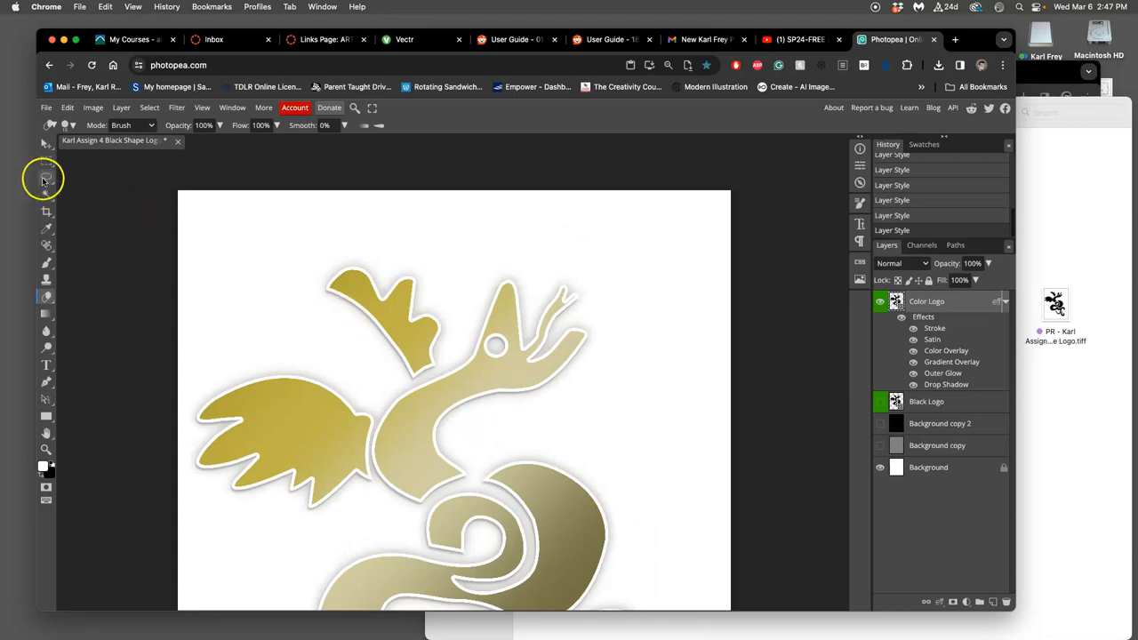
Lasso both wings onto their own layer and recolour them with a pinkish-orange Color Overlay.
click(46, 176)
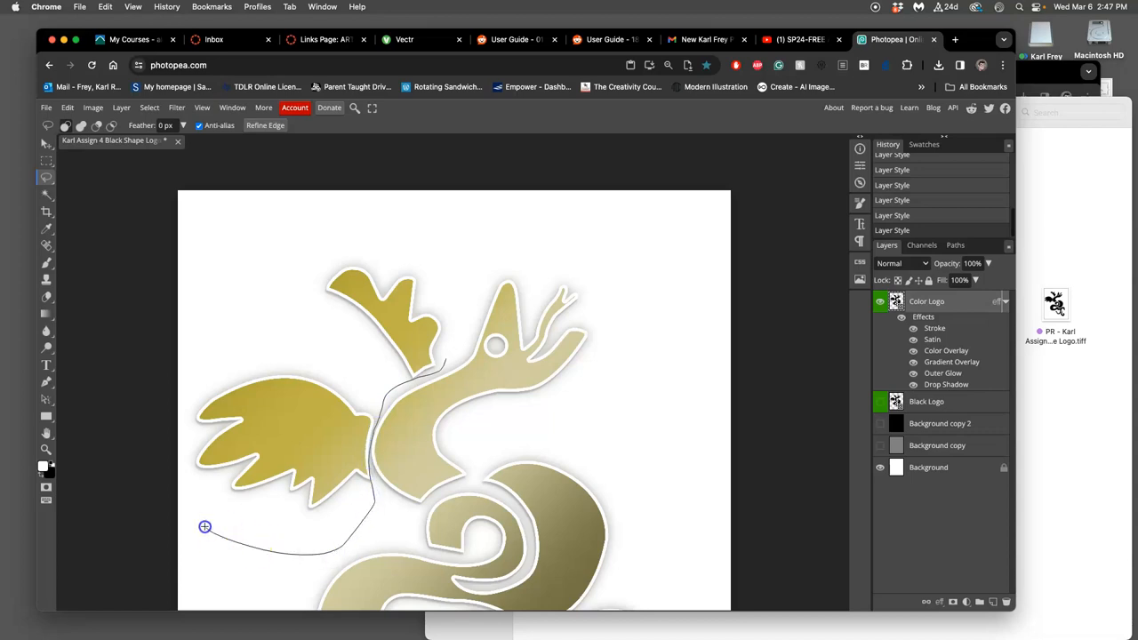
drag(205, 527, 450, 355)
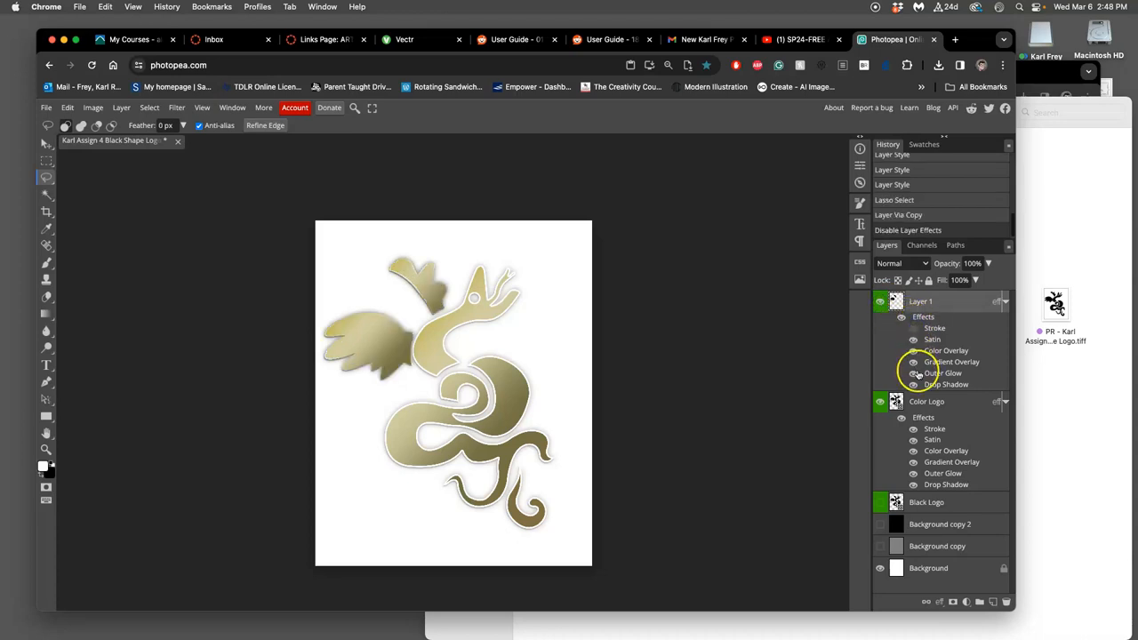
double_click(951, 351)
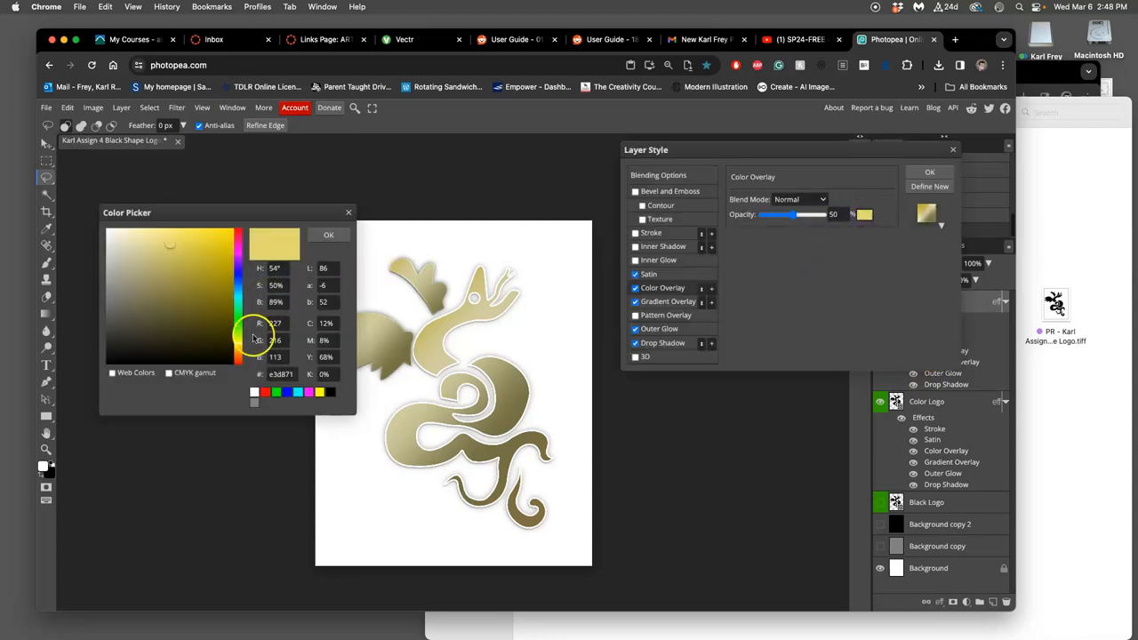
click(324, 246)
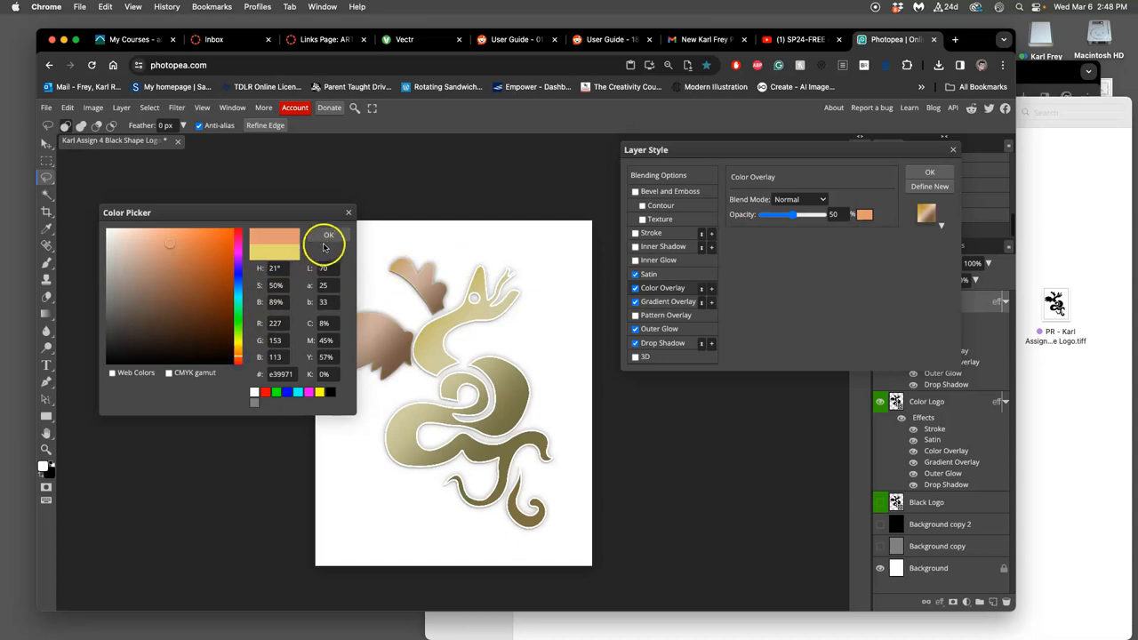
click(328, 235)
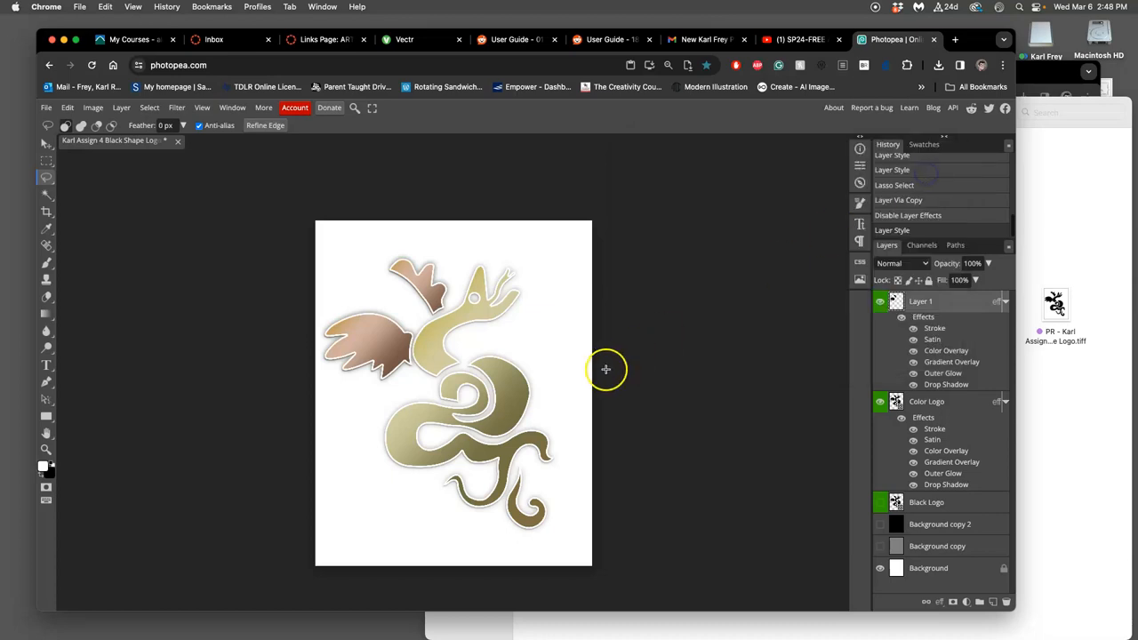
drag(605, 369, 584, 356)
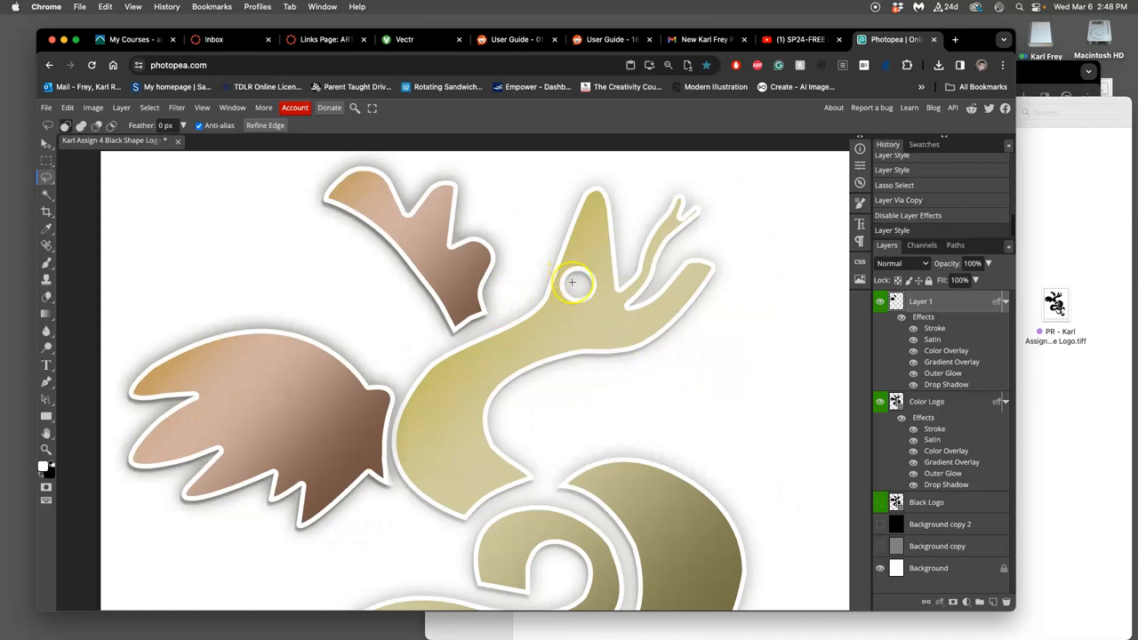
mouse_move(585, 290)
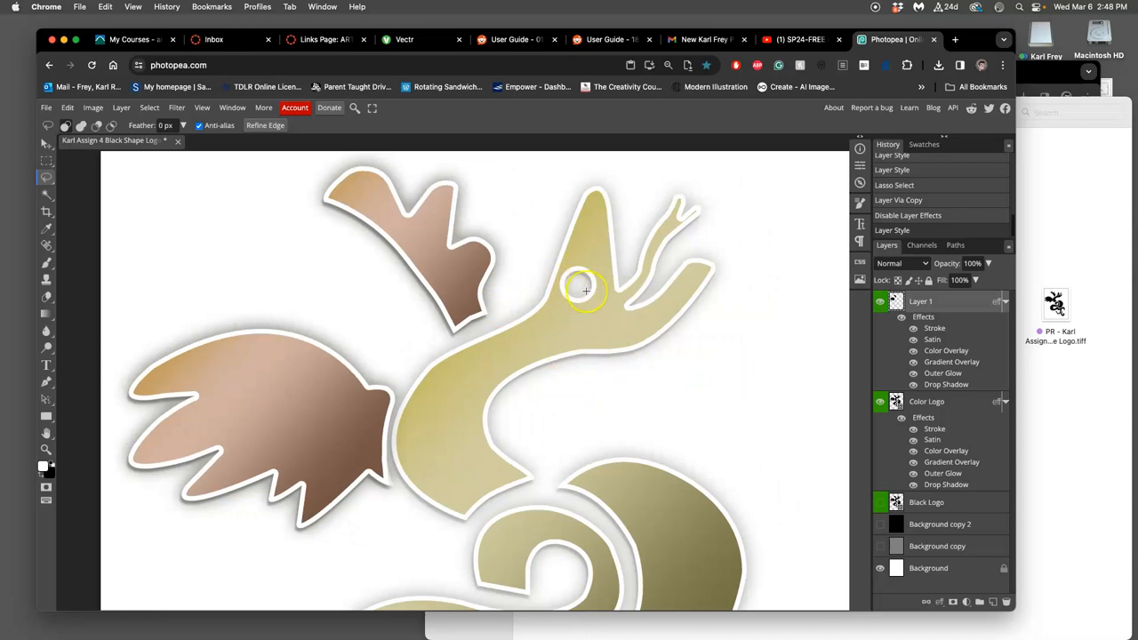
mouse_move(842, 362)
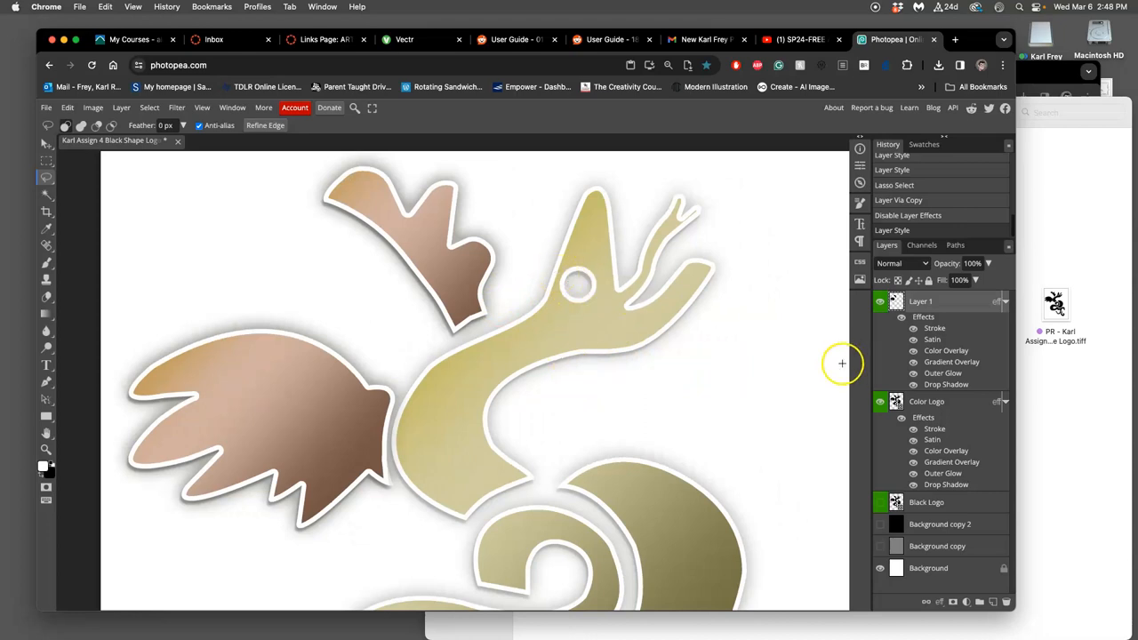
mouse_move(563, 275)
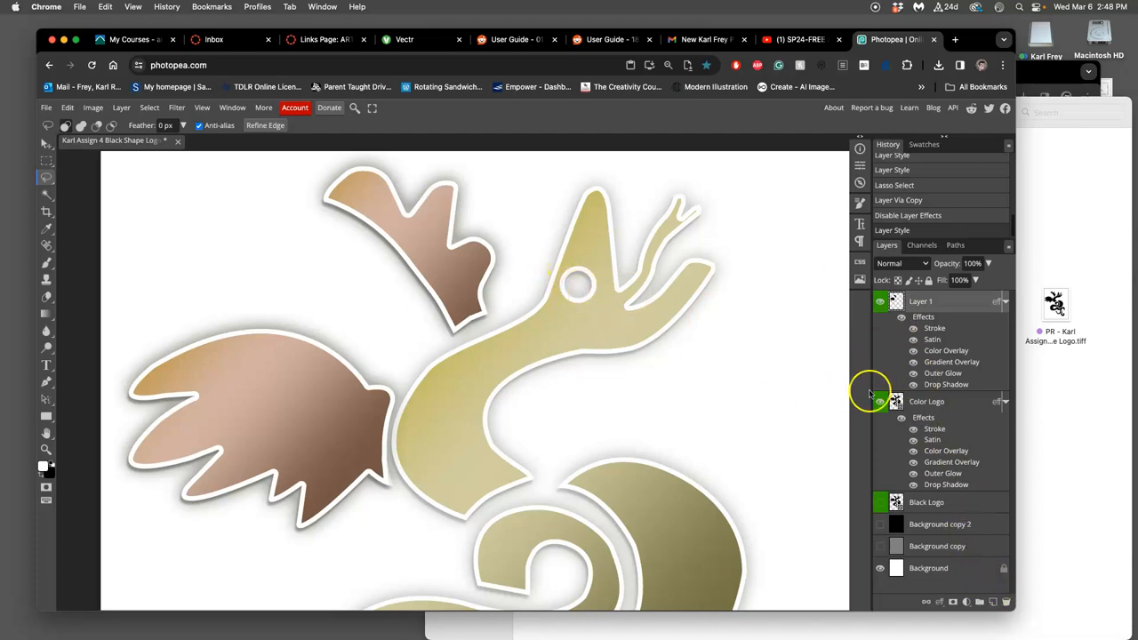
Add a new layer, select the eye opening with the Magic Wand, and open Edit > Fill.
click(994, 602)
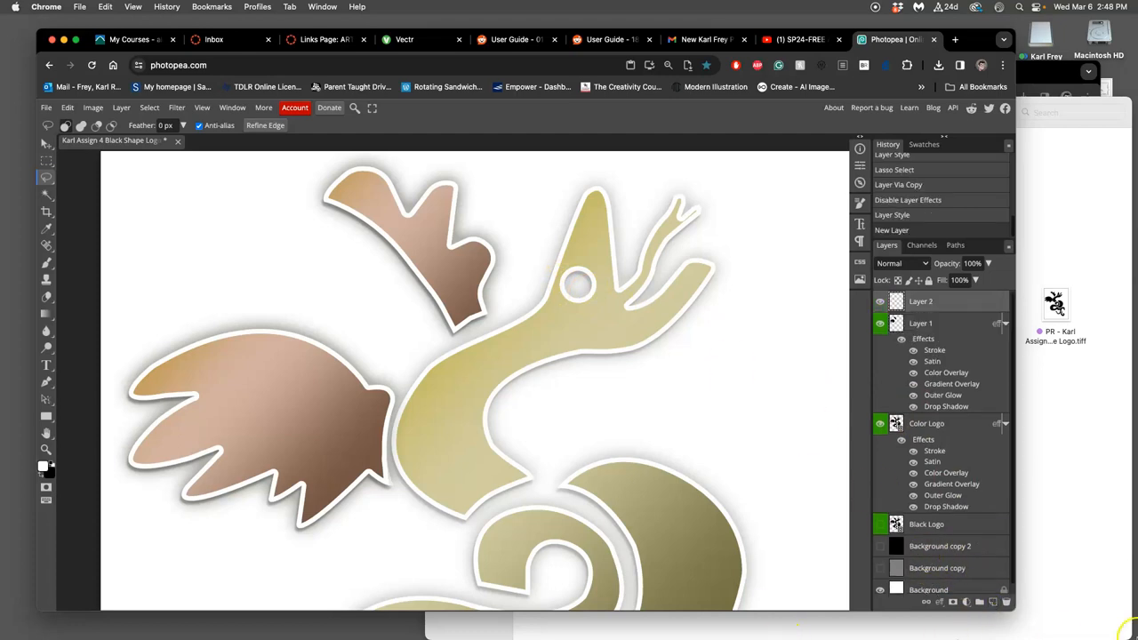
mouse_move(60, 204)
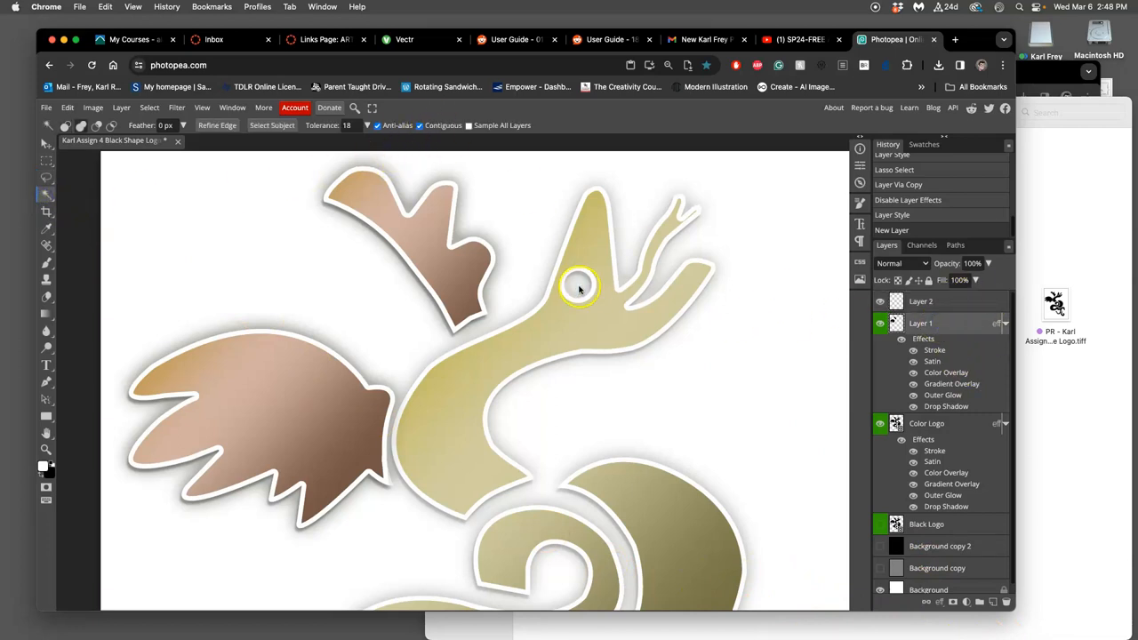
click(579, 289)
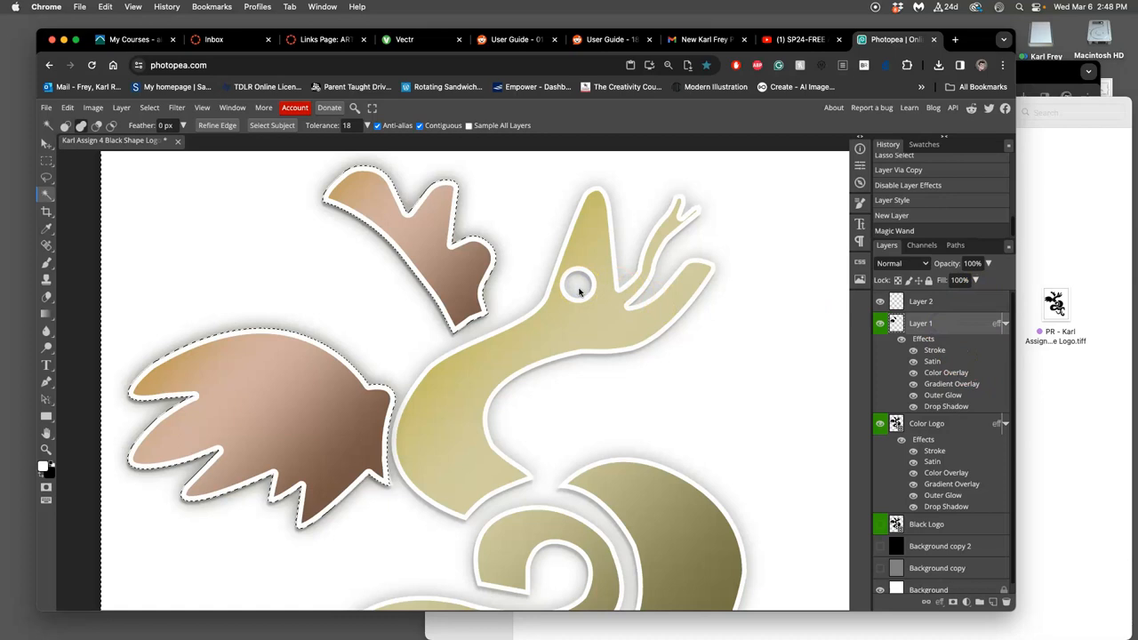
mouse_move(795, 389)
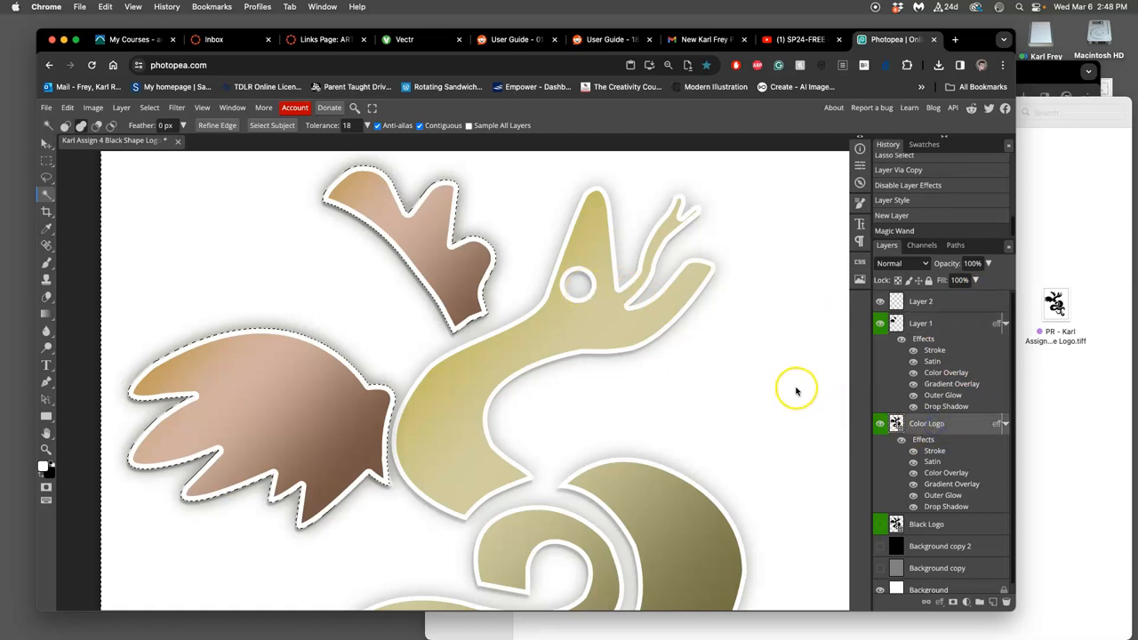
click(578, 289)
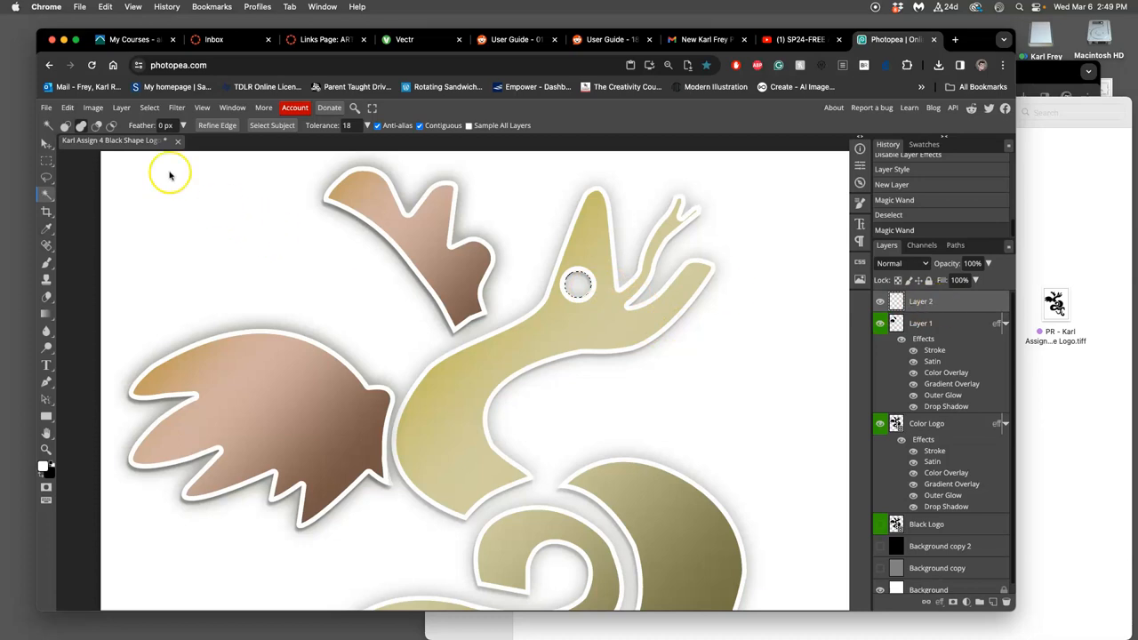
click(67, 107)
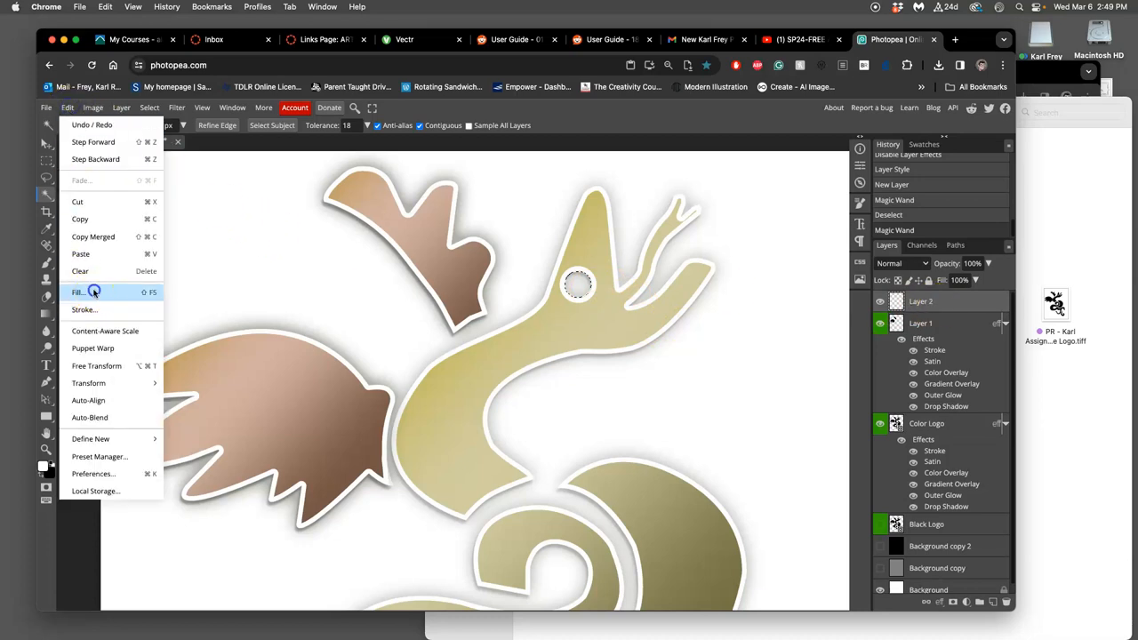
click(78, 292)
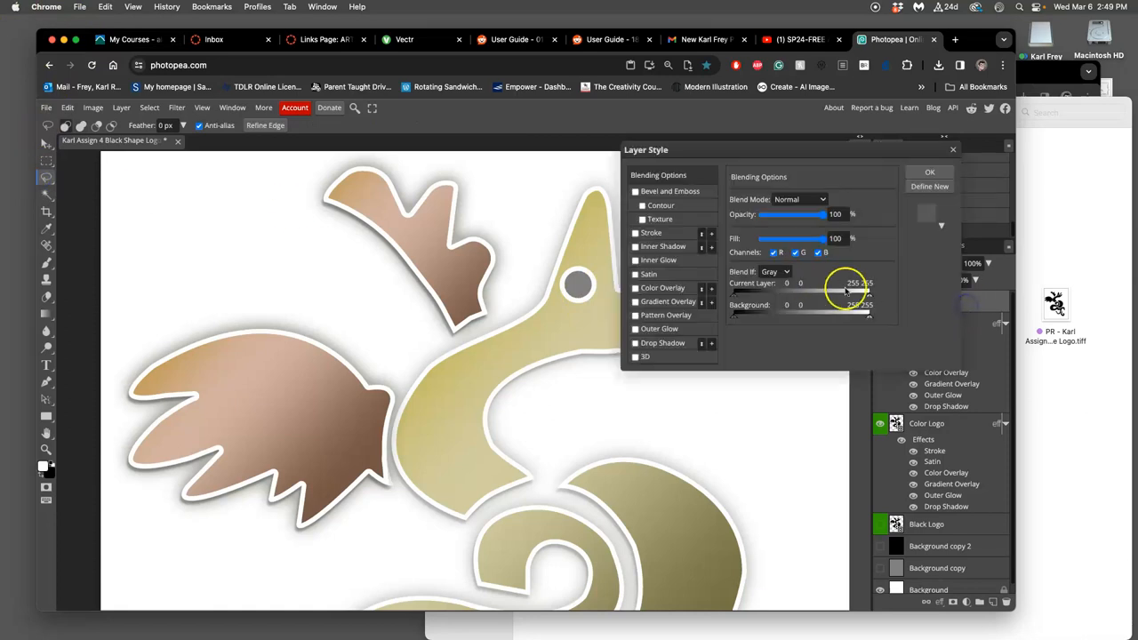
Add a half-opacity gradient overlay to the eye with an orange-red #f4260c first stop.
click(635, 287)
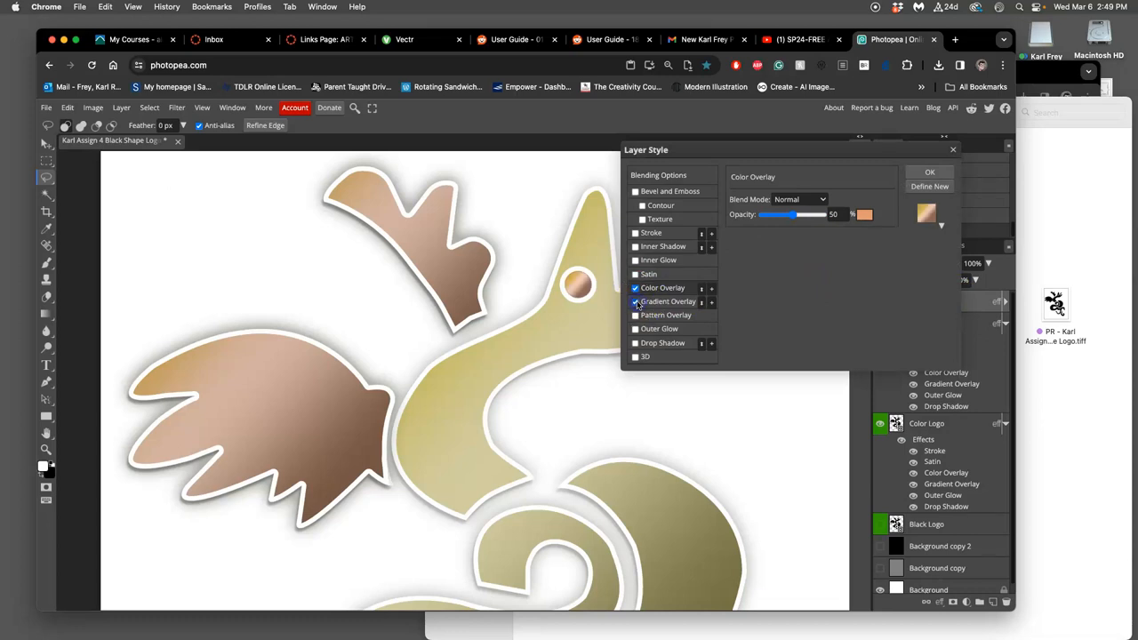
click(668, 301)
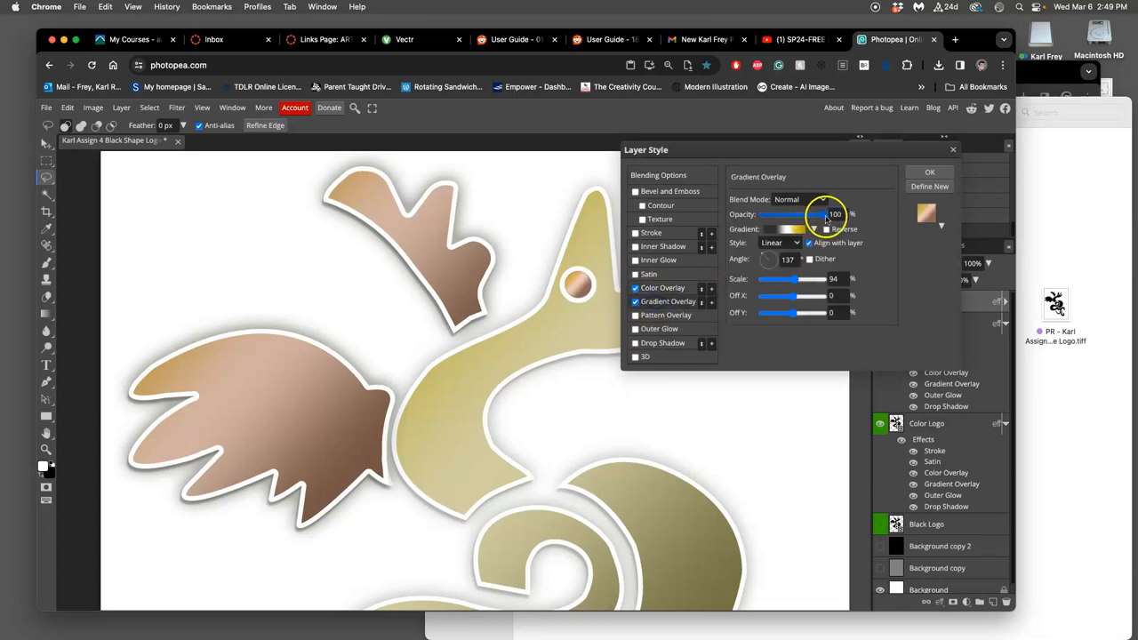
drag(818, 214, 795, 215)
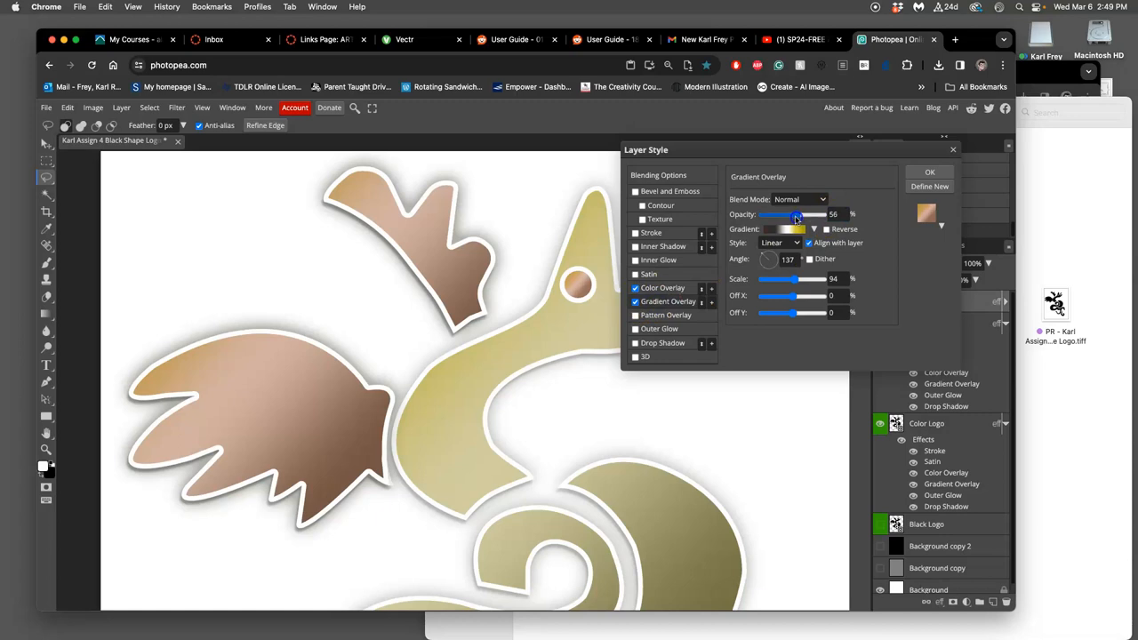
click(786, 229)
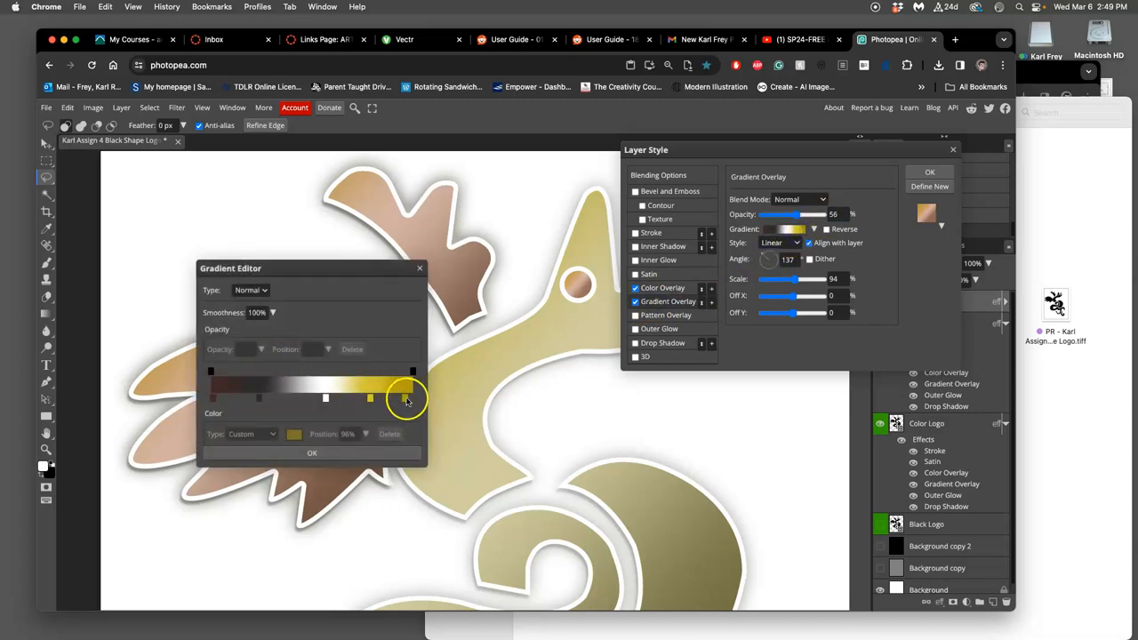
drag(404, 397, 217, 397)
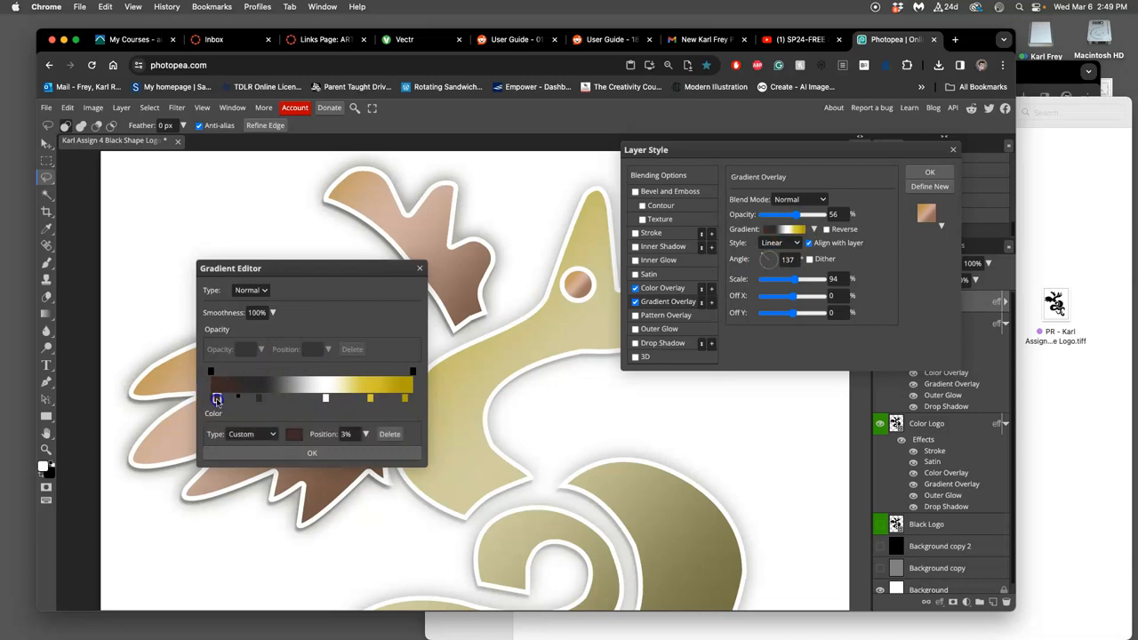
click(293, 434)
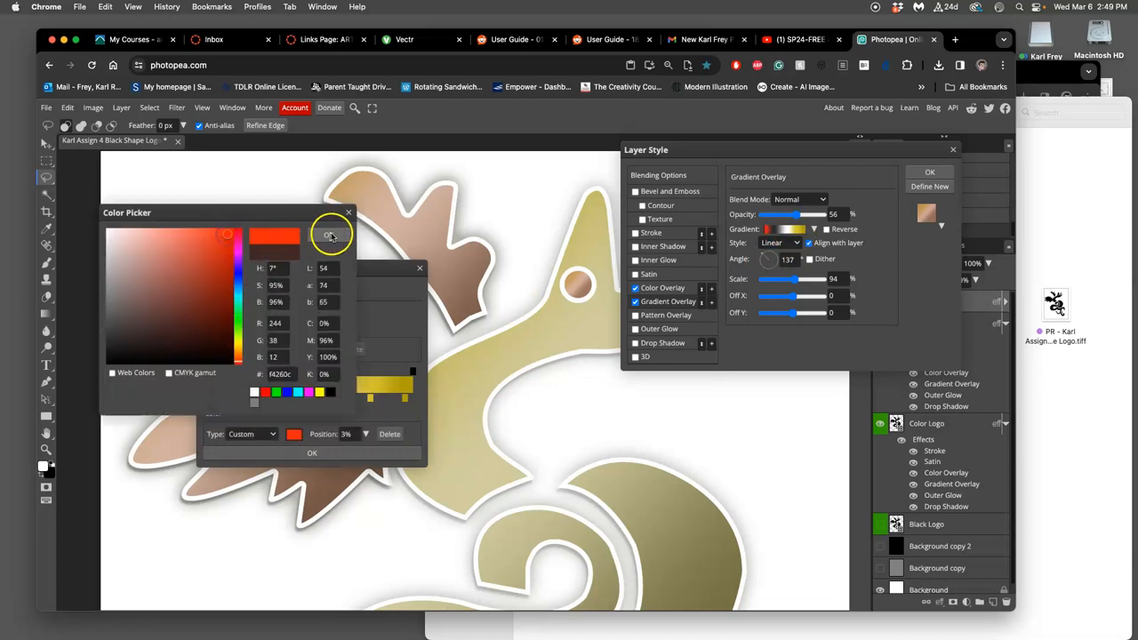
click(312, 453)
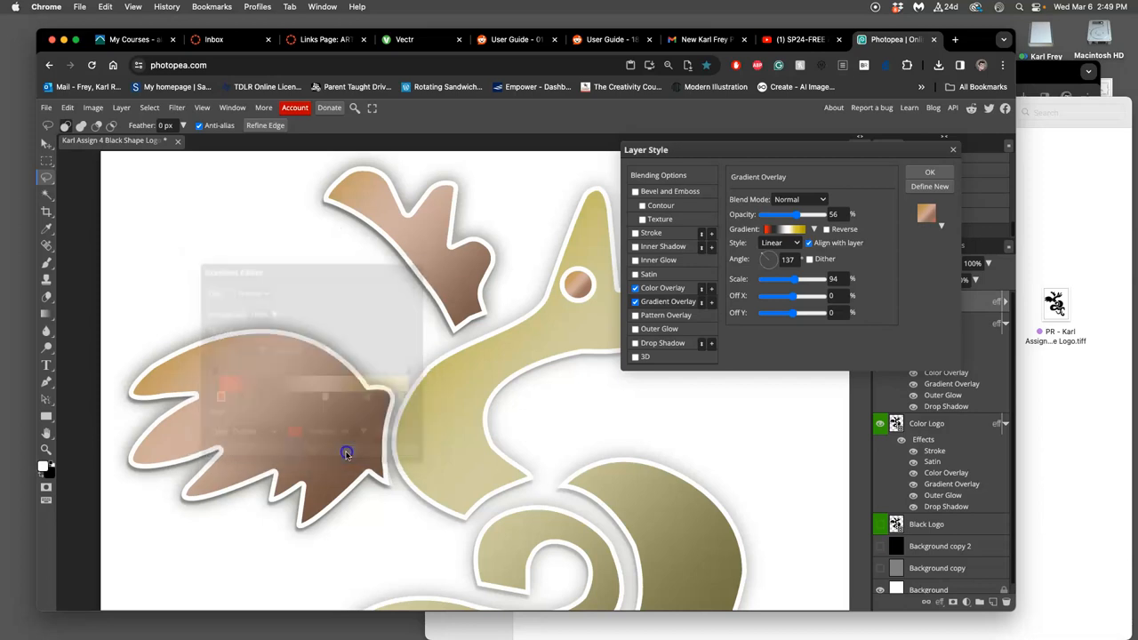
Set the gradient scale to 80% and style to Radial, then apply the layer style.
drag(798, 279, 789, 279)
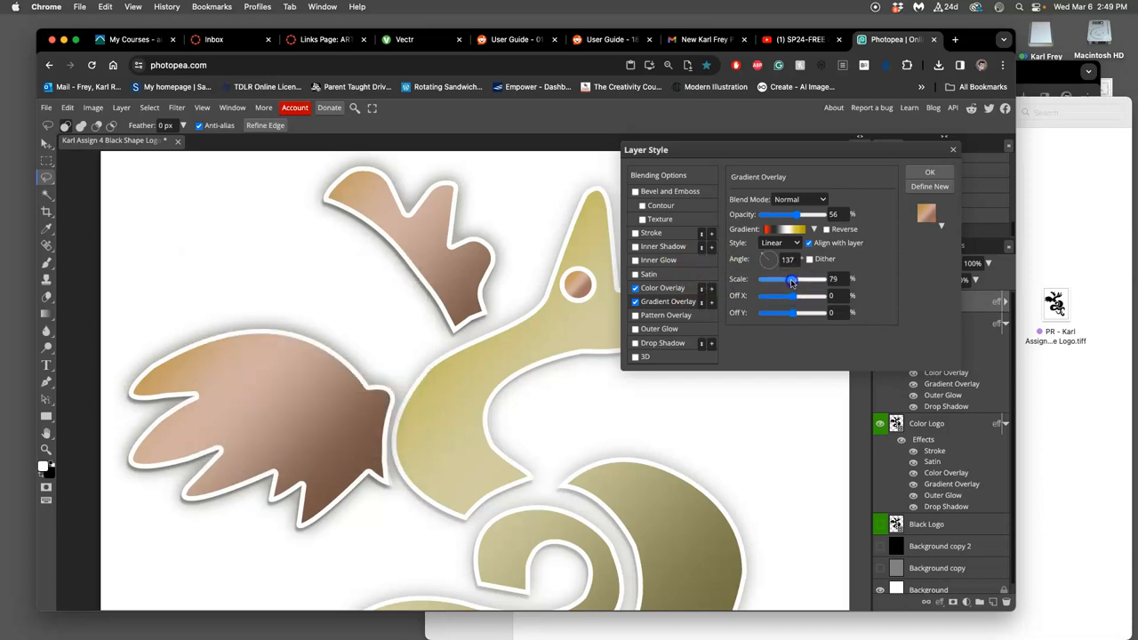
drag(789, 279, 792, 280)
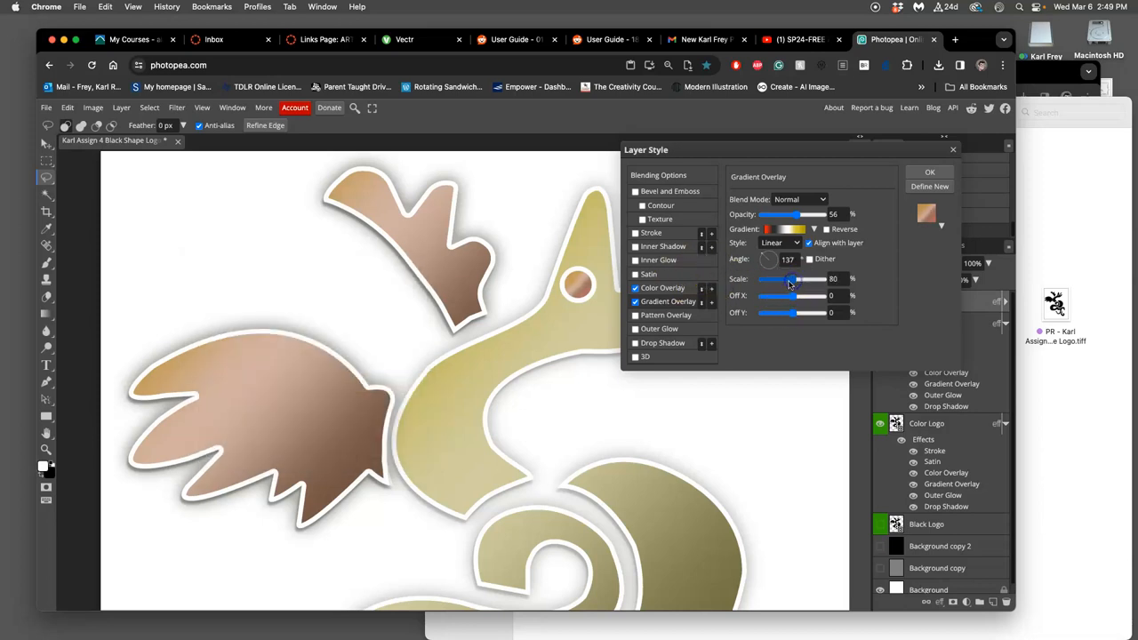
click(784, 228)
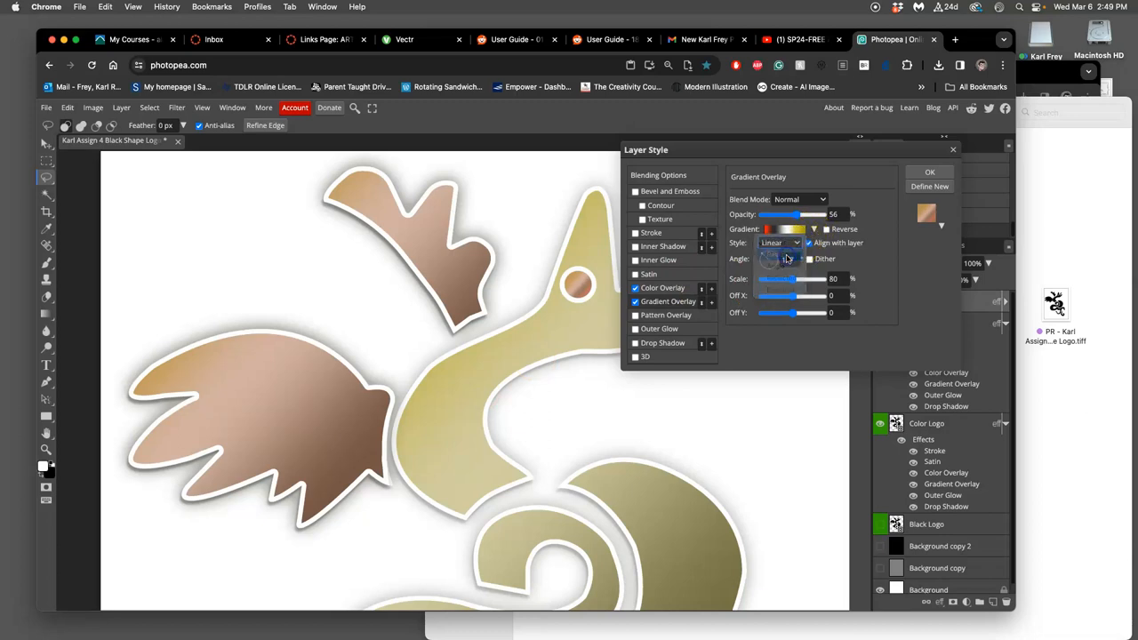
click(778, 243)
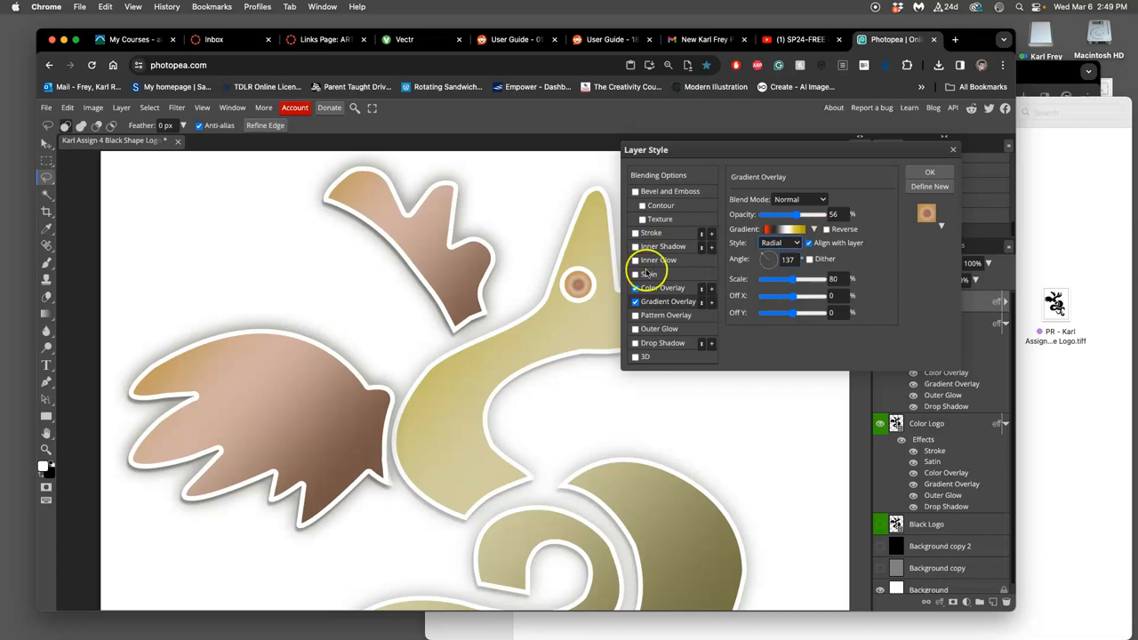
click(634, 287)
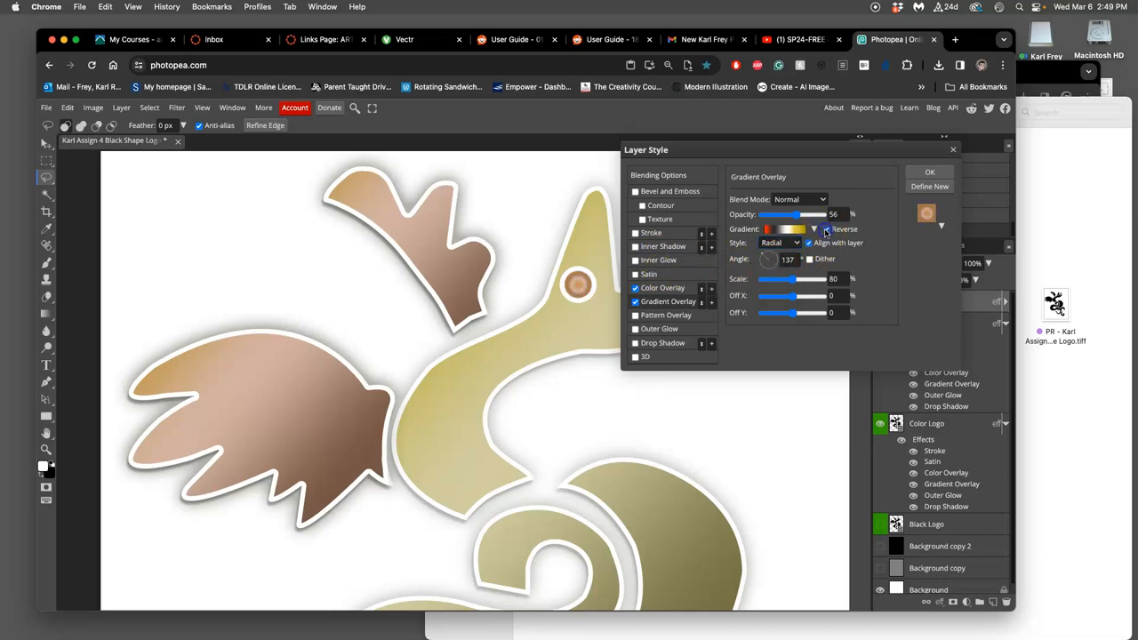
click(930, 171)
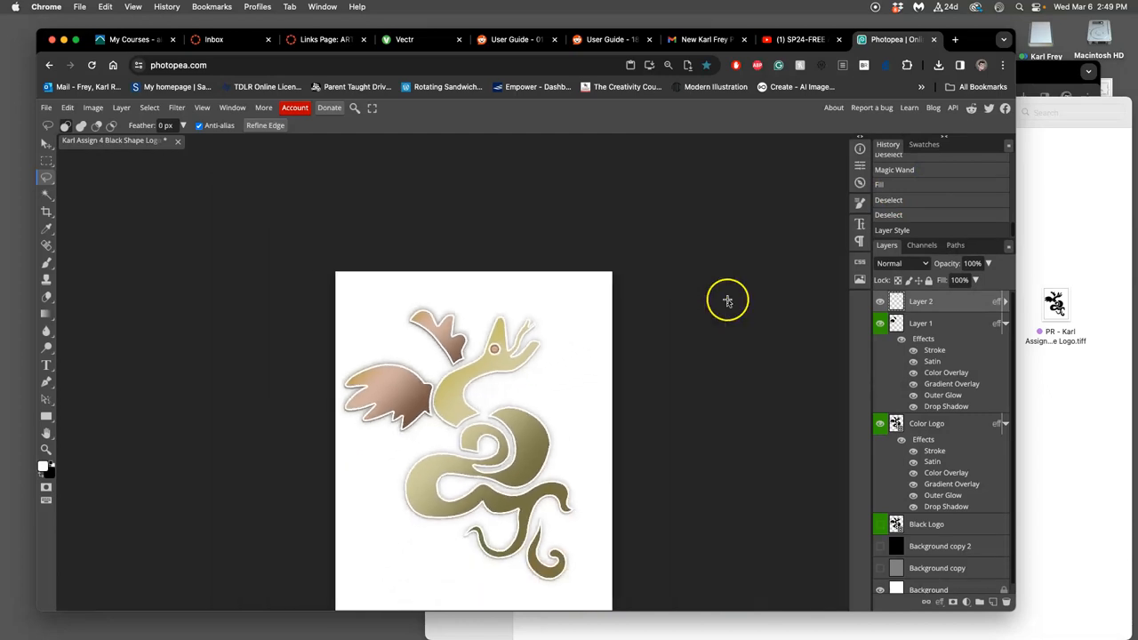
Label Layer 1 orange and bring up the colour label choices for Layer 2.
click(880, 301)
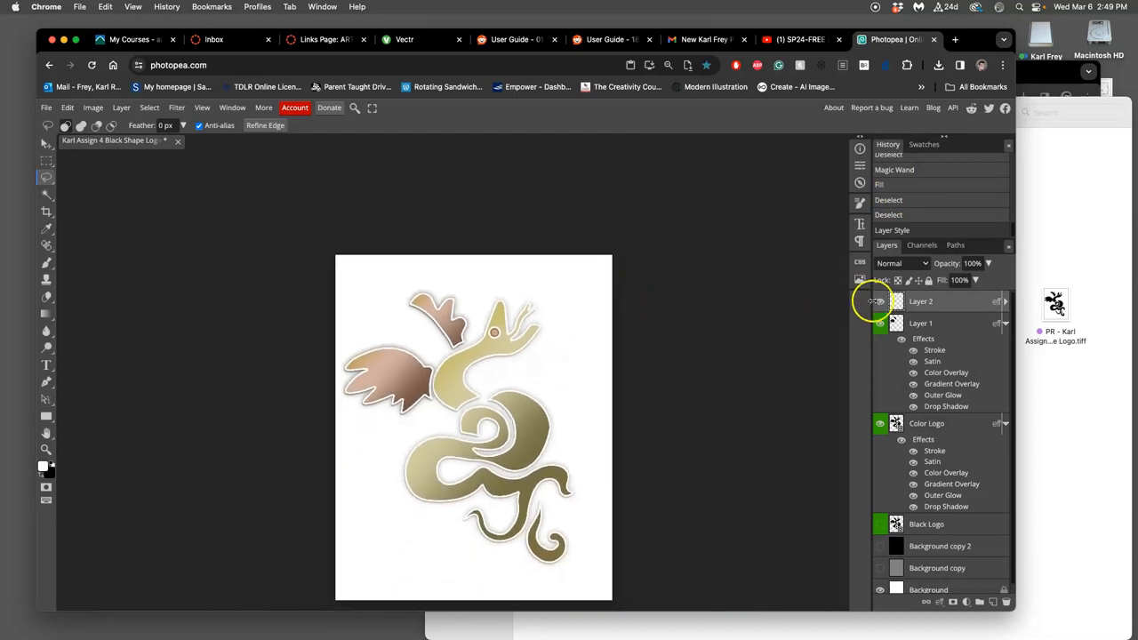
click(879, 322)
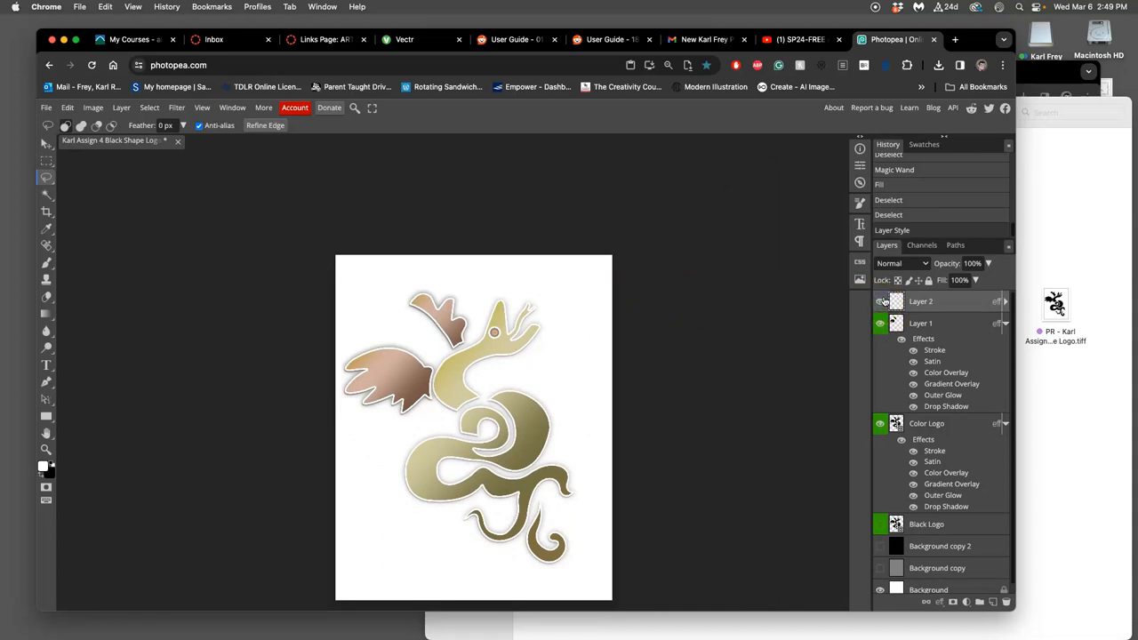
right_click(921, 300)
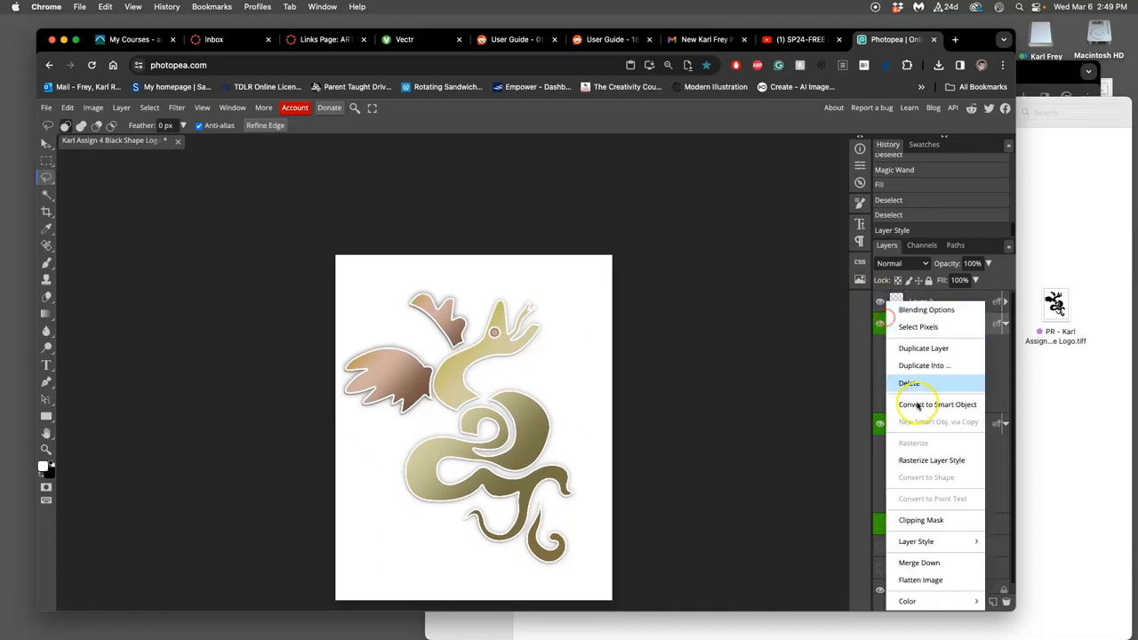
click(907, 601)
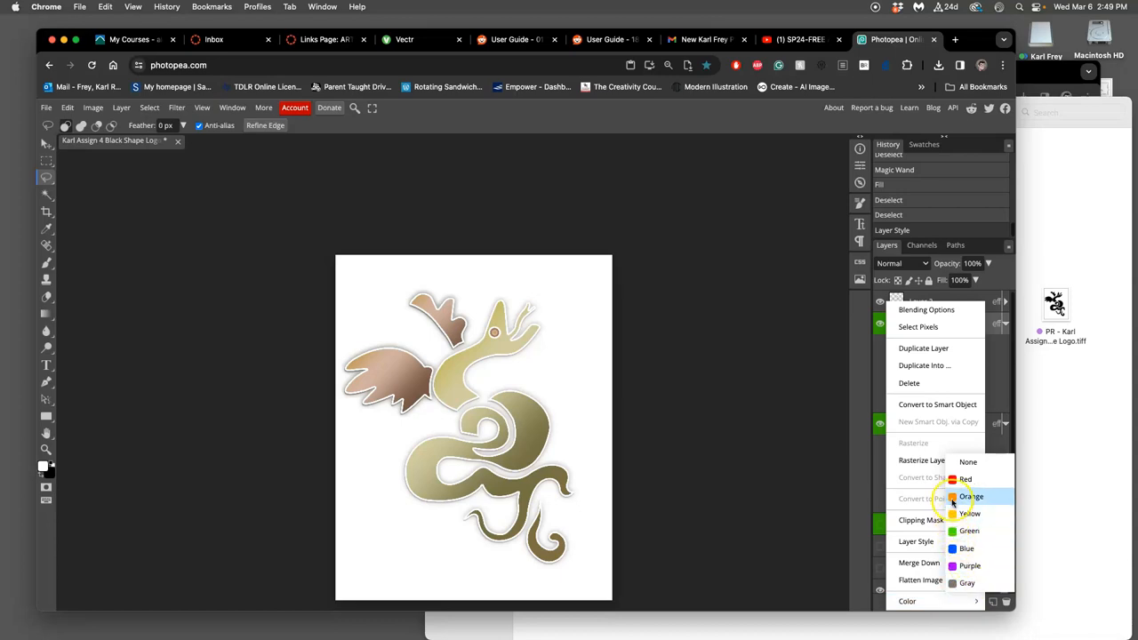
click(970, 496)
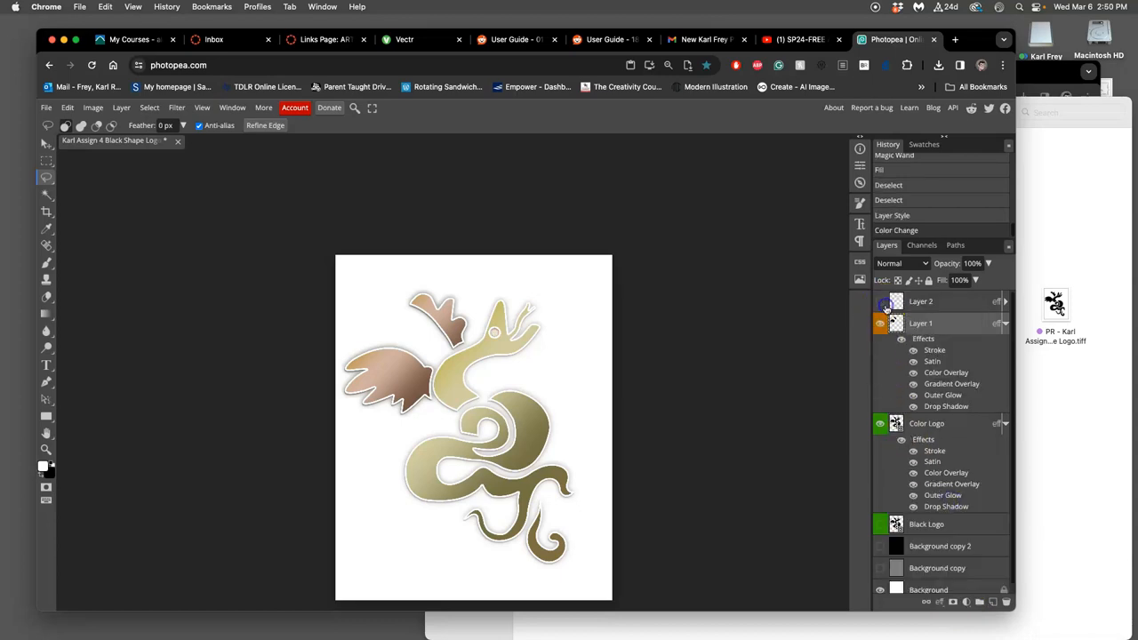
right_click(920, 300)
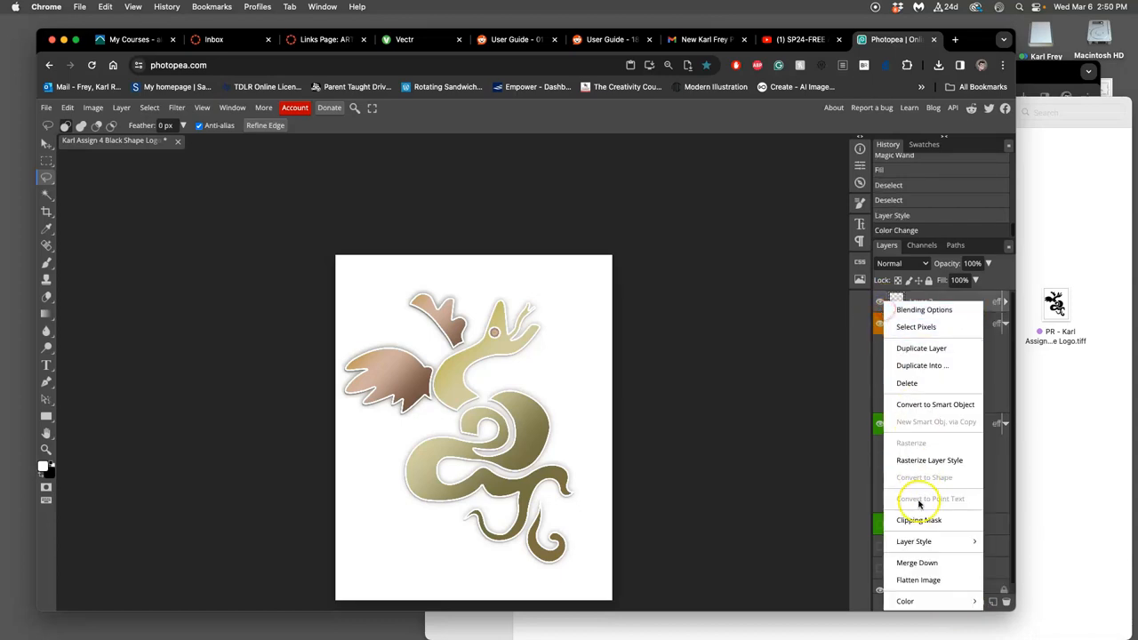
click(905, 601)
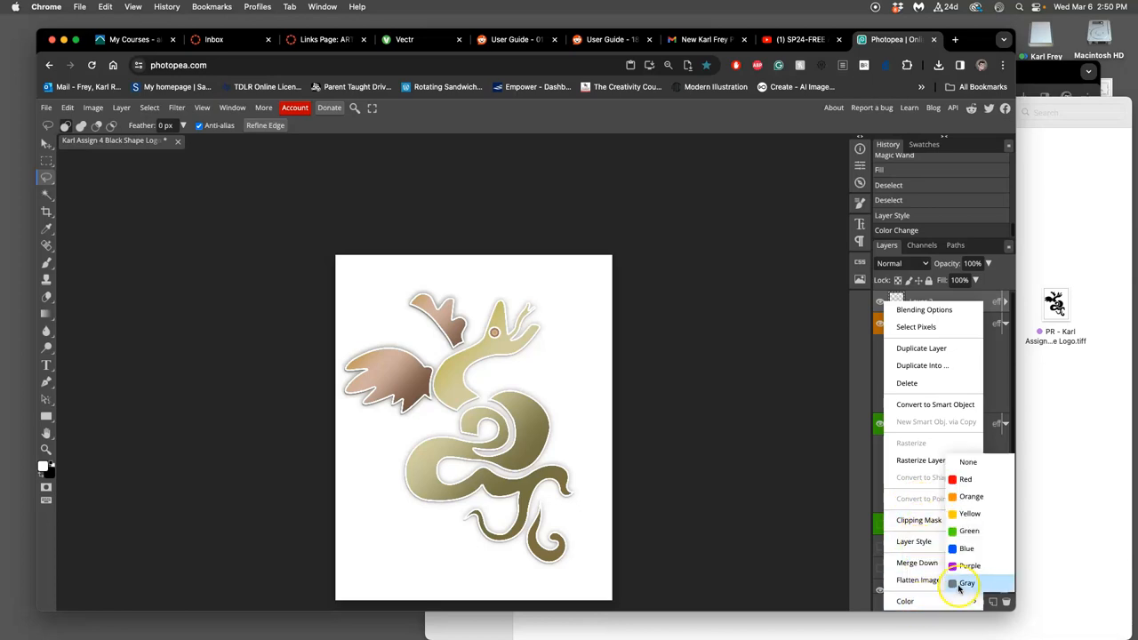
mouse_move(969, 531)
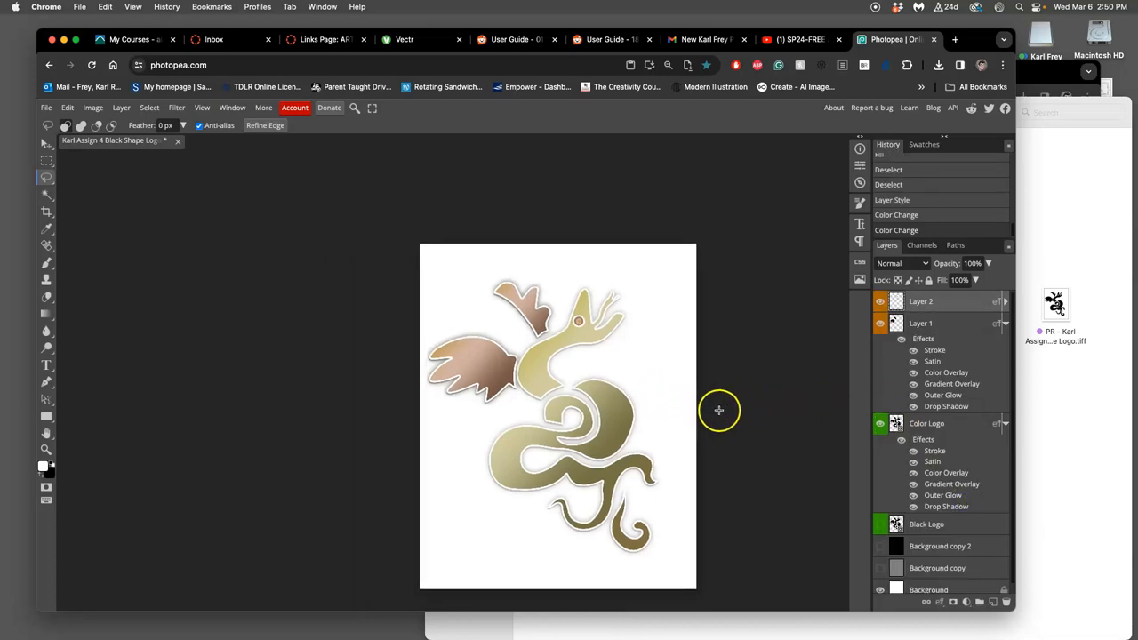
mouse_move(811, 403)
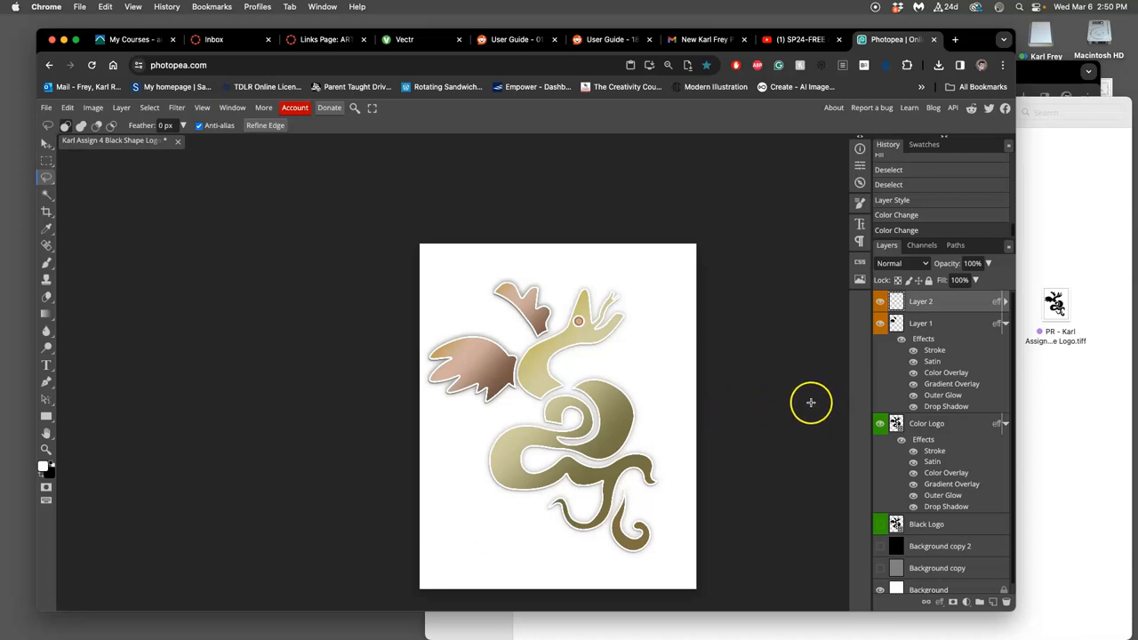
click(880, 546)
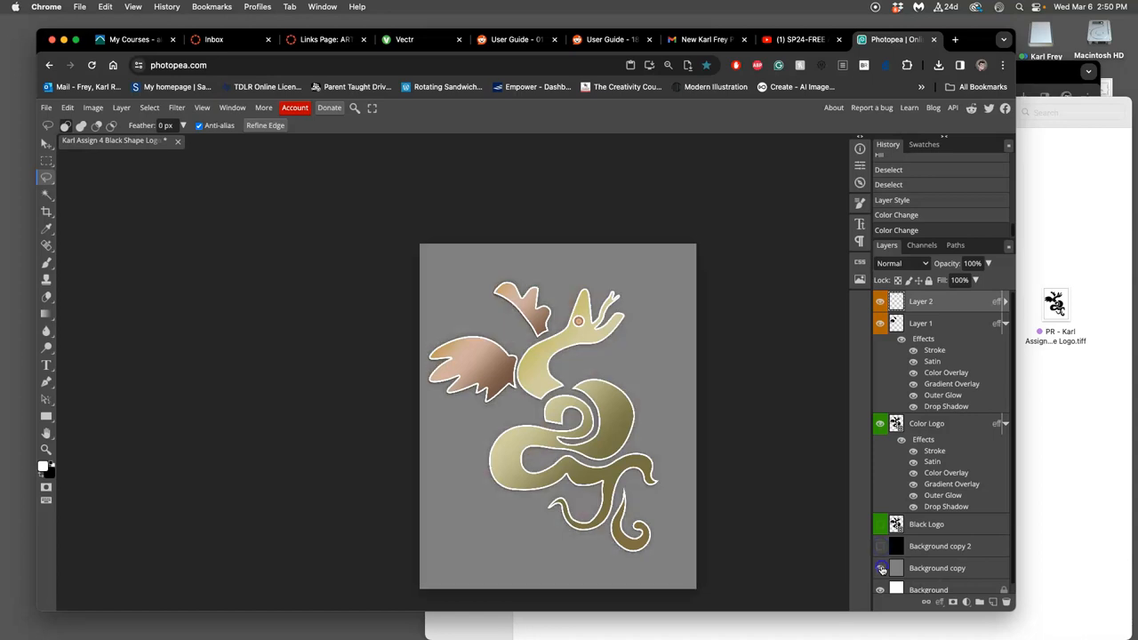
click(881, 568)
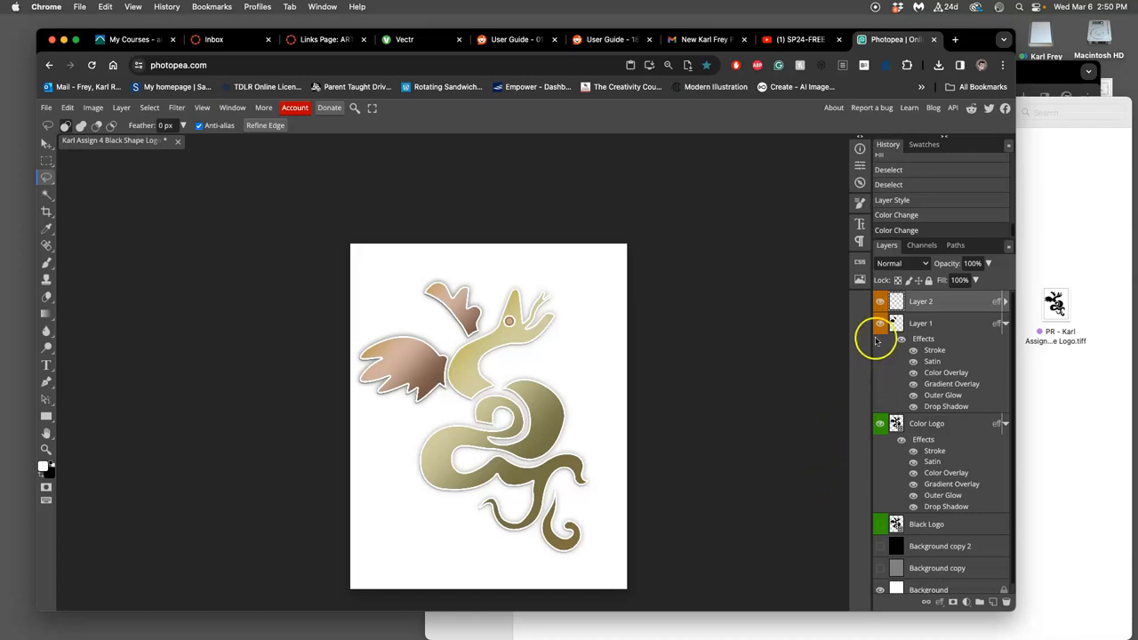
click(880, 301)
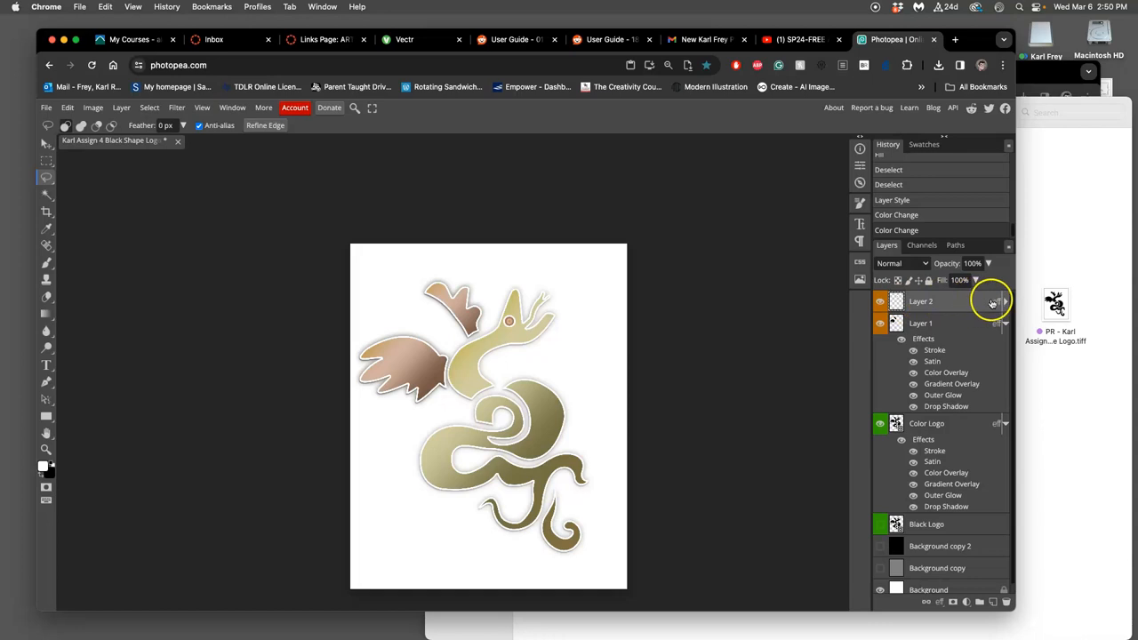
Reopen Layer 2's Layer Style on Gradient Overlay and browse the preset gradients.
click(1004, 300)
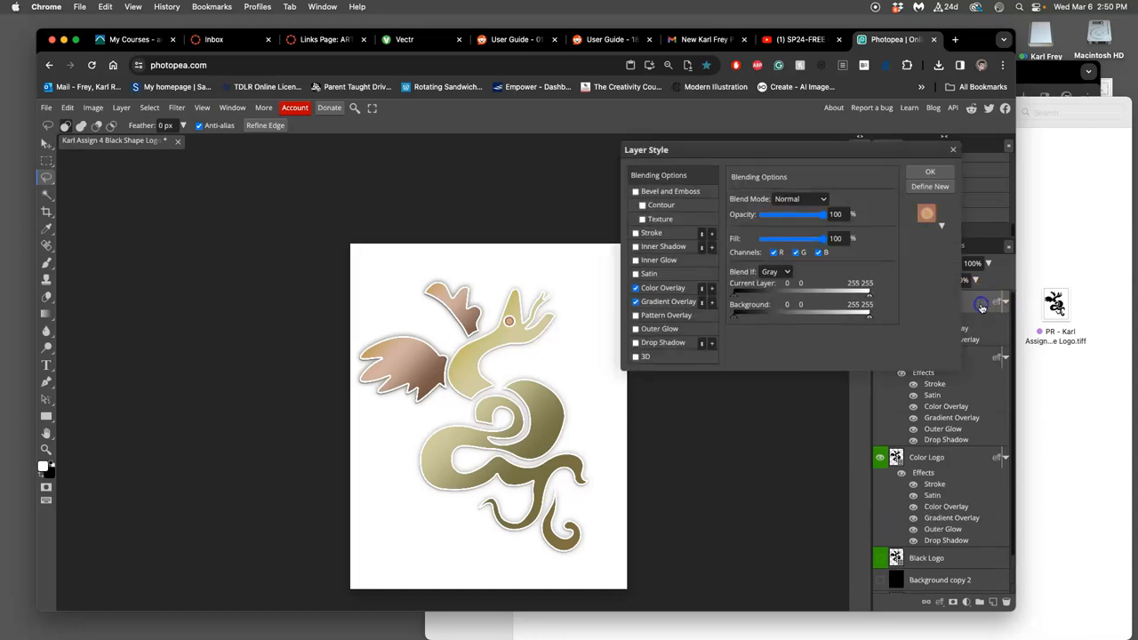
click(635, 301)
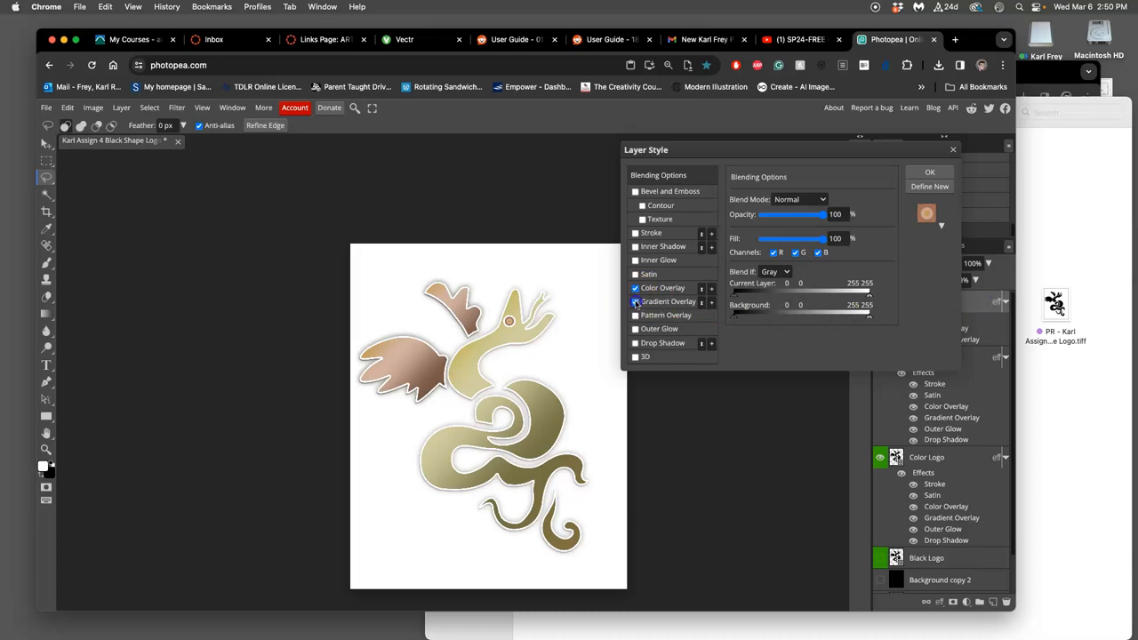
click(669, 300)
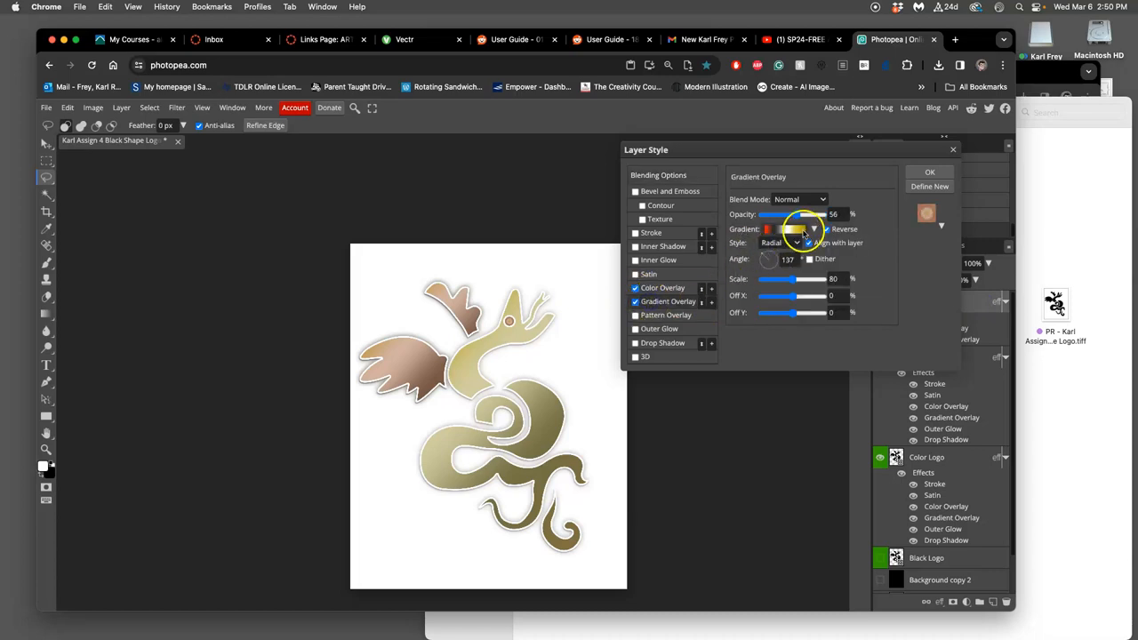
click(813, 229)
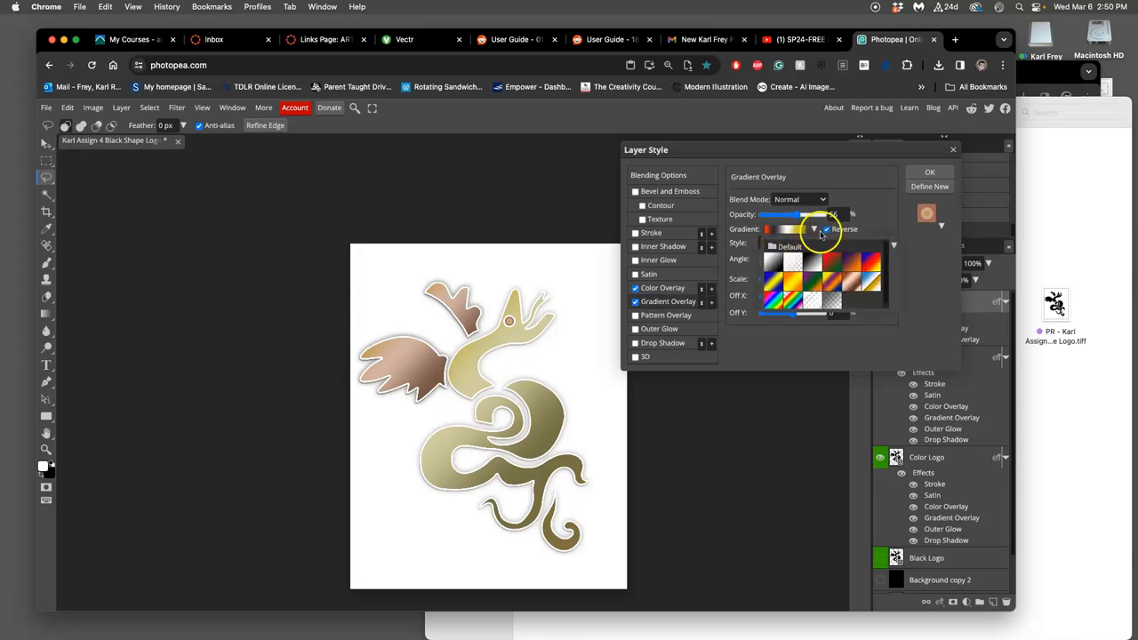